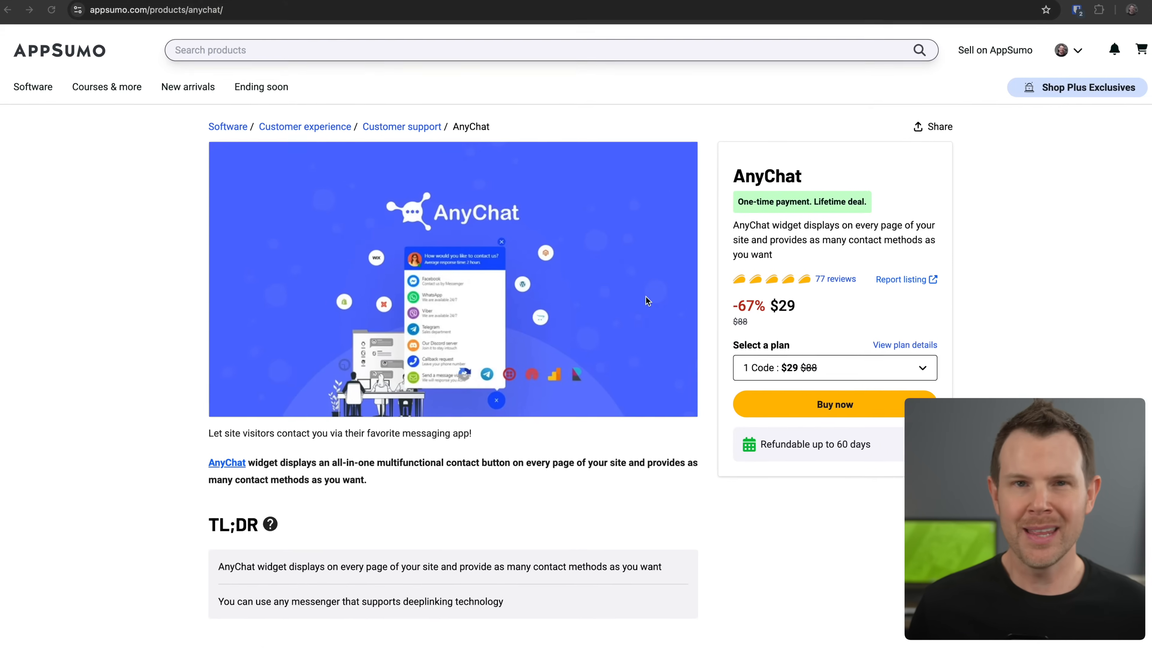
- Scroll the AnyChat deal page down to its Plans & features section
scroll(down, 3)
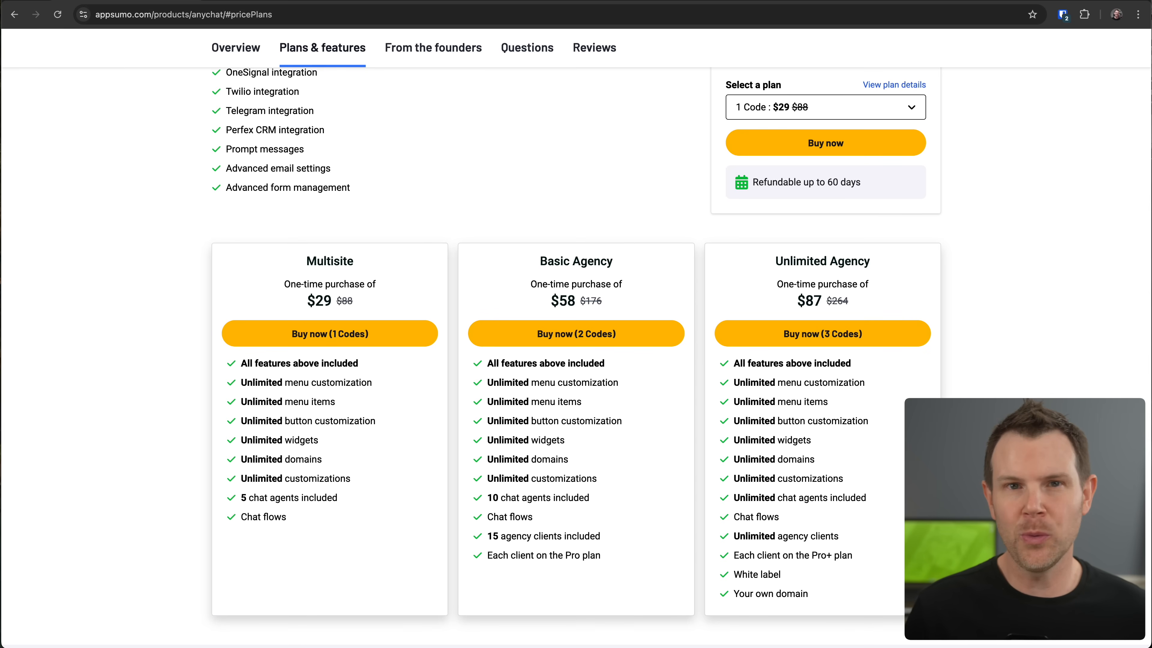
scroll(down, 3)
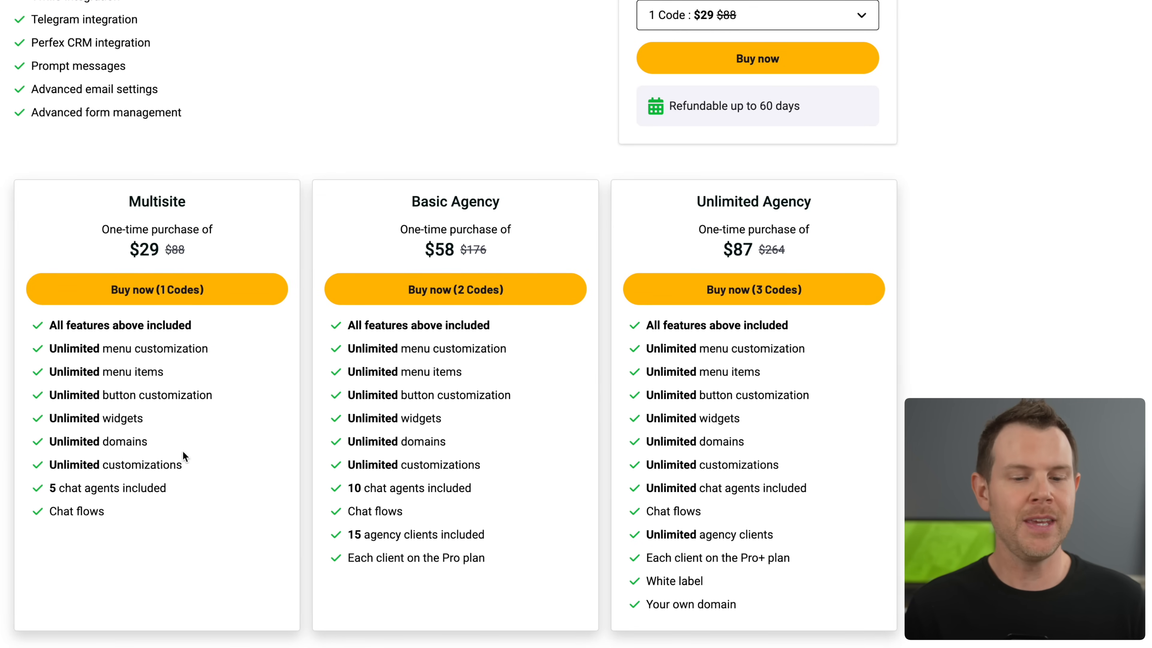
mouse_move(71, 501)
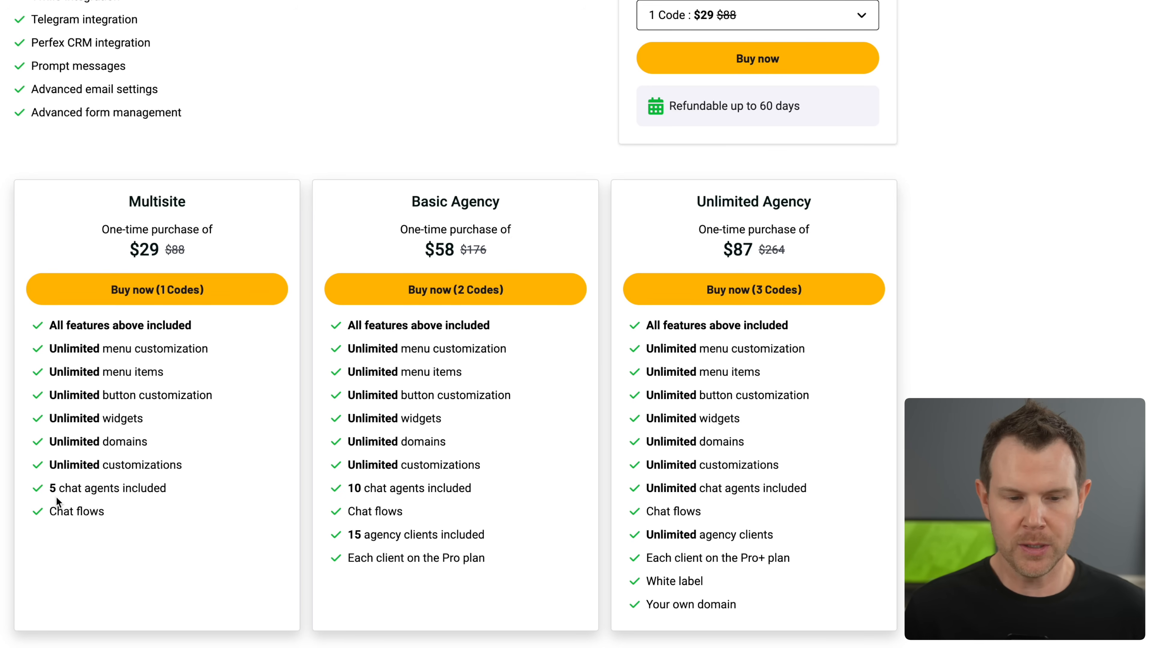
mouse_move(170, 520)
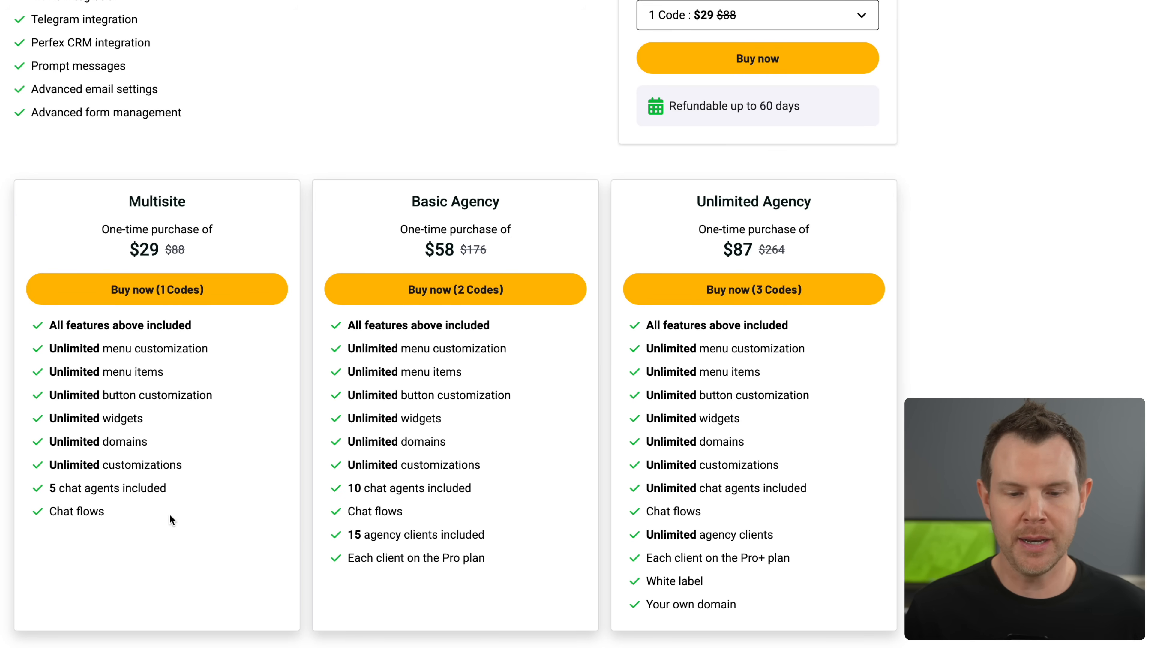
mouse_move(361, 504)
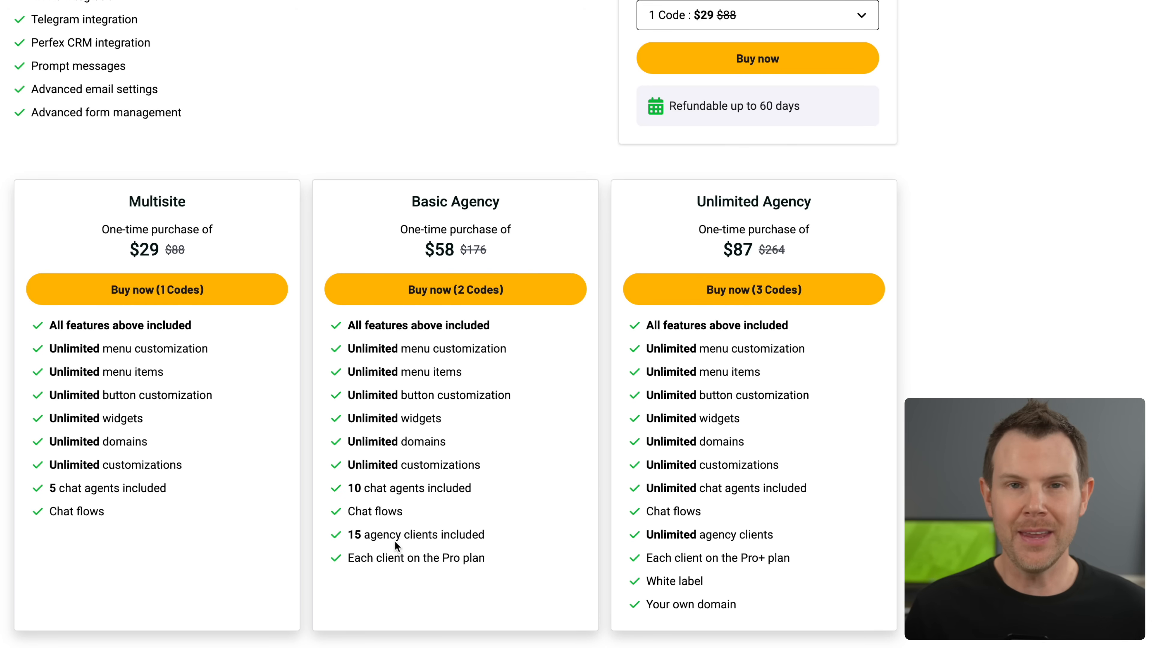
mouse_move(711, 530)
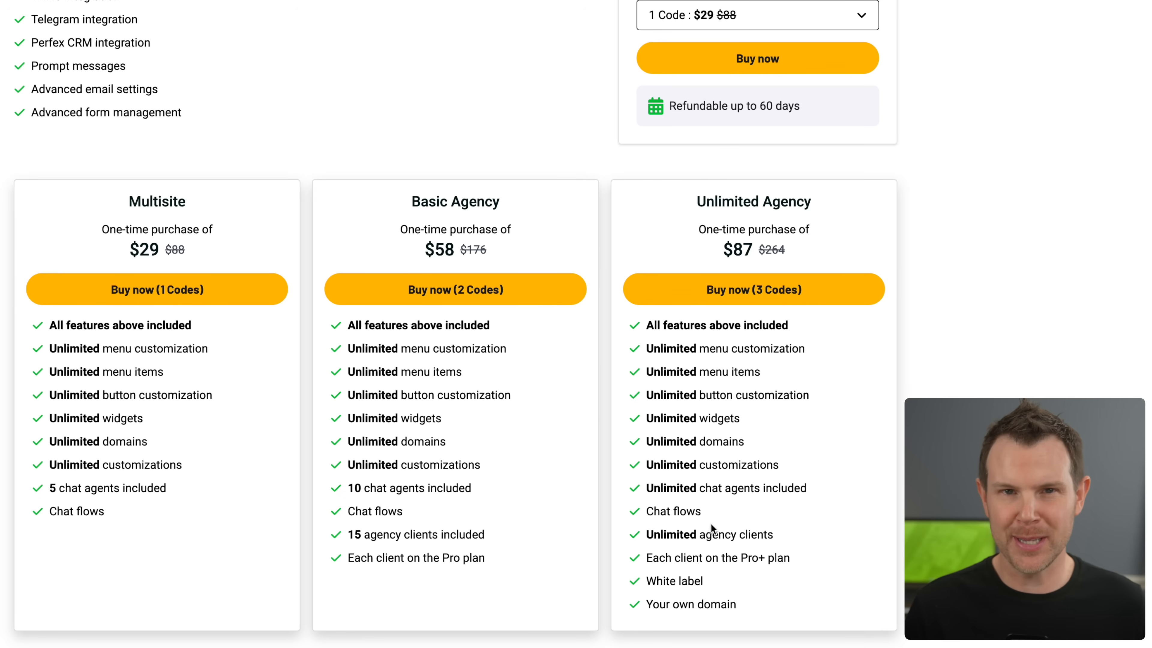
mouse_move(852, 520)
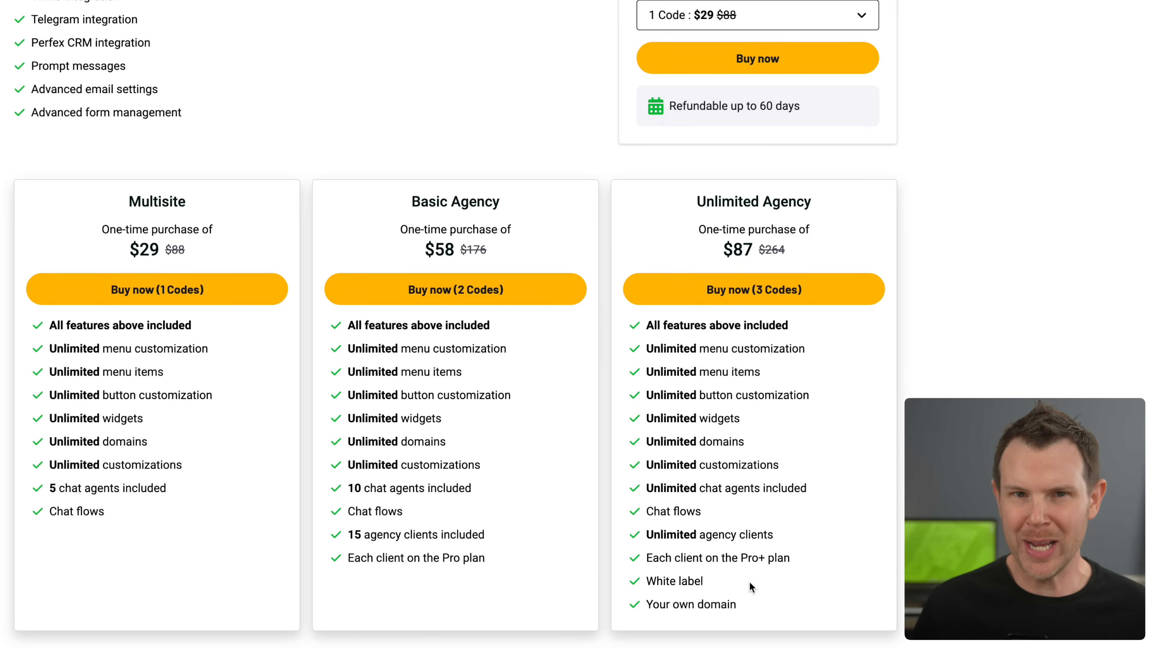
mouse_move(856, 307)
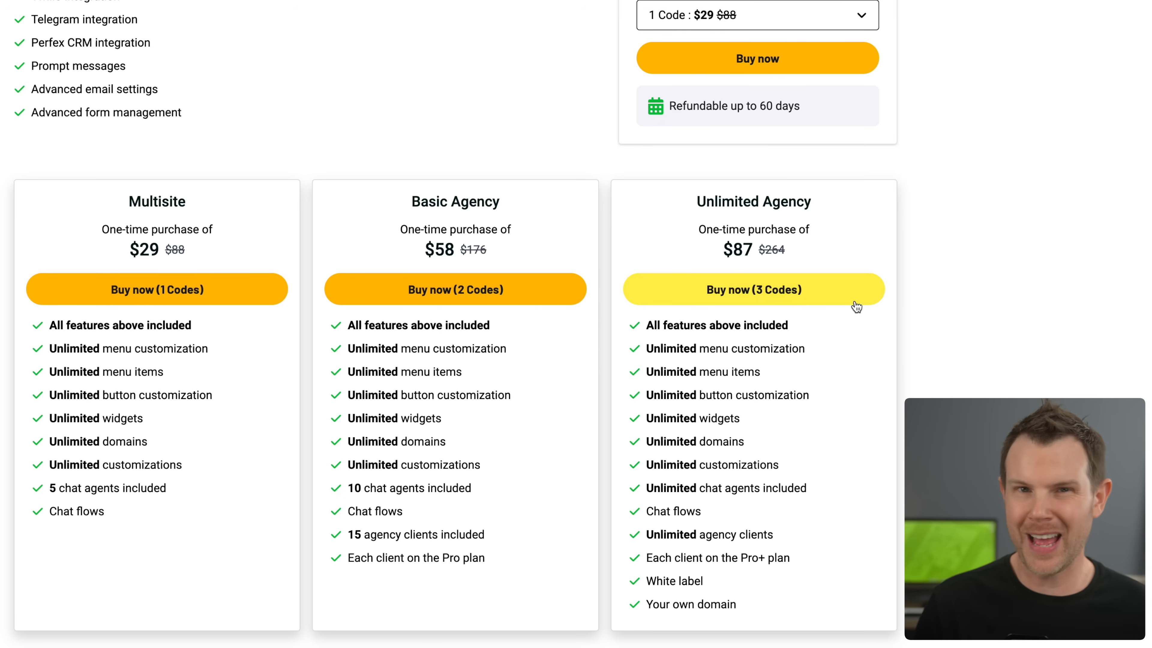
mouse_move(853, 273)
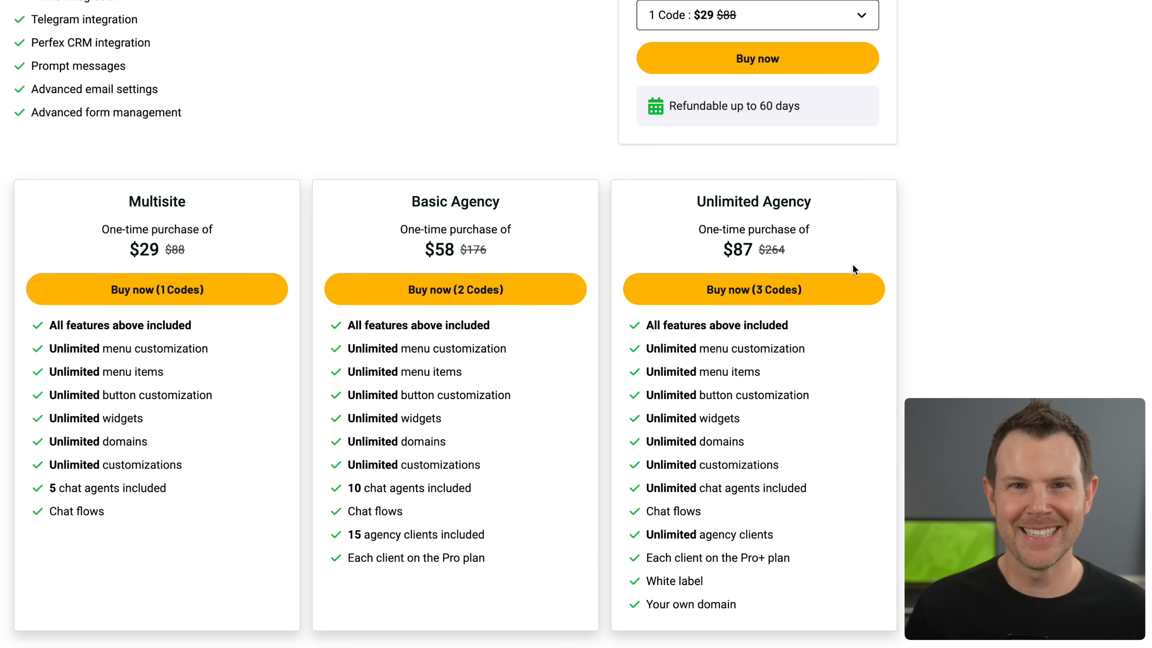
scroll(down, 3)
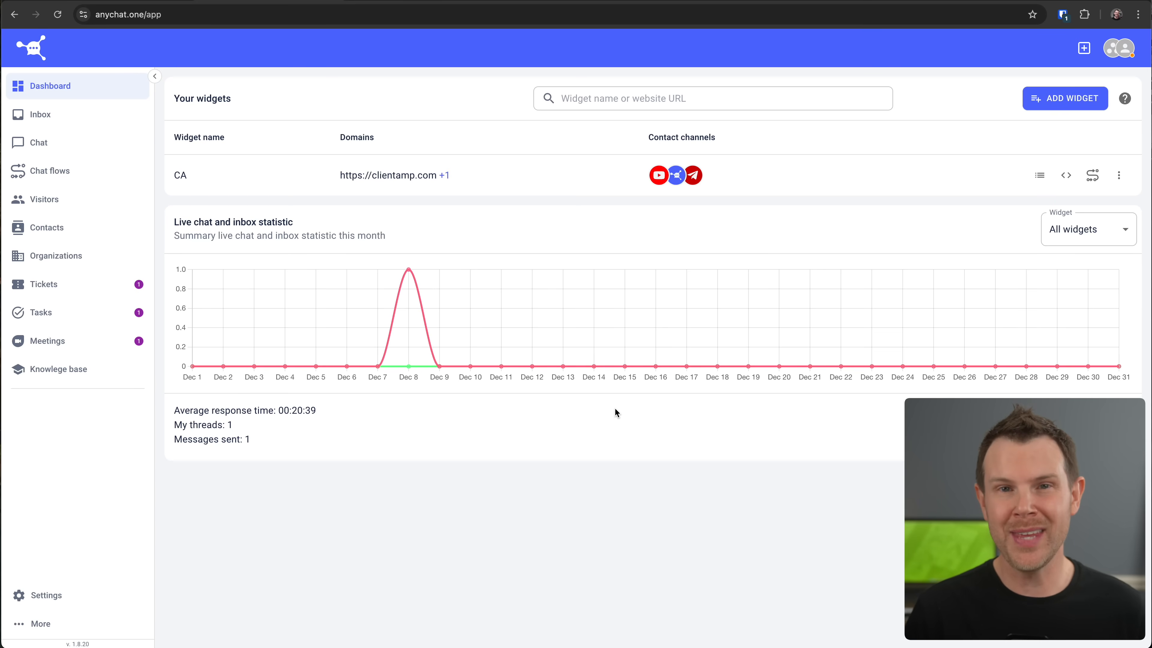
mouse_move(601, 423)
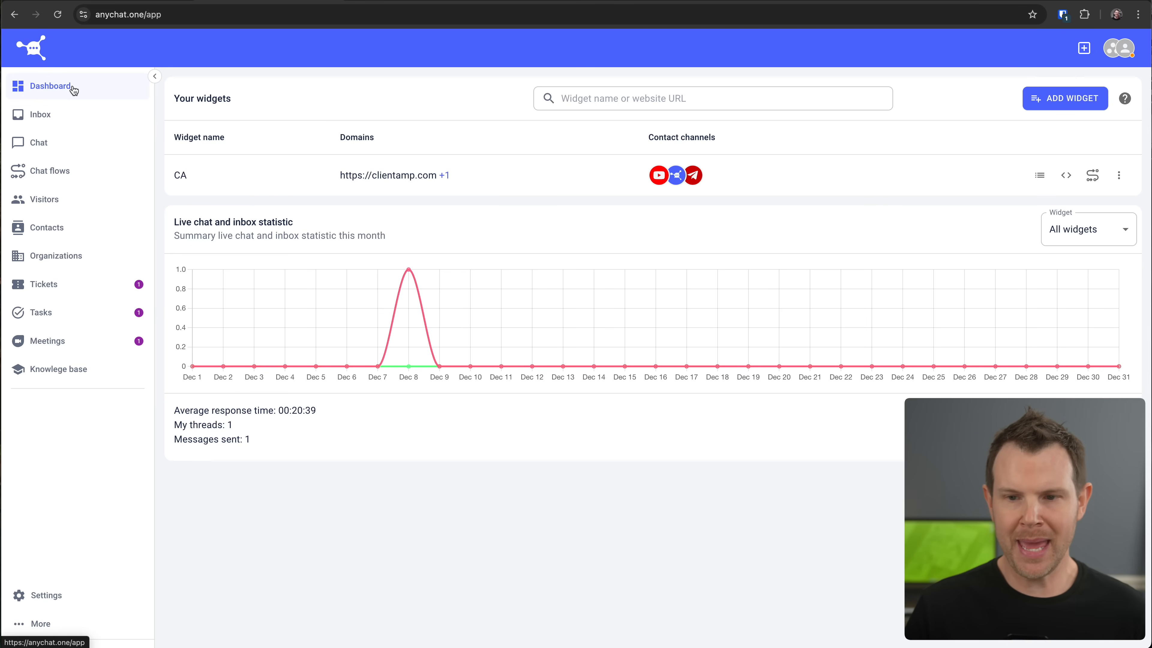
click(1064, 98)
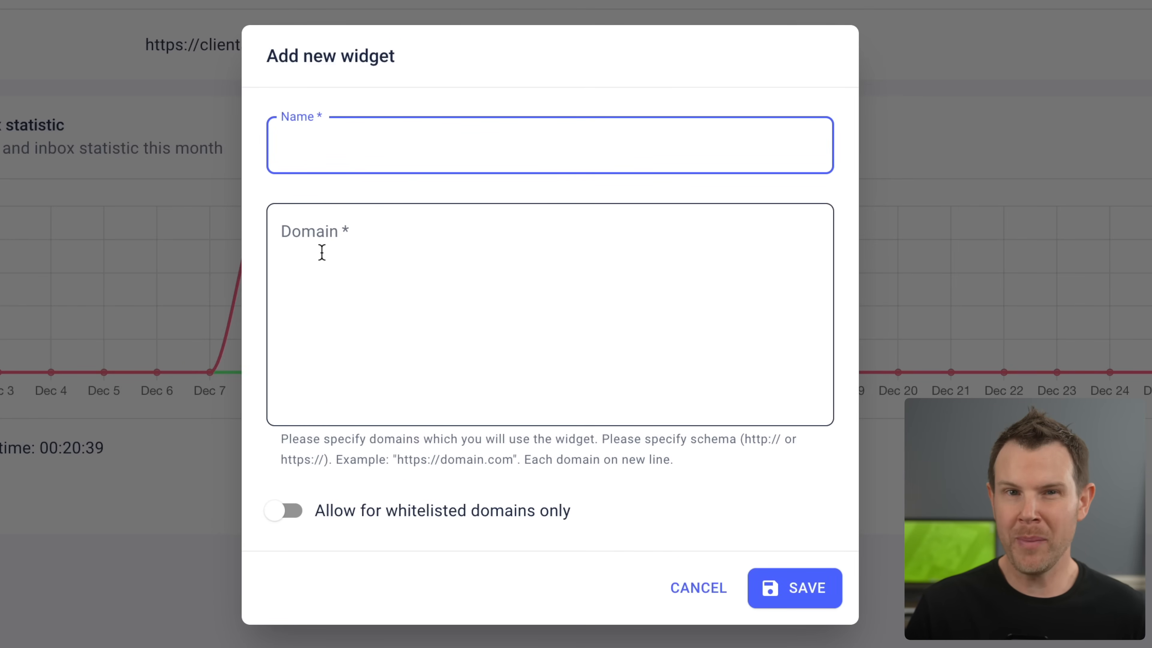
click(794, 588)
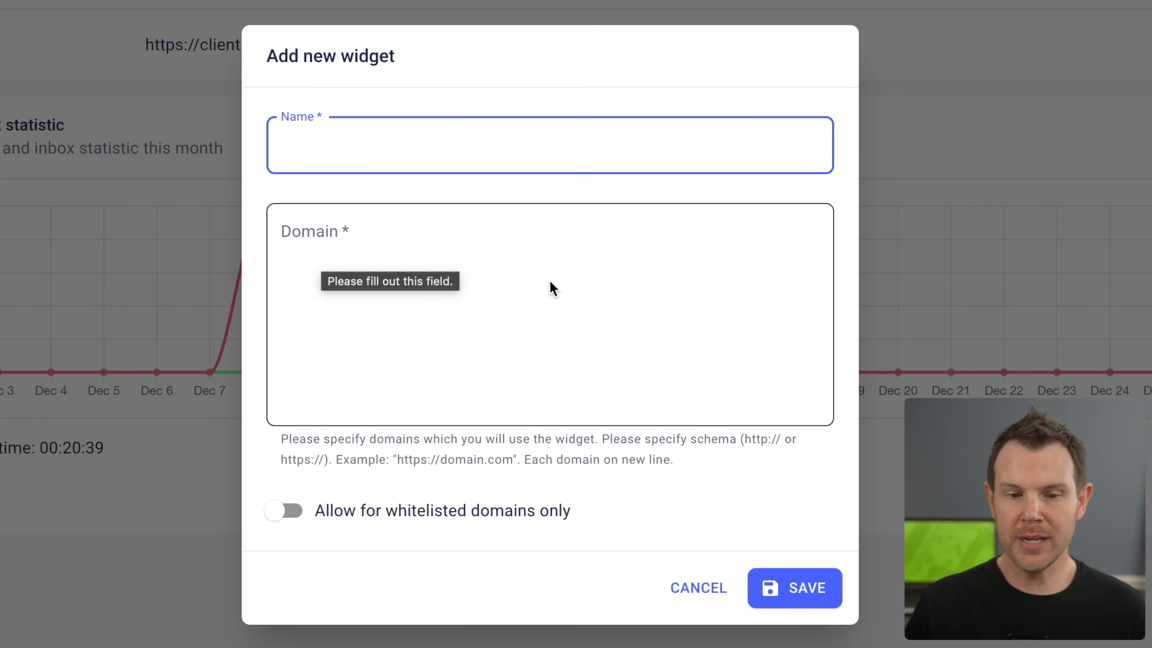
text(https://clientamp.com)
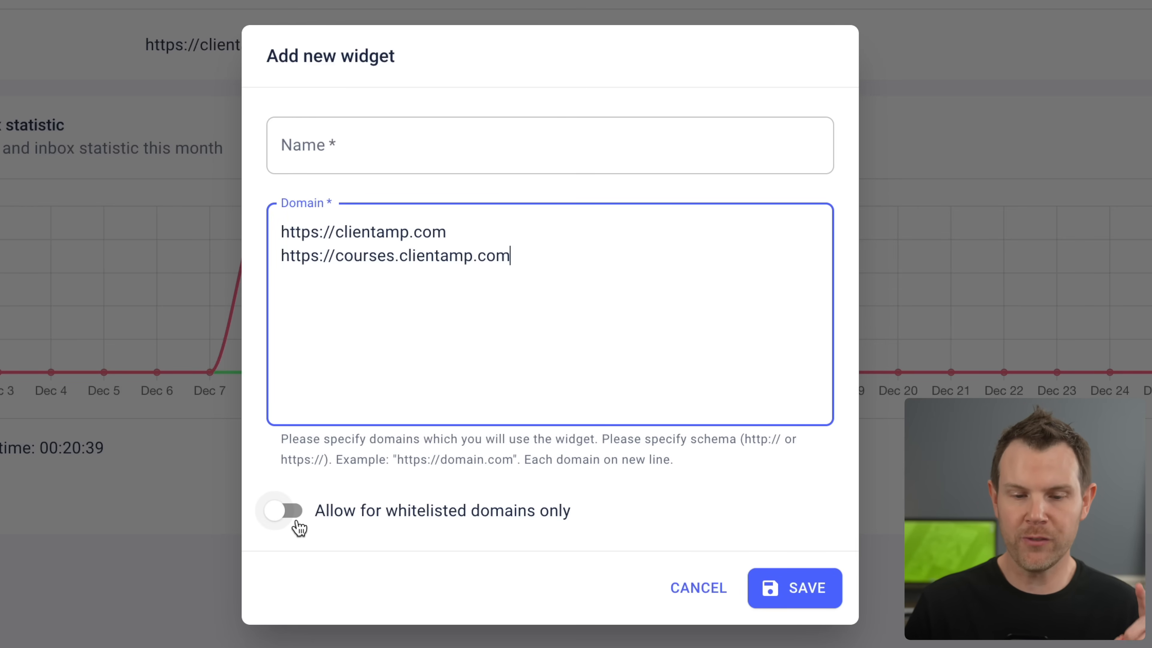
click(281, 511)
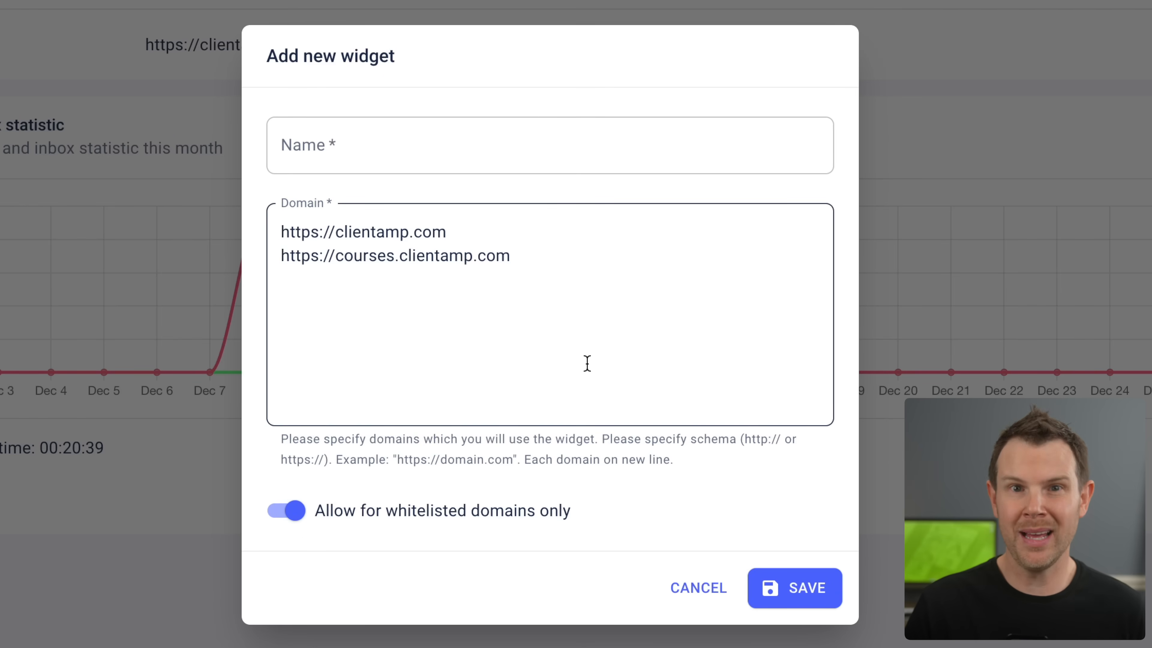
text(CA 2)
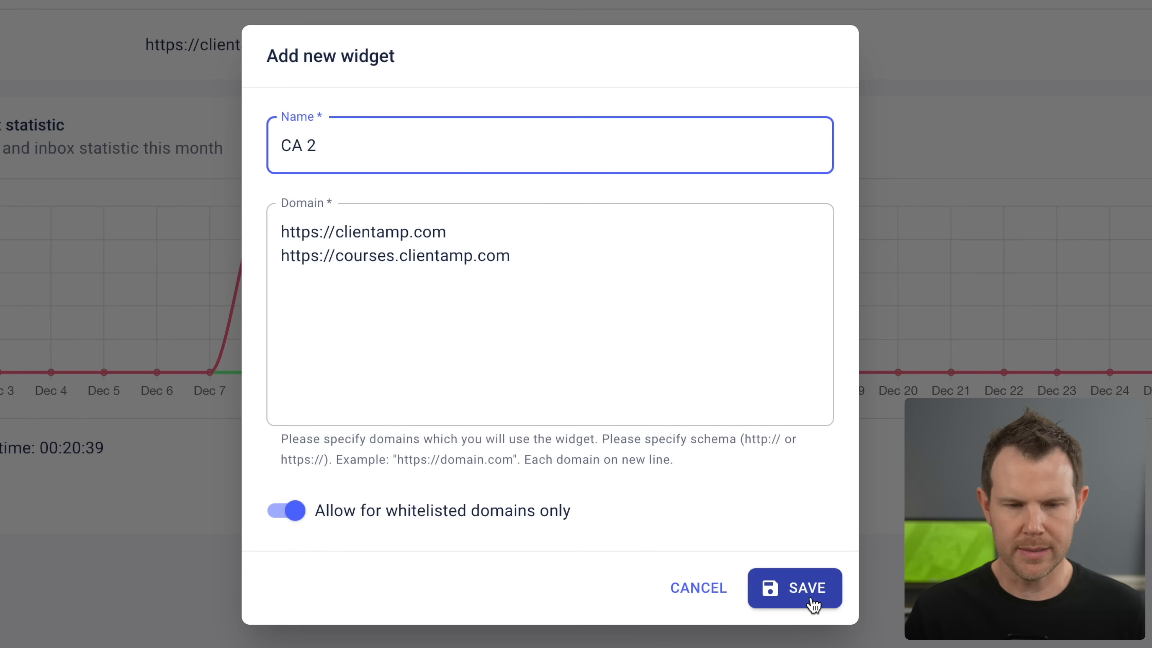
click(794, 587)
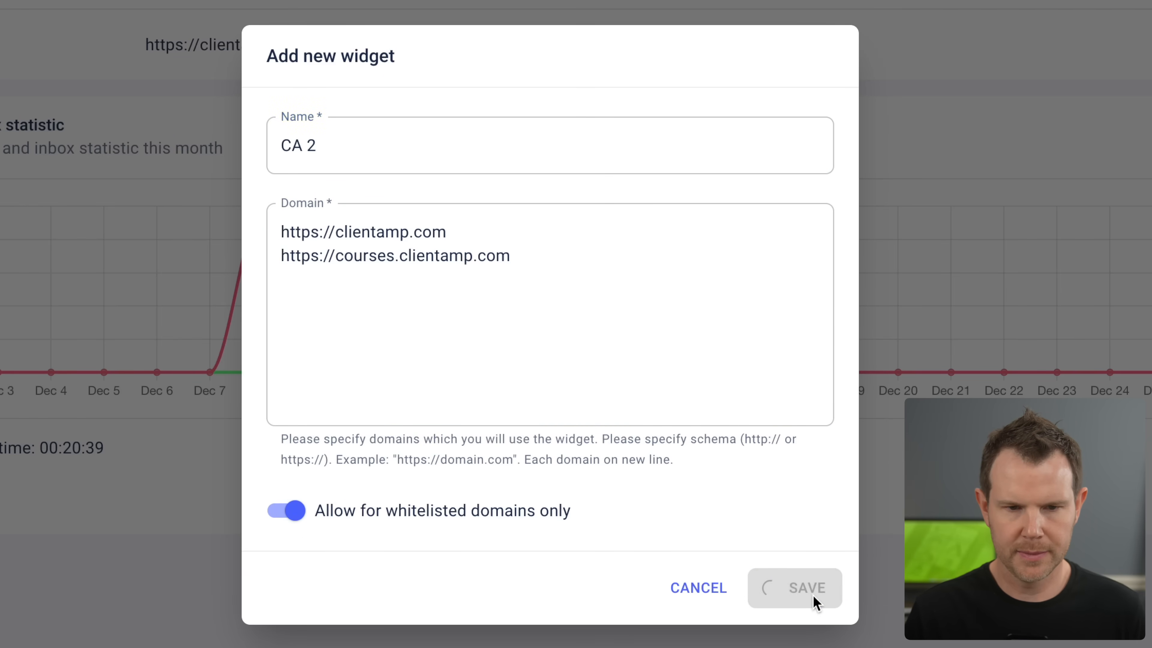
click(795, 588)
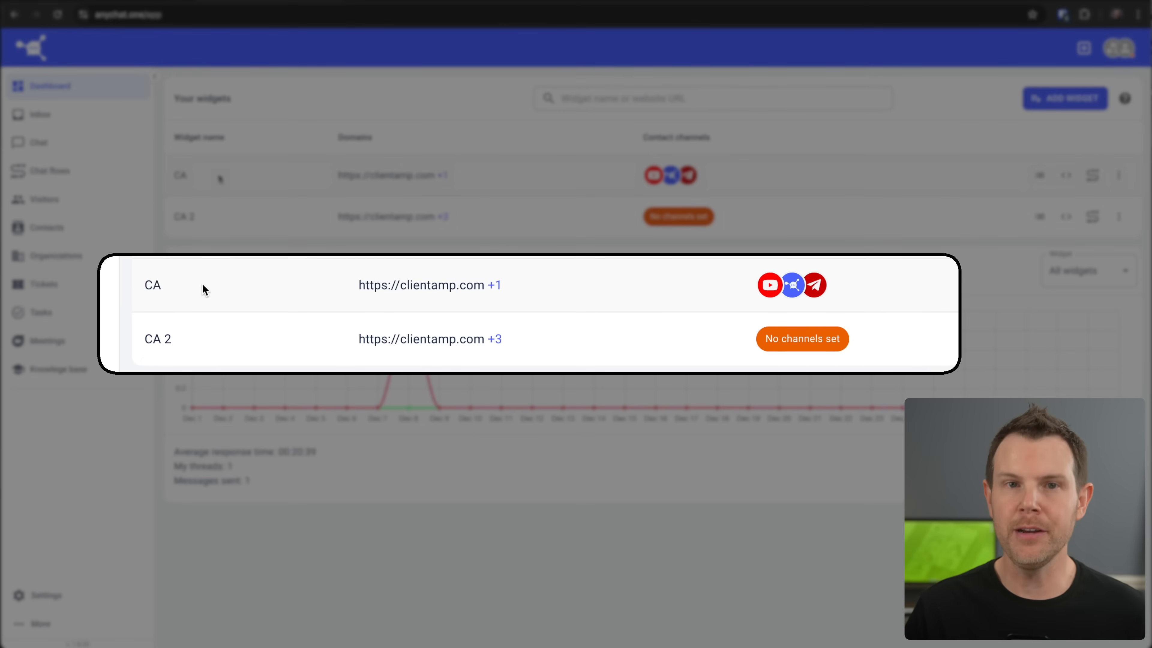
mouse_move(194, 286)
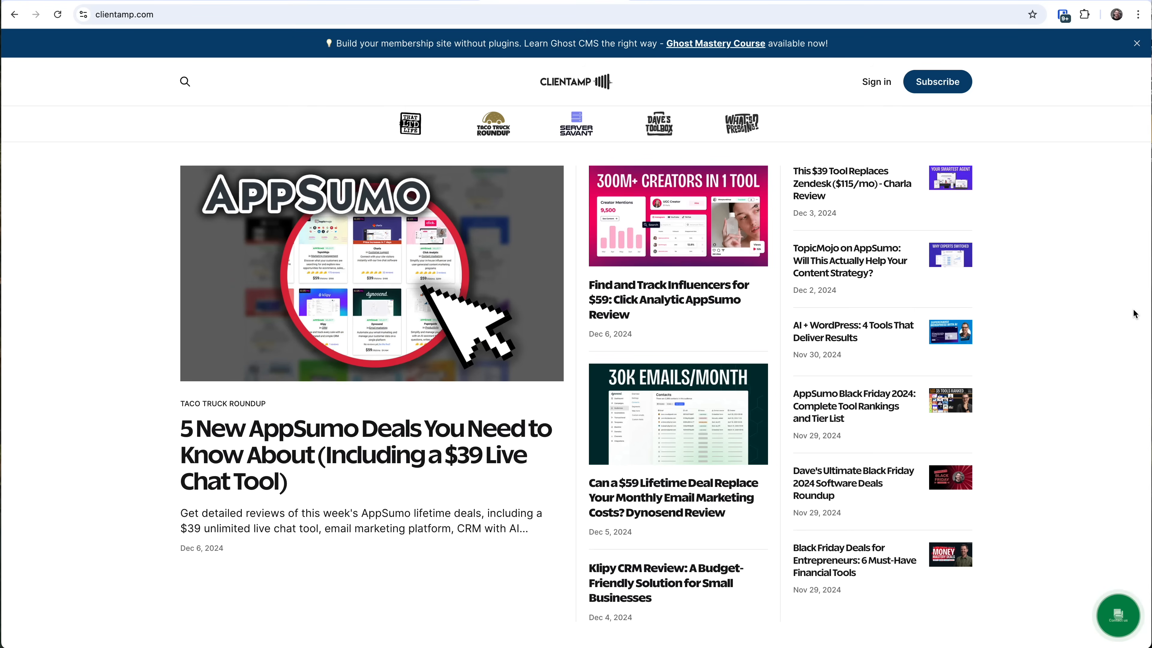
- Expand the floating chat button on clientamp.com to show its contact options
click(1117, 615)
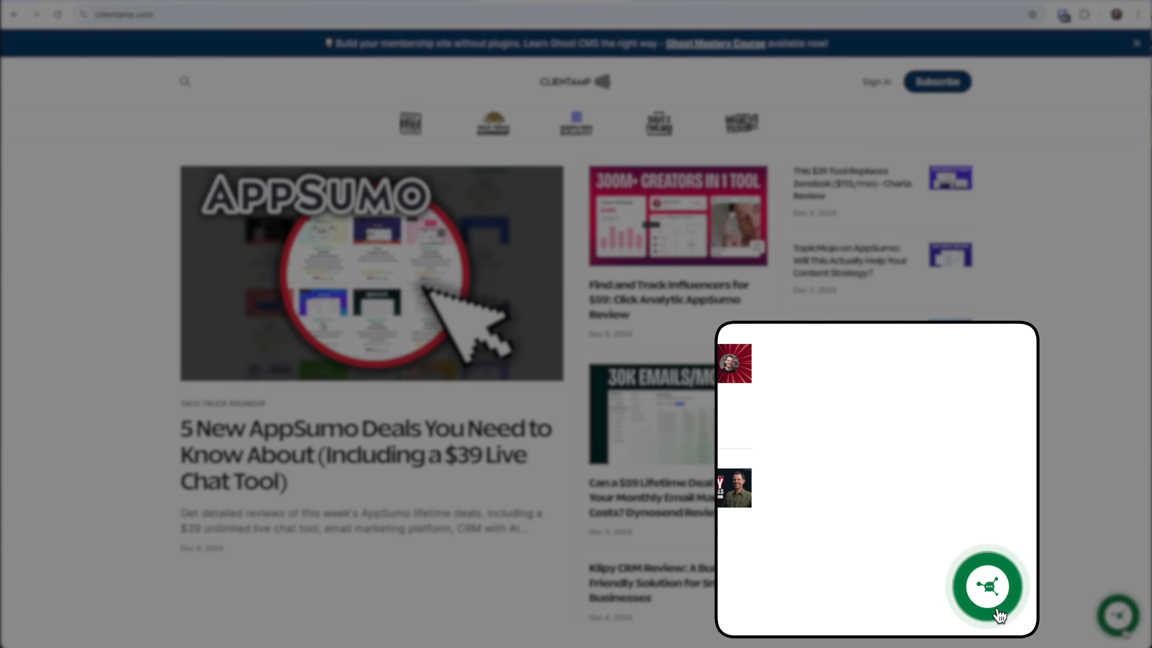
click(986, 586)
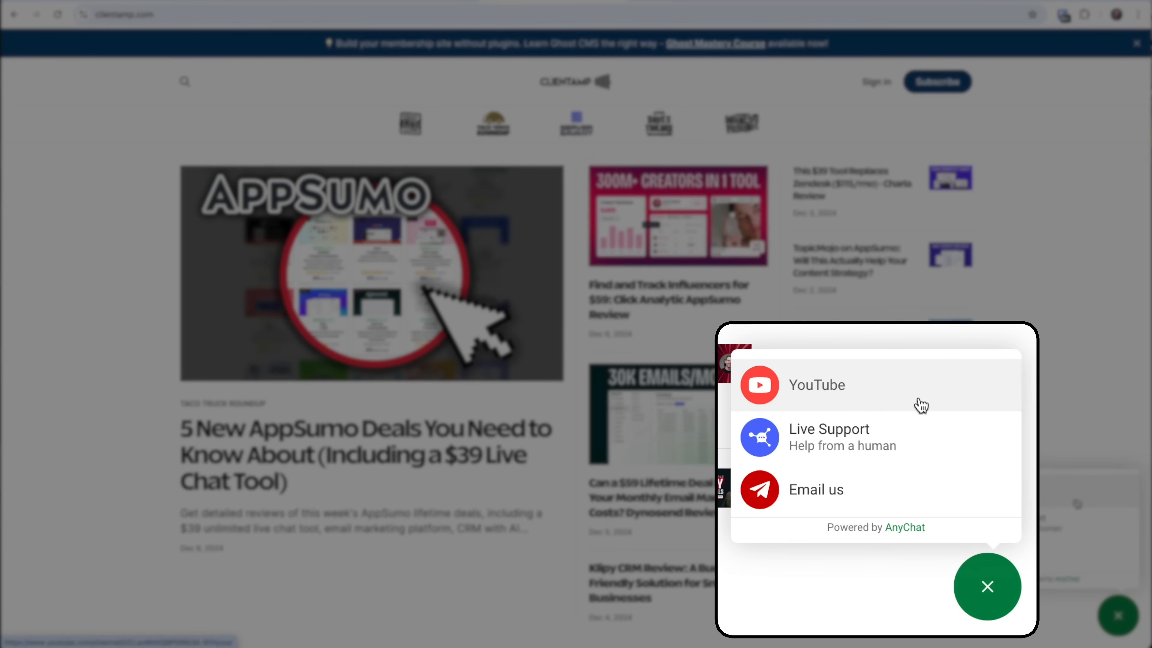
mouse_move(919, 429)
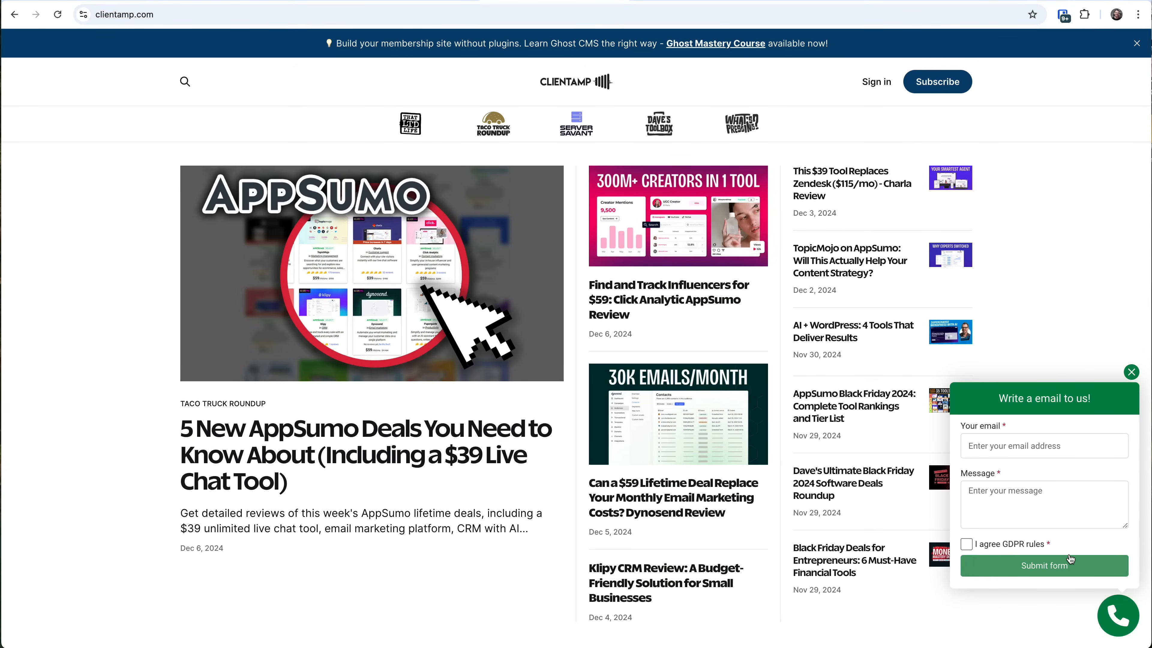
mouse_move(1070, 557)
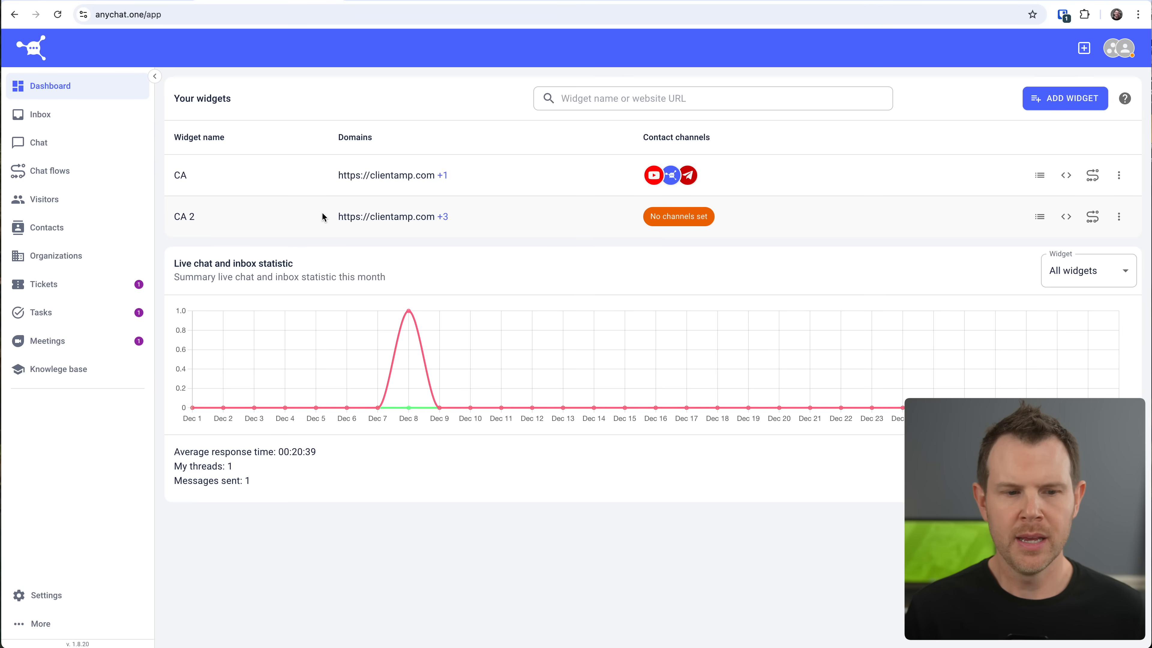
mouse_move(46, 595)
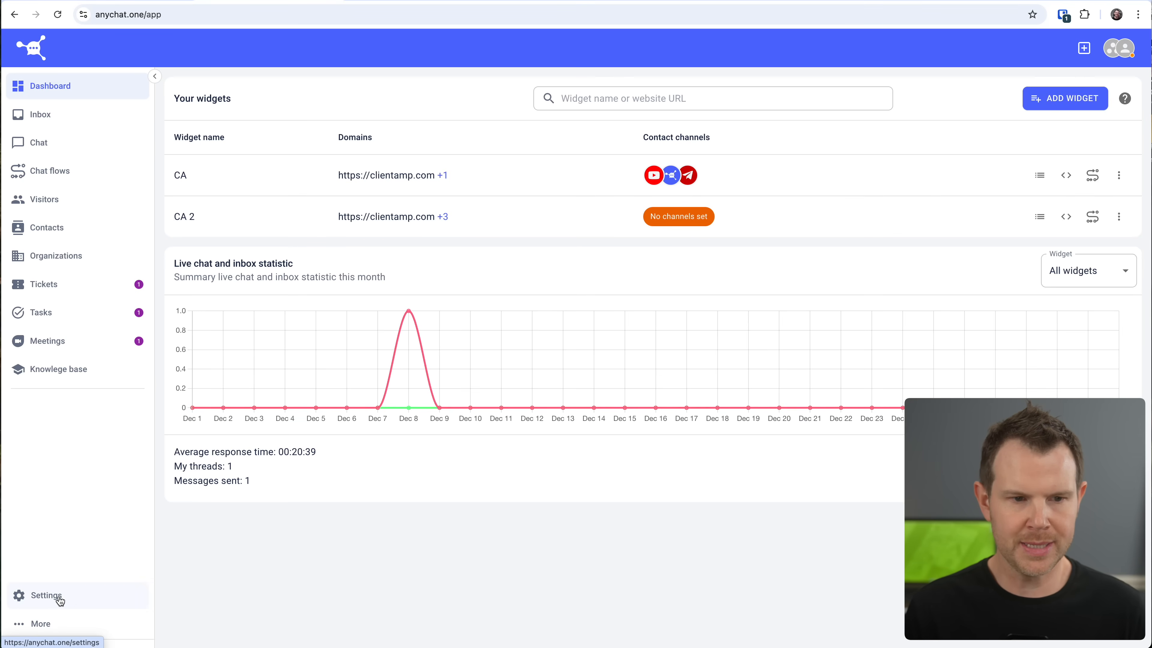
- Go to Settings > Channels and select the CA 2 widget in the widget selector
click(47, 595)
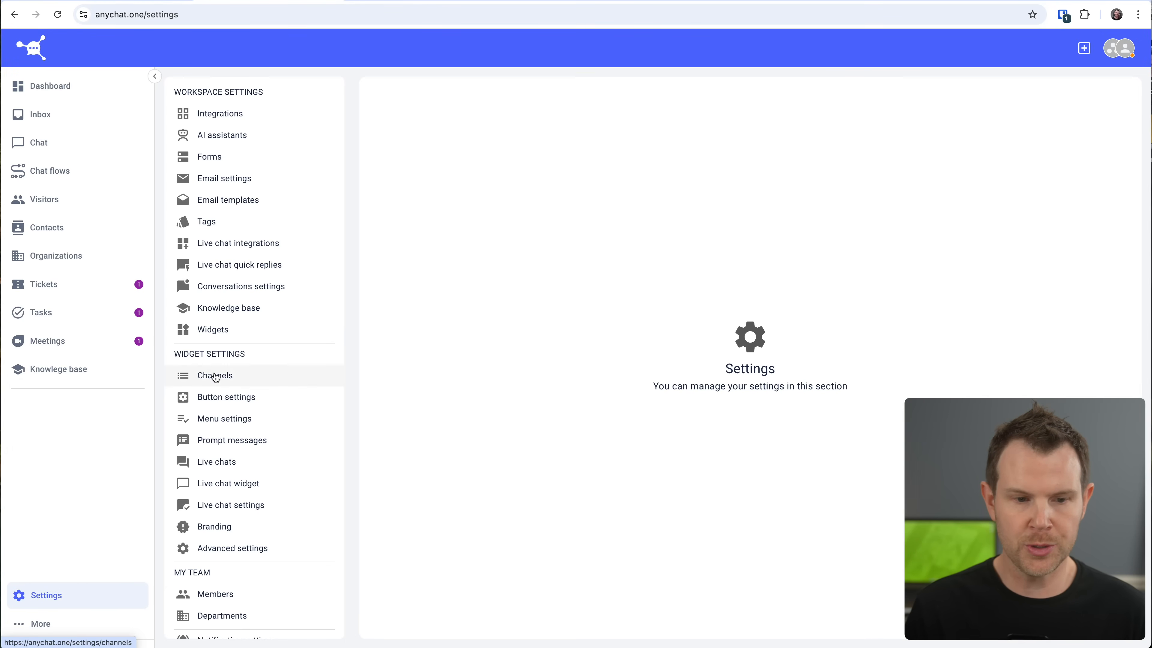
click(215, 375)
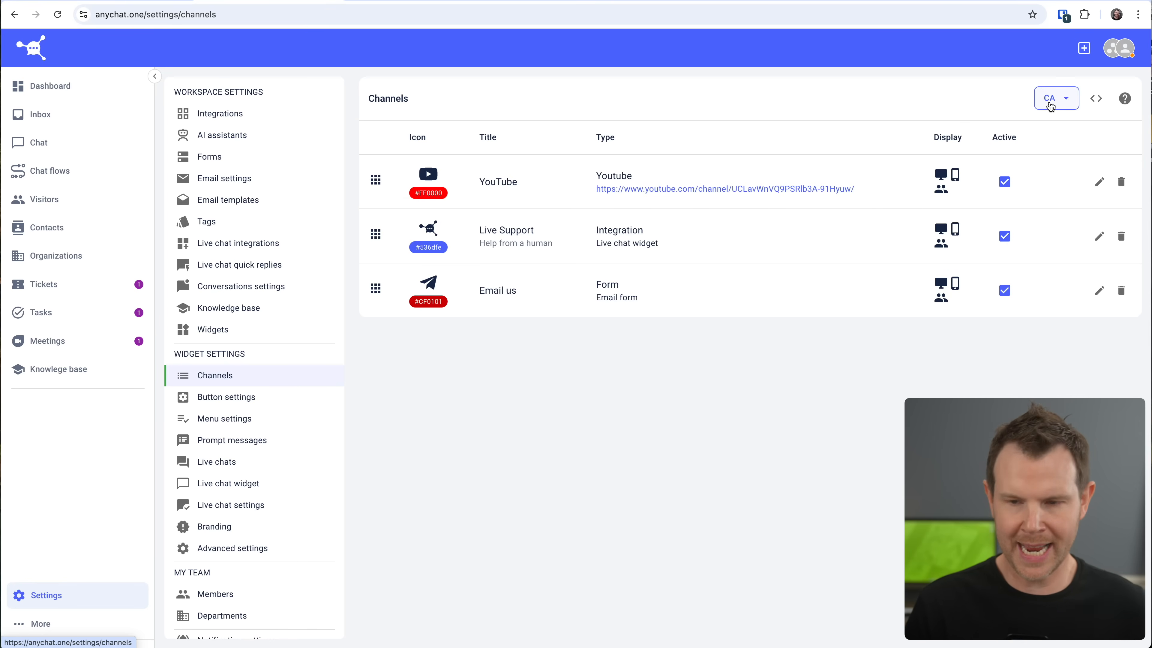
click(1056, 98)
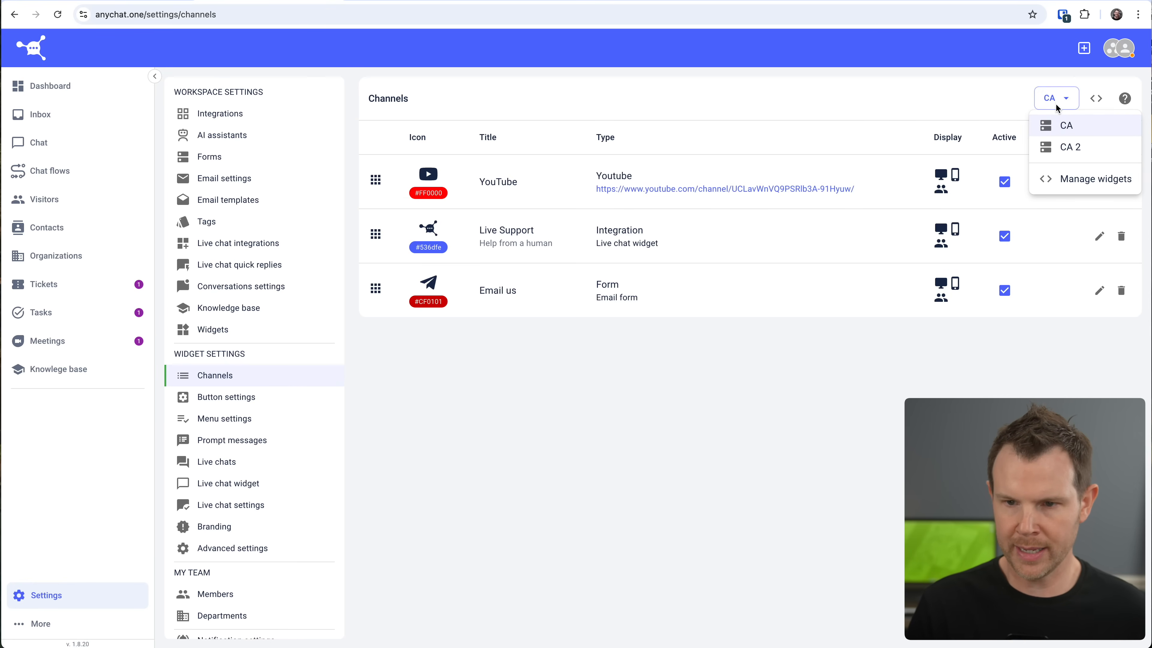
mouse_move(1070, 147)
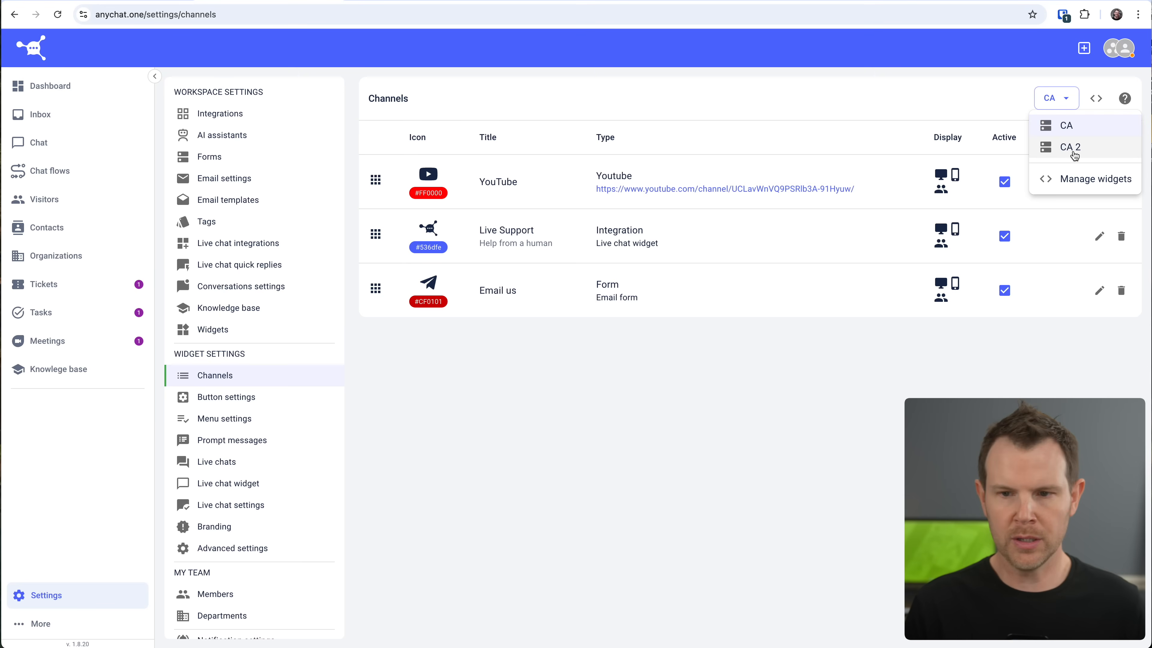
click(1069, 147)
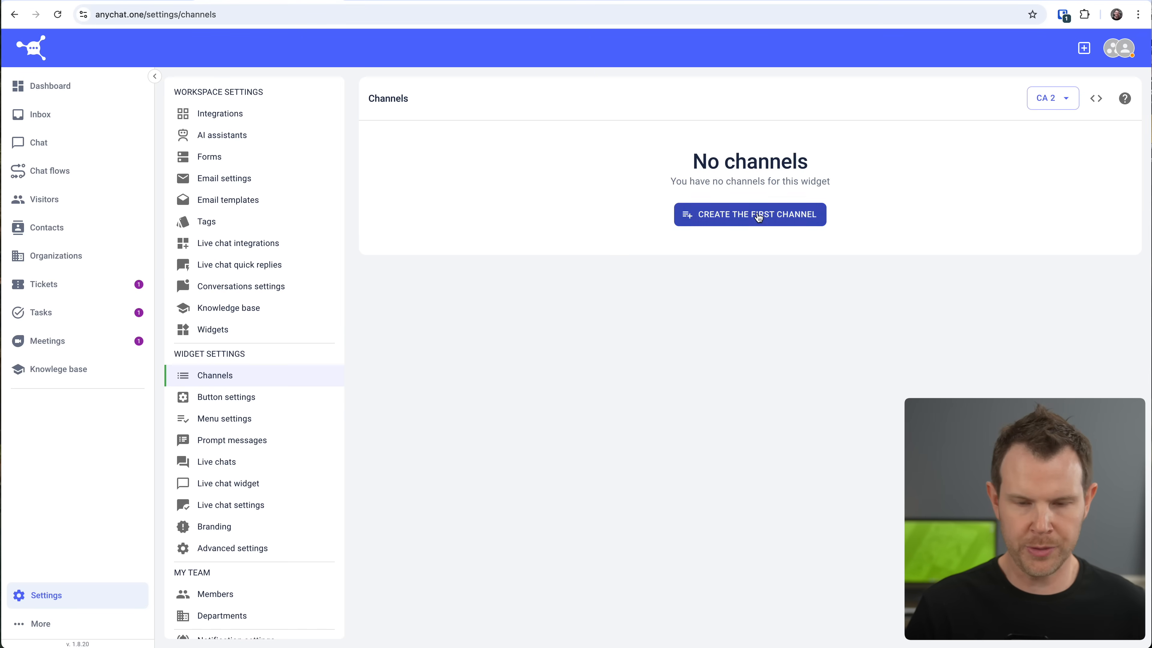
- Create the first channel for CA 2 and scroll through its list of action types
click(750, 214)
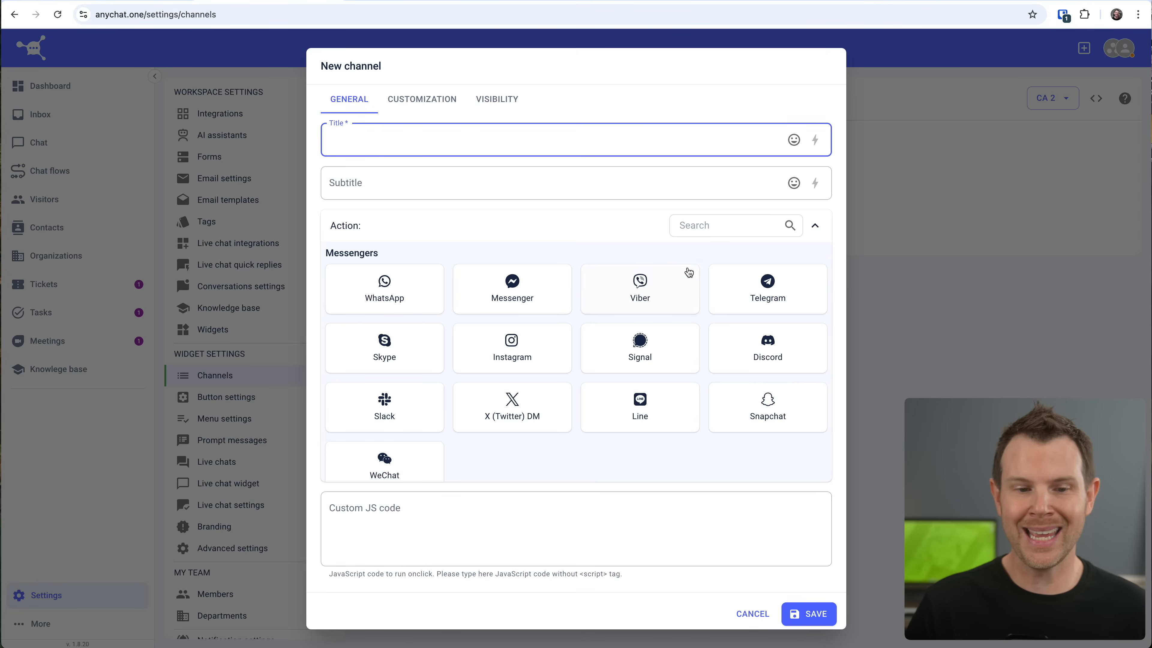
mouse_move(652, 458)
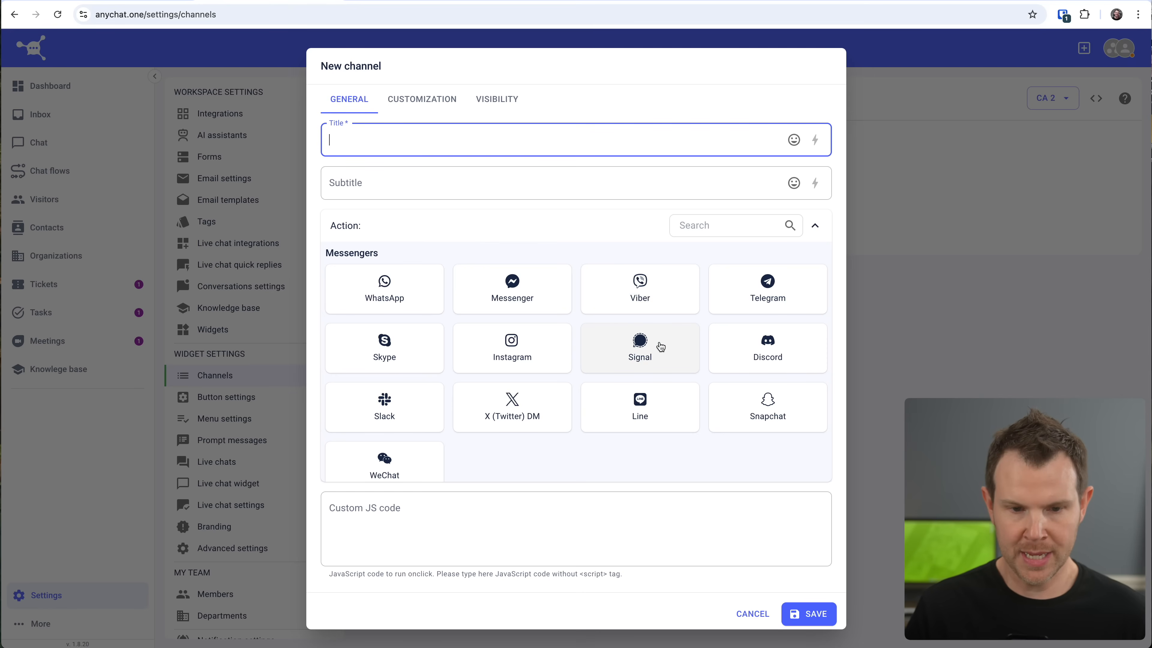
scroll(down, 3)
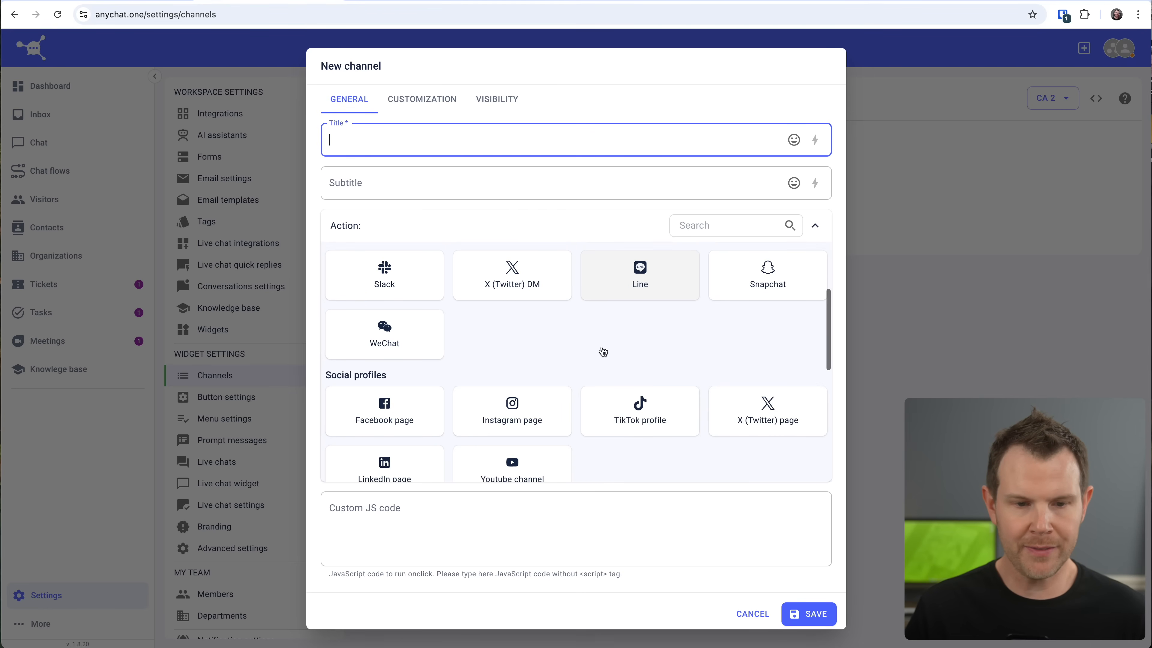
scroll(down, 3)
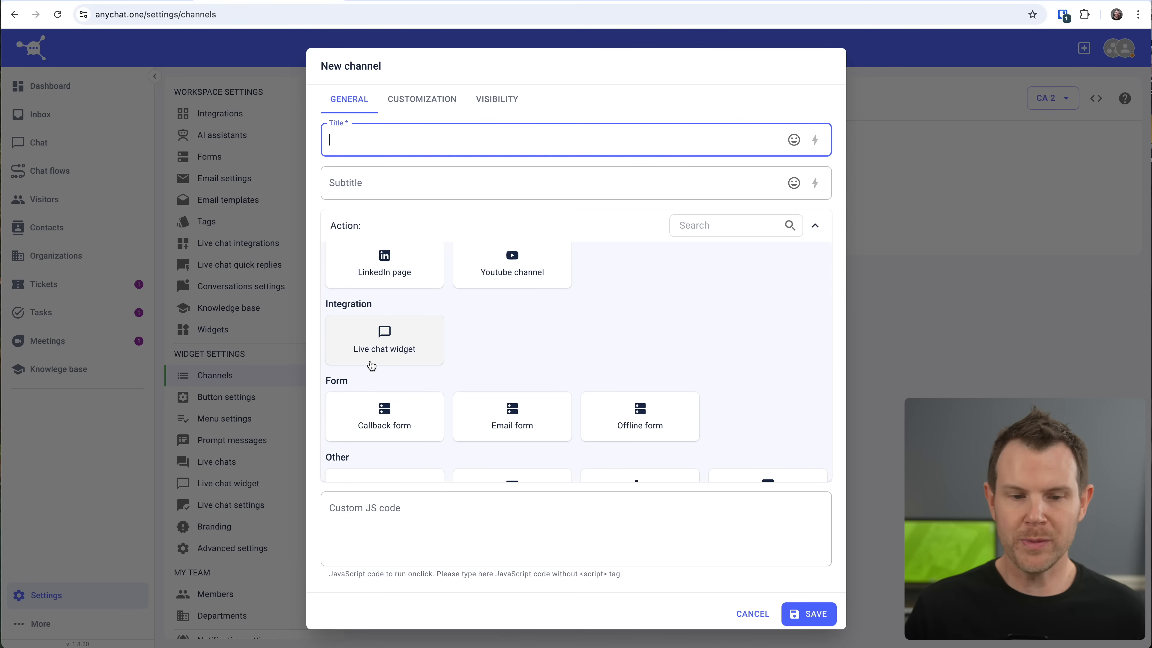
mouse_move(382, 363)
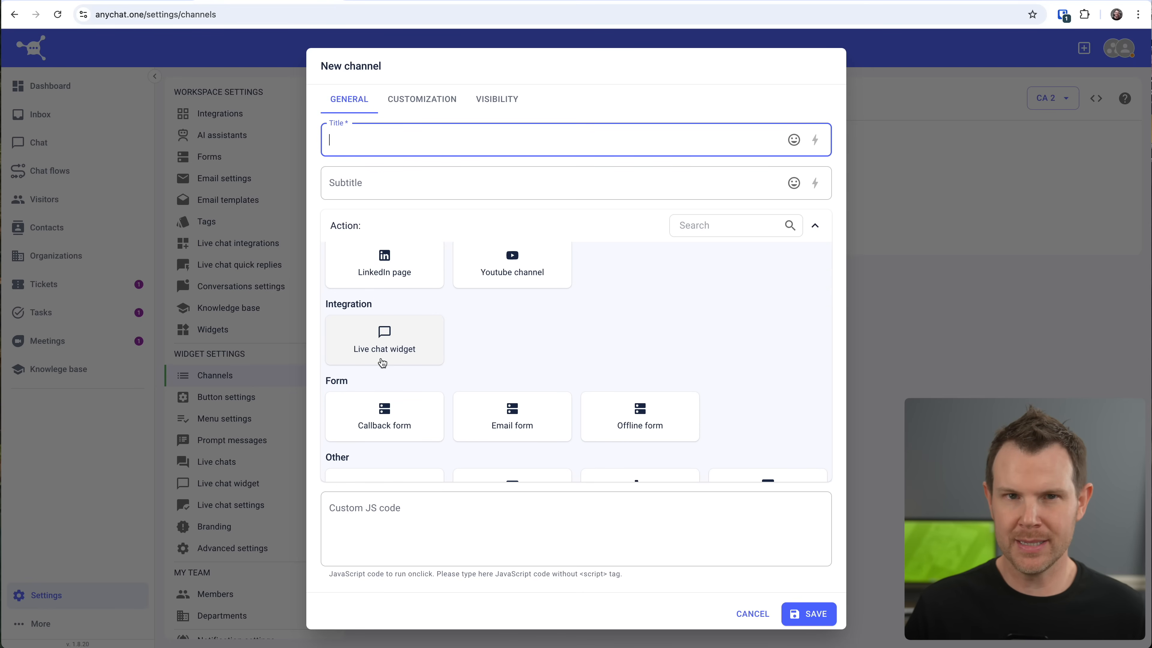
mouse_move(387, 357)
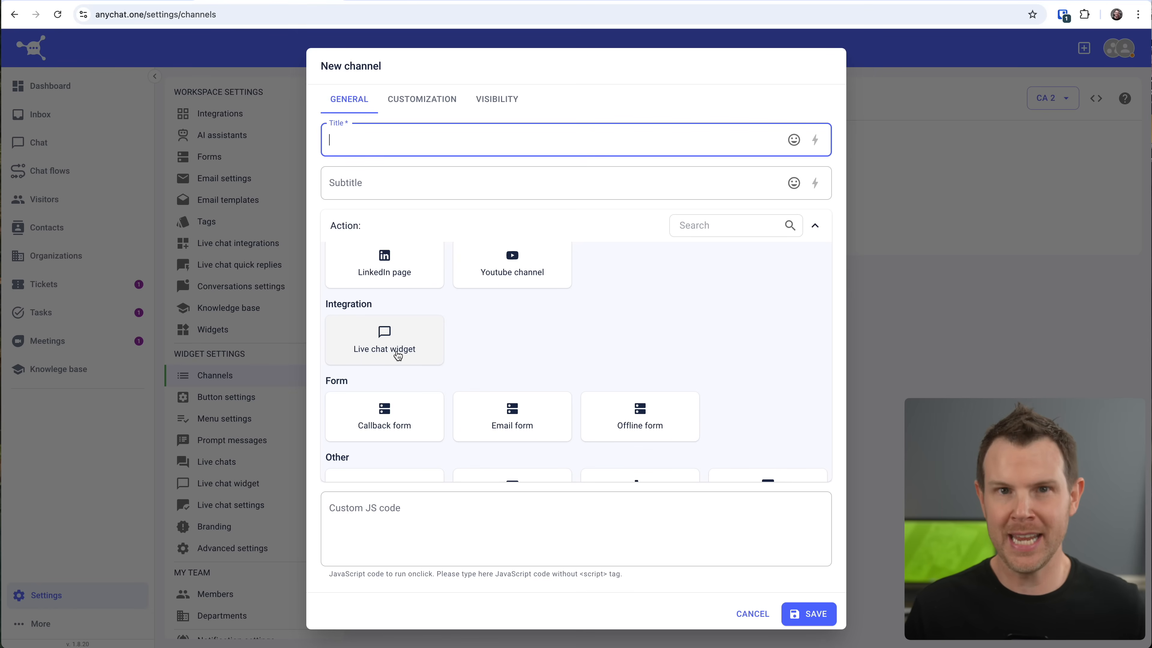
mouse_move(396, 352)
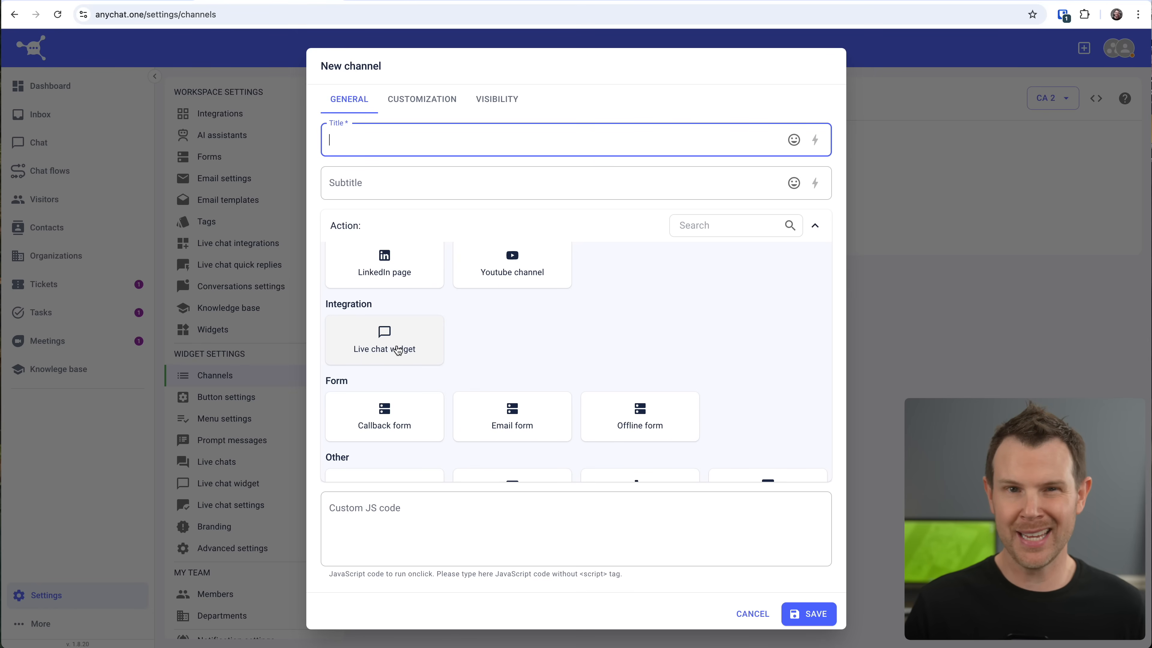
mouse_move(409, 345)
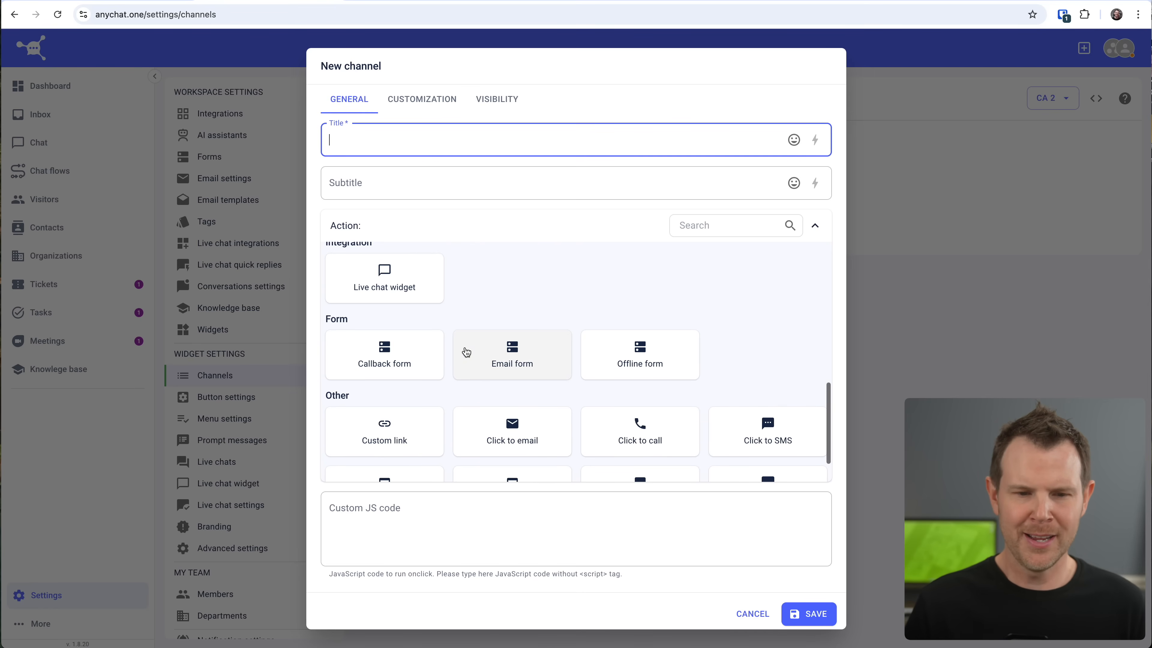
scroll(down, 3)
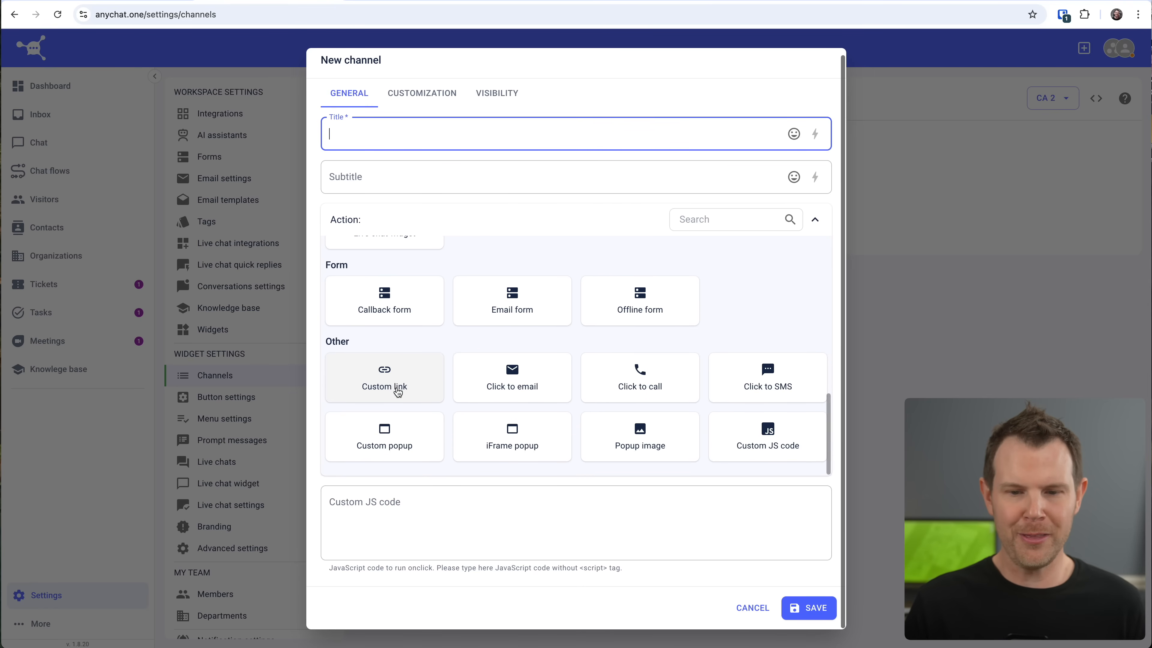
mouse_move(437, 412)
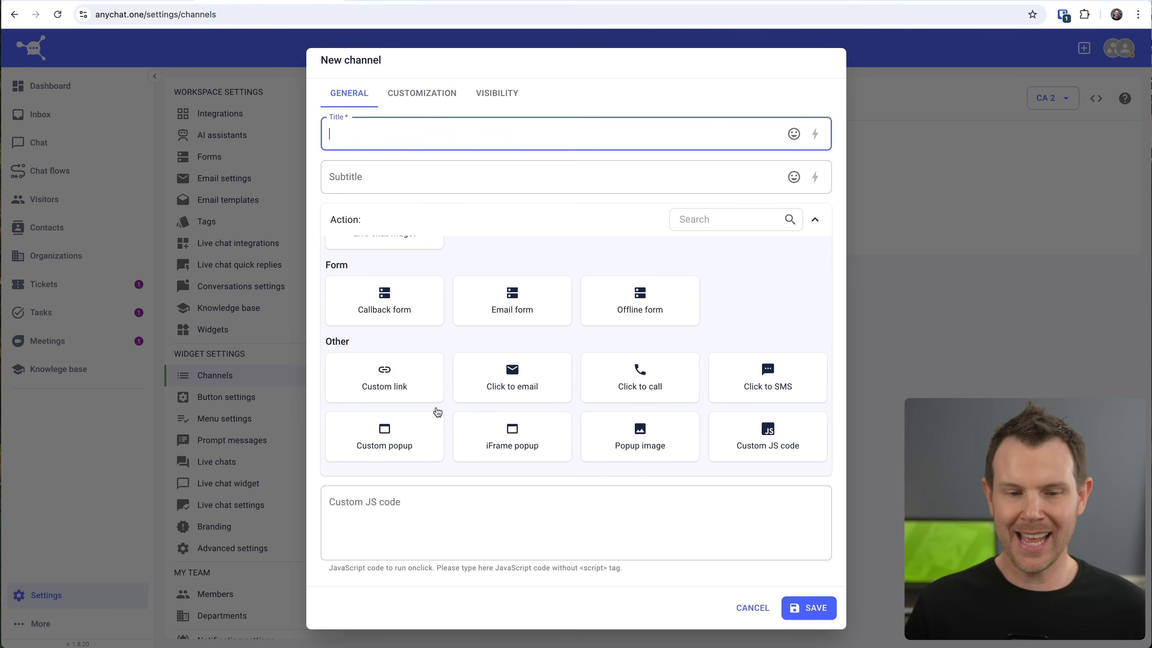
mouse_move(416, 389)
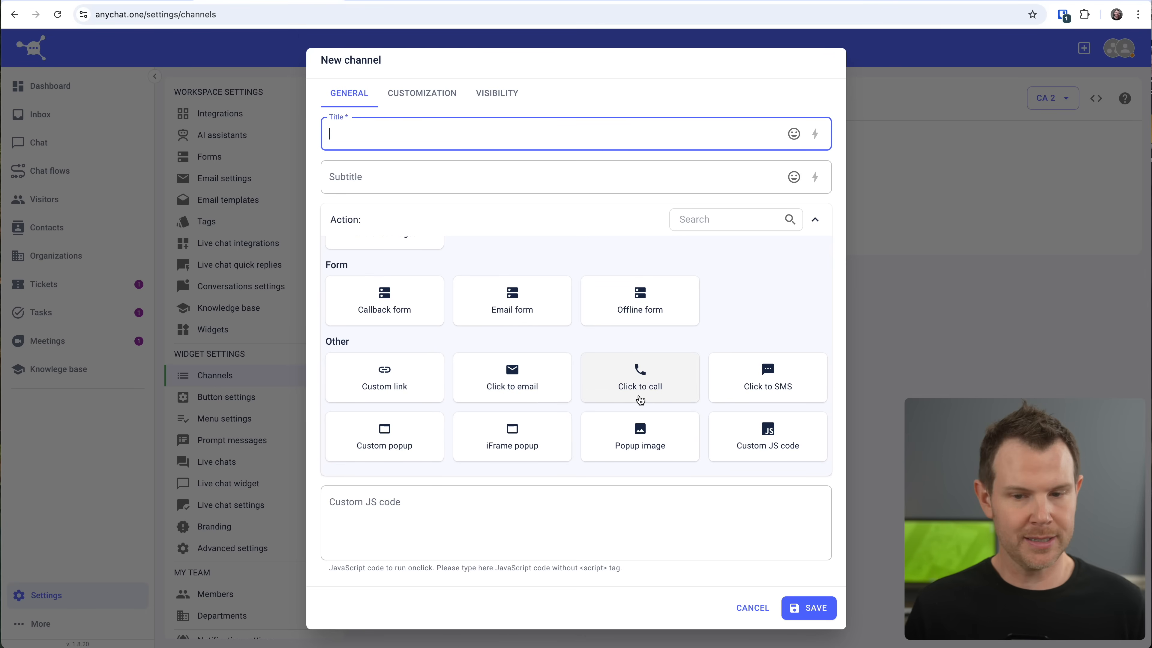
mouse_move(799, 386)
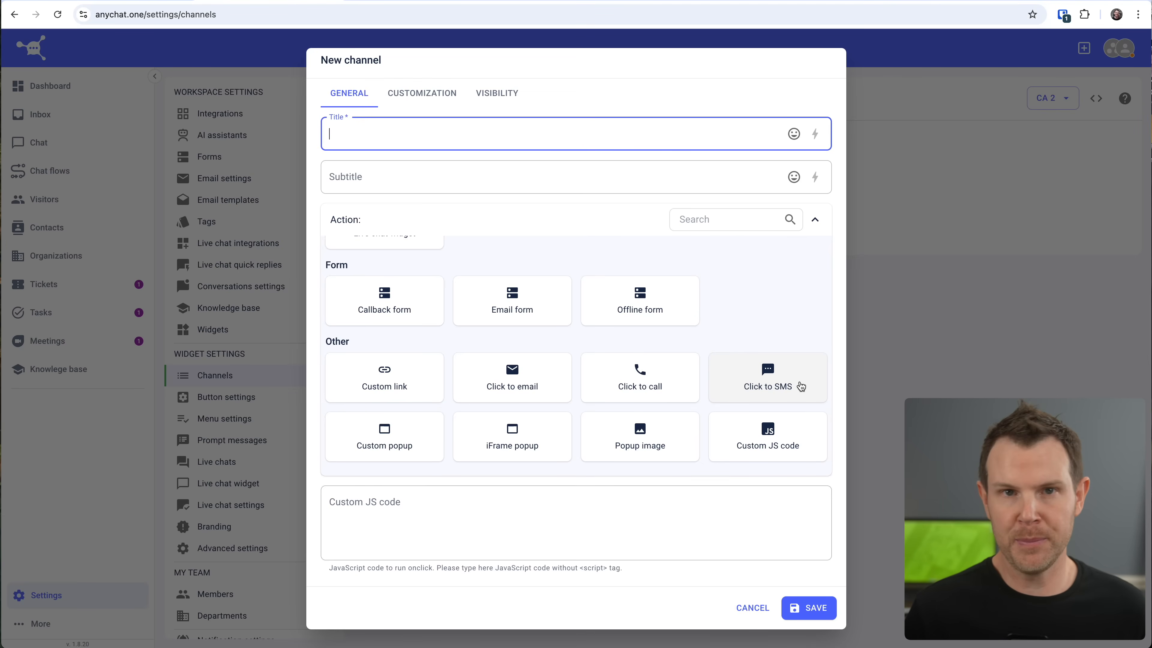
mouse_move(390, 474)
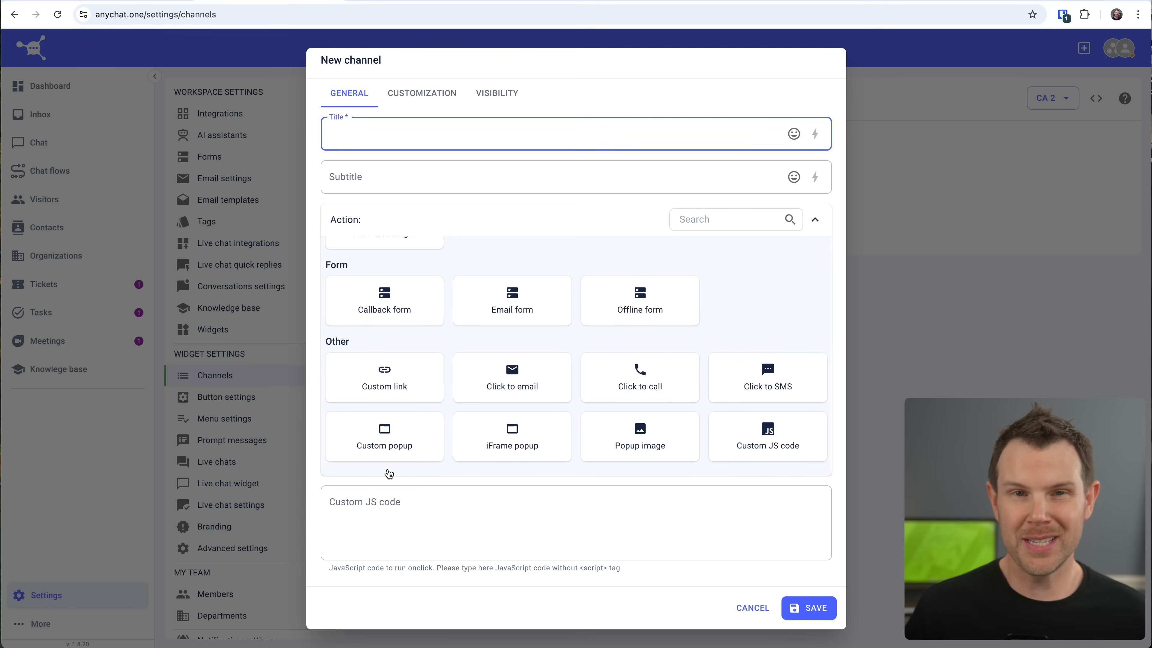
mouse_move(382, 467)
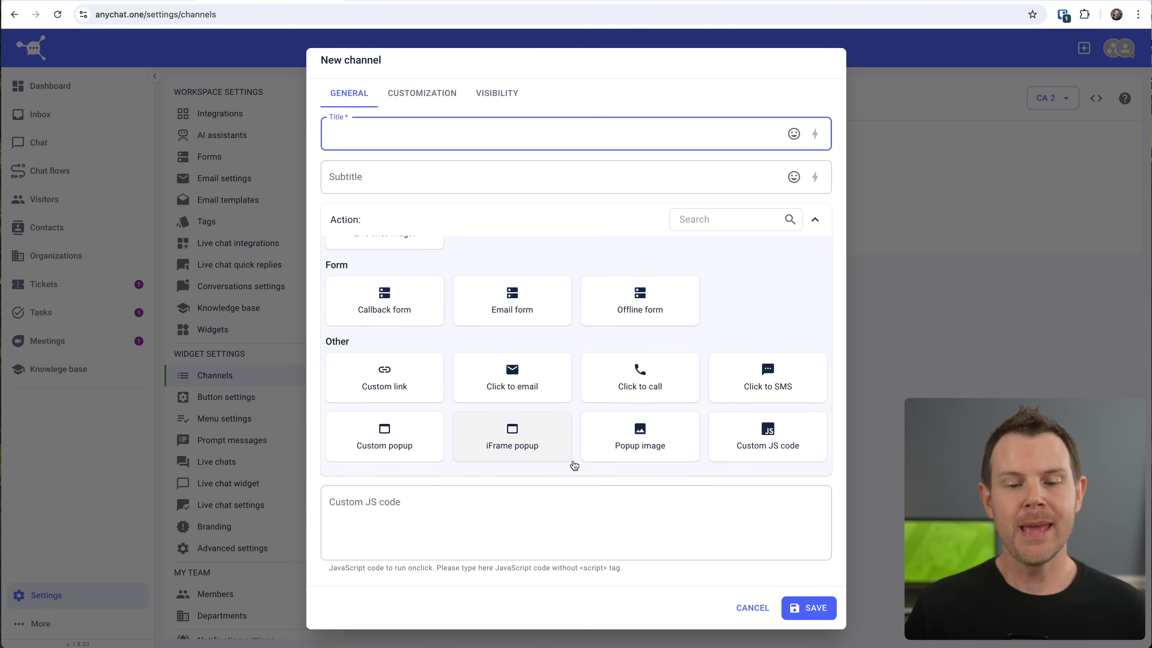
mouse_move(719, 468)
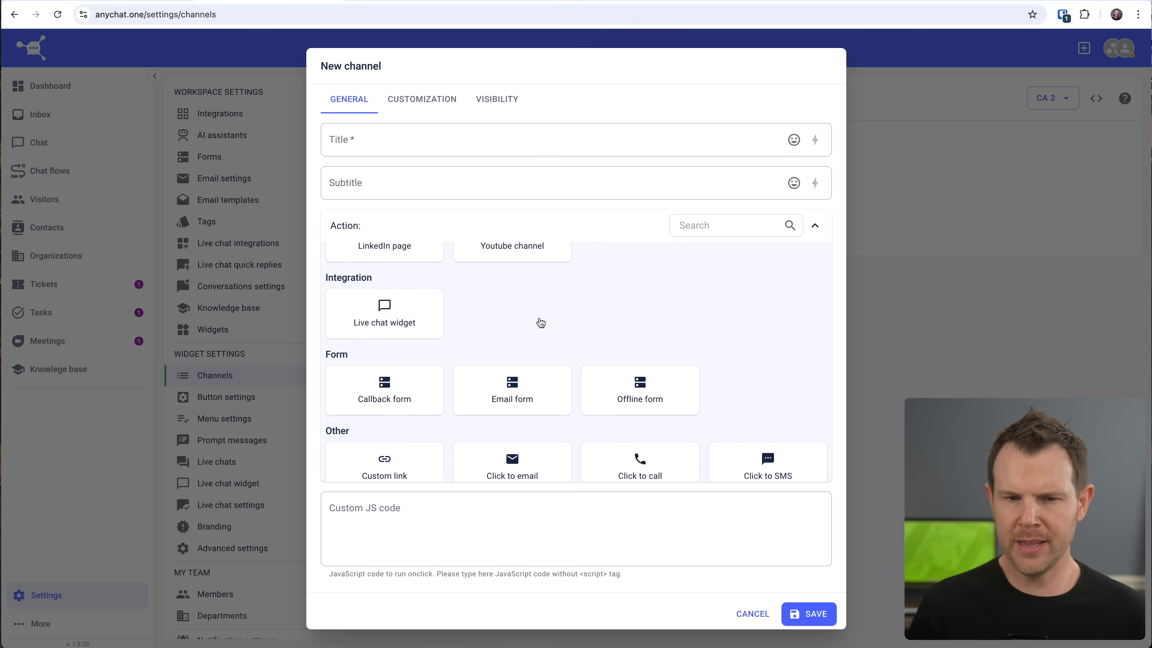
mouse_move(556, 308)
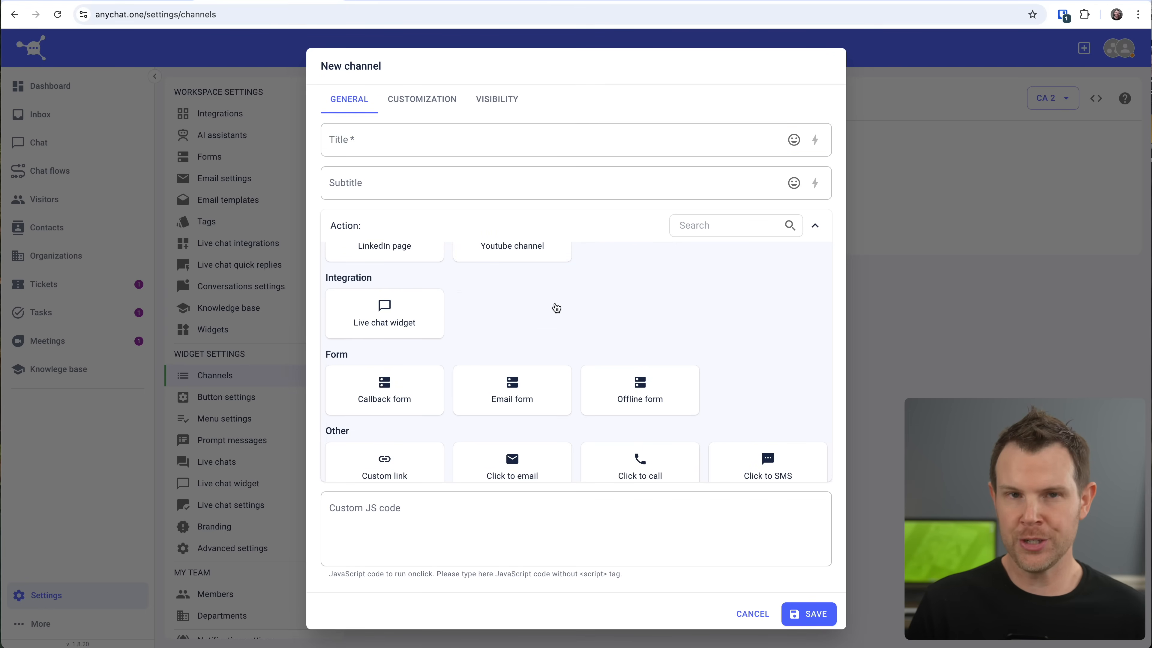
mouse_move(510, 119)
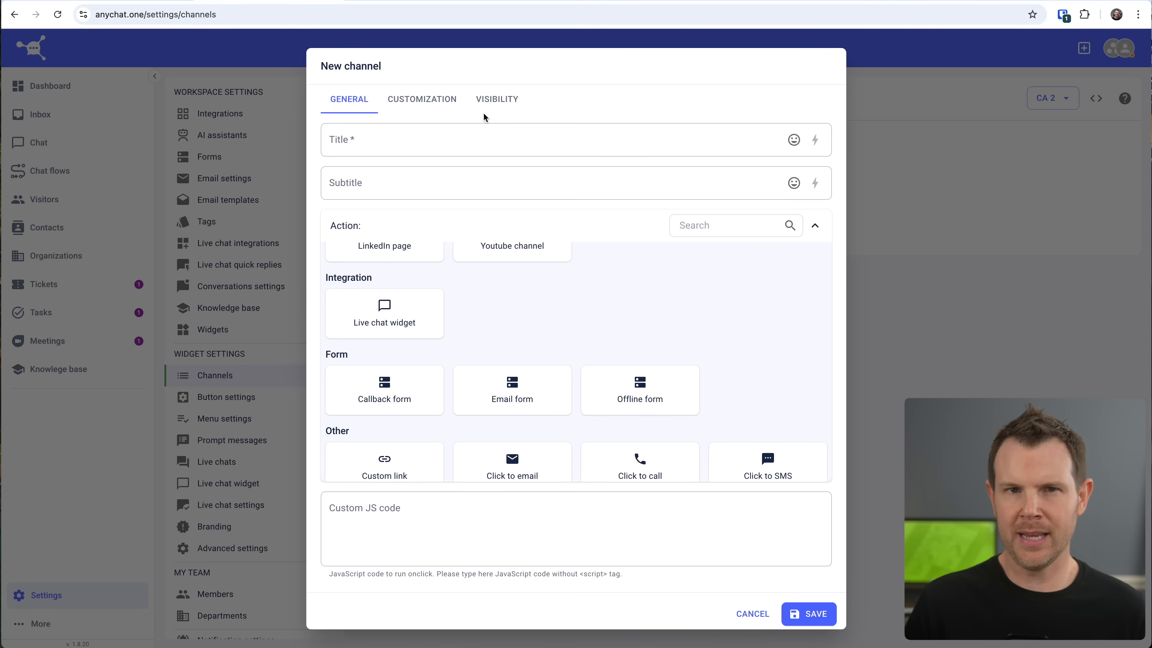
mouse_move(488, 305)
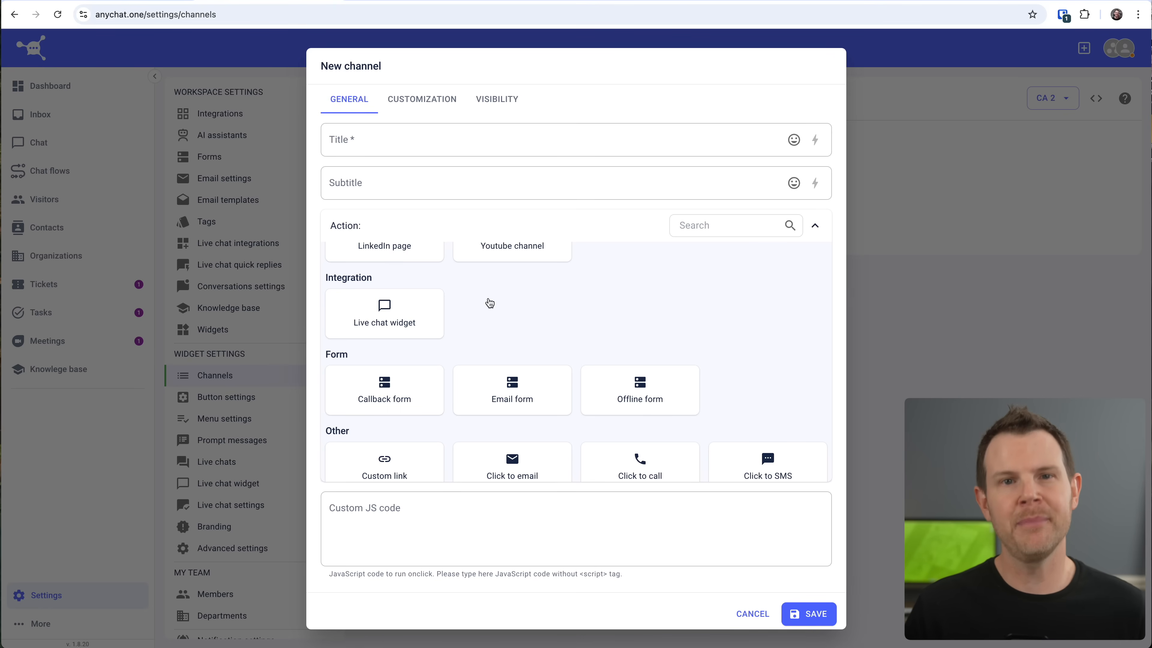
mouse_move(492, 294)
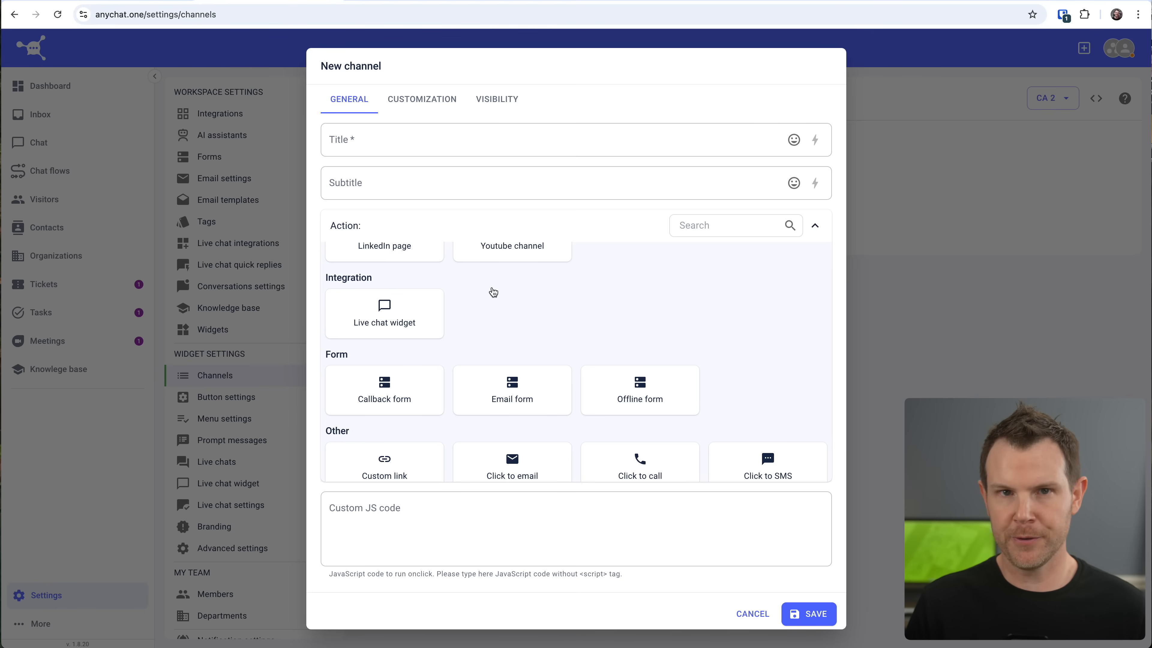
mouse_move(487, 300)
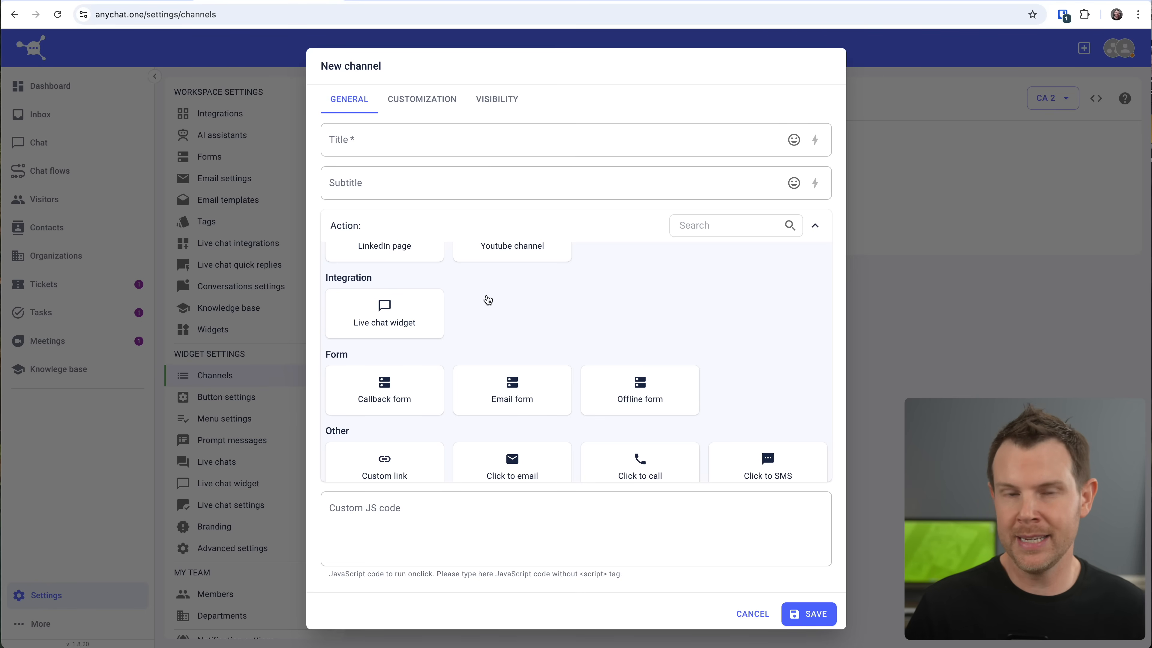
mouse_move(380, 300)
text(Chat)
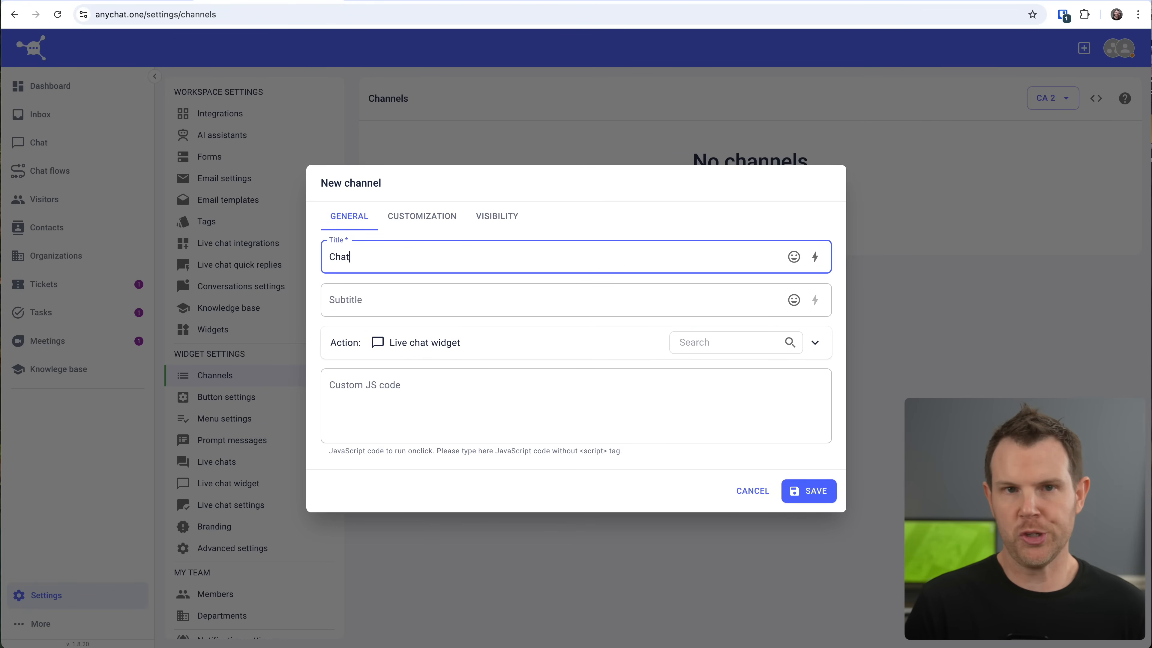
mouse_move(494, 216)
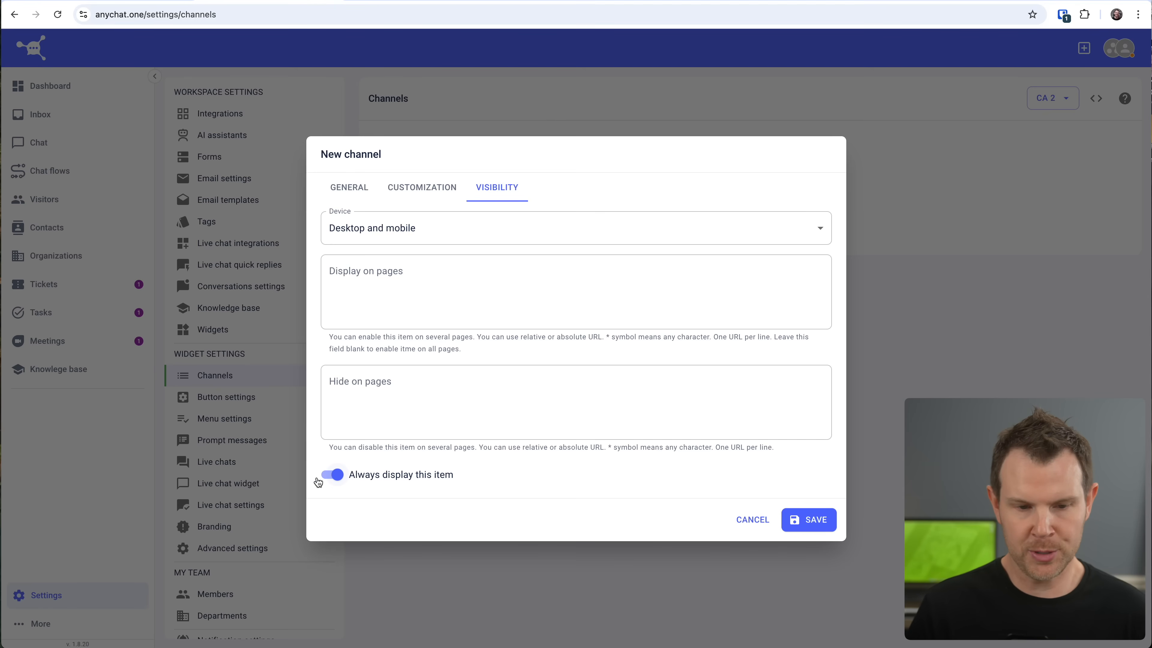
- Enable a weekly schedule, set inactive behaviour to 'Display offline badge + disabled', and save the channel
click(331, 474)
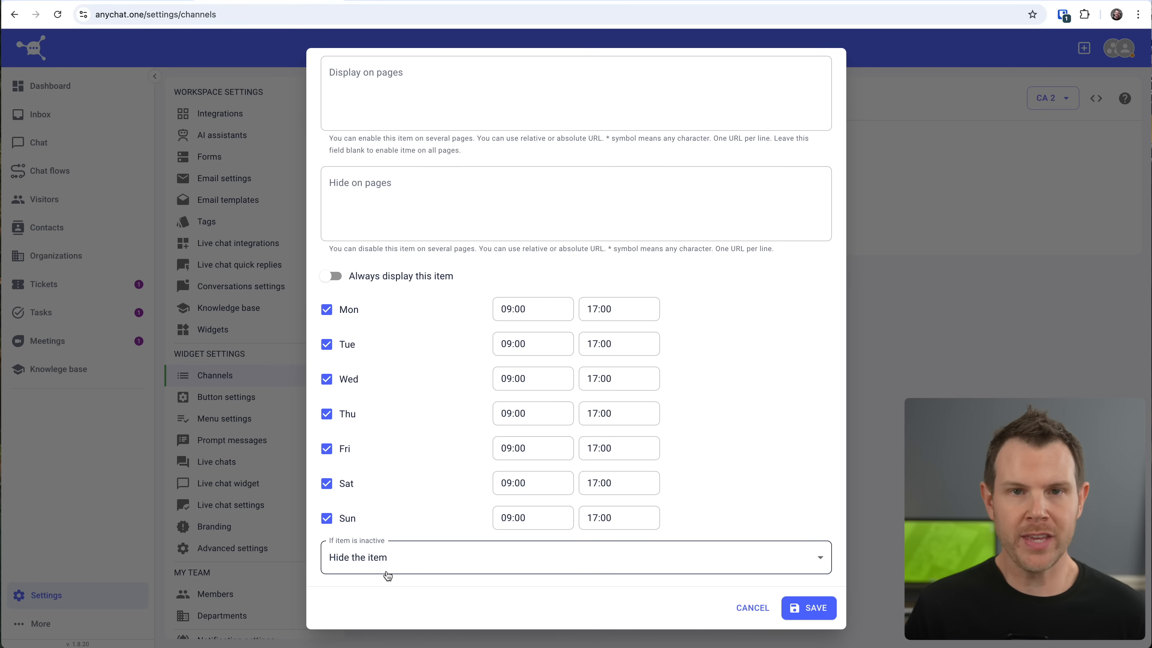
mouse_move(397, 572)
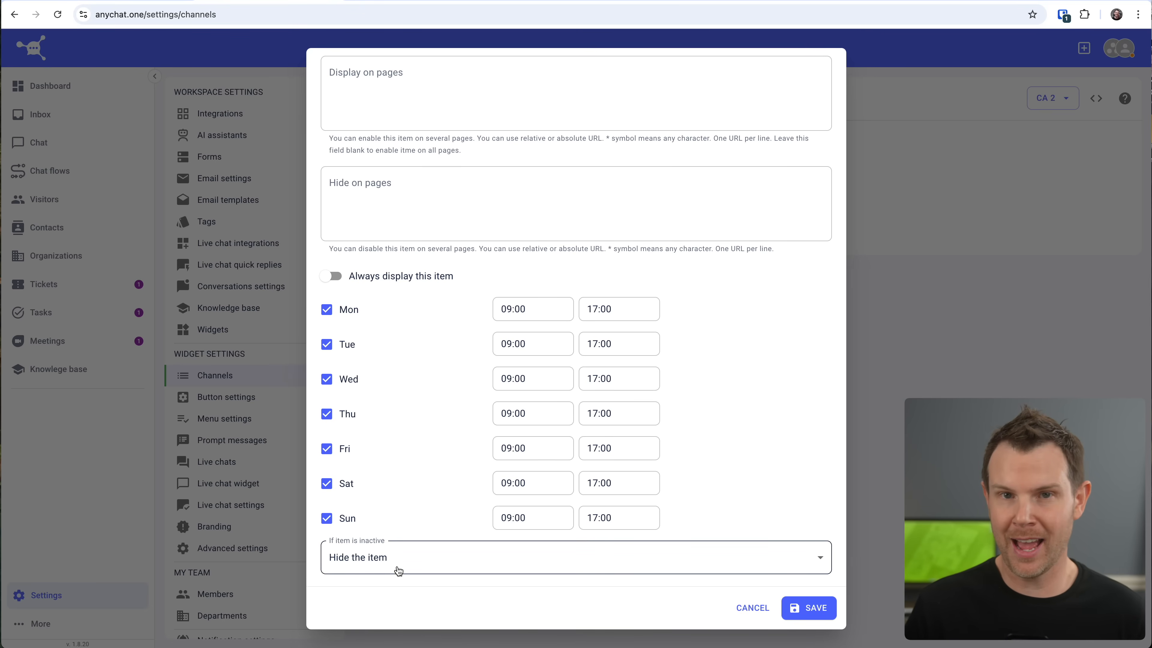
click(576, 557)
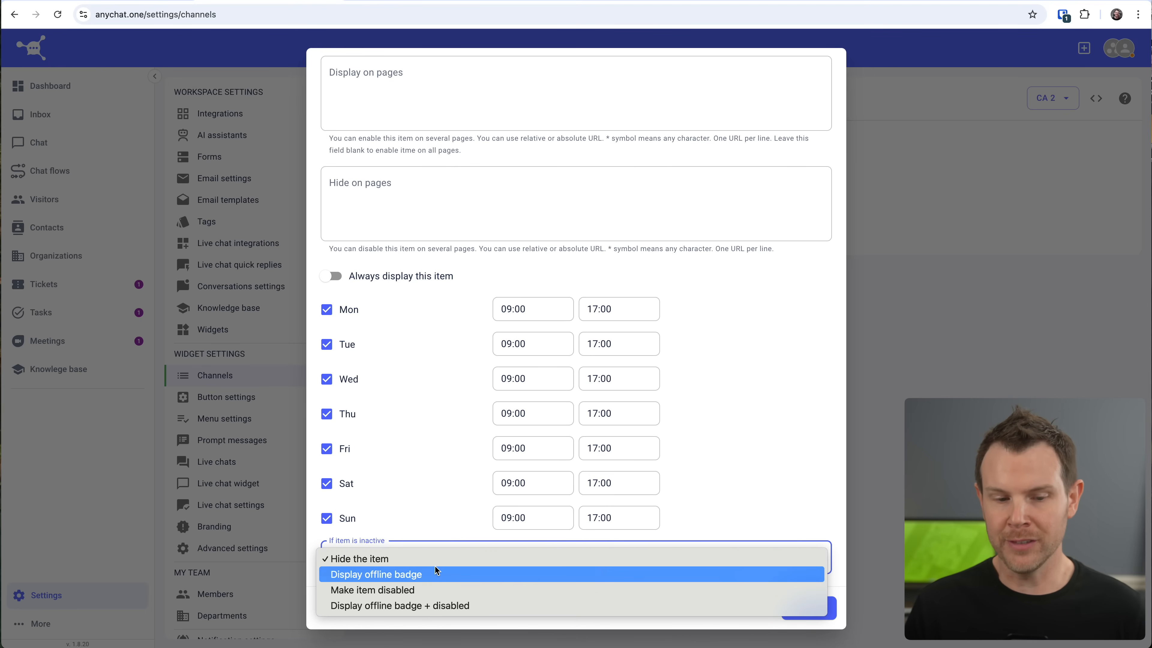
mouse_move(437, 589)
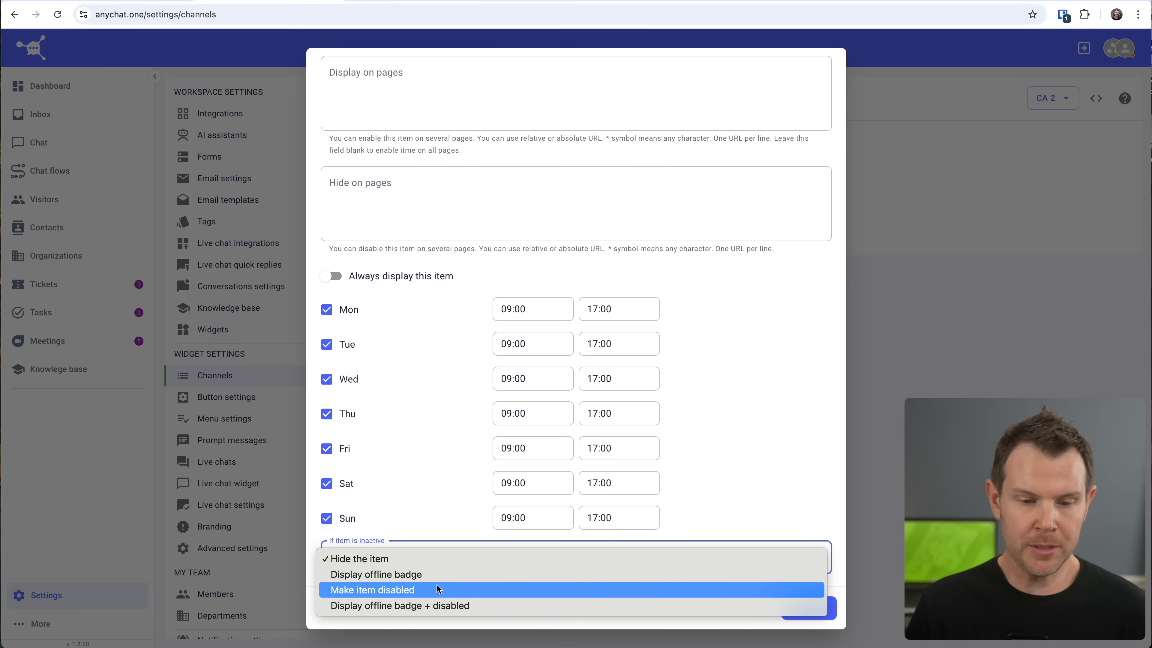
mouse_move(401, 605)
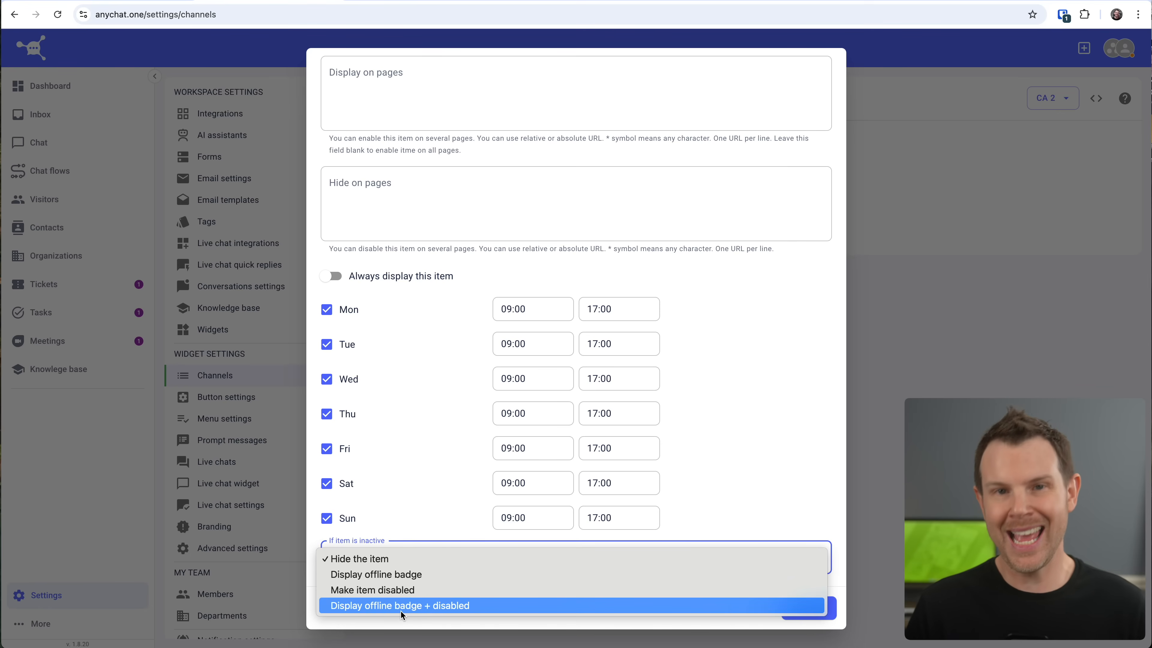
click(400, 605)
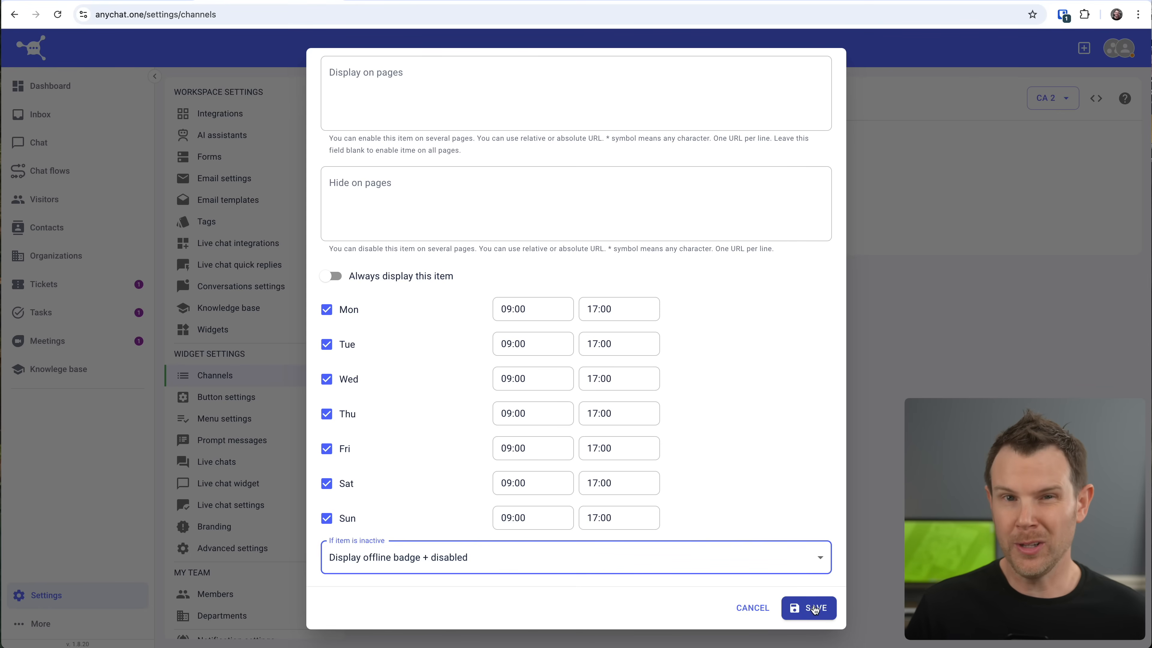
click(808, 607)
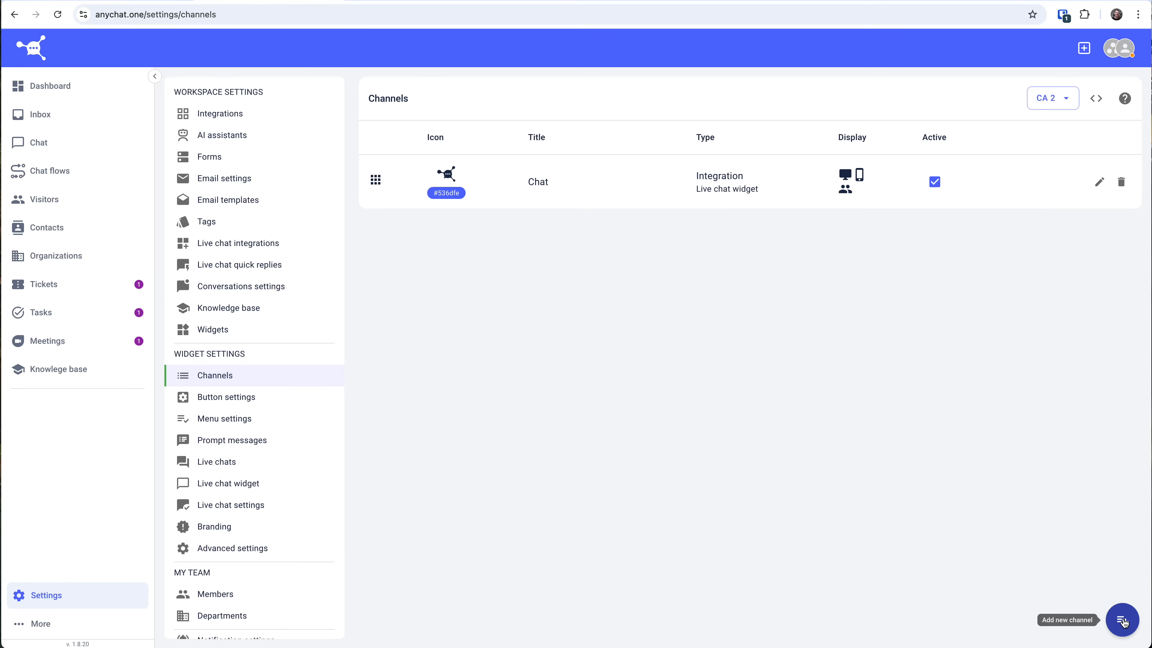
click(1121, 619)
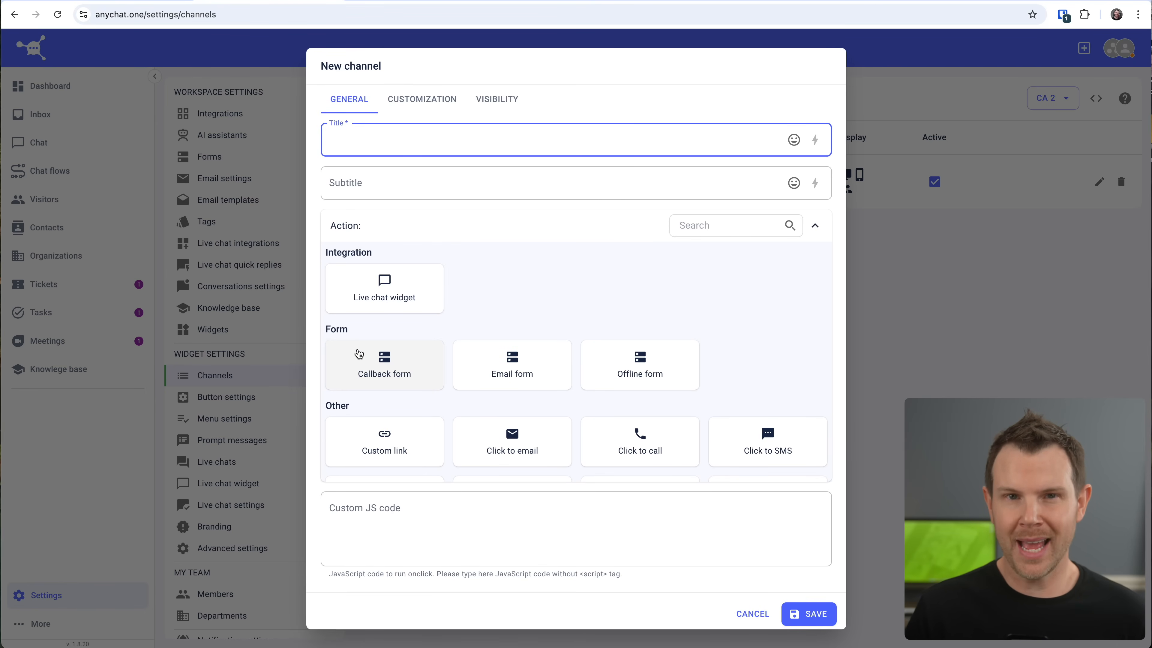
mouse_move(386, 387)
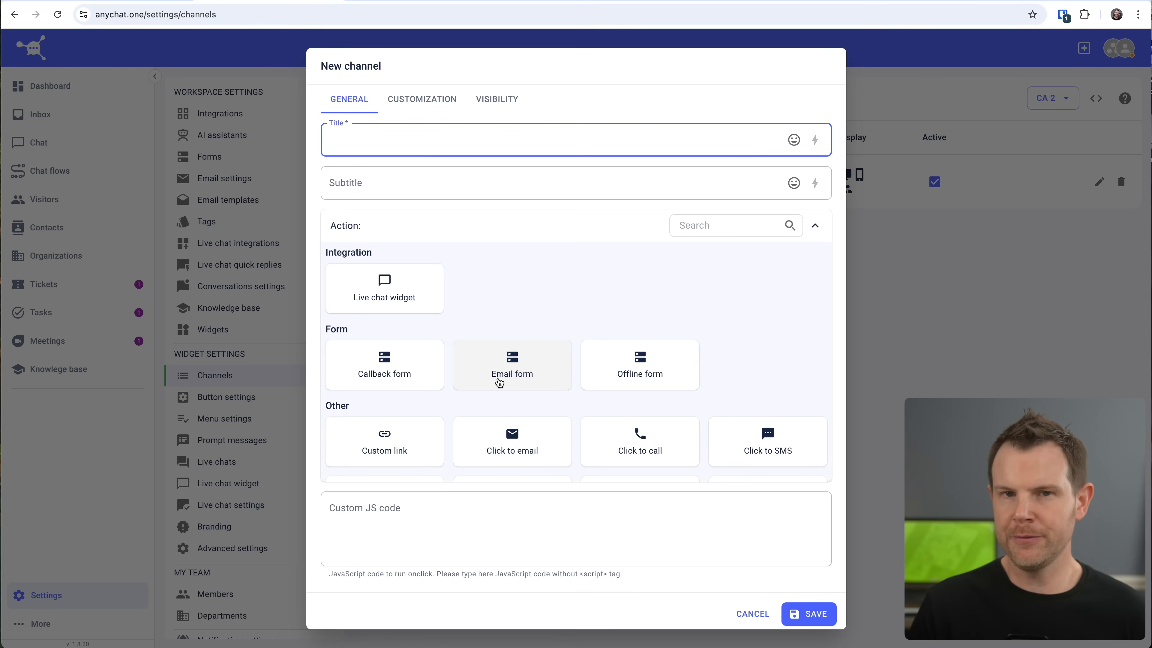
mouse_move(660, 357)
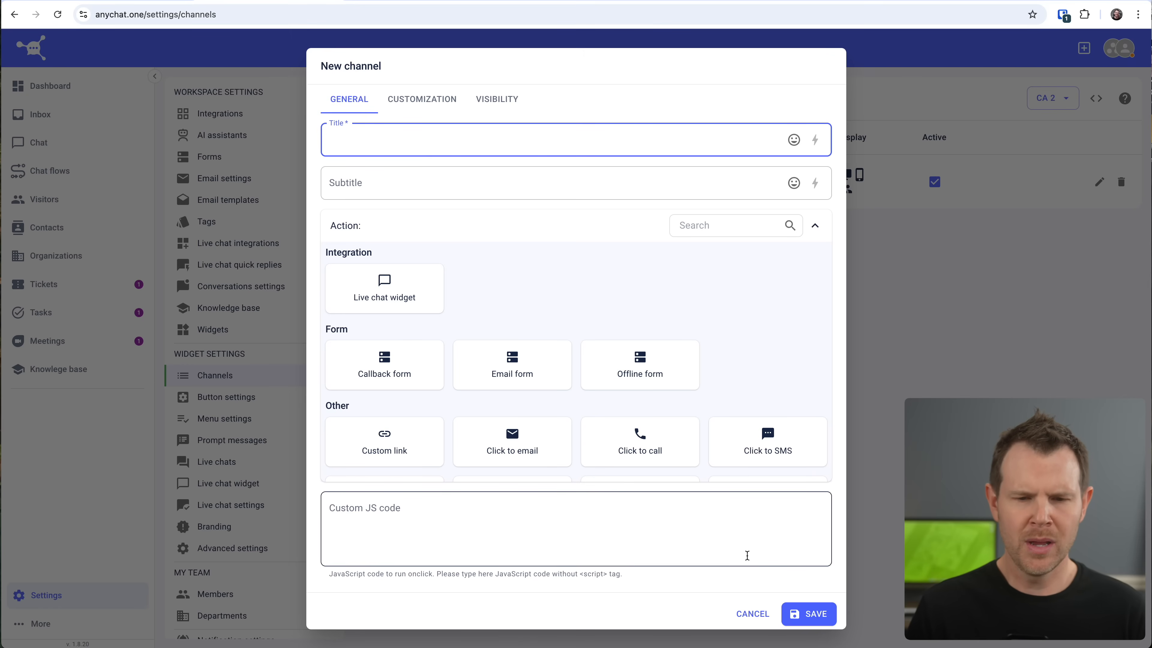
mouse_move(638, 365)
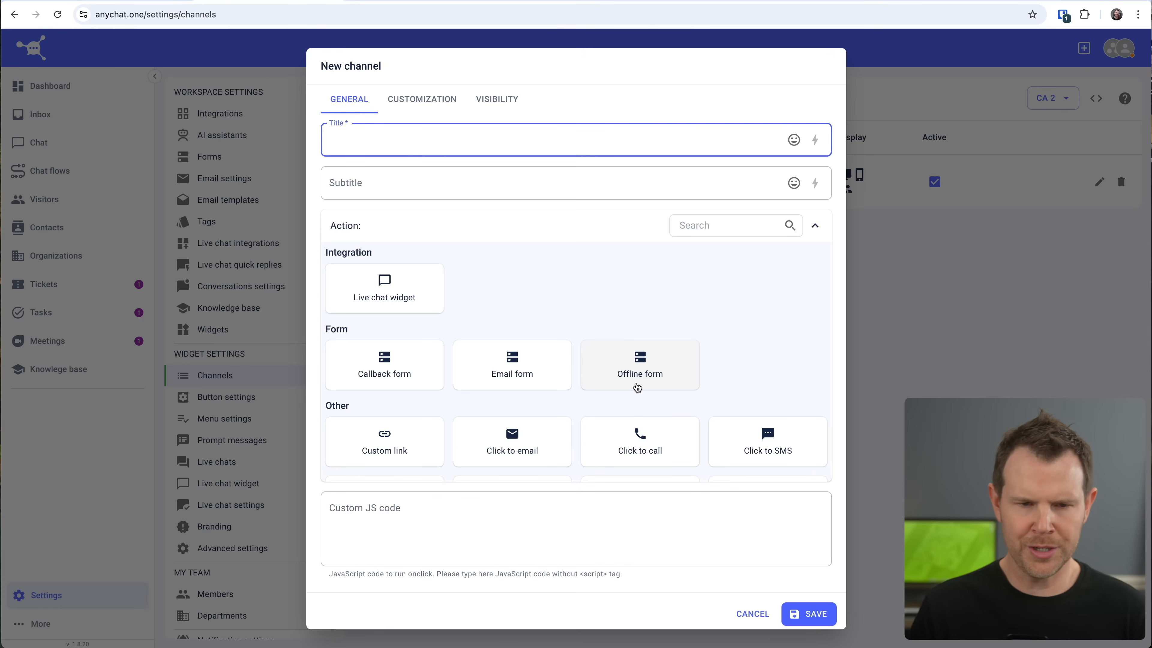
click(638, 366)
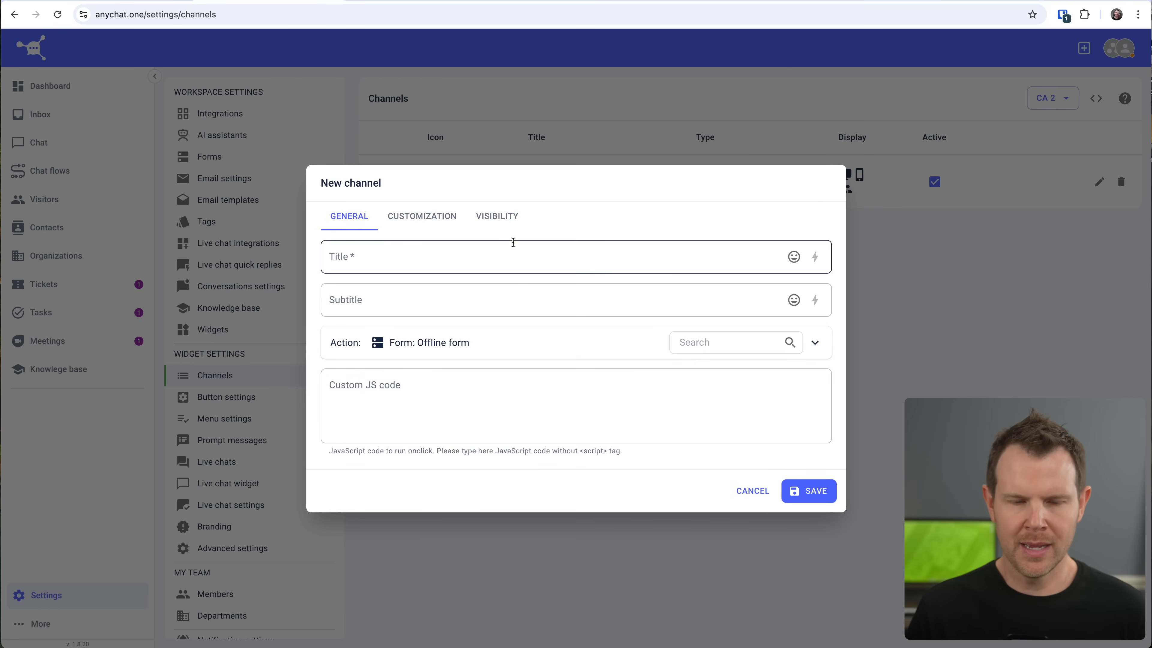
click(496, 216)
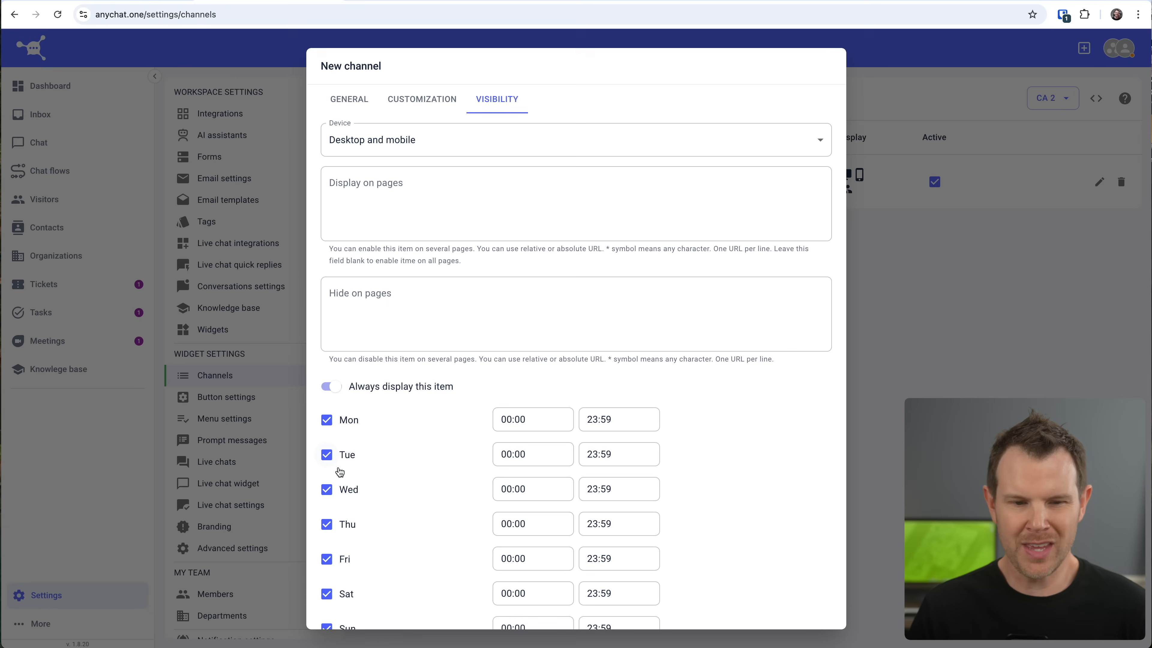
click(330, 387)
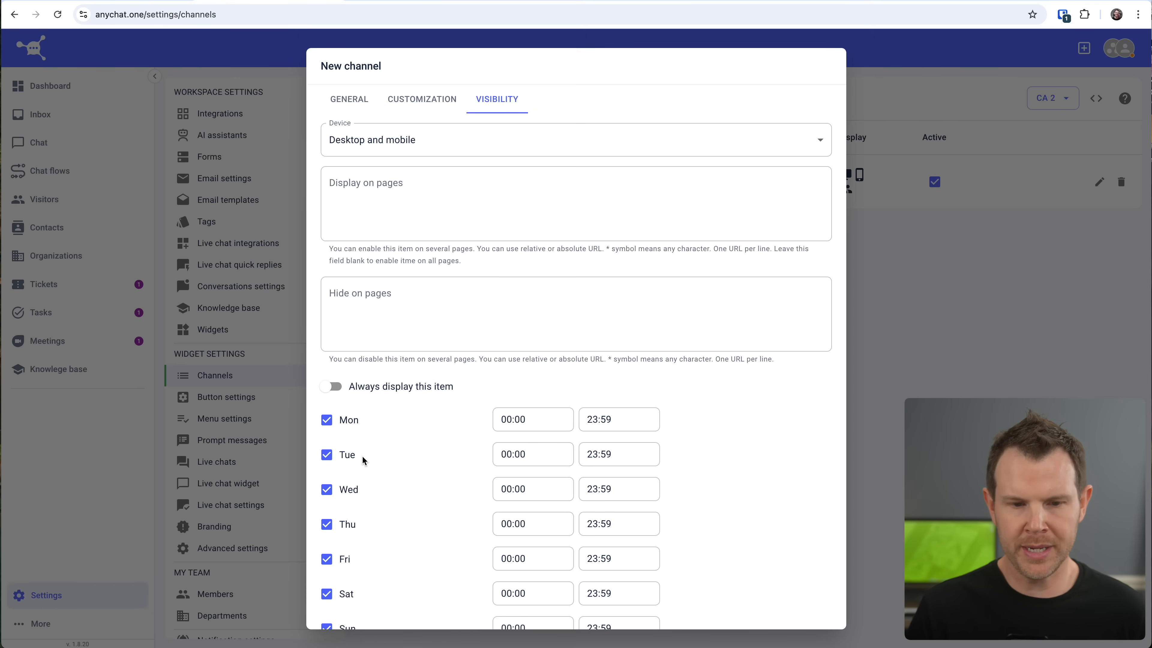
mouse_move(823, 492)
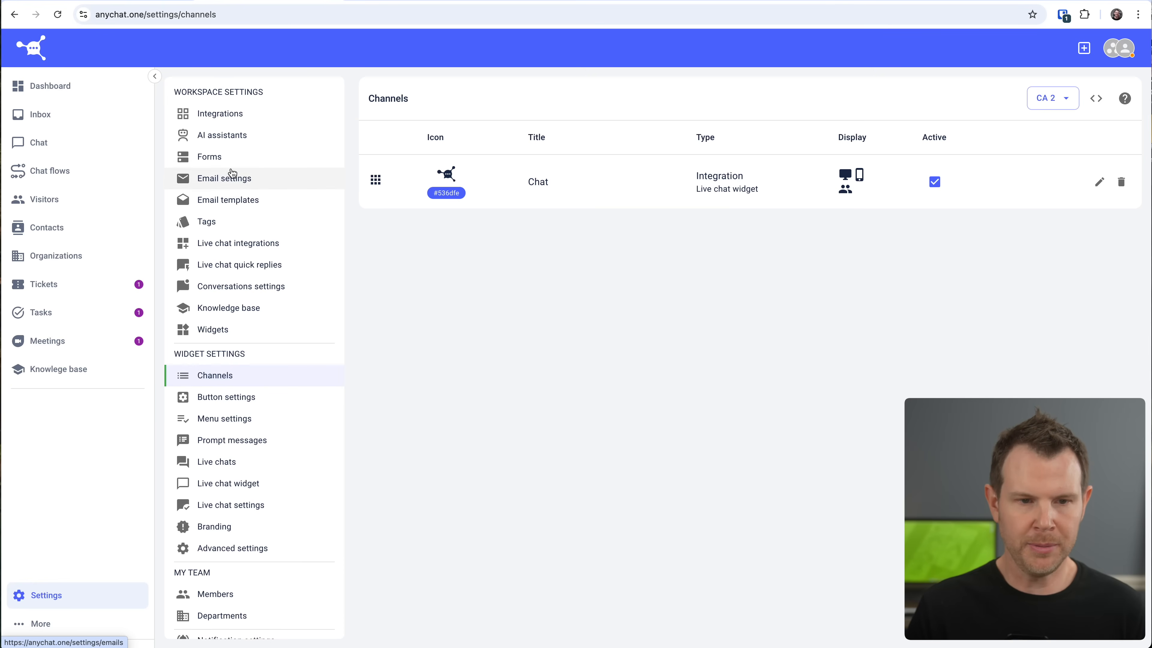
click(209, 157)
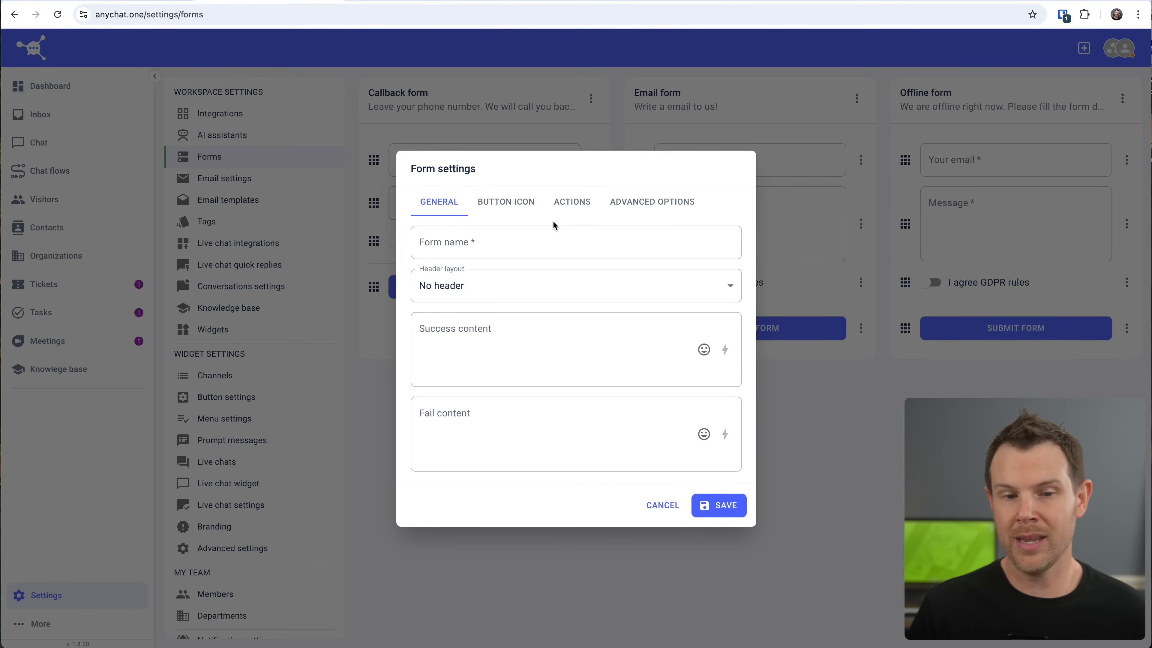
mouse_move(487, 210)
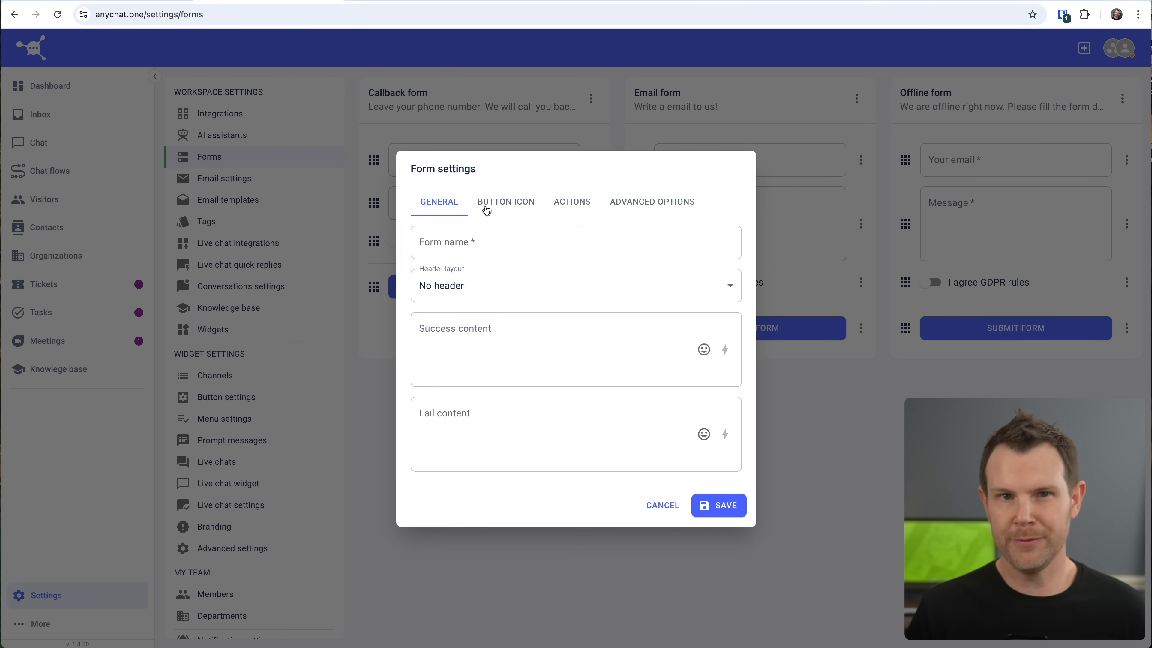
click(216, 375)
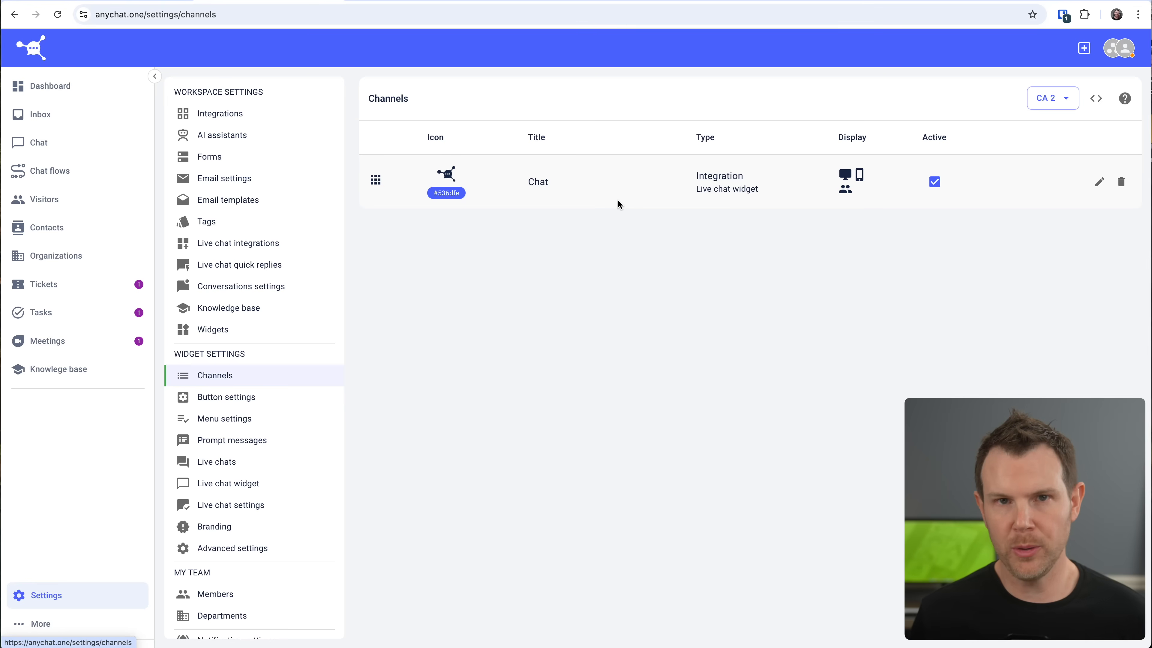
mouse_move(660, 188)
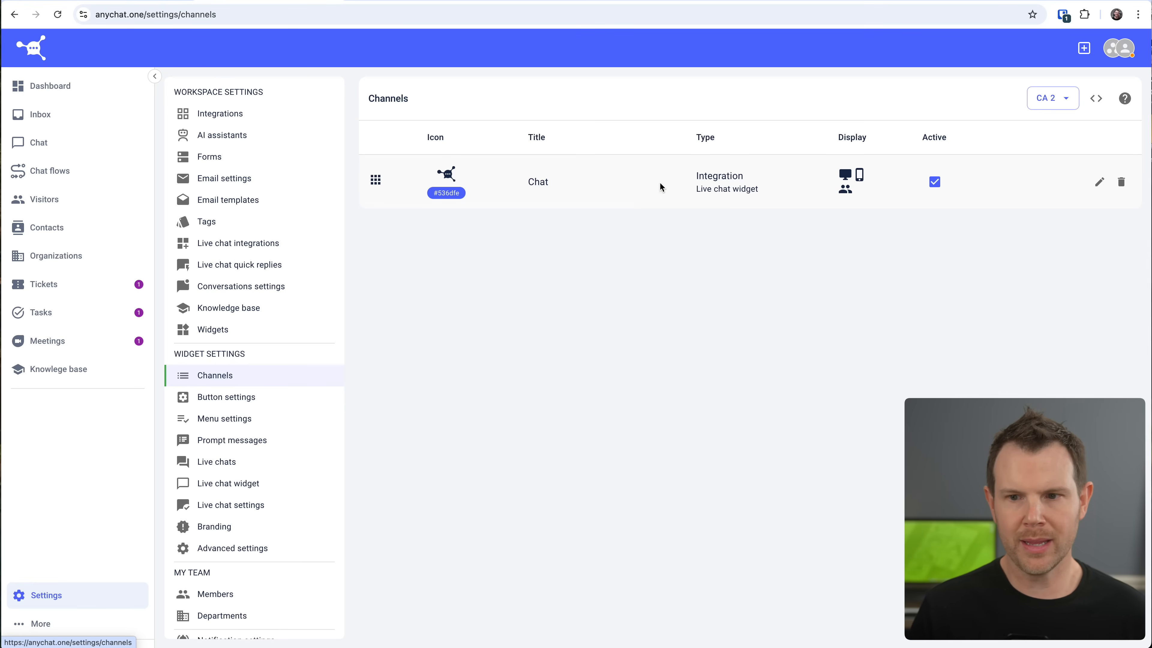
mouse_move(1096, 99)
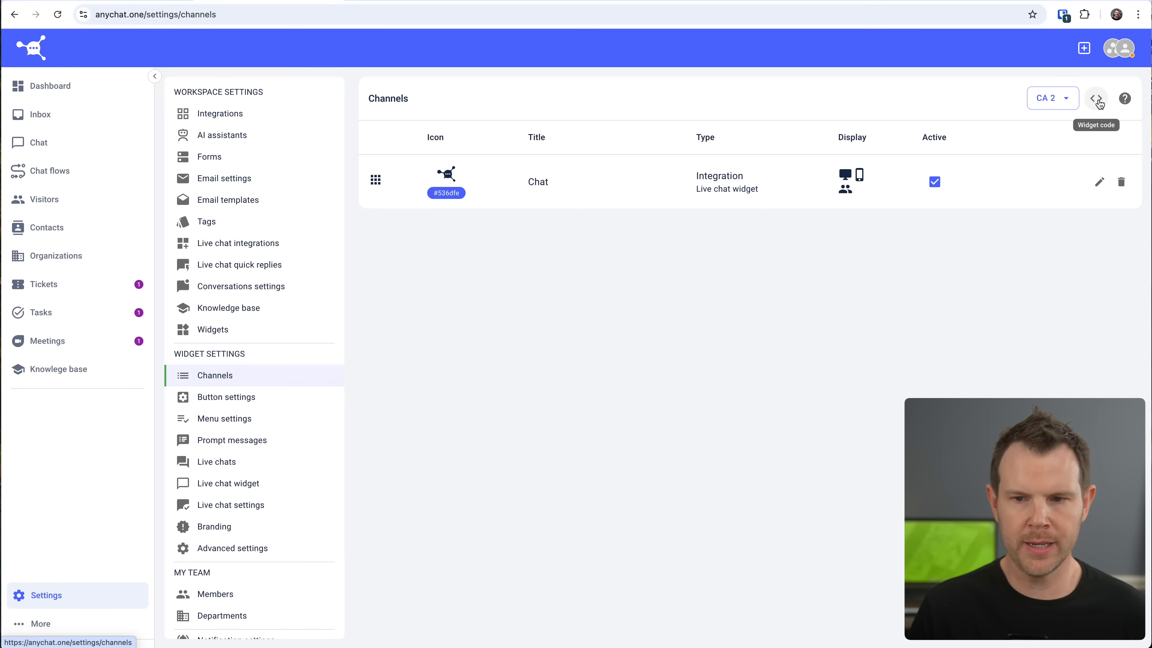
- Show the Widget script code dialog with the menu button embed script and widget ID
click(1097, 99)
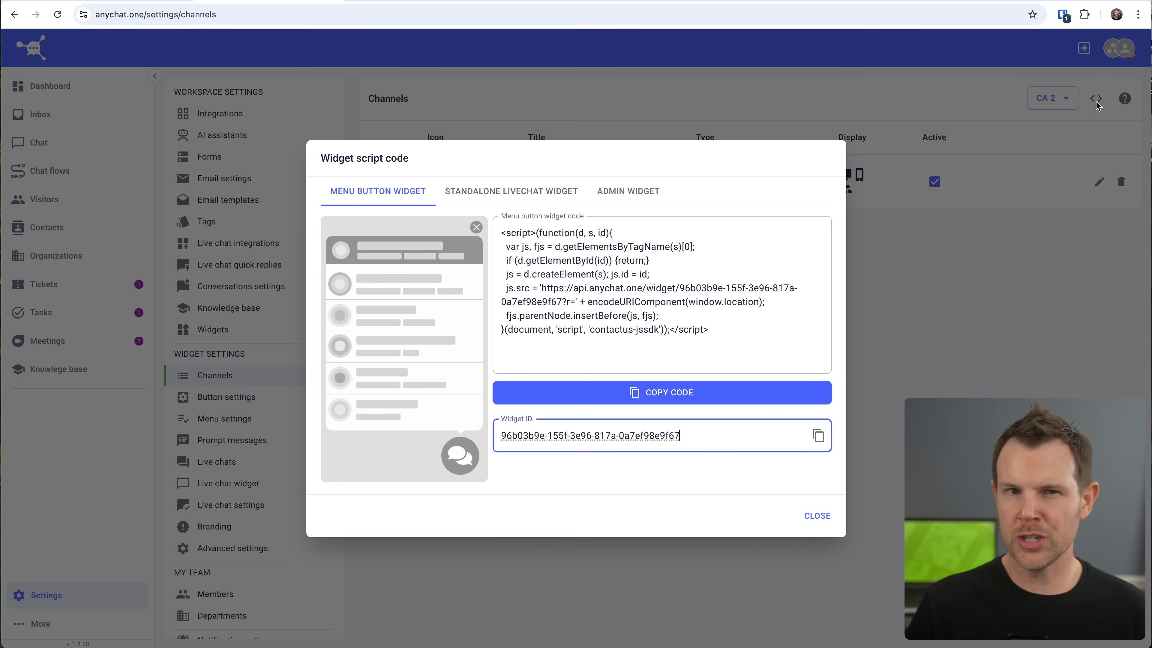
mouse_move(1043, 120)
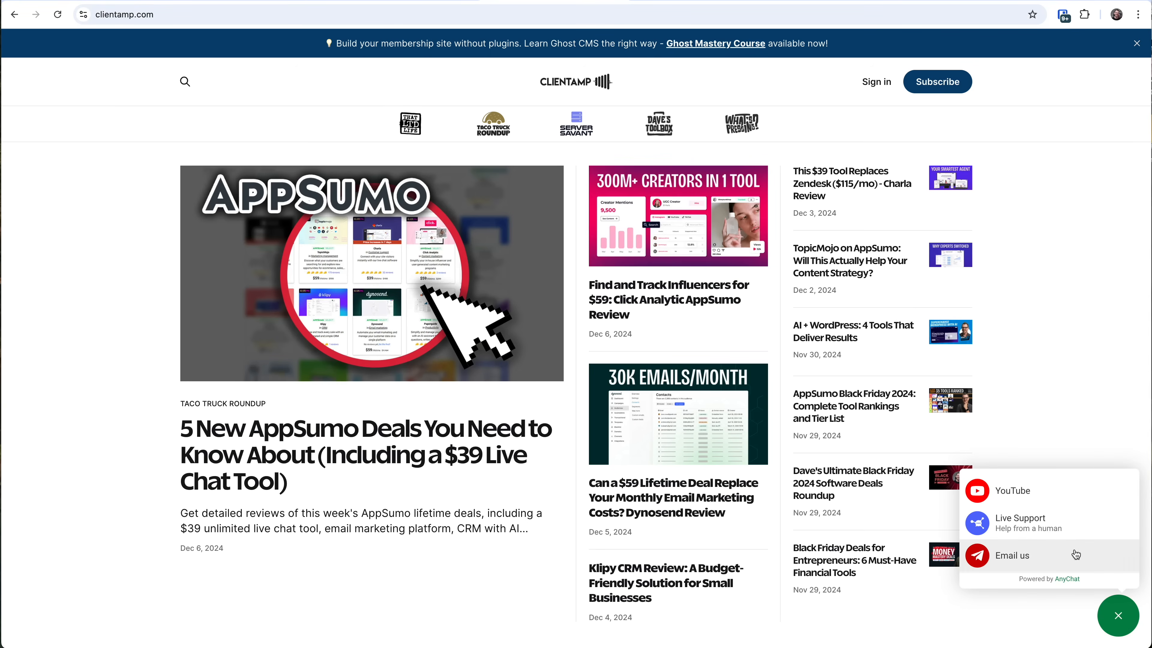
mouse_move(1020, 523)
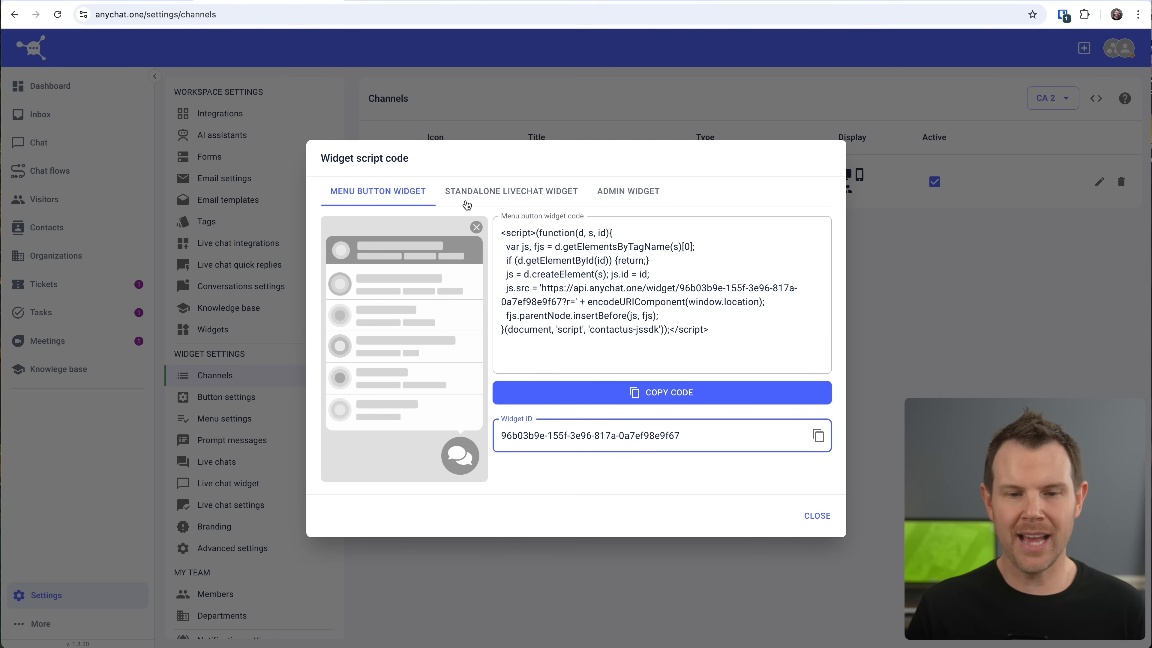
- Switch the script dialog to the Standalone Livechat Widget code and links
click(511, 191)
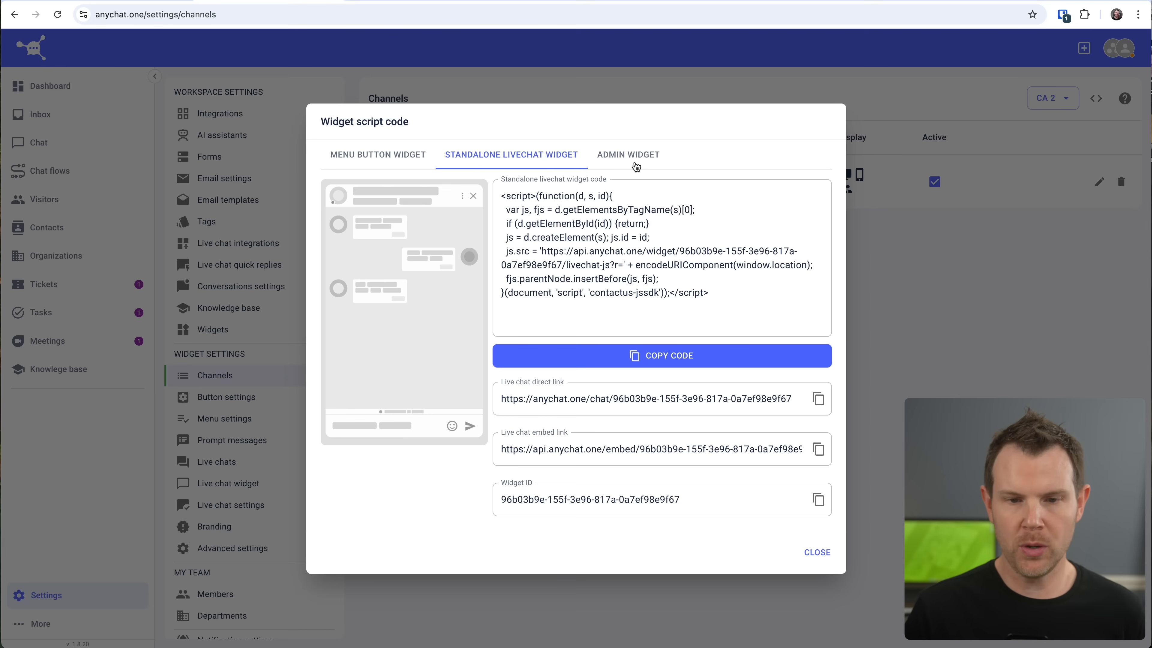
- Review the Admin Widget code, close the dialog, and go to the Integrations settings
click(628, 154)
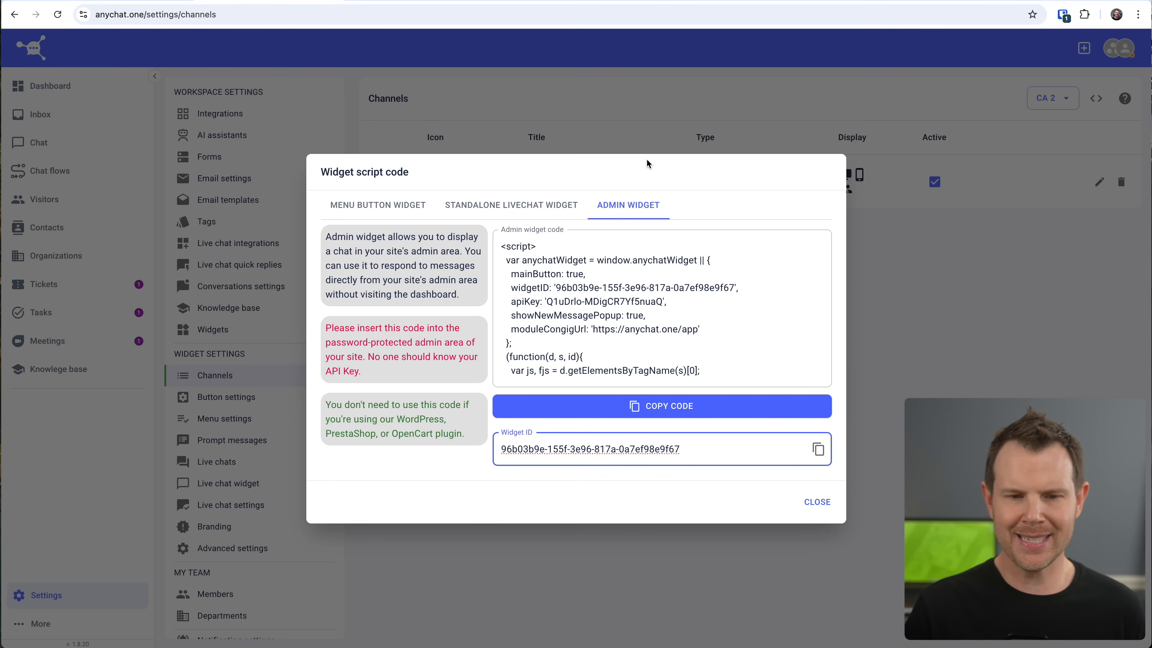
mouse_move(645, 191)
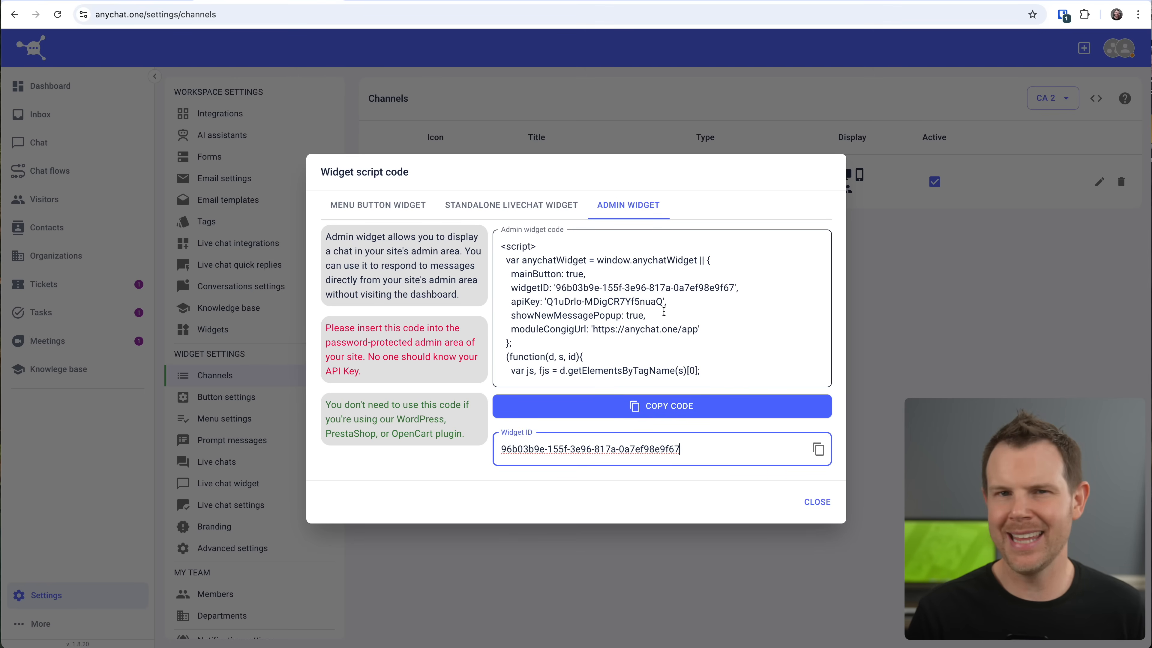
click(662, 308)
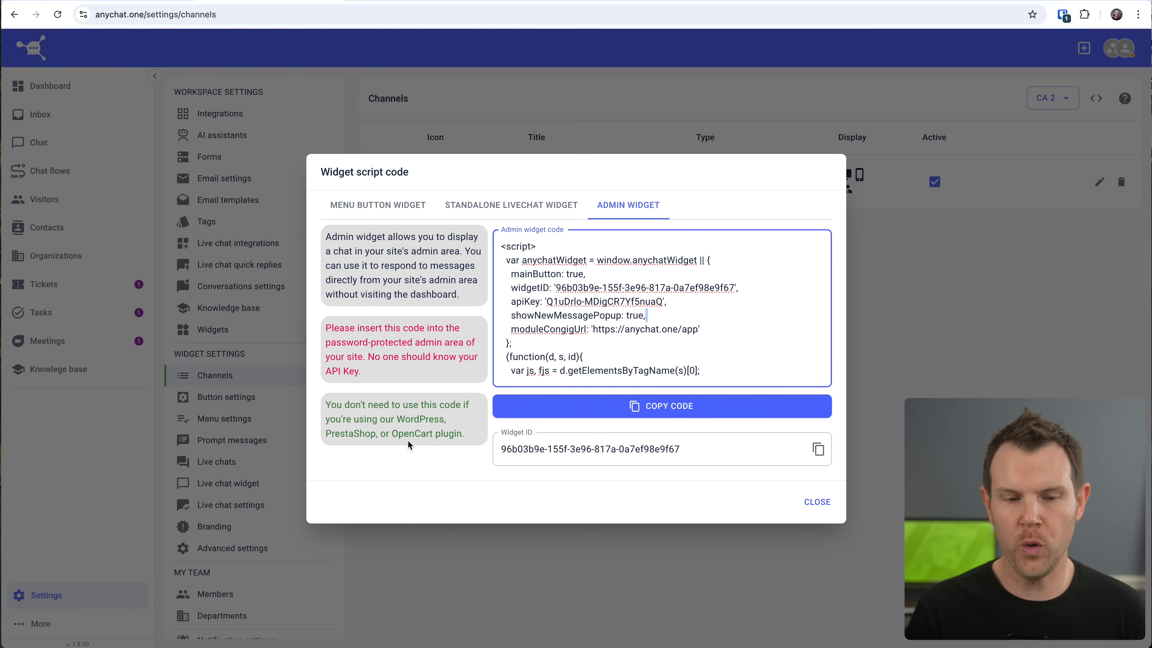
click(815, 501)
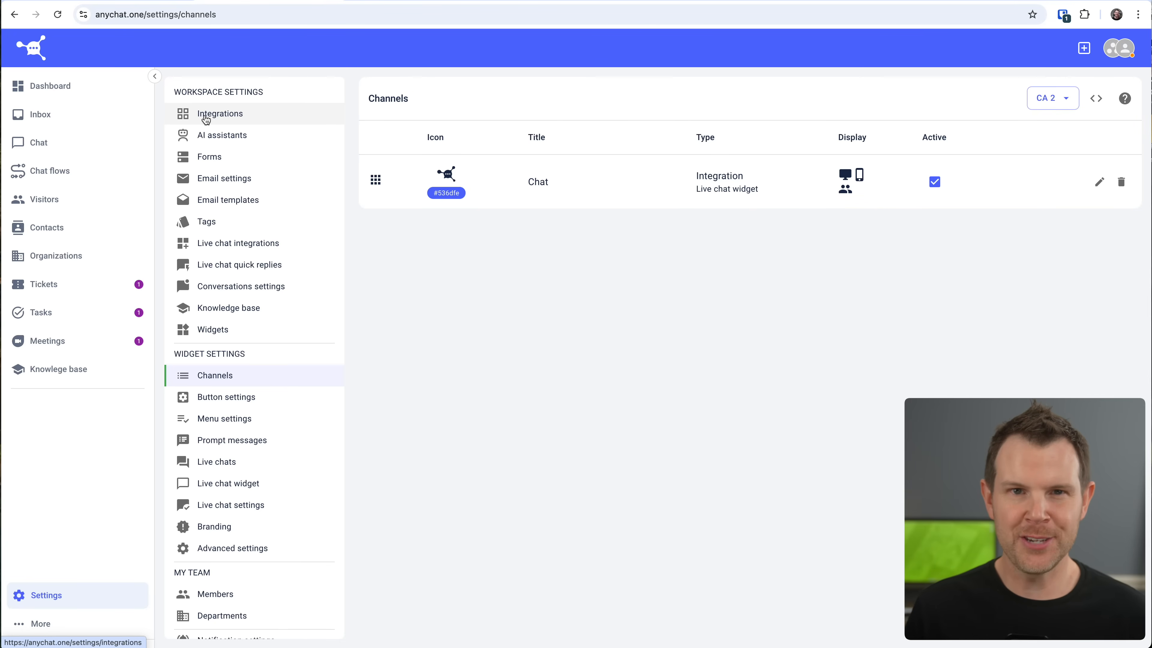
click(219, 114)
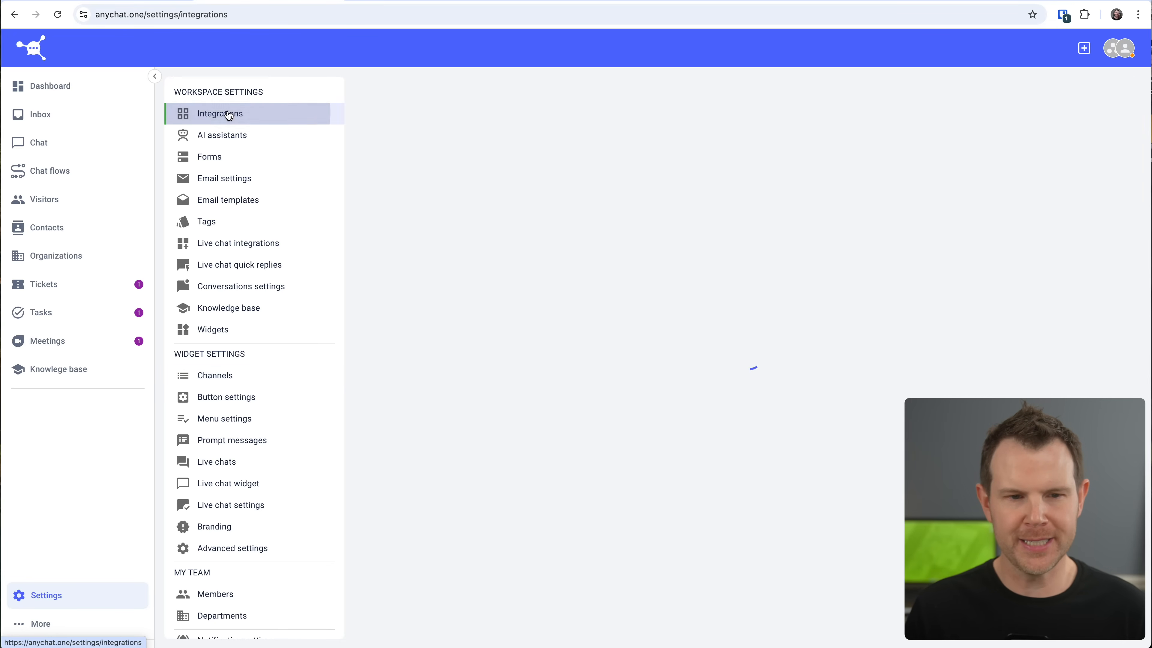
click(219, 113)
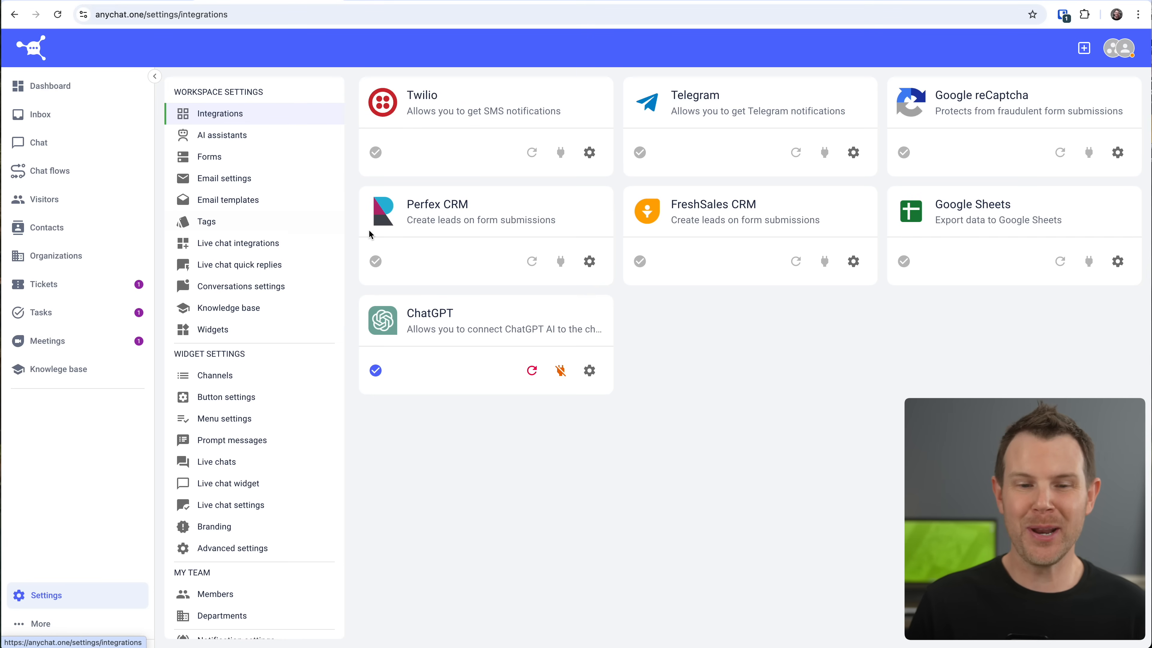
mouse_move(428, 236)
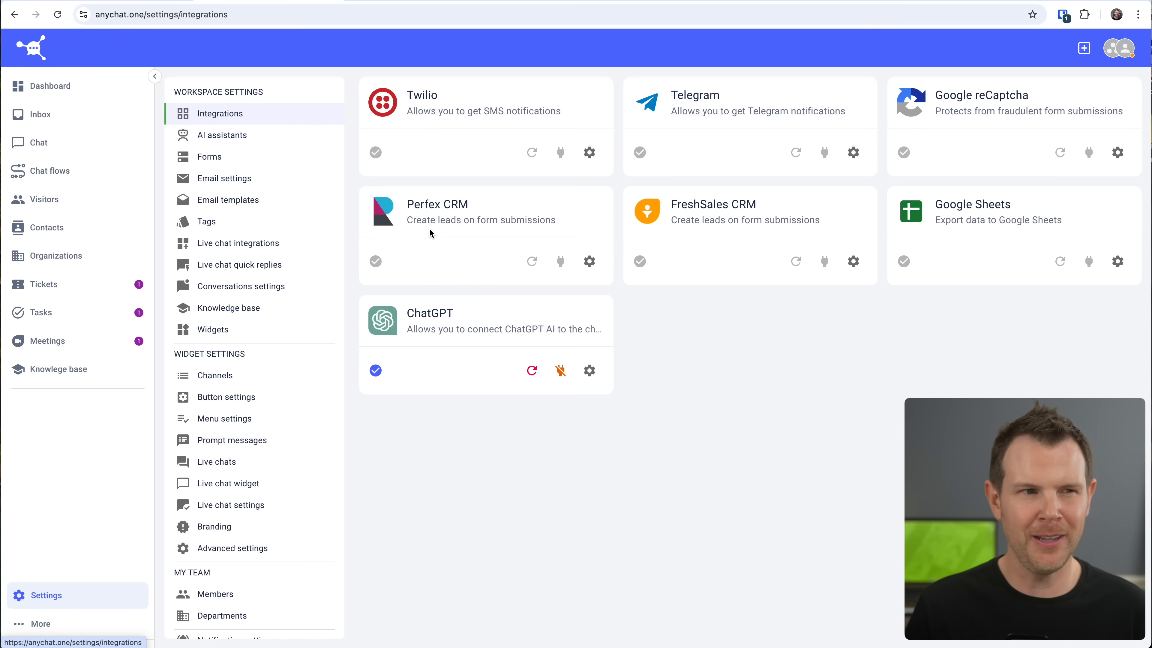
mouse_move(612, 183)
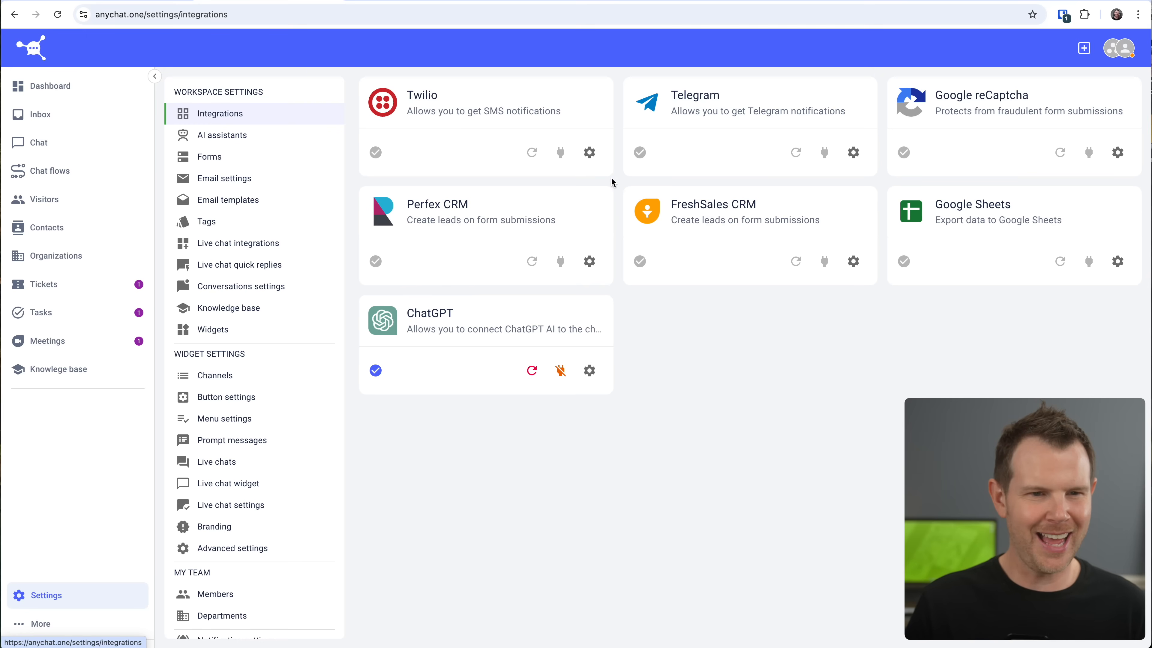
mouse_move(505, 263)
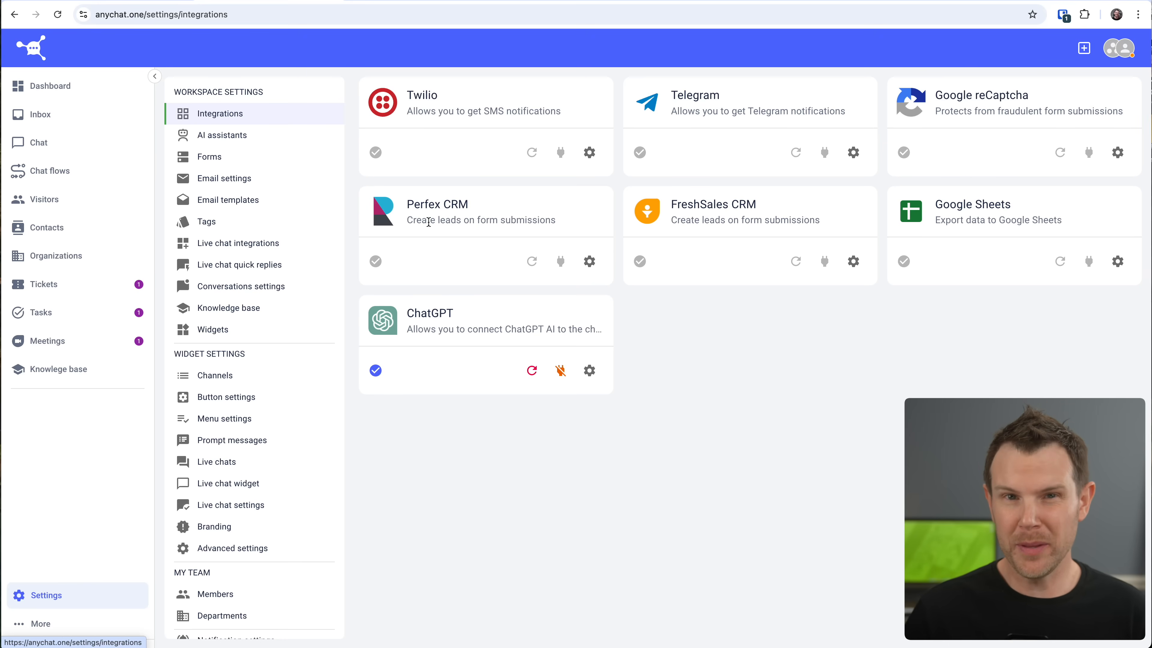
mouse_move(350, 325)
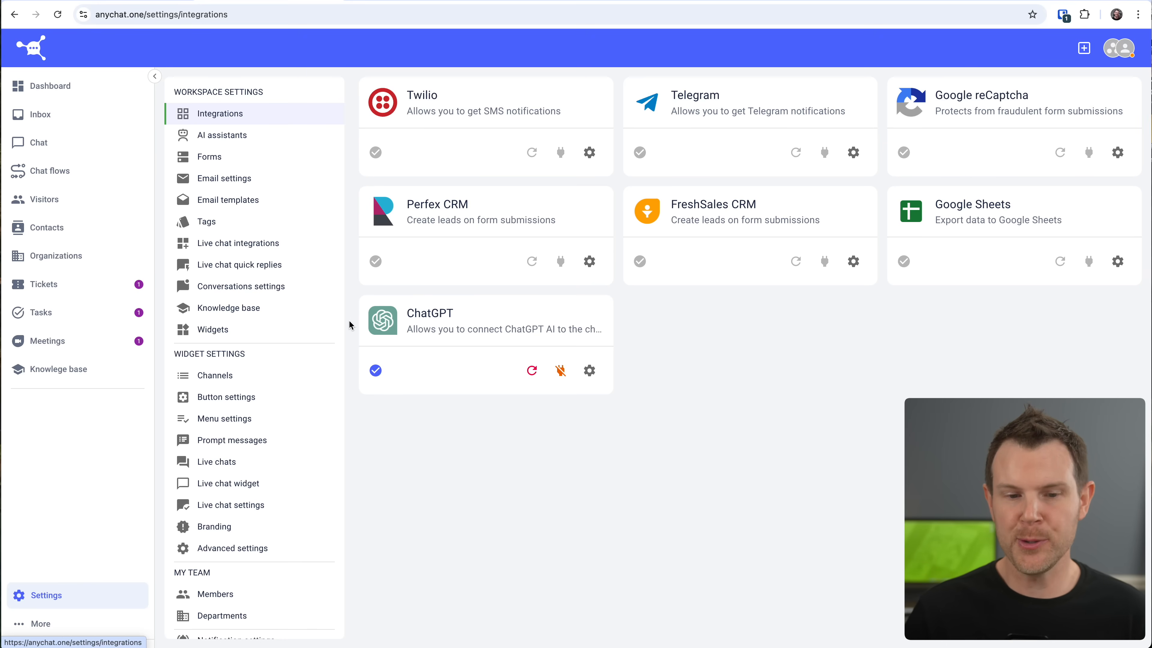
mouse_move(462, 345)
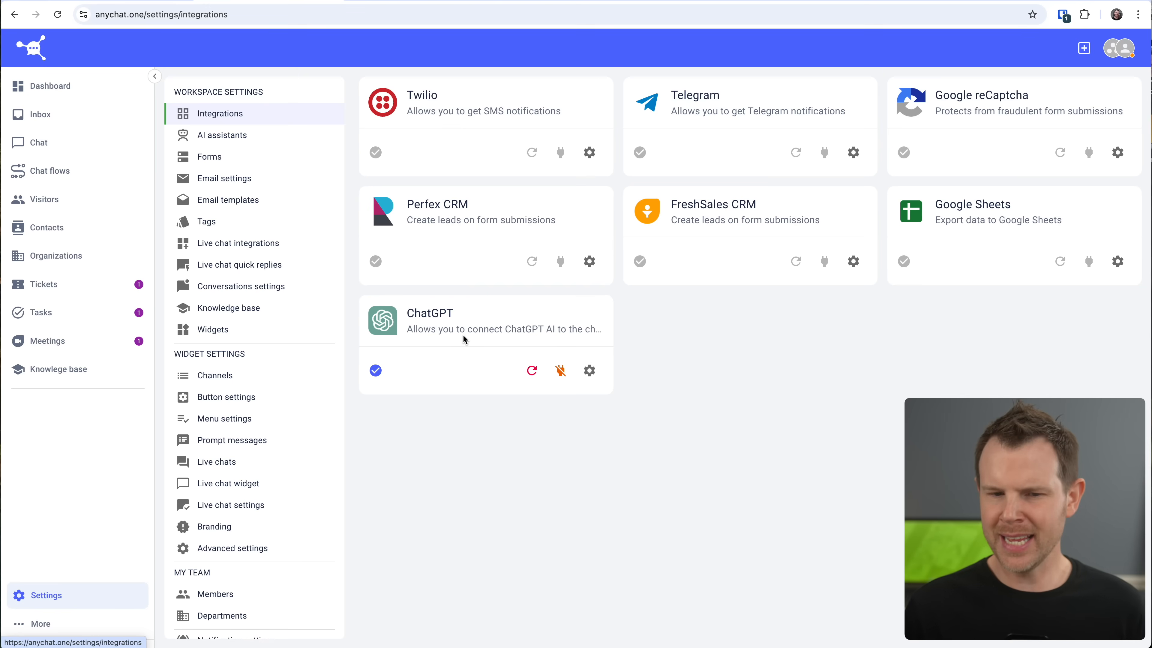
mouse_move(461, 333)
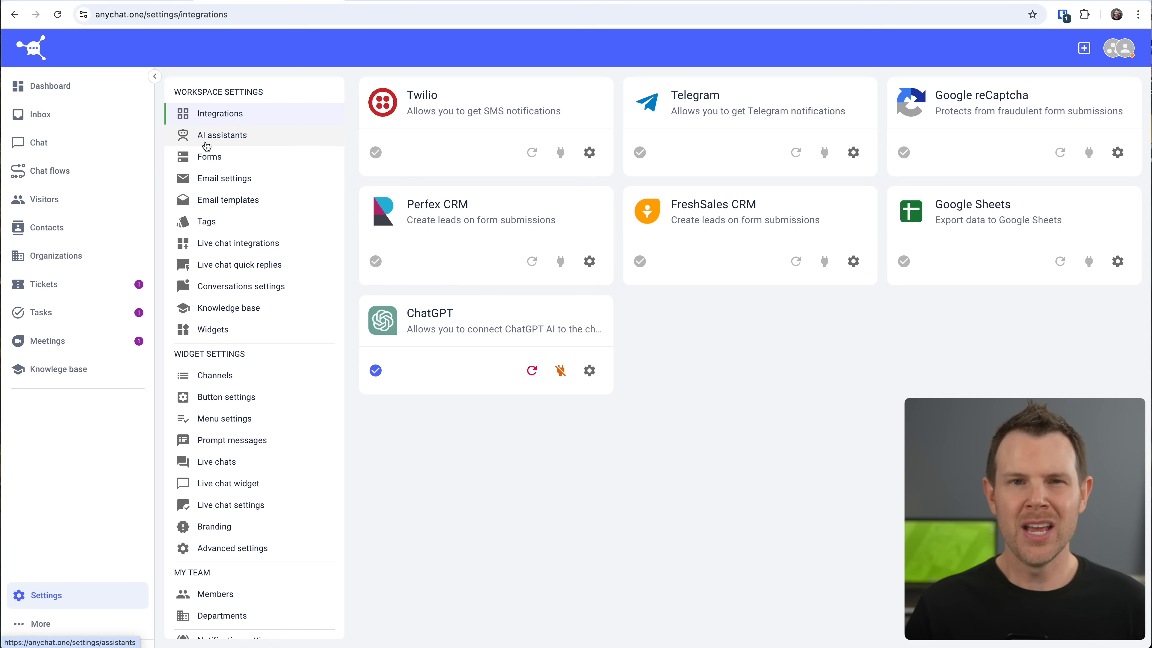
mouse_move(207, 148)
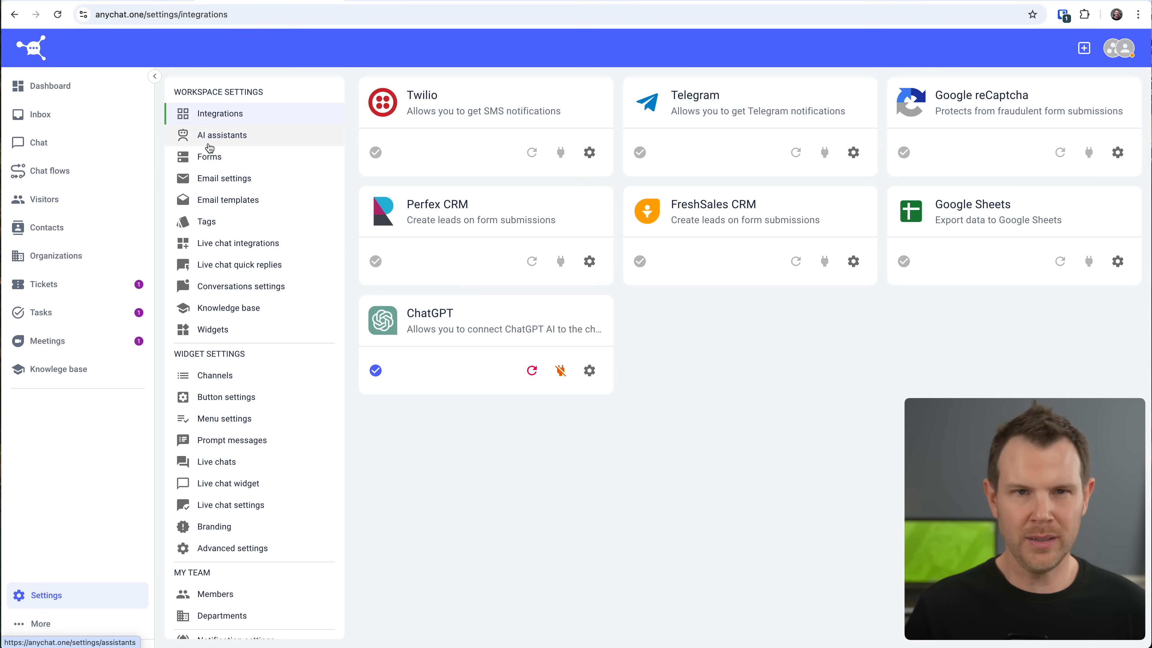
click(222, 135)
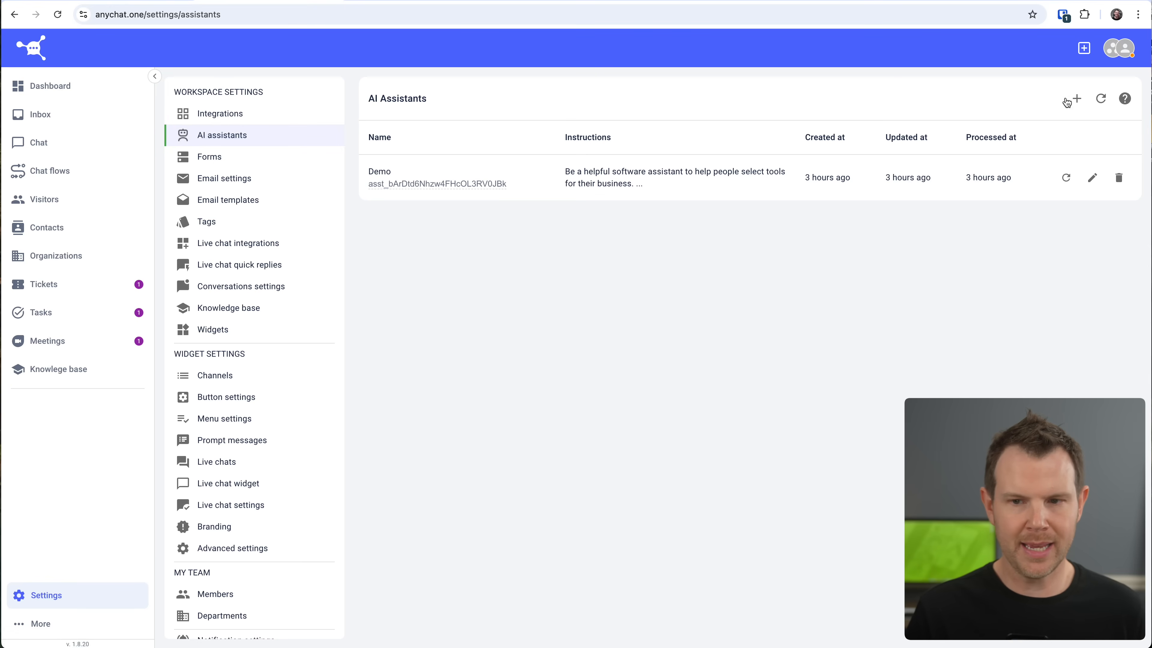
mouse_move(1093, 178)
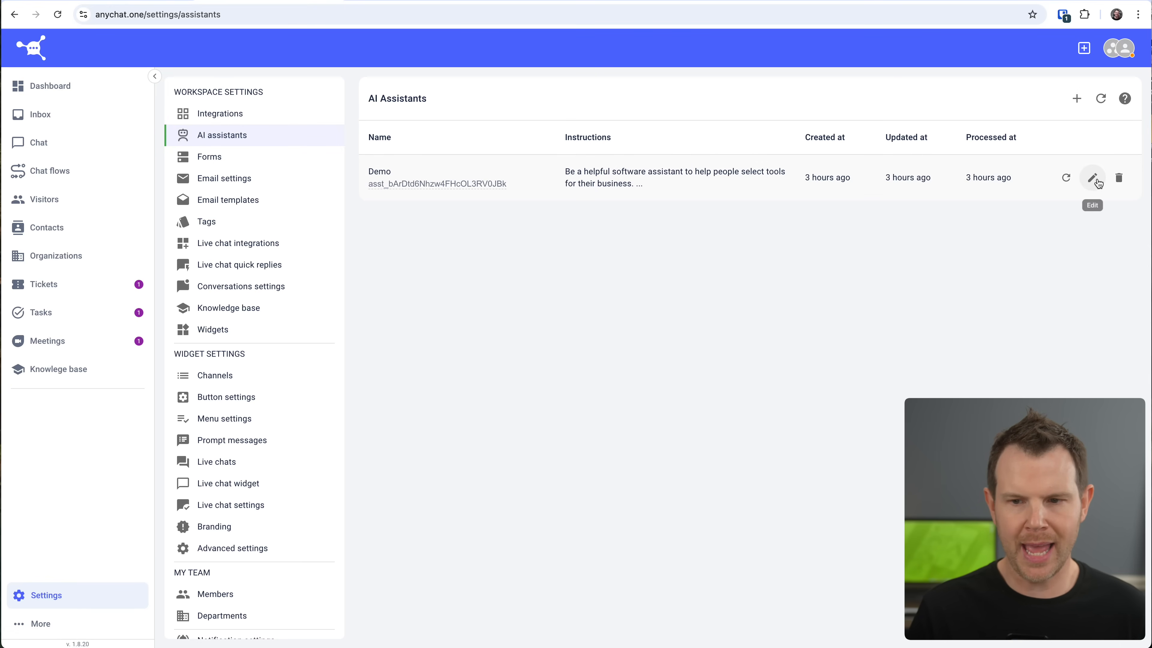
- Edit the Demo AI assistant, add an empty website URL entry below clientamp.com, then return to Chat
click(1093, 178)
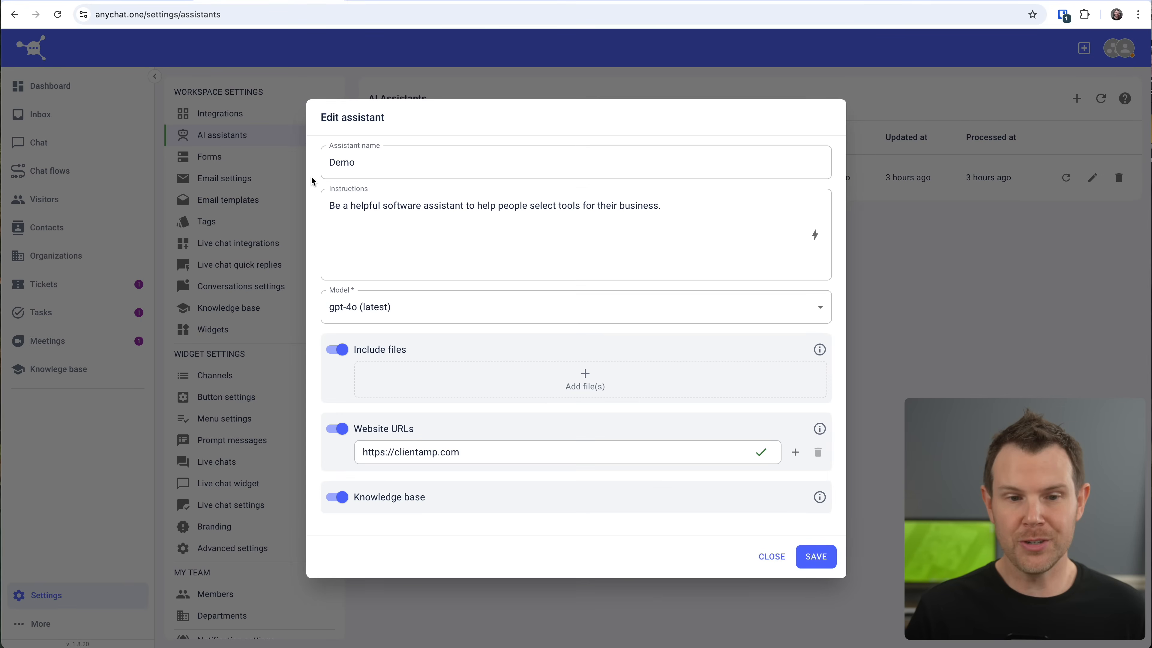
mouse_move(328, 185)
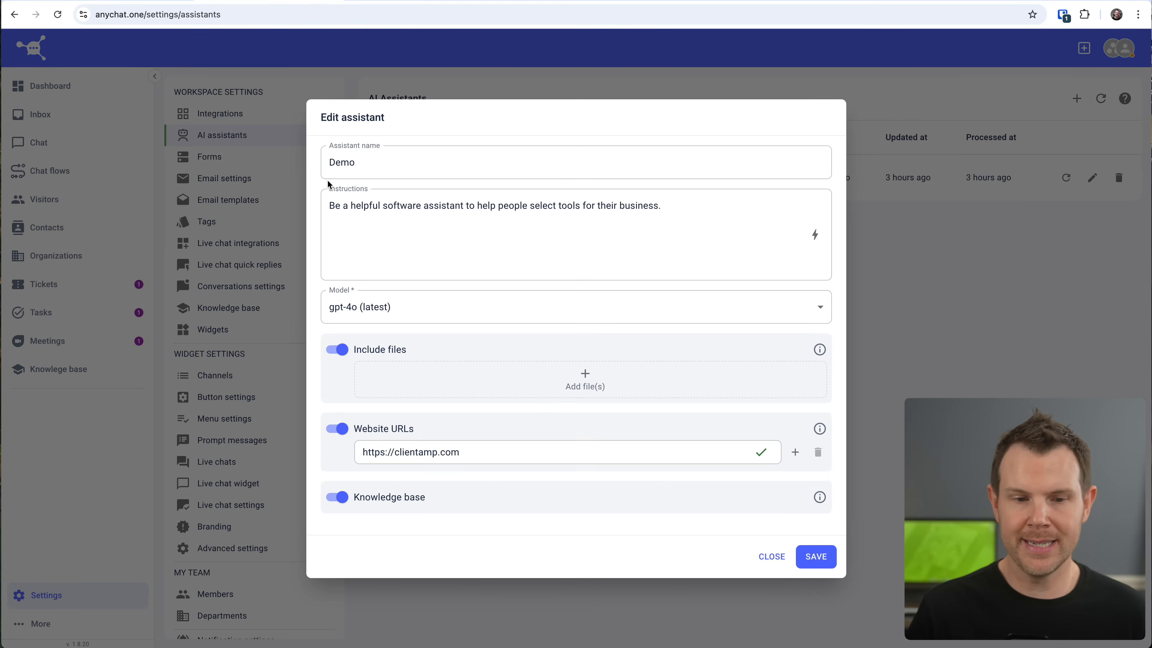
mouse_move(429, 328)
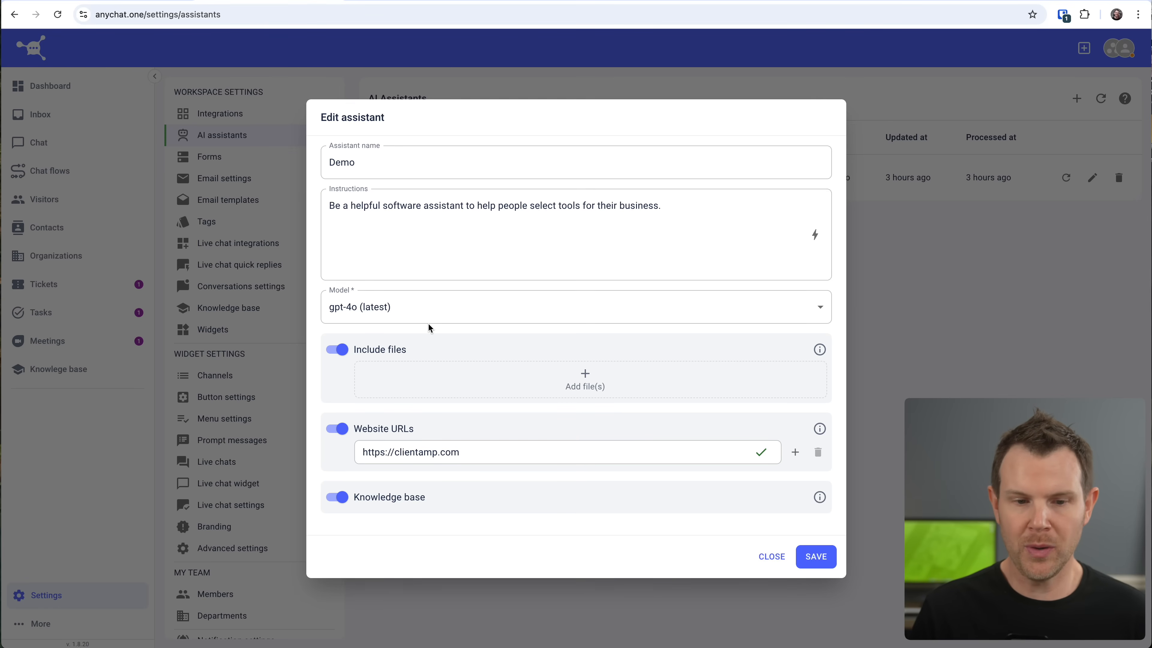
mouse_move(451, 354)
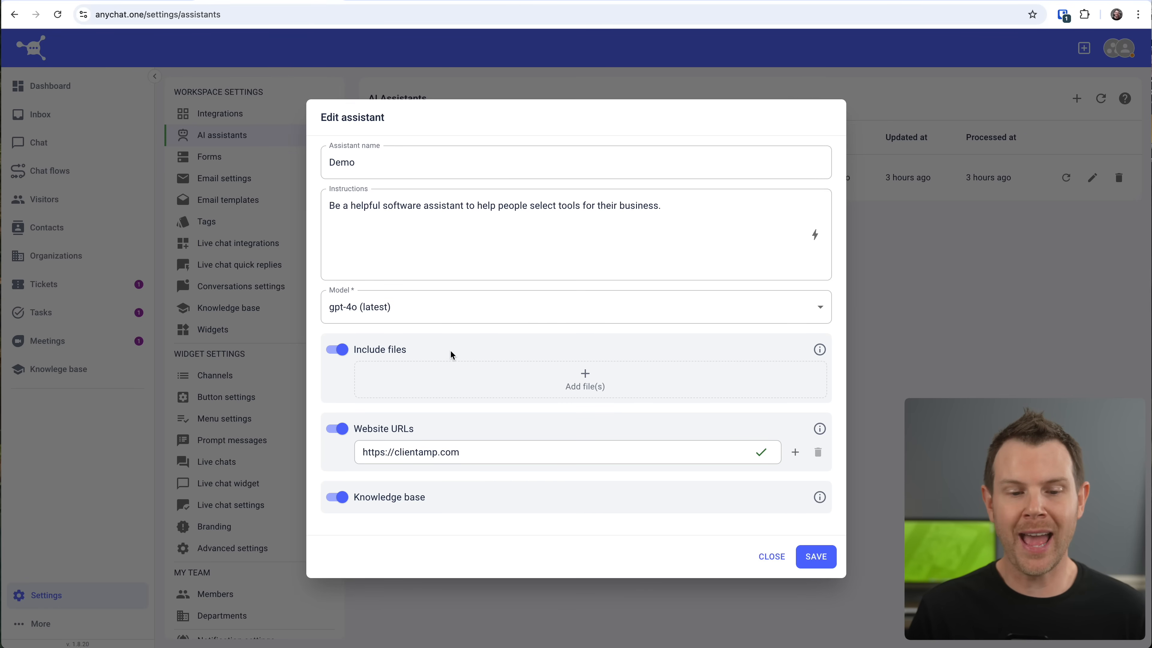
click(485, 451)
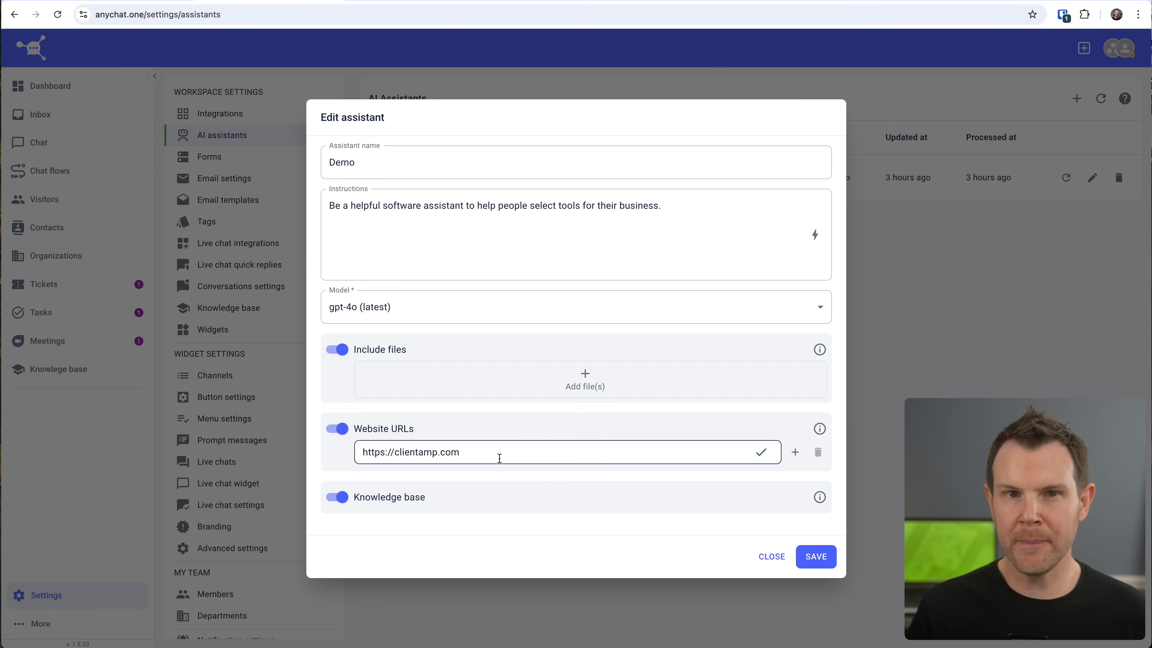
mouse_move(512, 487)
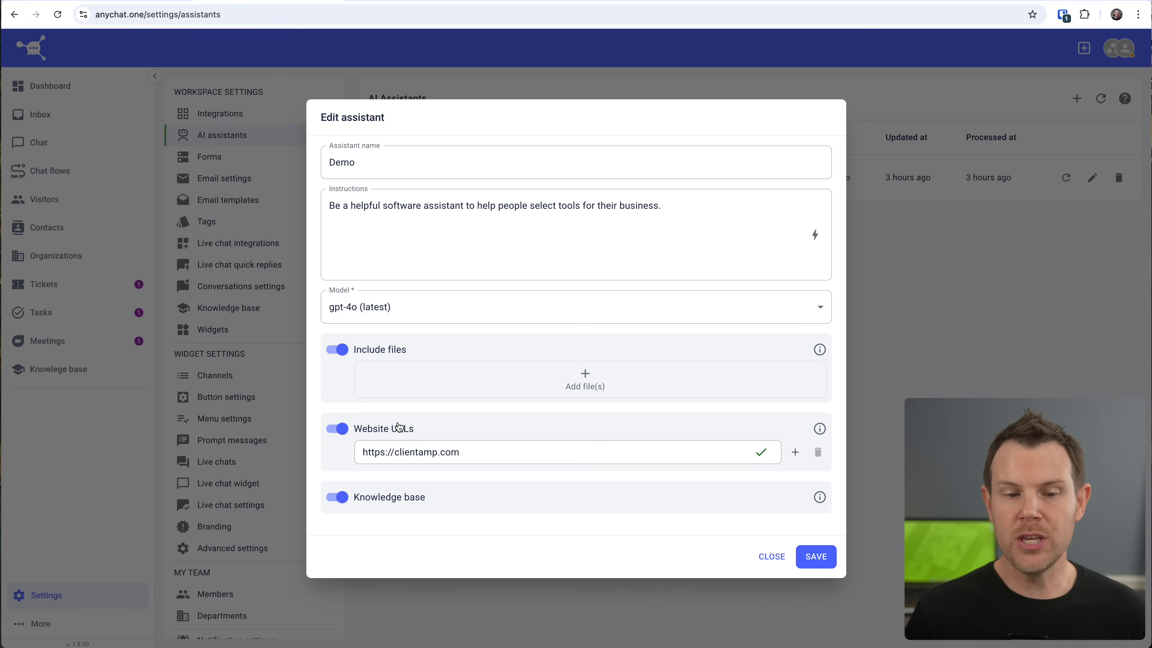
click(480, 452)
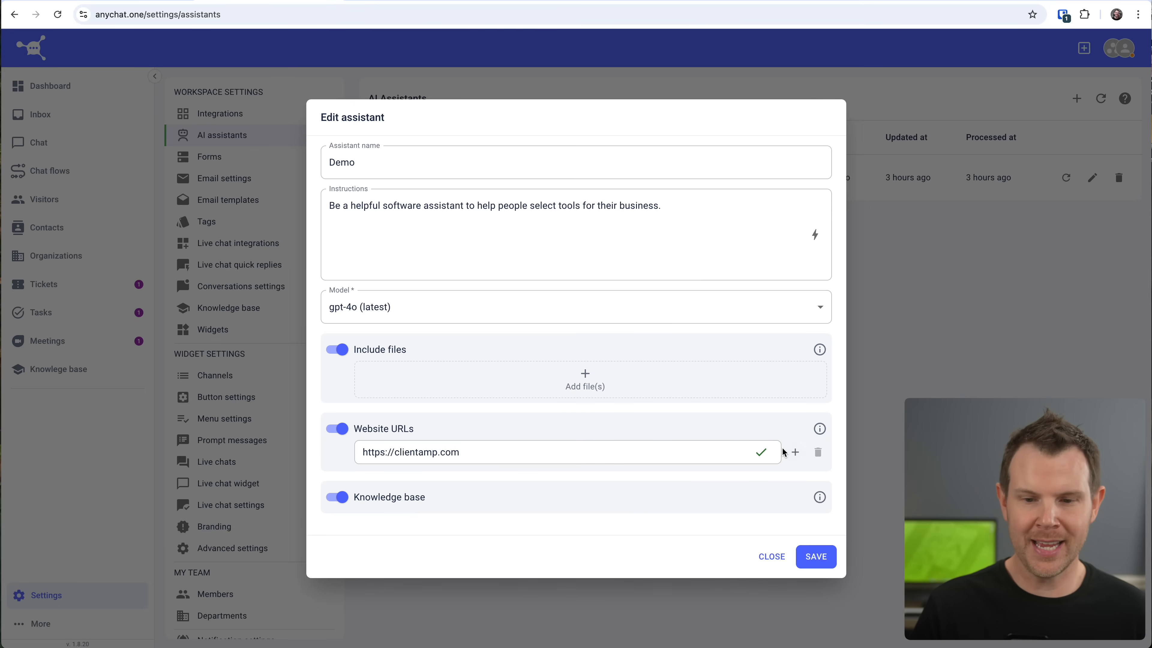
click(795, 452)
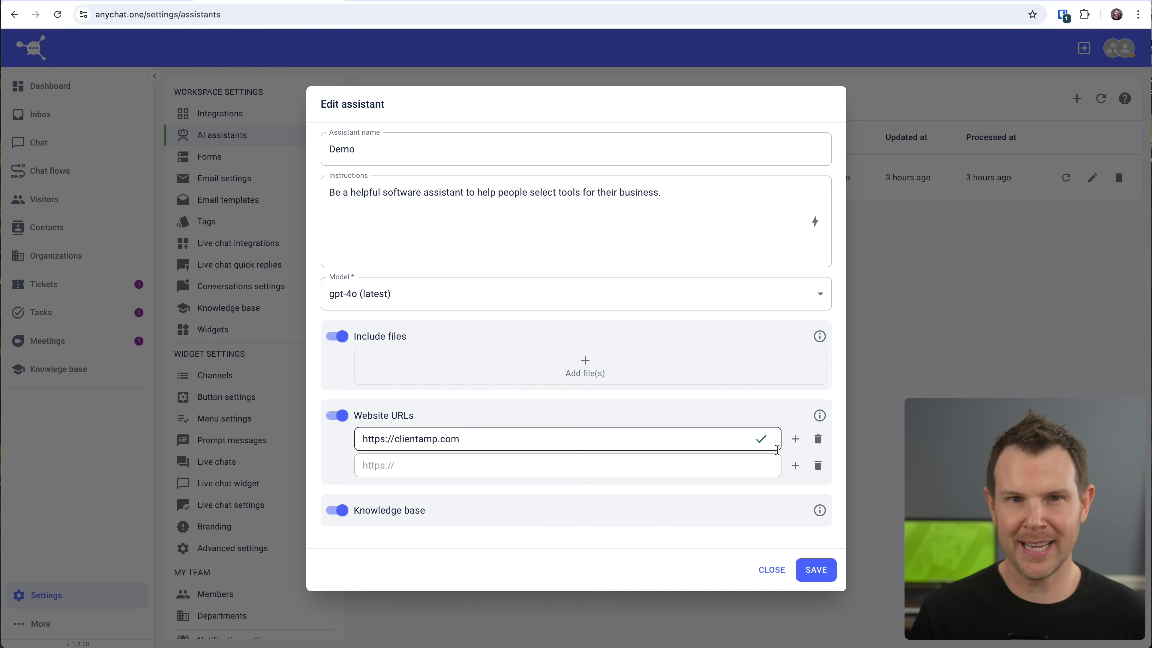
click(38, 142)
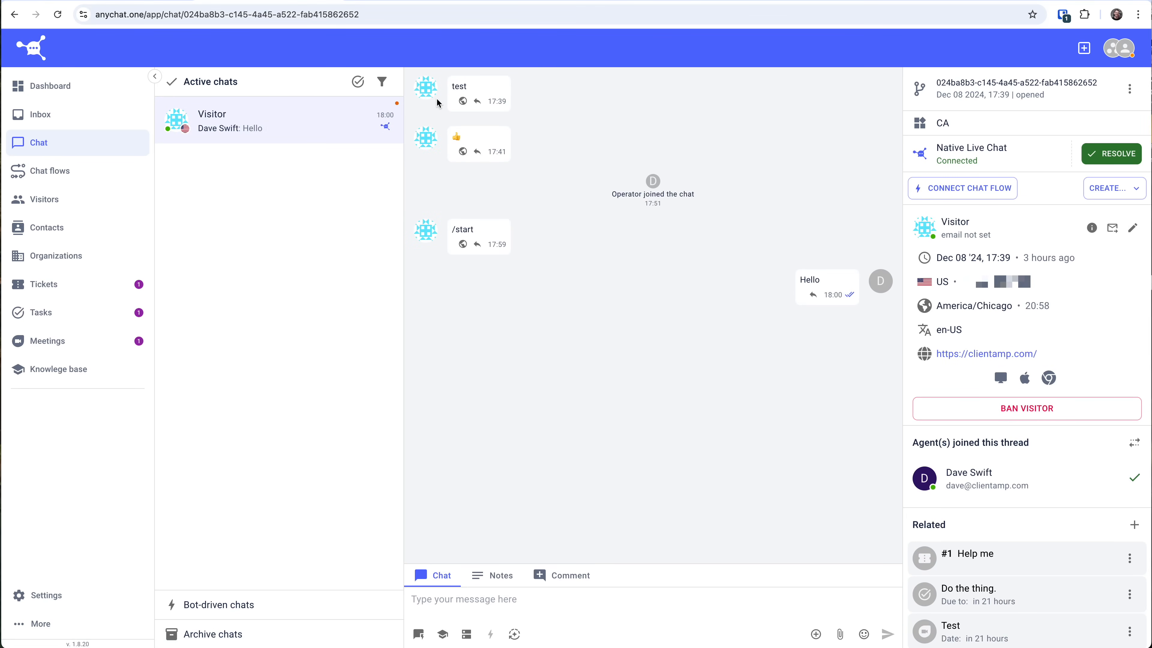
mouse_move(465, 634)
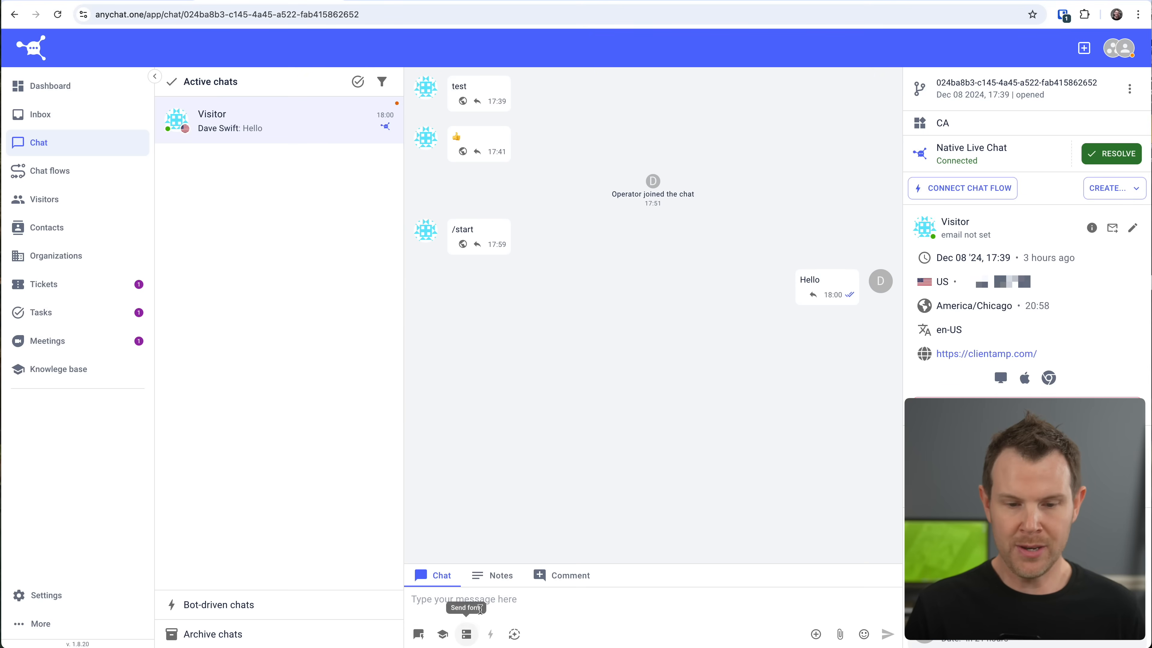
- Compare the private Notes and team Comment modes on the visitor conversation
click(501, 575)
text(This is a cool dude.)
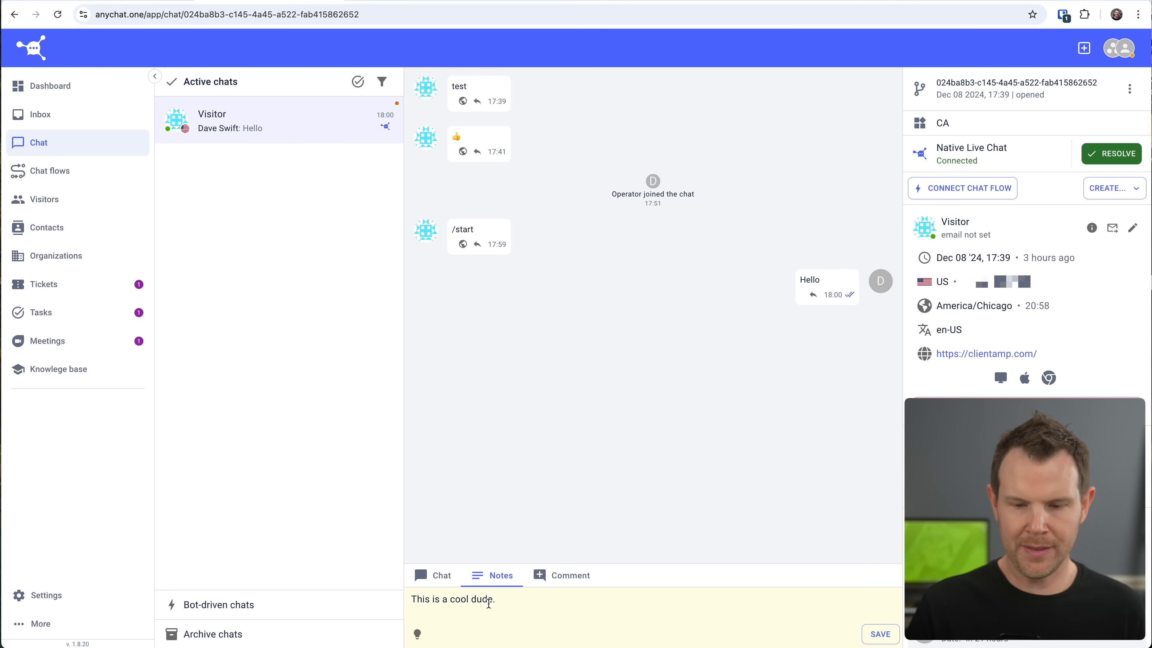
click(562, 575)
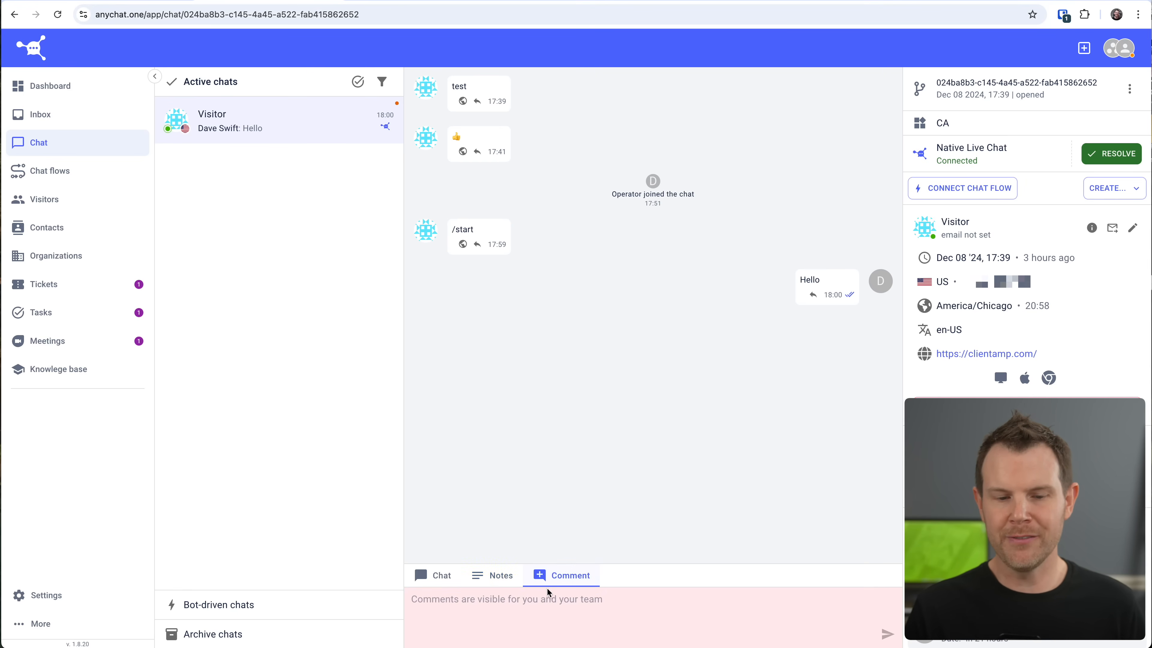
click(500, 576)
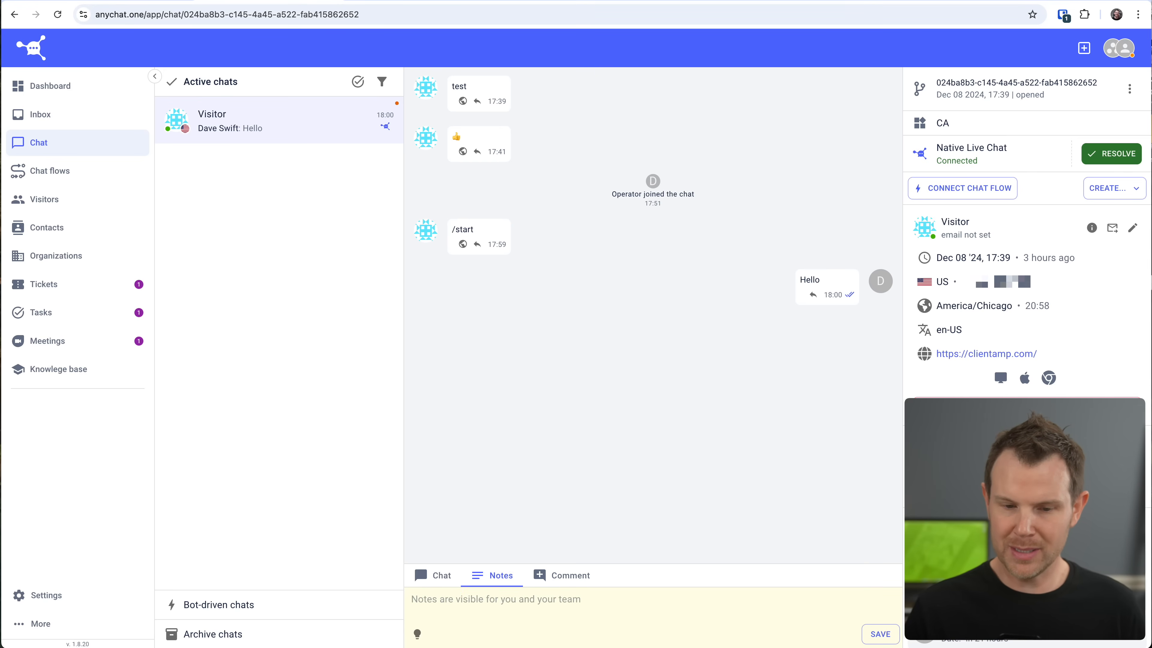
click(570, 575)
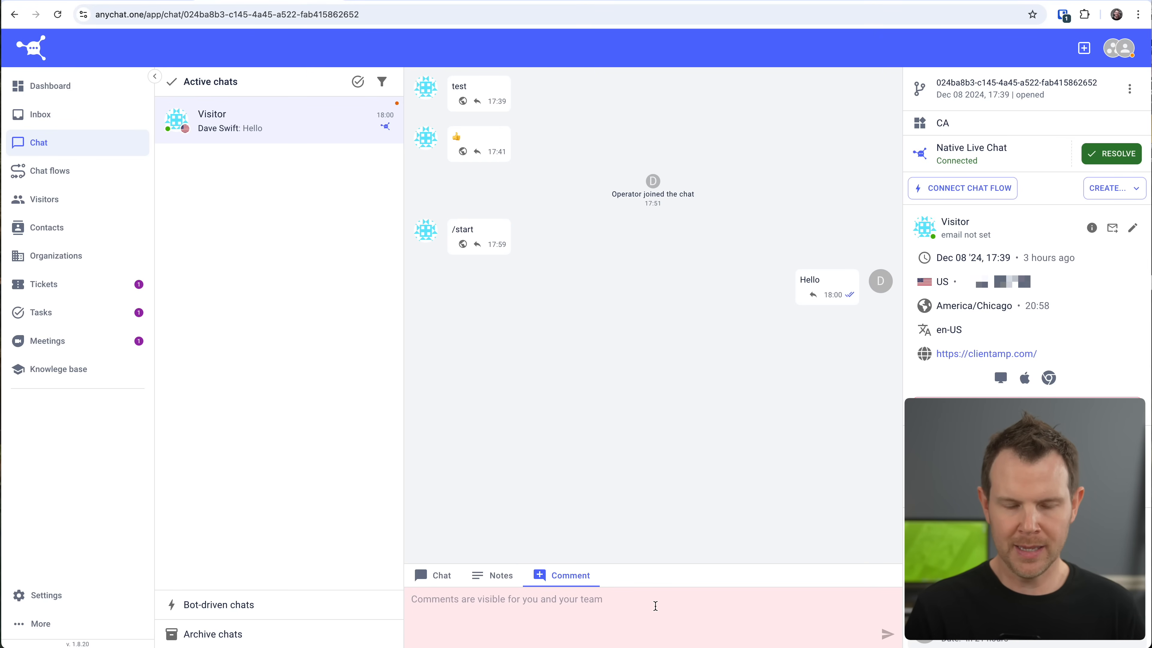
- Post the team-only comment 'My comment.' and return to replying in the Chat tab
text(My comment.)
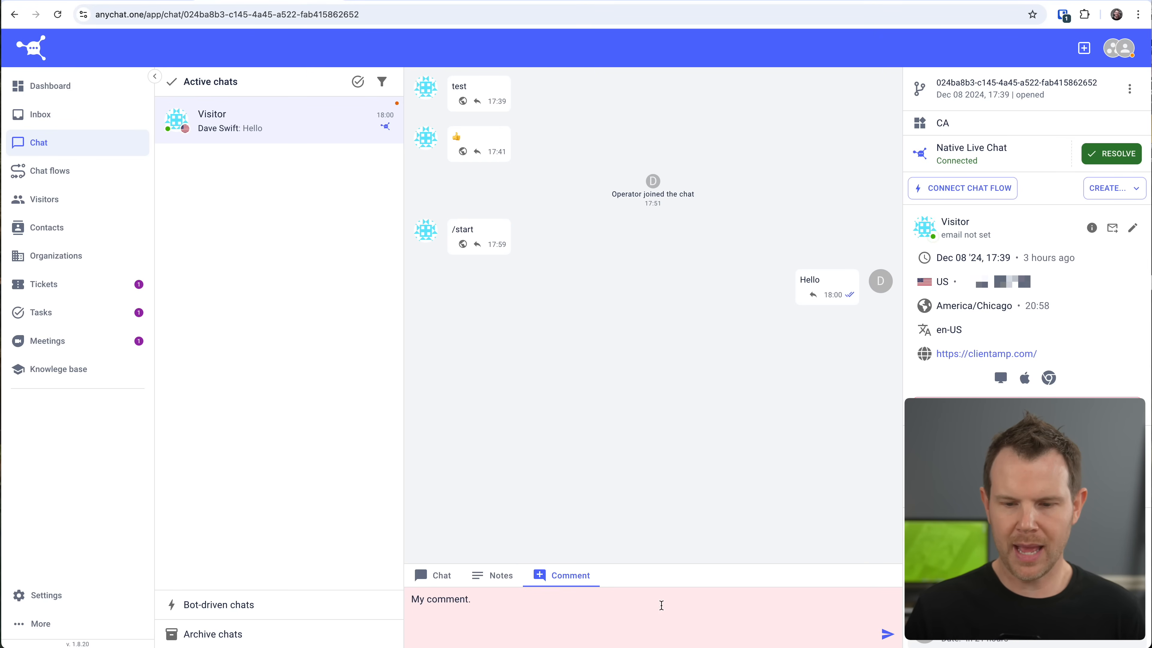
click(887, 634)
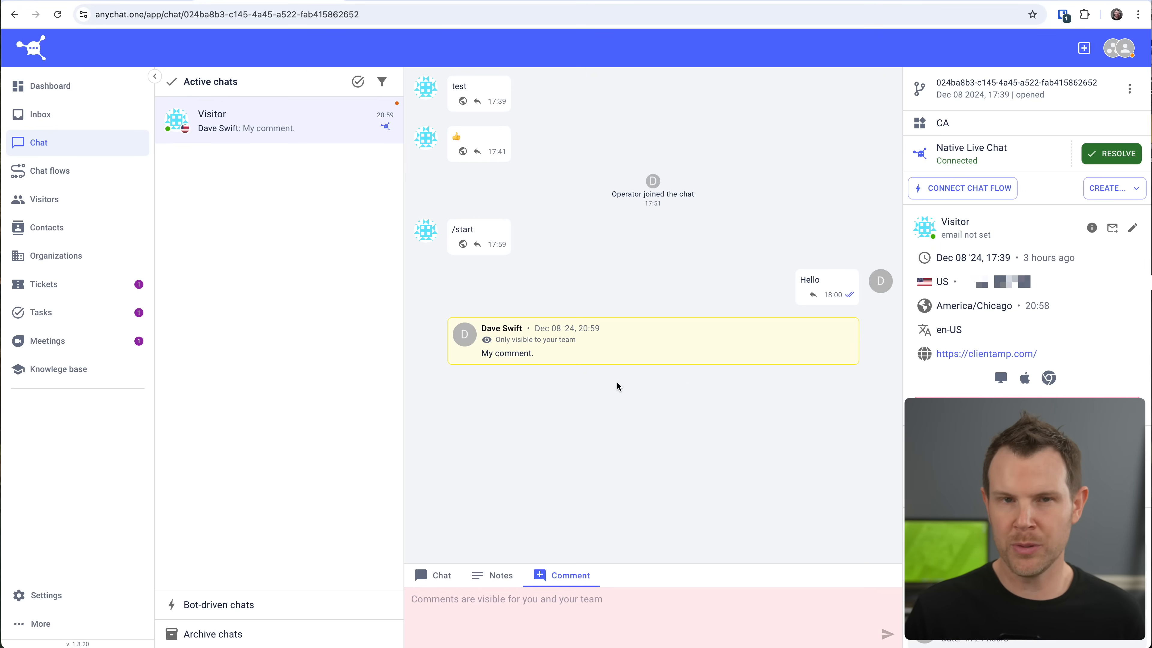
click(501, 576)
text(My note)
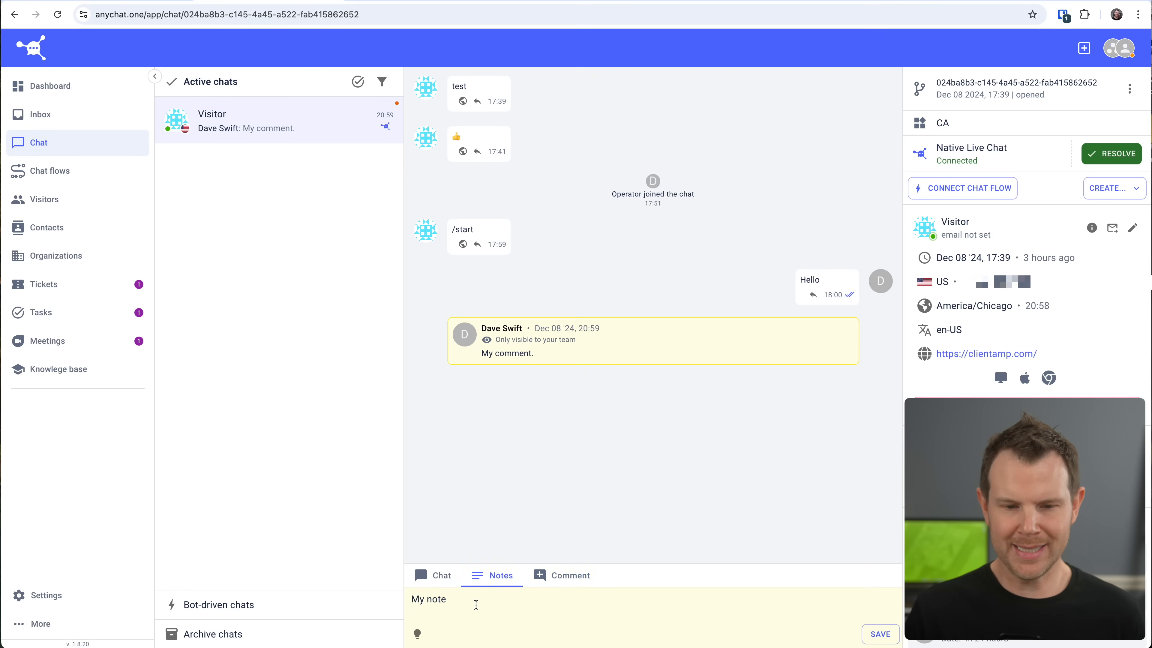
click(442, 575)
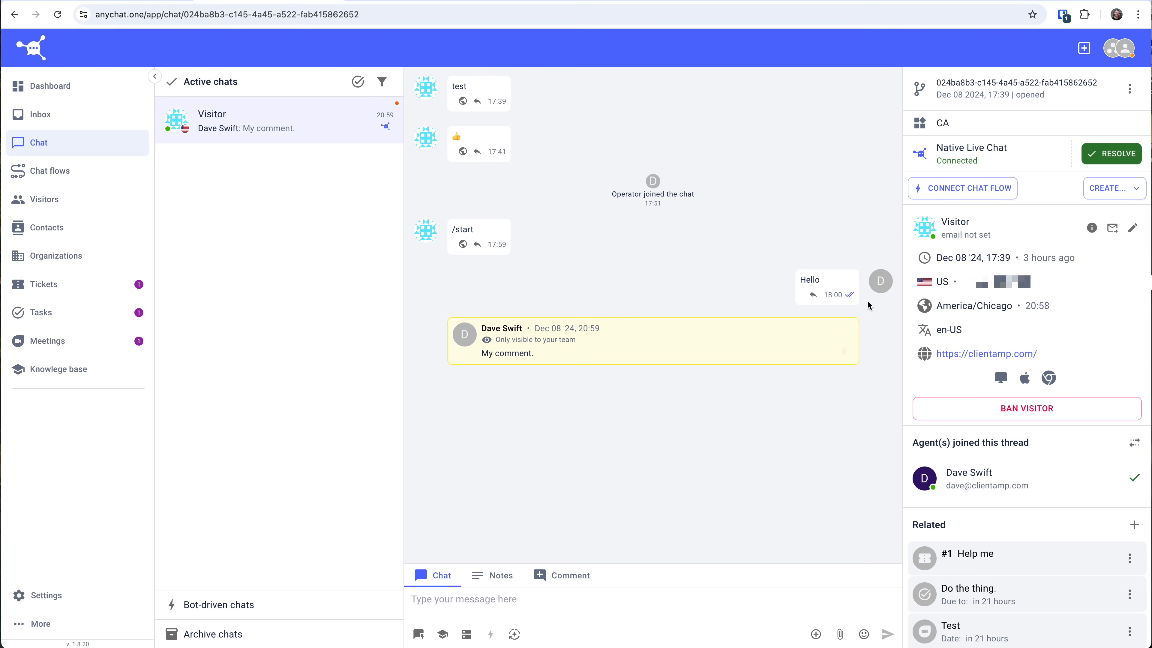
mouse_move(1106, 310)
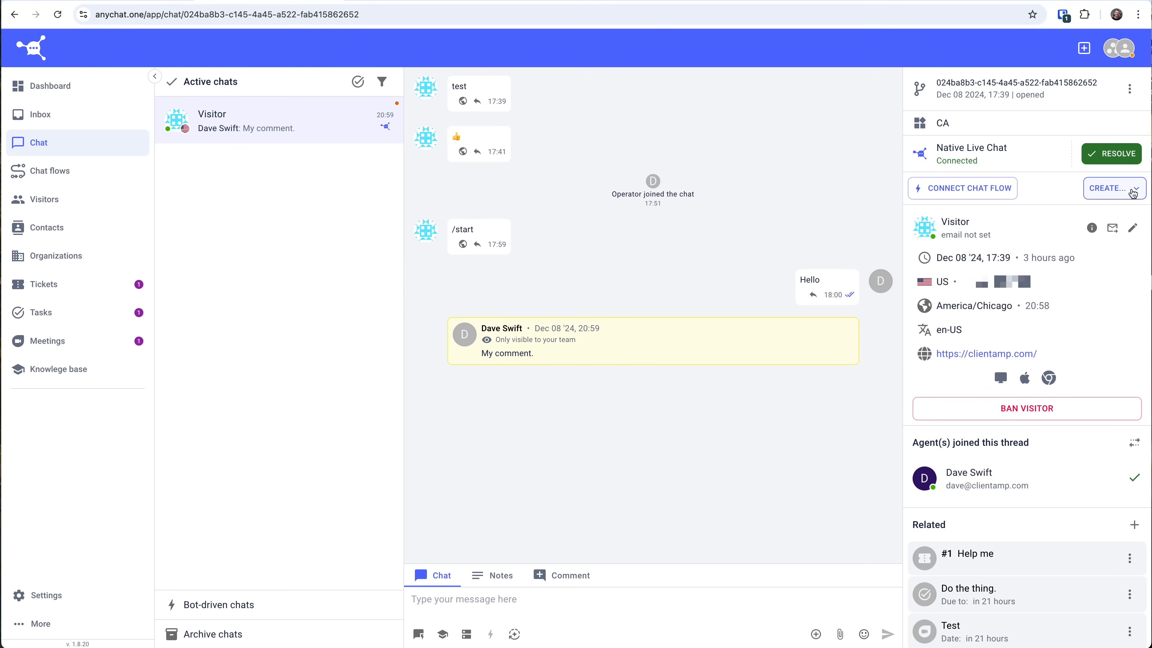
- Show the Create options on the chat and choose Meeting, listing the existing 'Test' meeting
click(1113, 188)
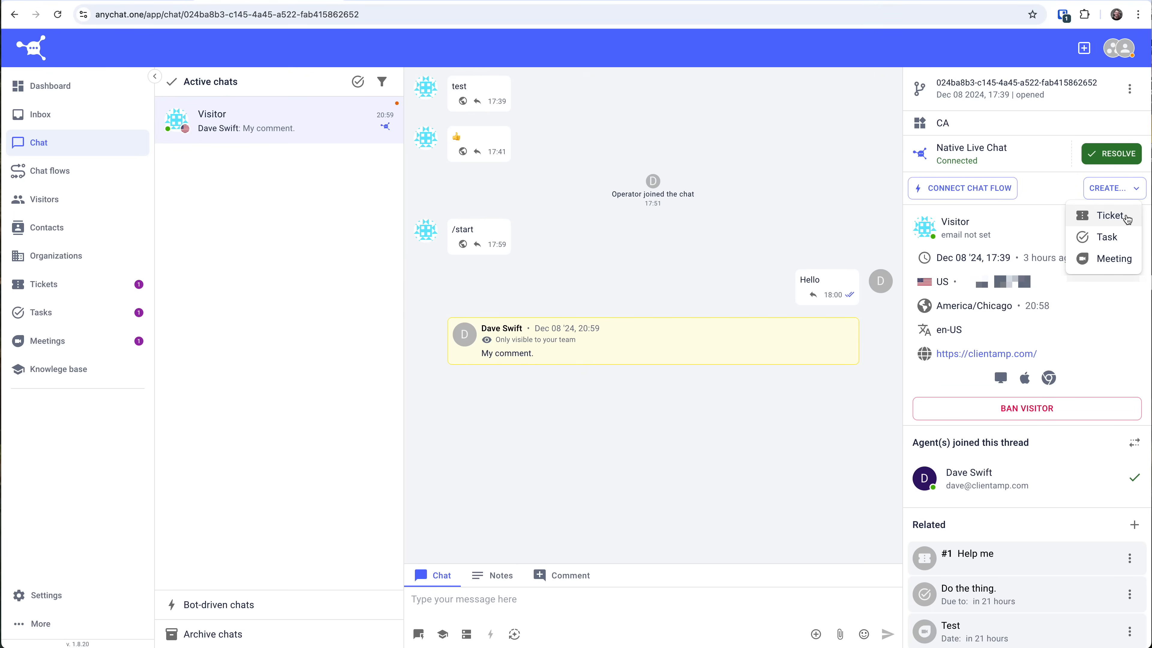
mouse_move(1113, 259)
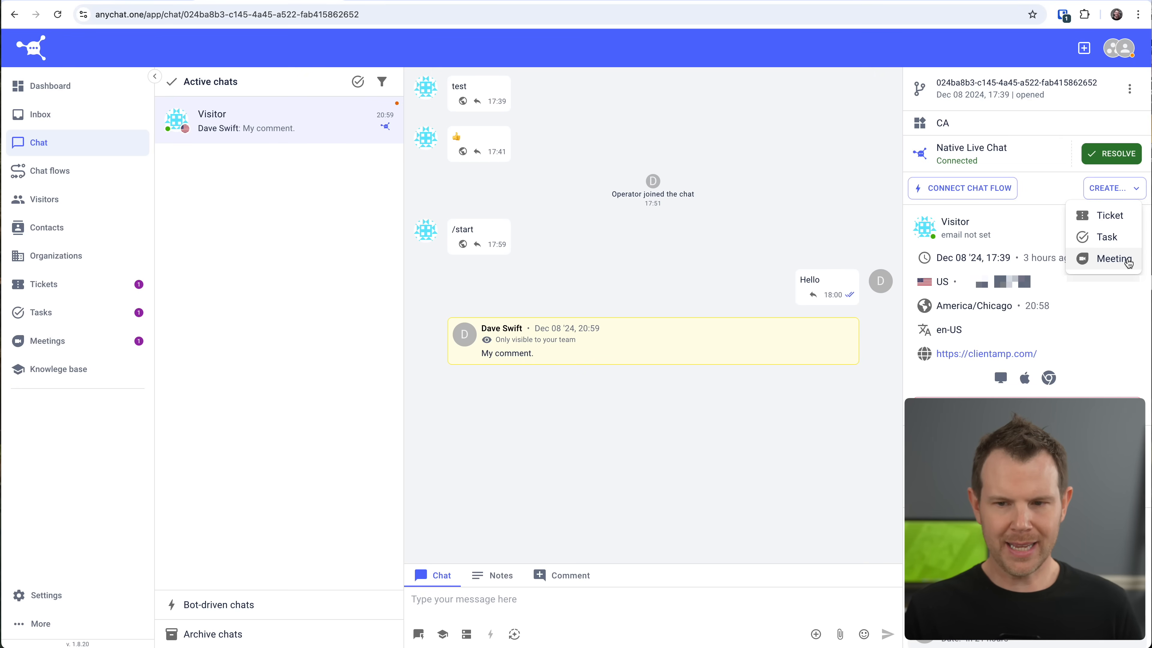
click(1115, 258)
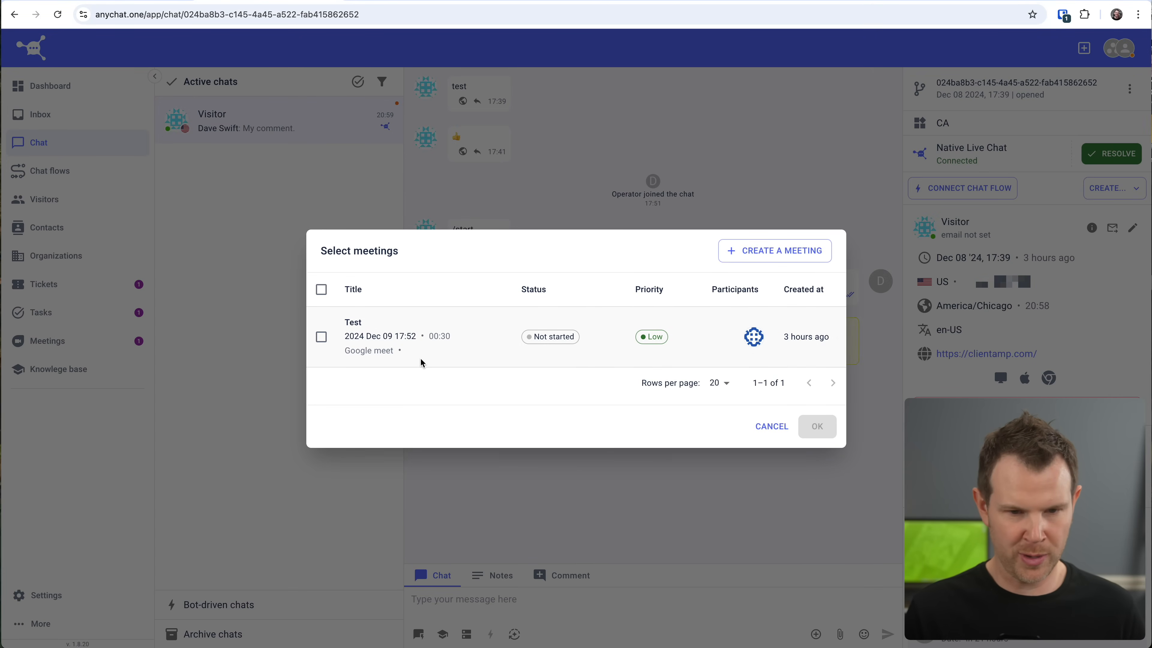
mouse_move(368, 351)
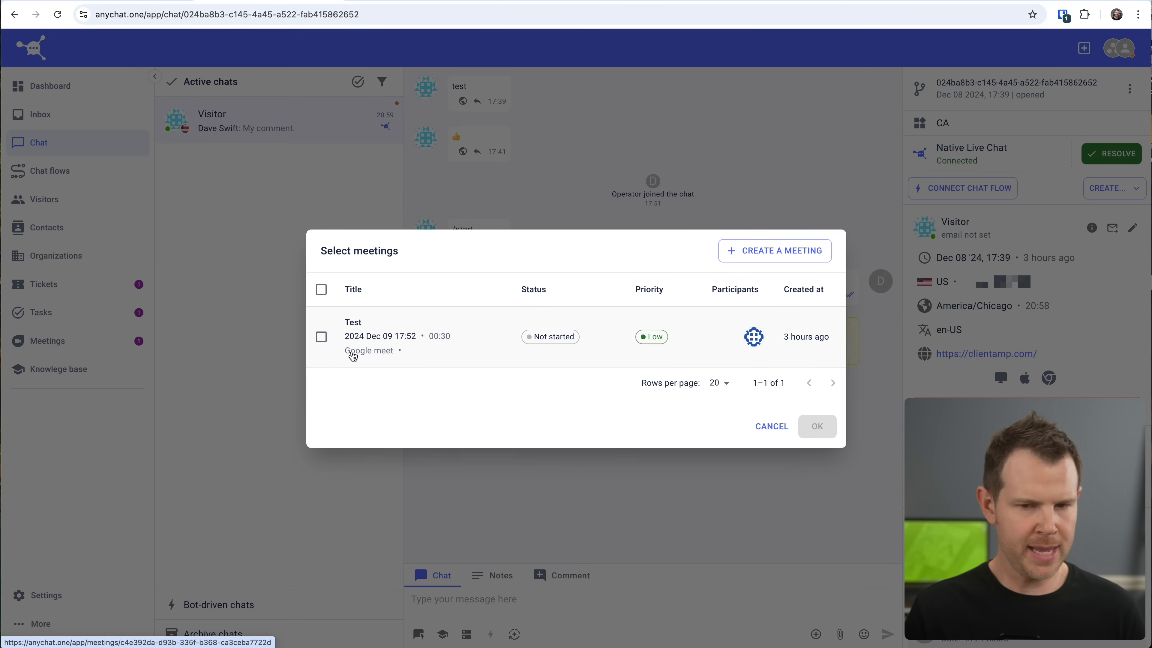
mouse_move(397, 355)
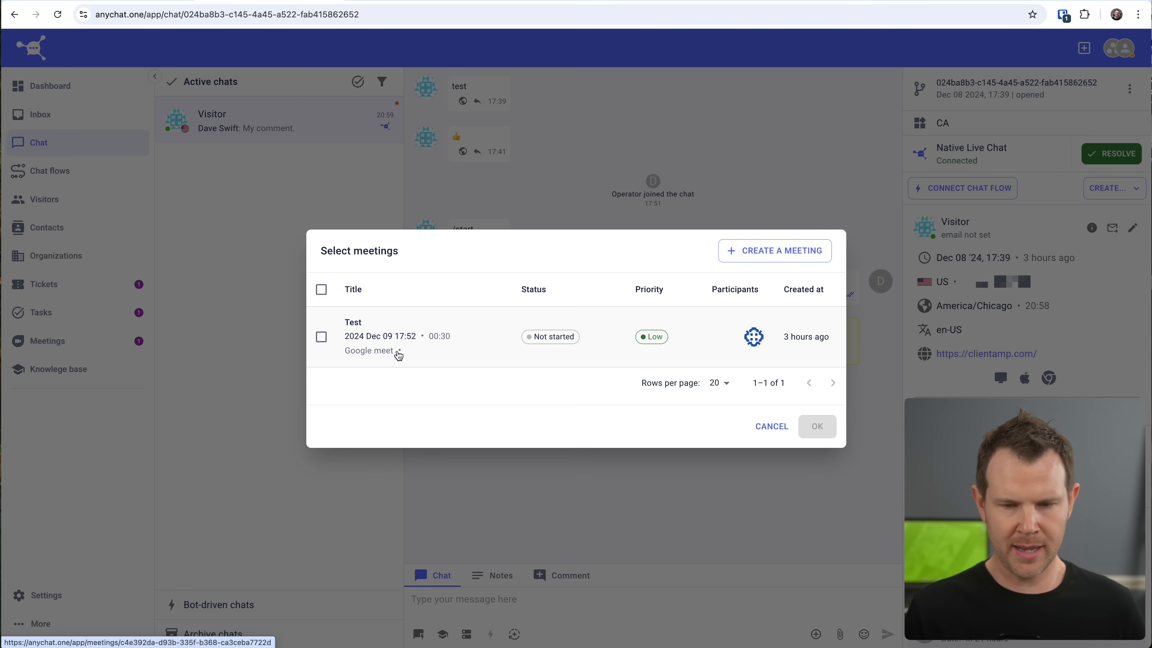
mouse_move(618, 275)
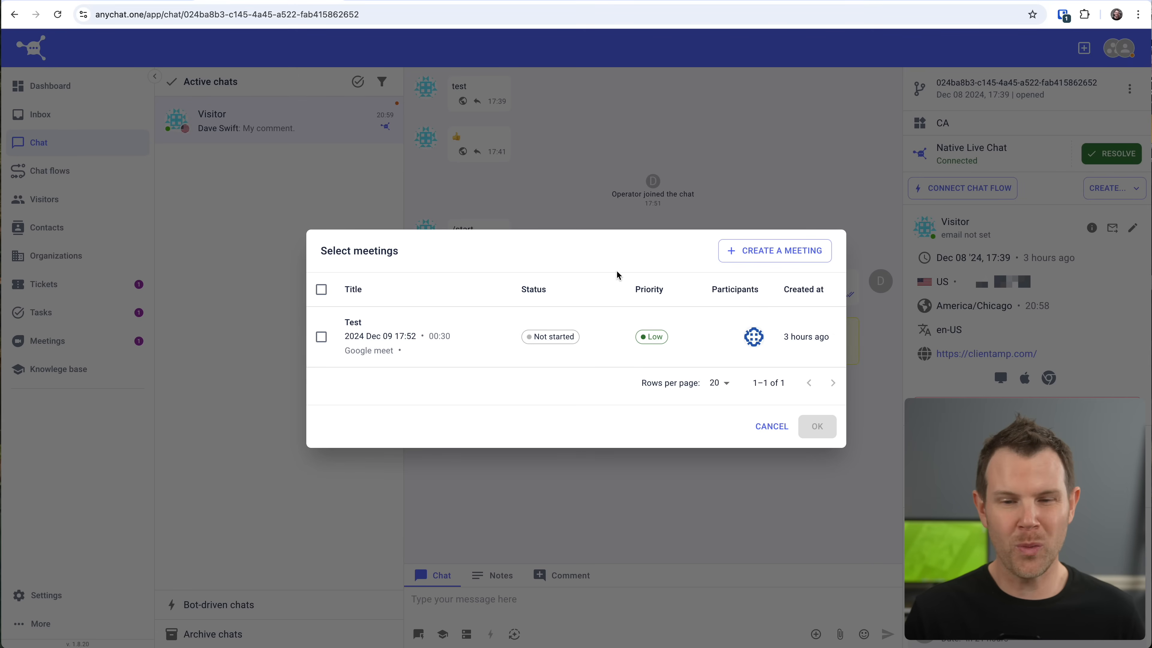
- Create a new meeting for the Visitor with the location set to Zoom
click(773, 251)
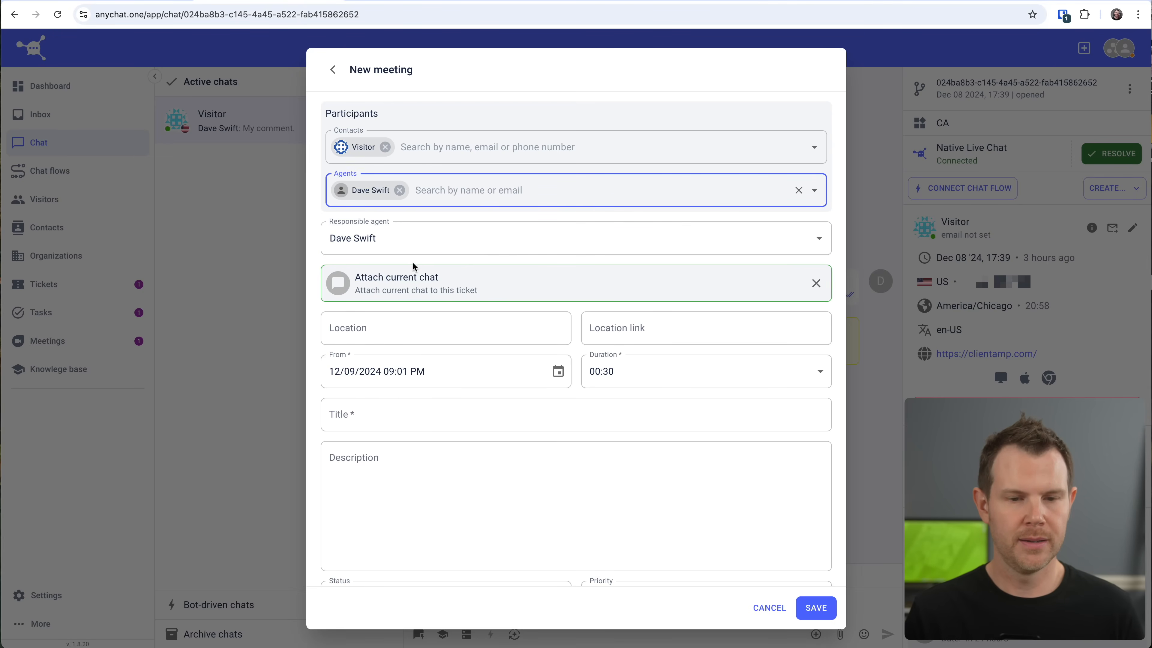
click(445, 328)
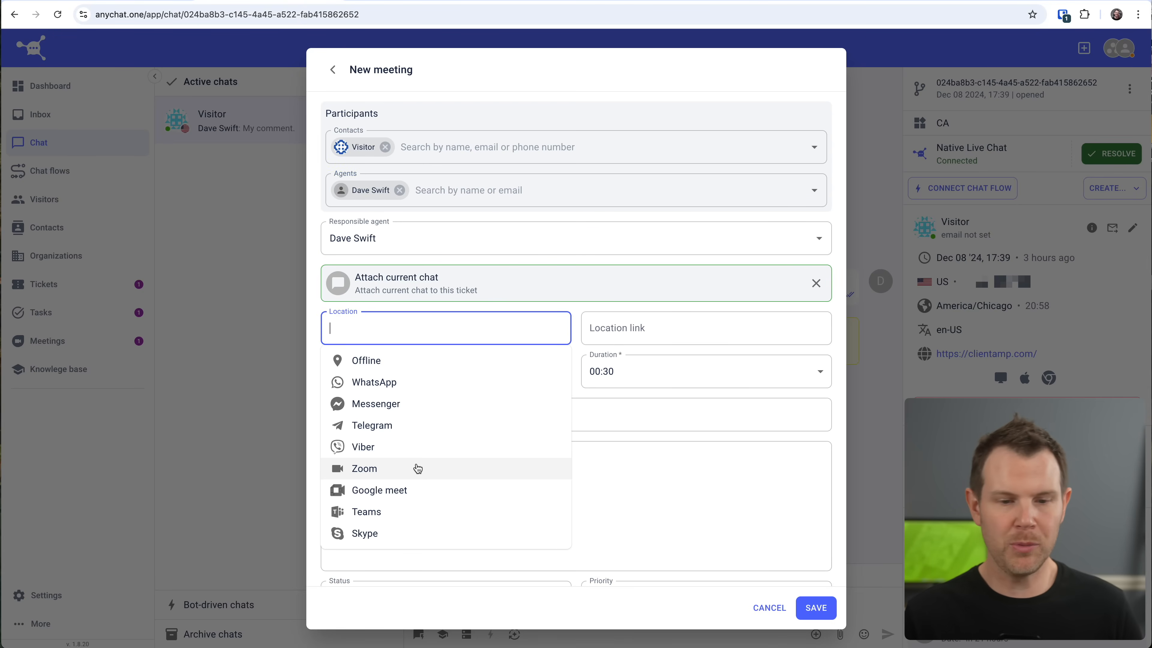
click(364, 469)
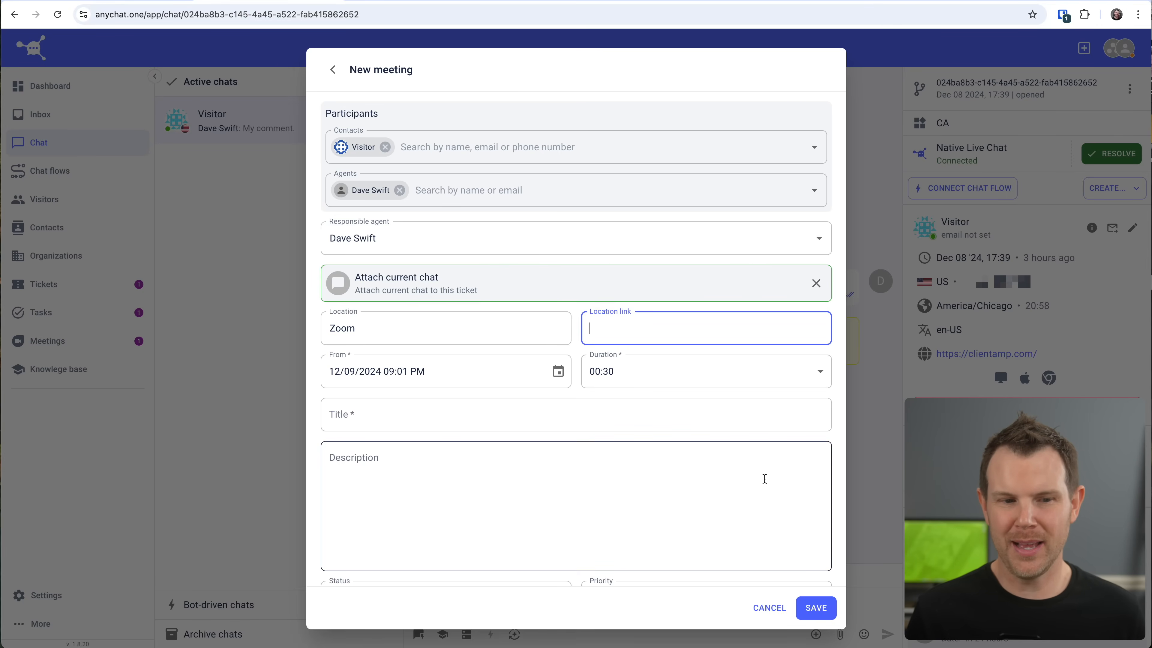
mouse_move(785, 605)
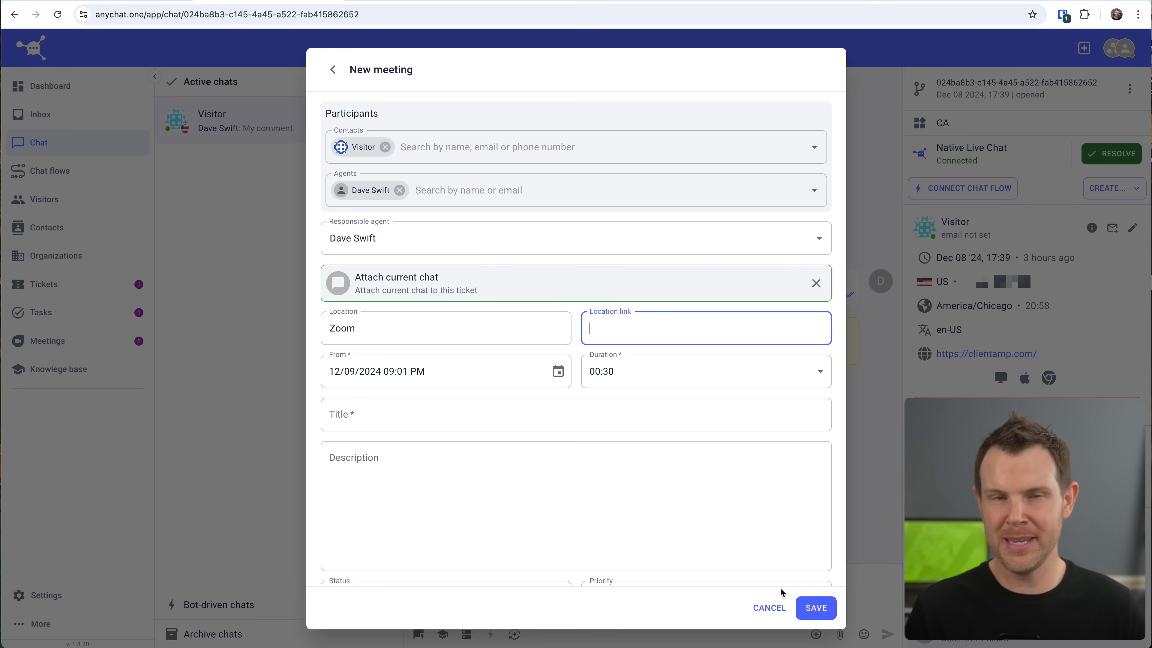
- Cancel the unsaved new meeting and return to the visitor conversation
click(769, 608)
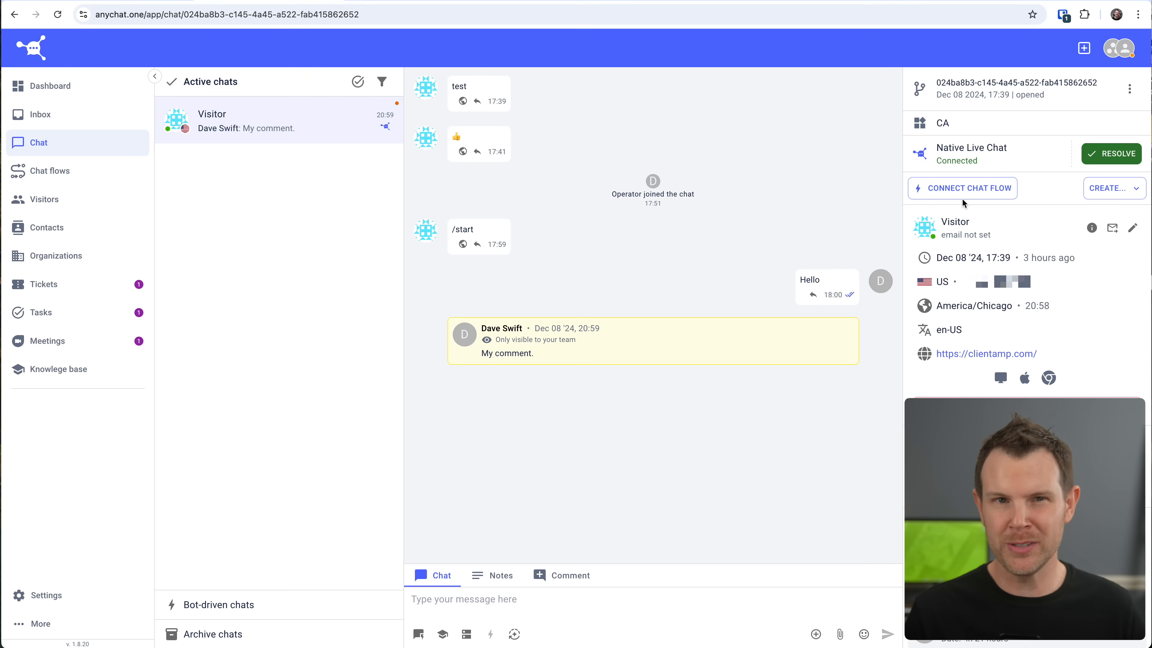
mouse_move(964, 204)
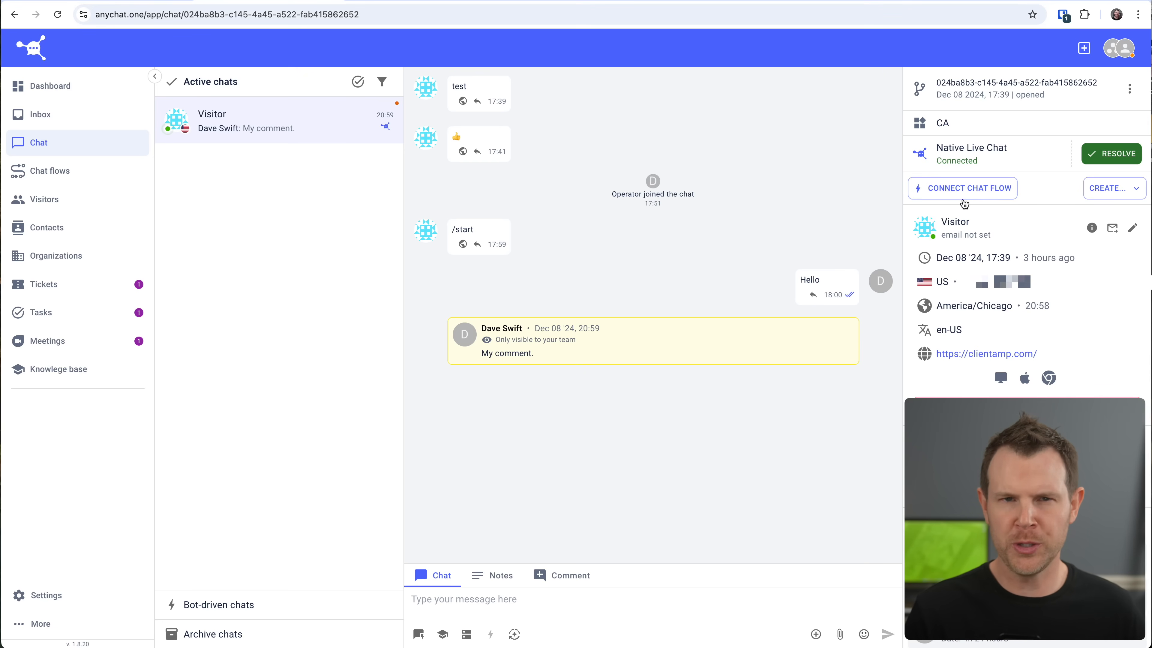
mouse_move(263, 122)
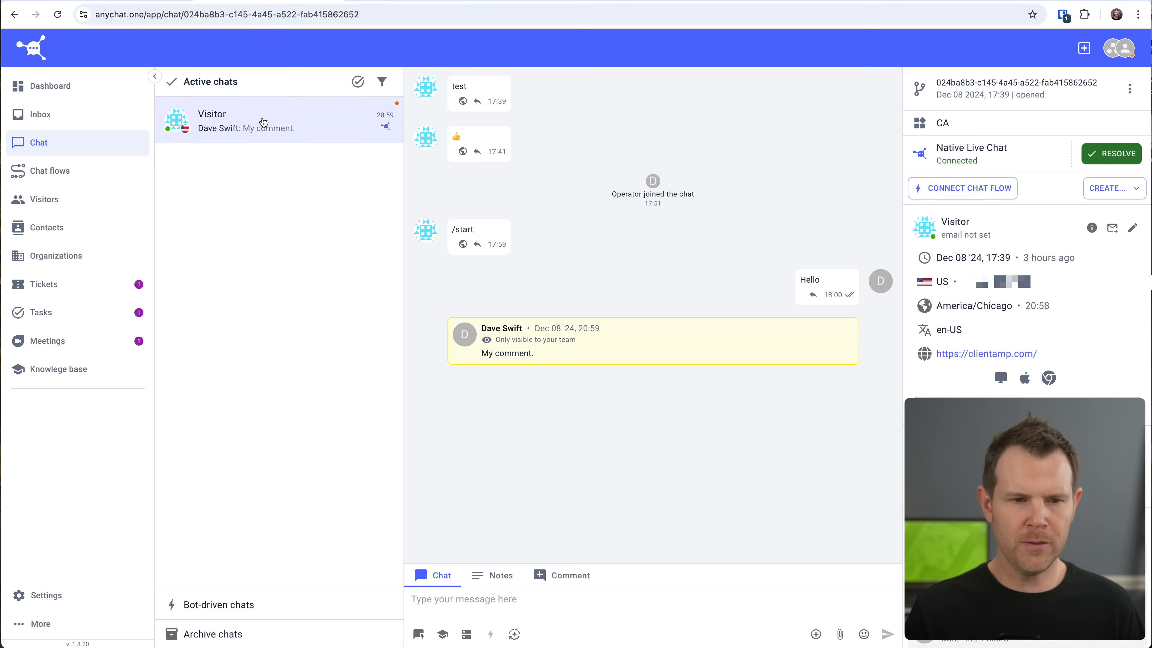
- Review Chat flows holding the Test flow and the empty Templates list
click(50, 171)
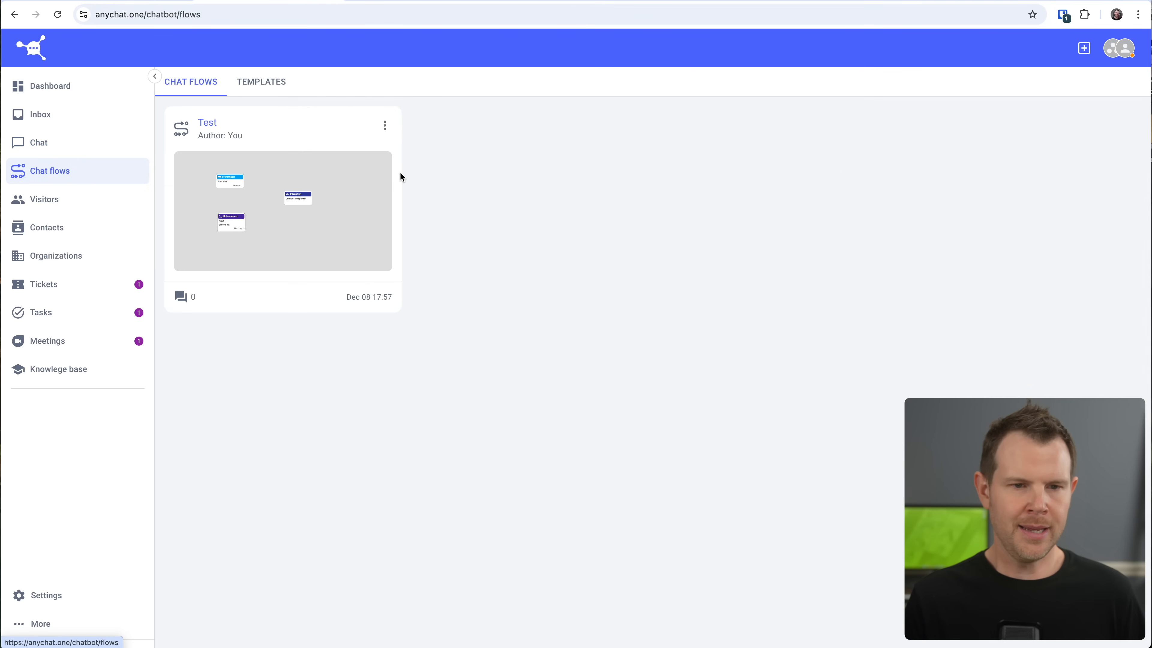
mouse_move(424, 136)
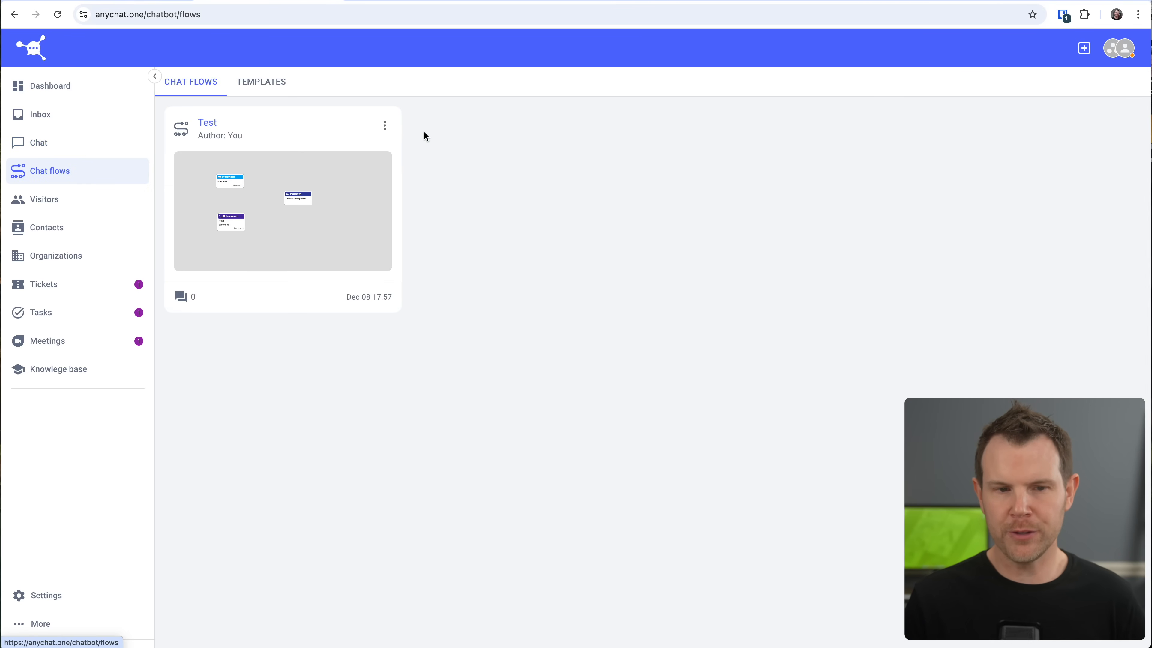
click(261, 82)
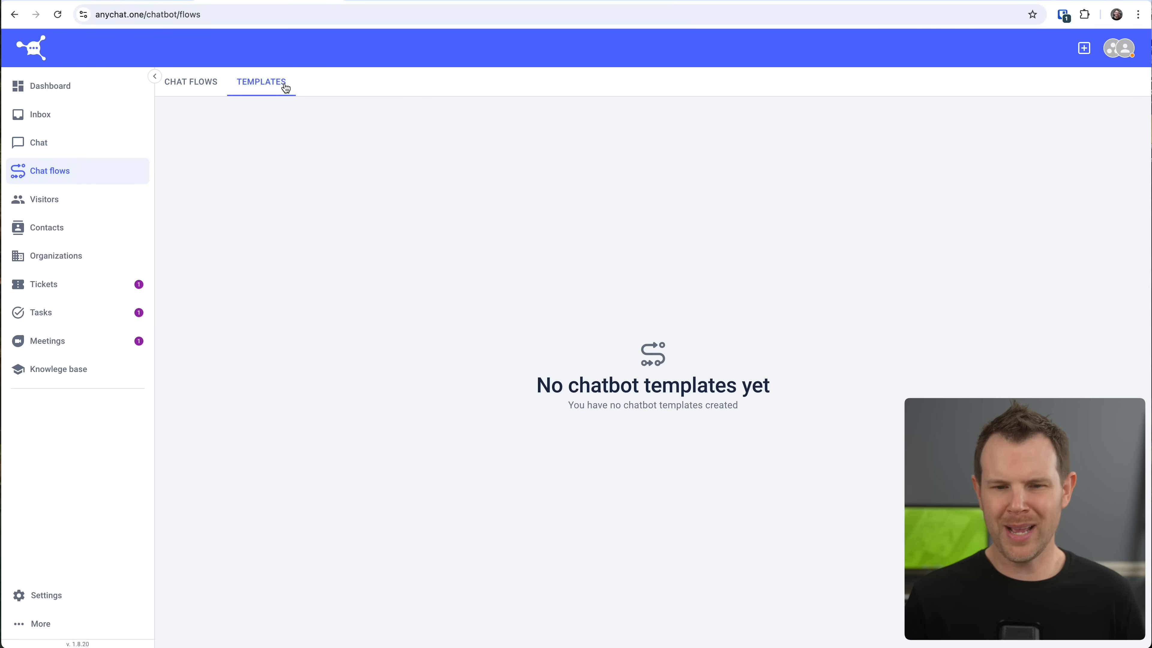
mouse_move(397, 212)
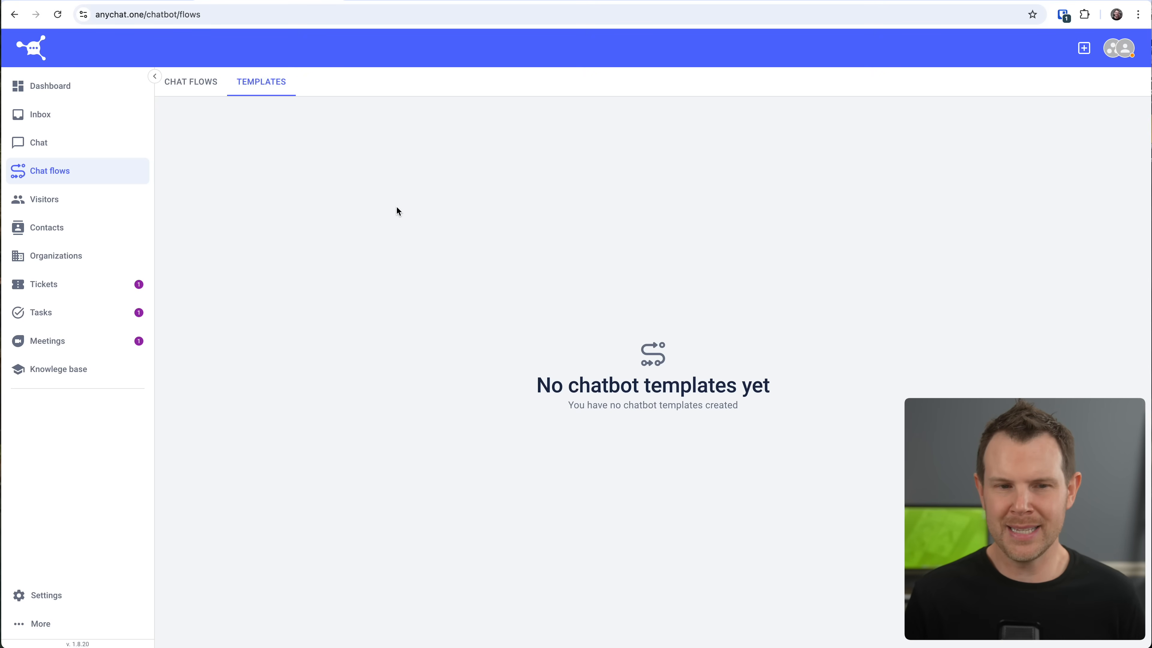
click(191, 82)
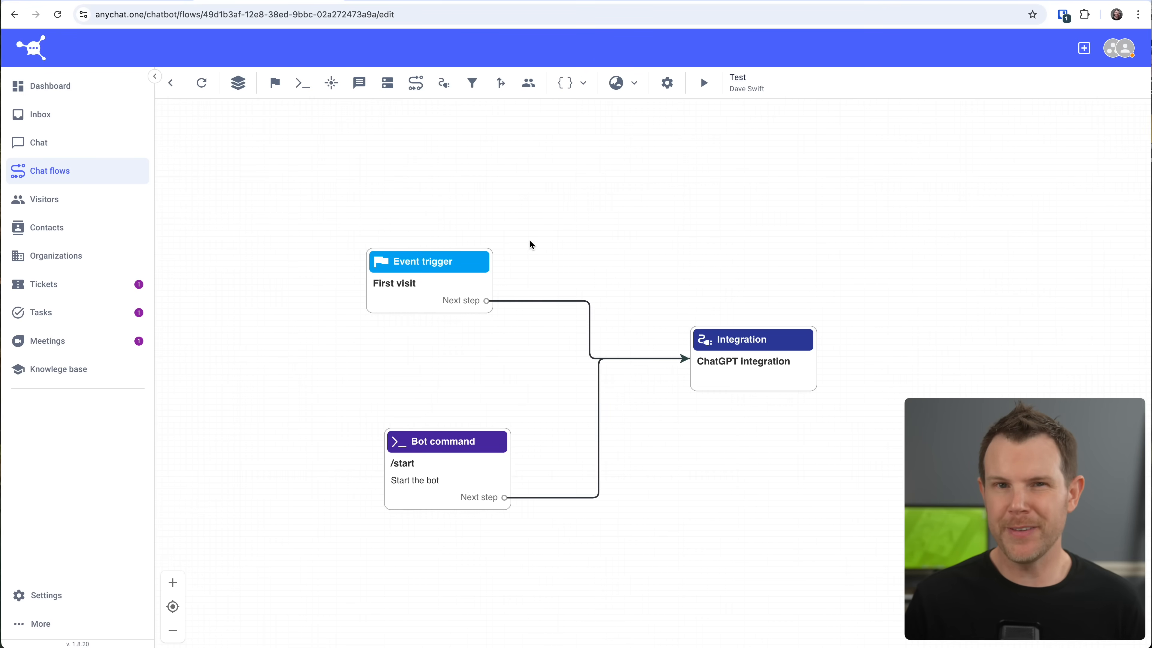
mouse_move(472, 82)
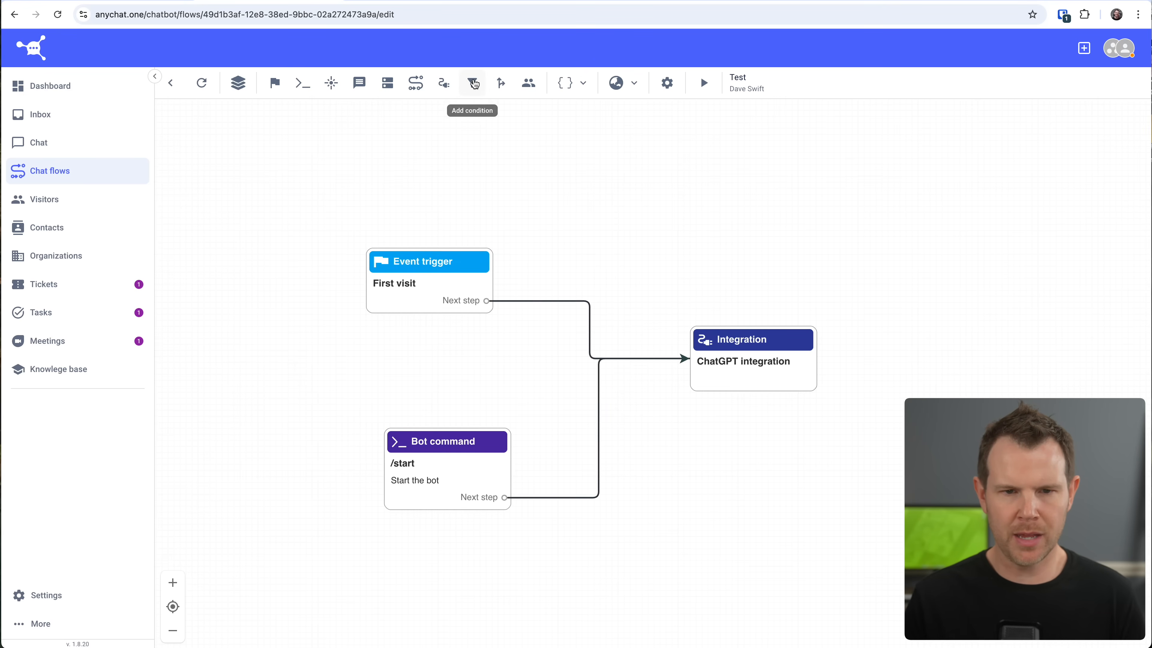
mouse_move(528, 82)
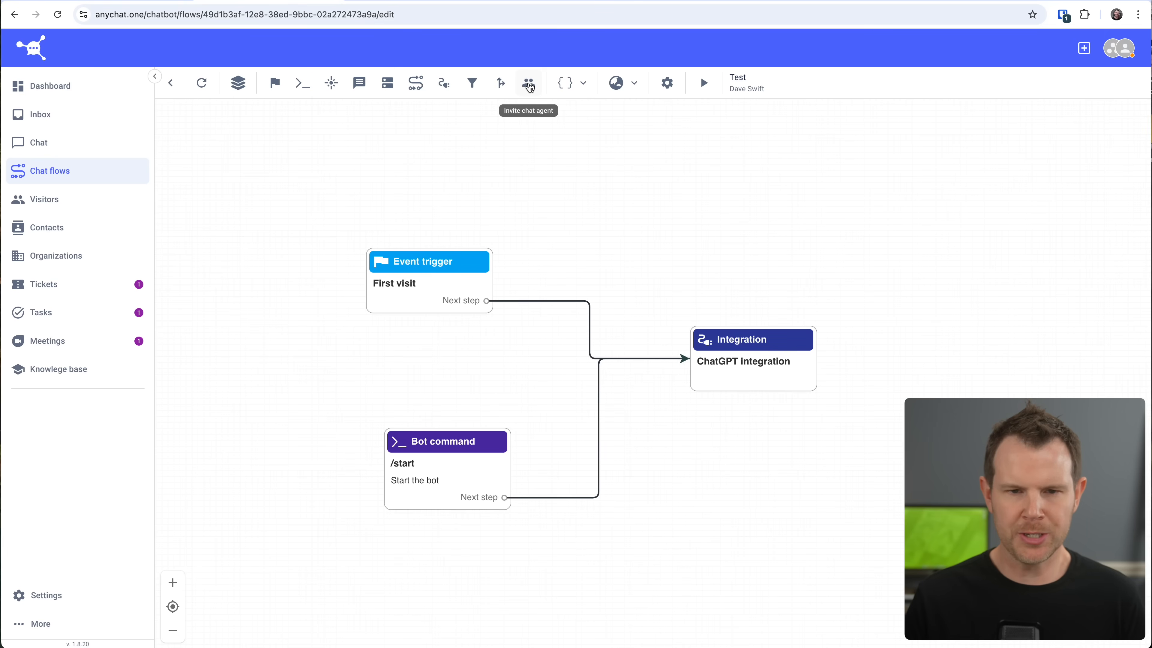
- Add an Invite chat agent step to the Test flow and move it above the Event trigger
click(528, 82)
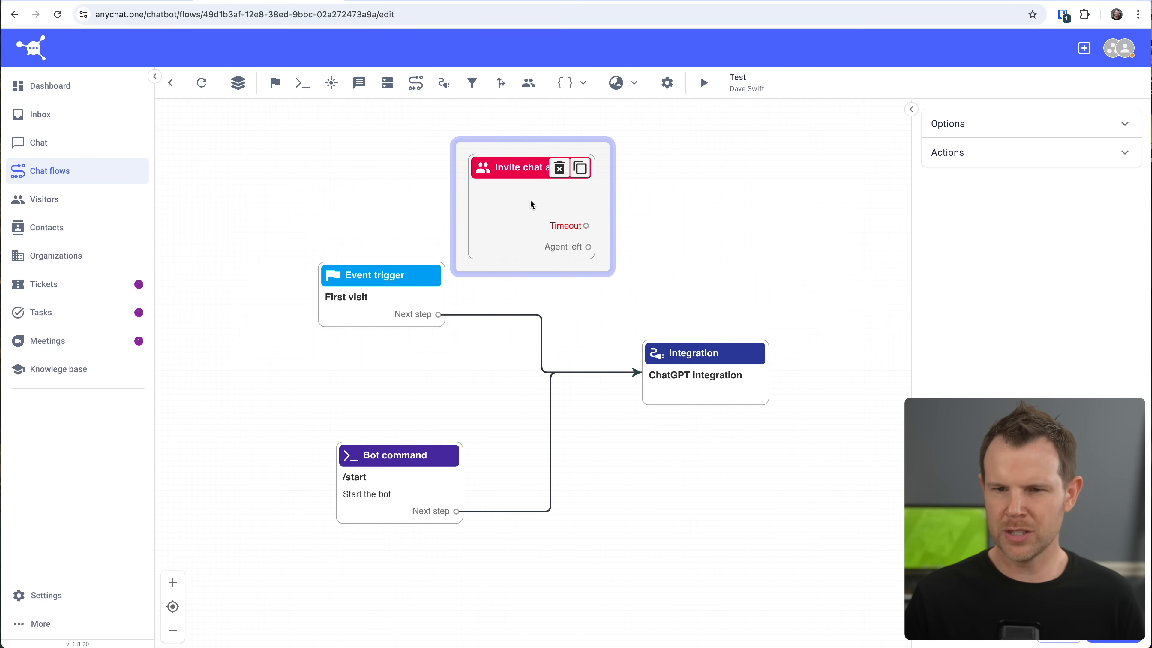
drag(531, 204, 728, 204)
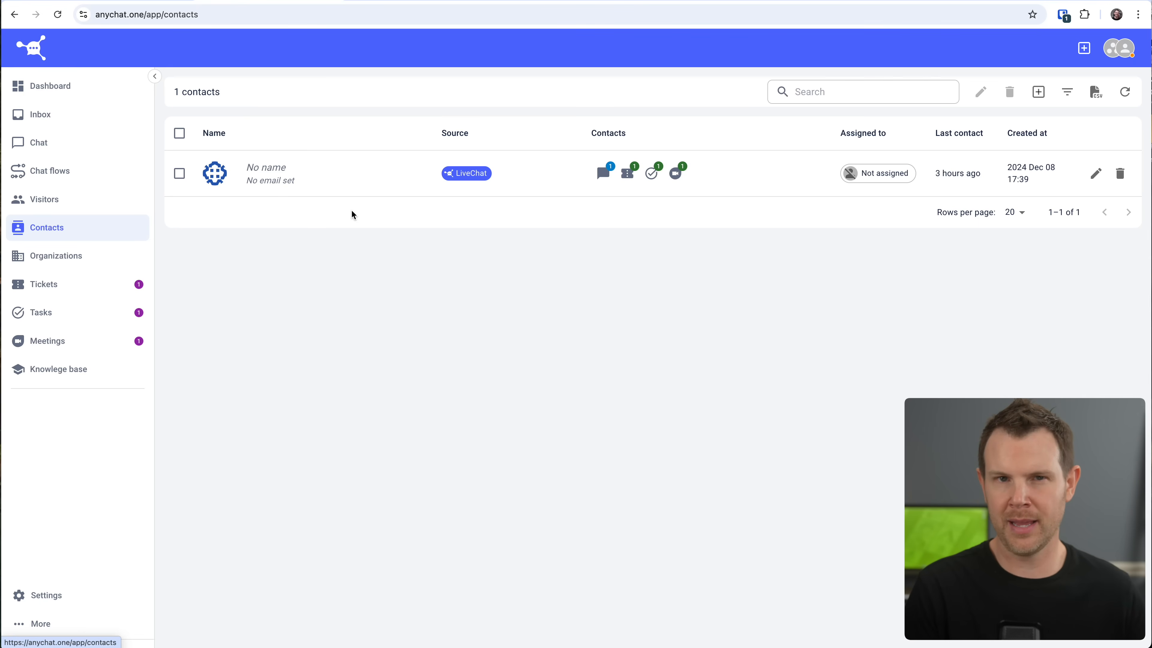
- Save the Tesla organization linked to the Visitor contact from the Organizations list
click(56, 256)
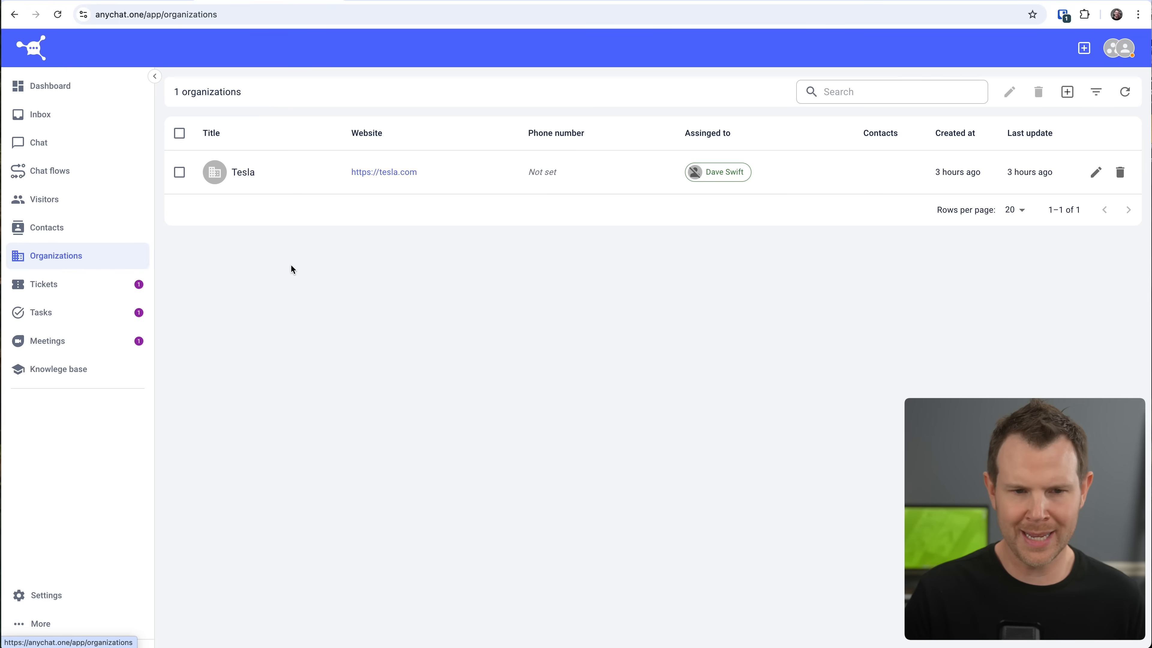
mouse_move(300, 181)
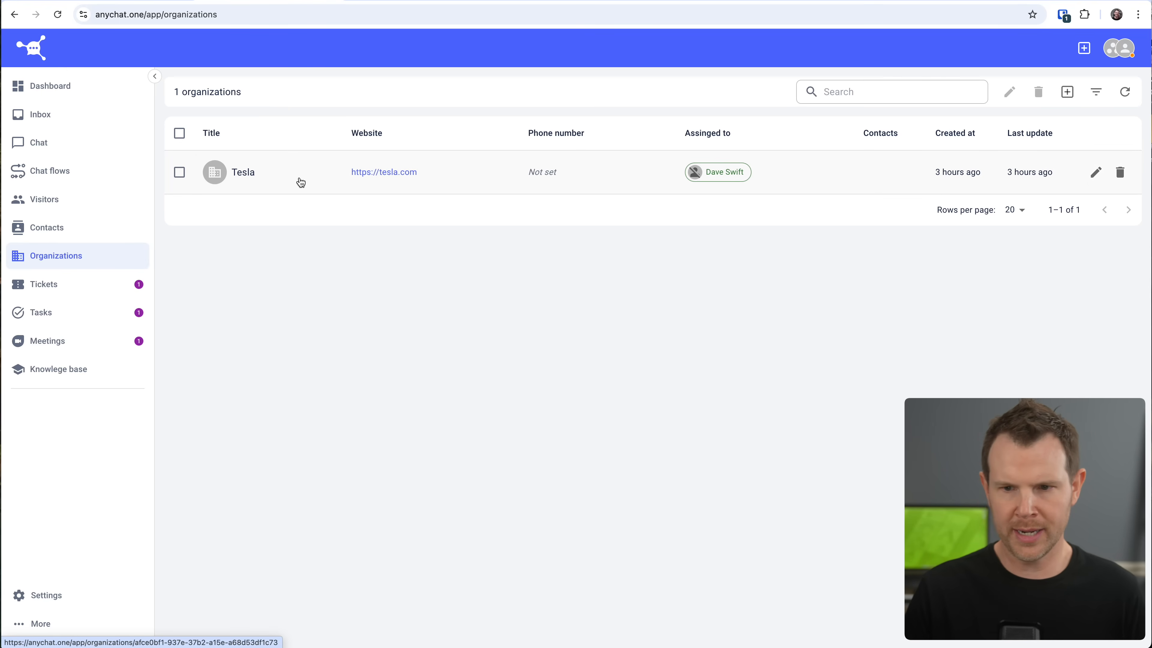
click(1095, 172)
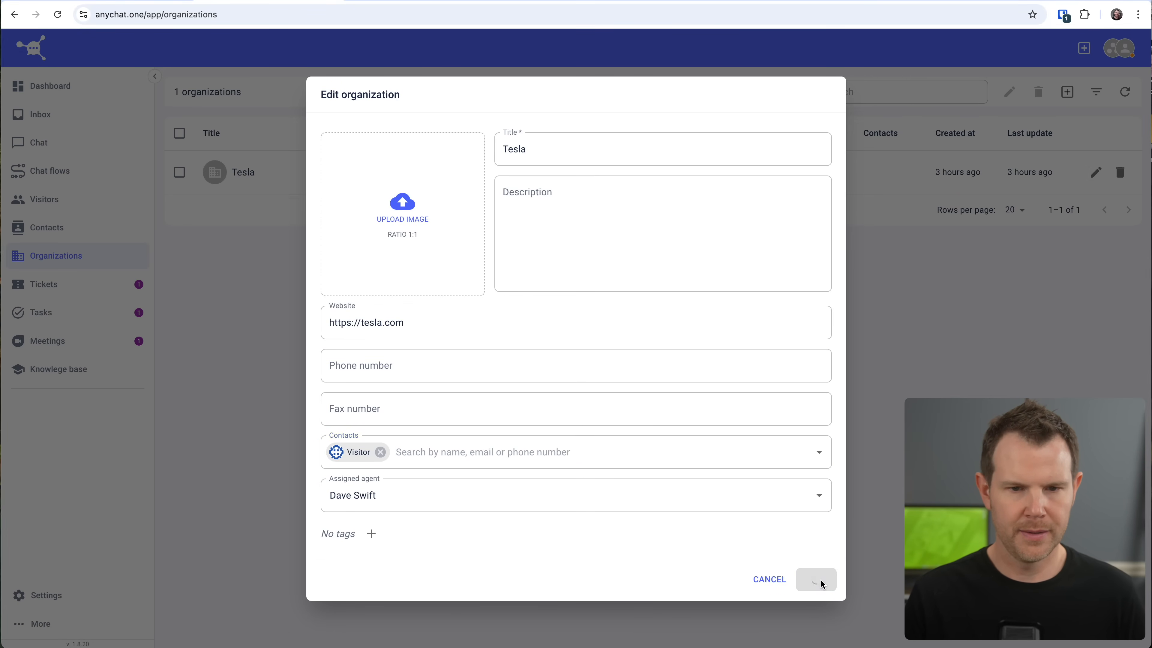
click(815, 579)
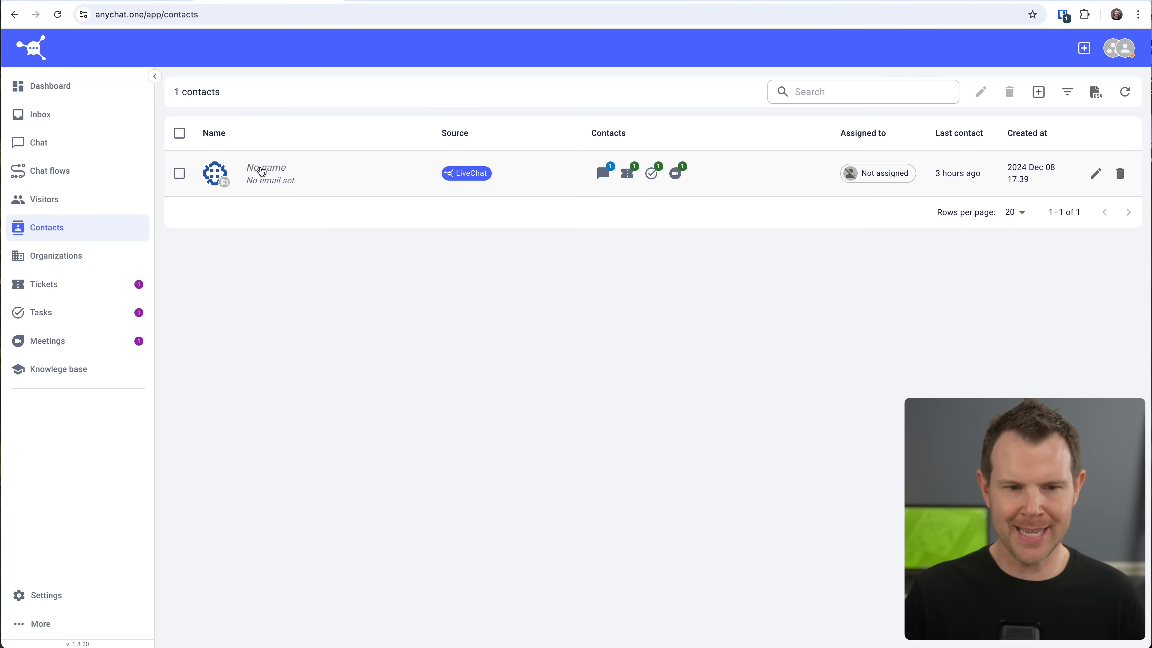
- View the unnamed visitor's contact profile with its Tesla organization and linked meetings
click(265, 173)
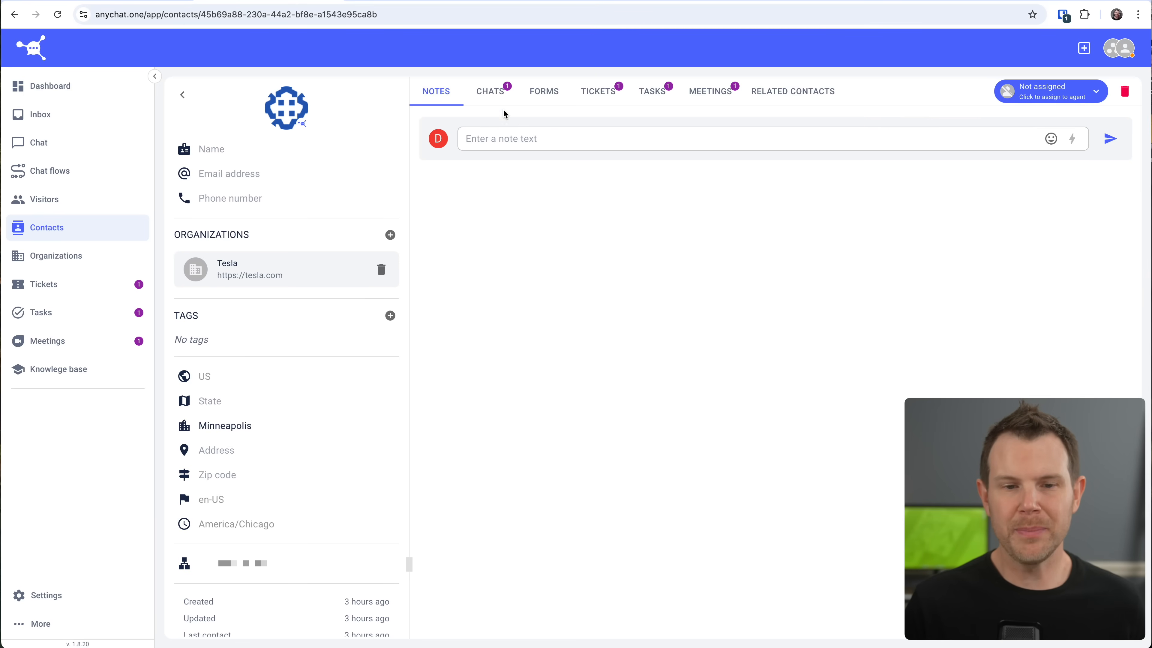
mouse_move(489, 99)
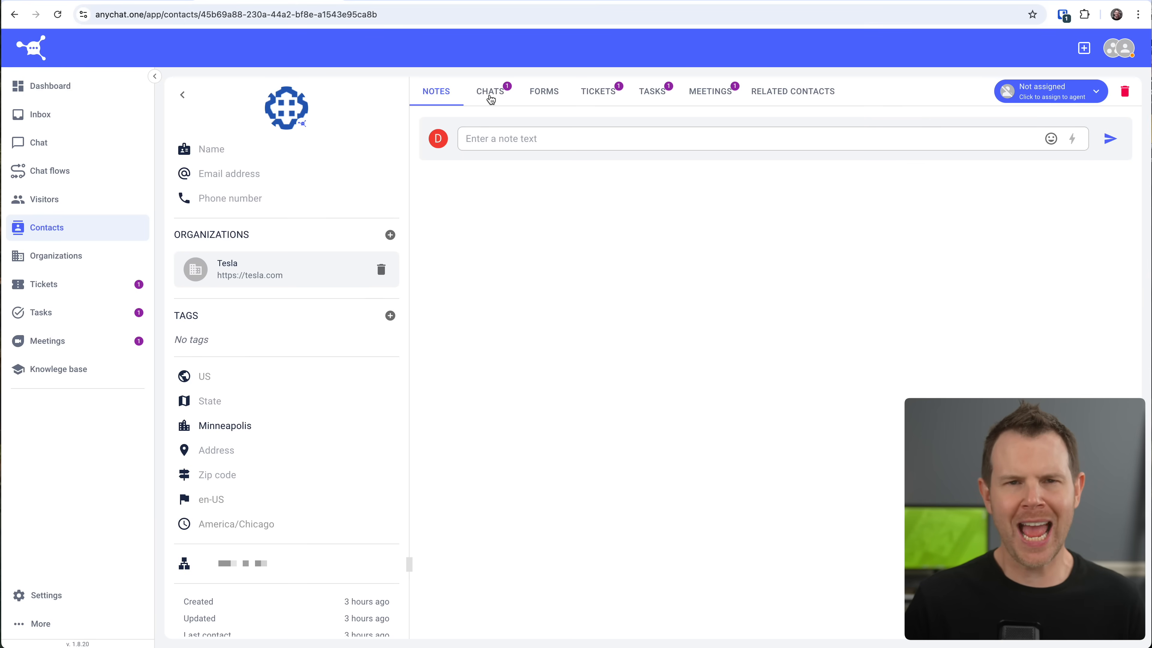
mouse_move(581, 94)
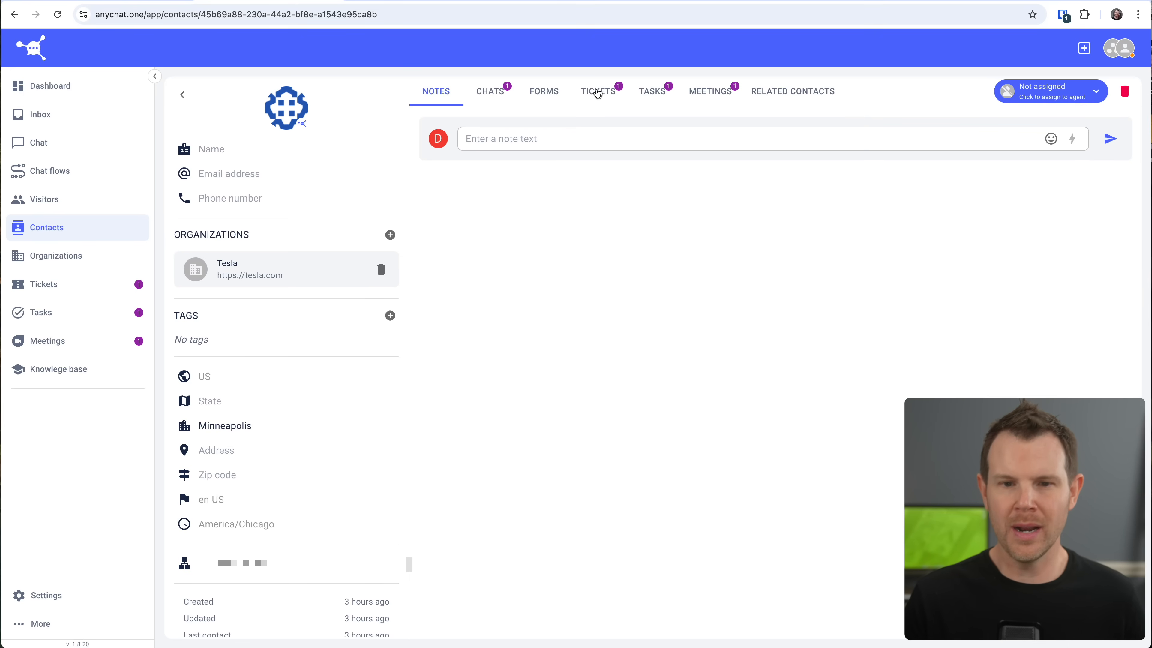
mouse_move(703, 94)
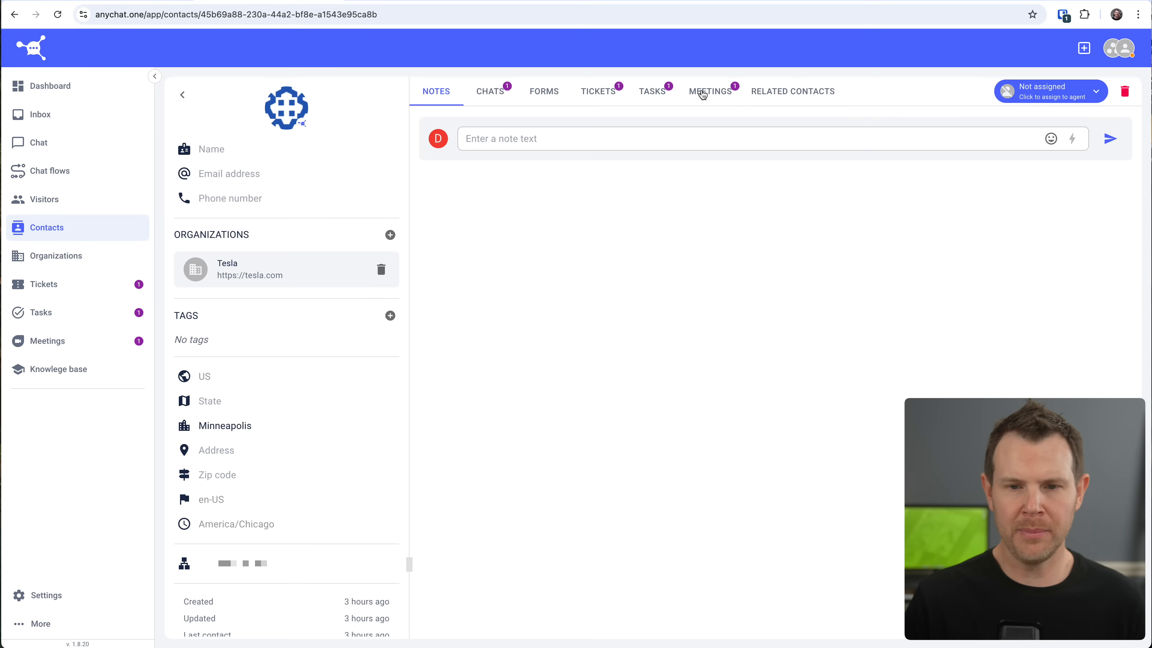
click(43, 284)
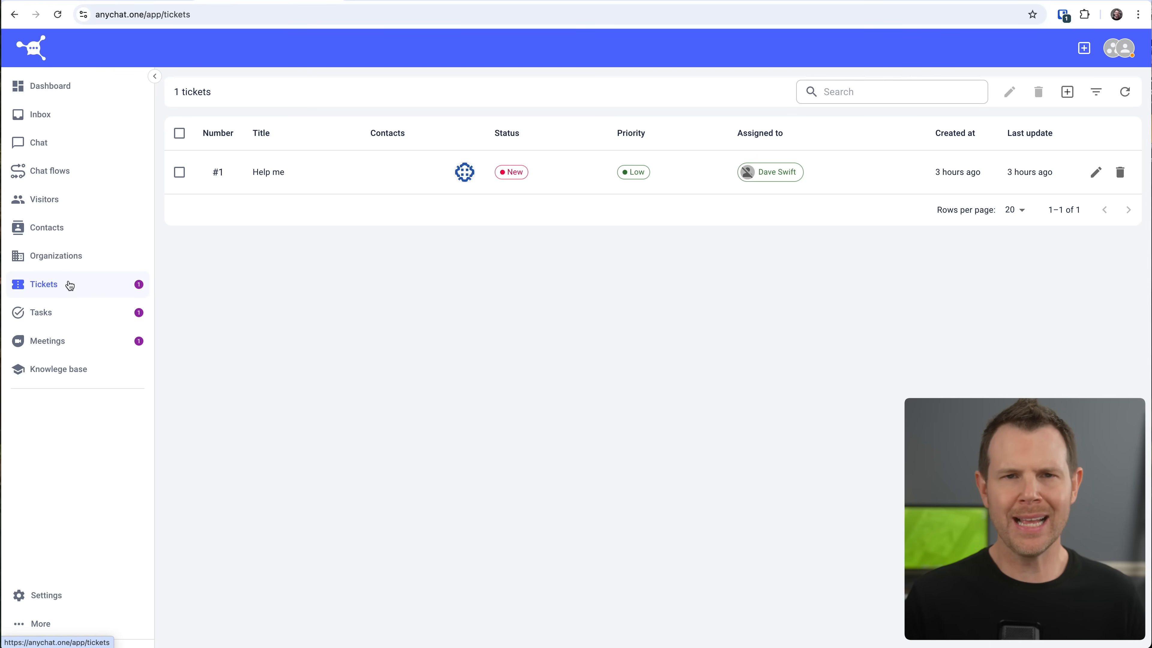
mouse_move(69, 312)
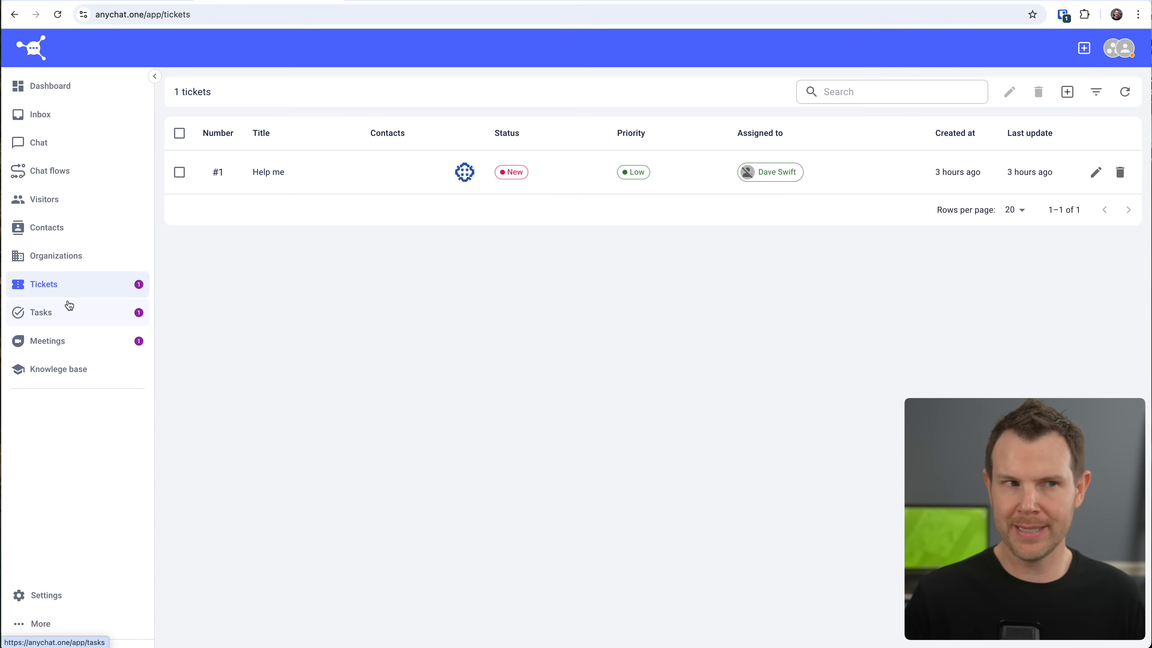
mouse_move(72, 315)
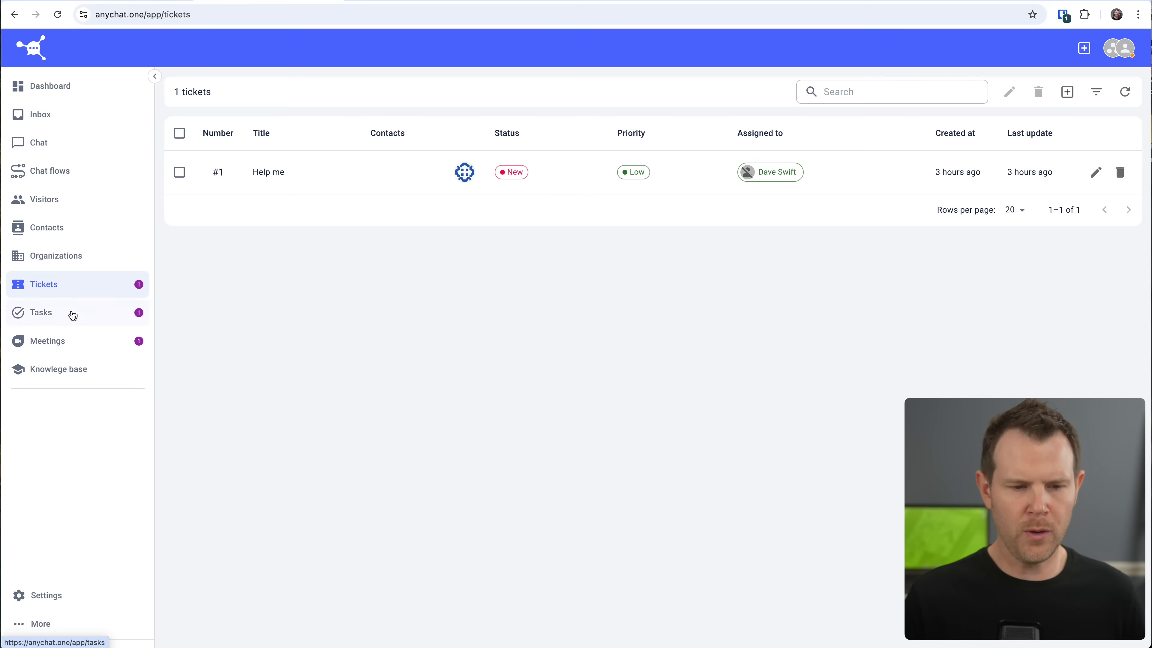
mouse_move(45, 595)
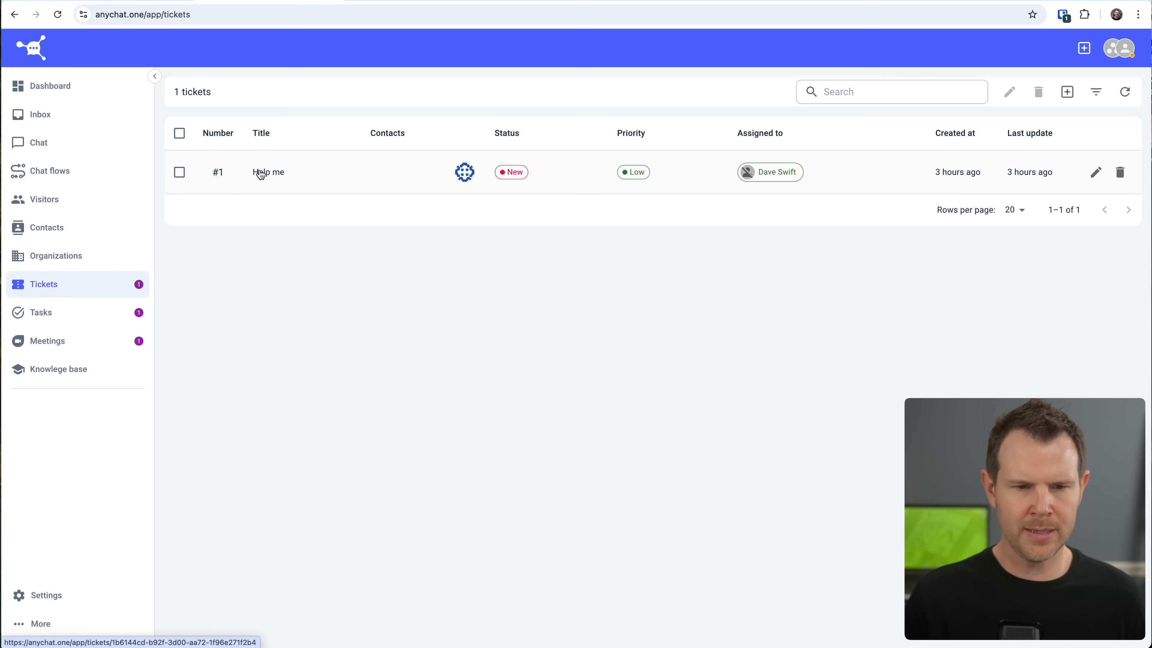
- Review ticket #1 'Help me' and its empty Attachments, then move to workspace Settings
click(269, 172)
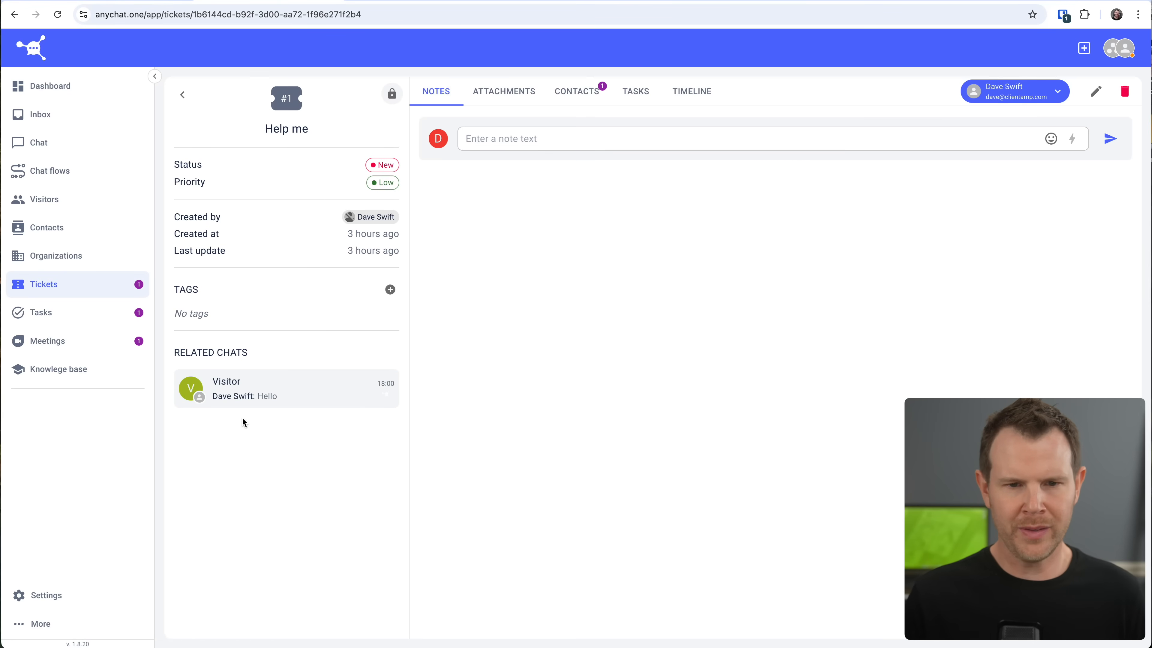
mouse_move(752, 195)
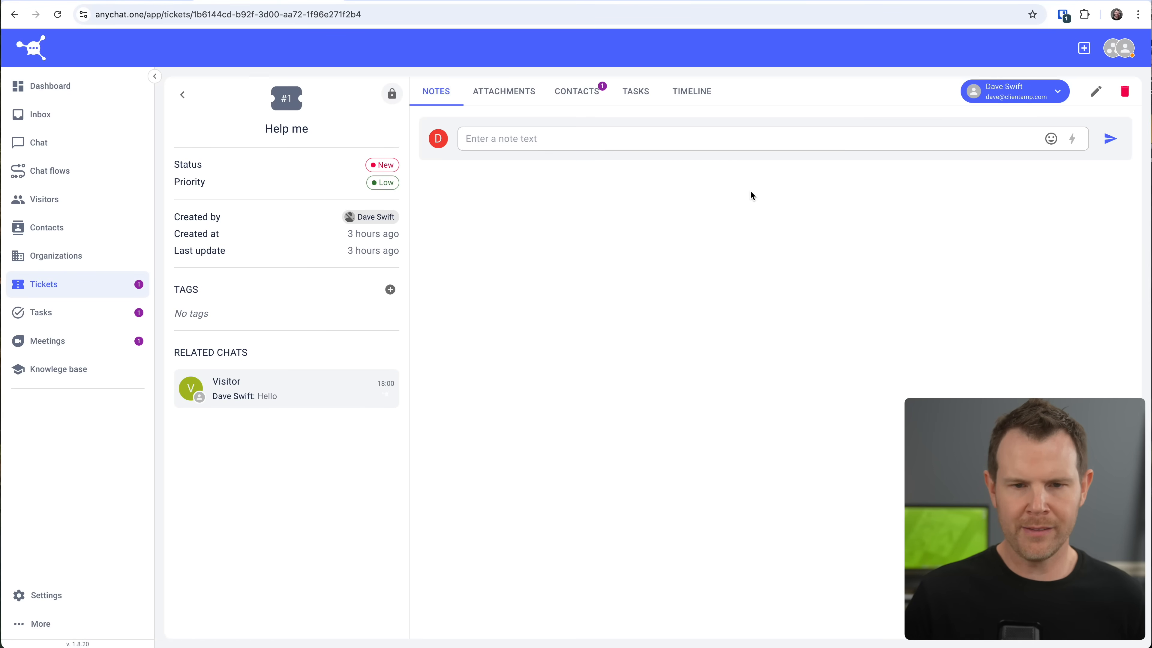
mouse_move(510, 91)
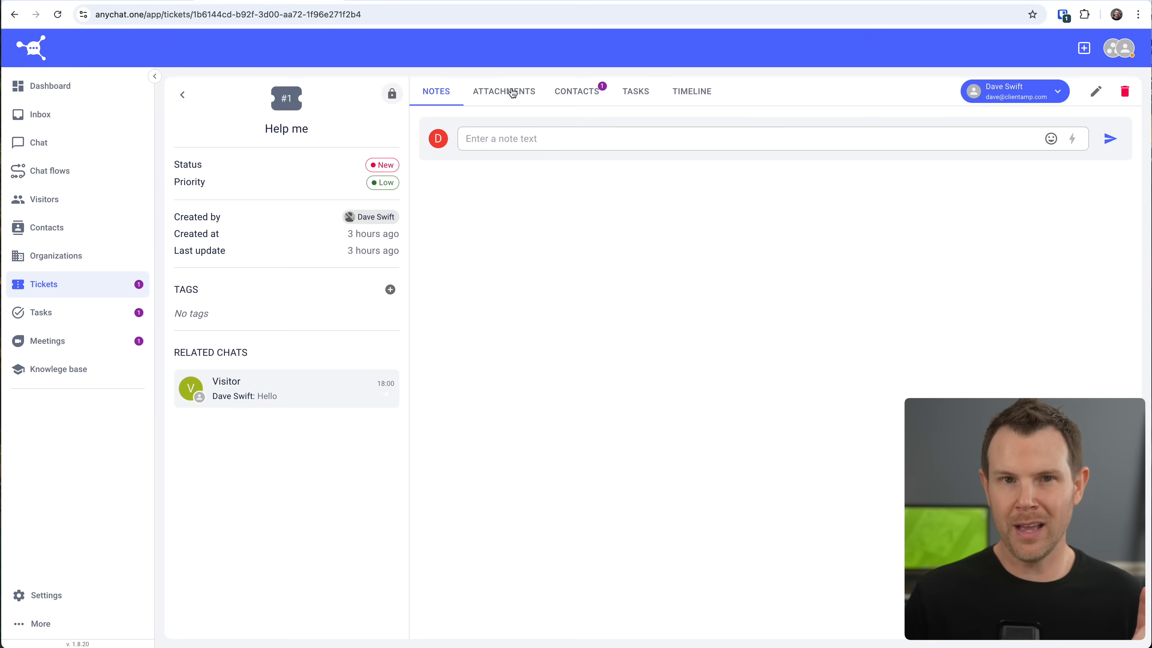
click(504, 92)
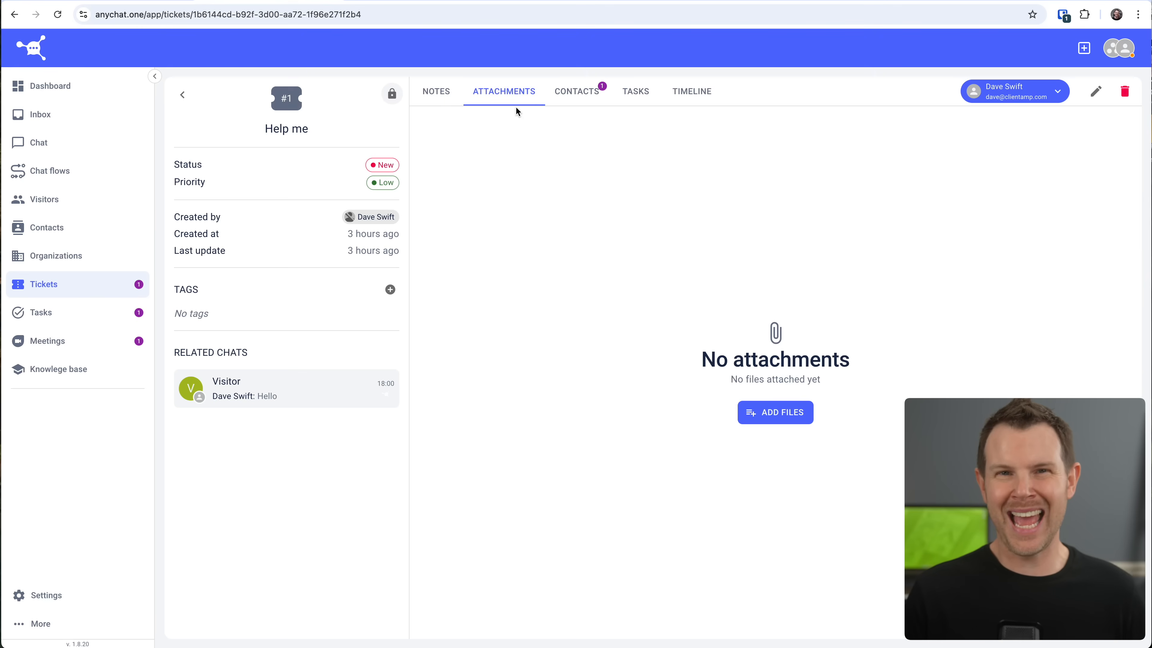
mouse_move(529, 158)
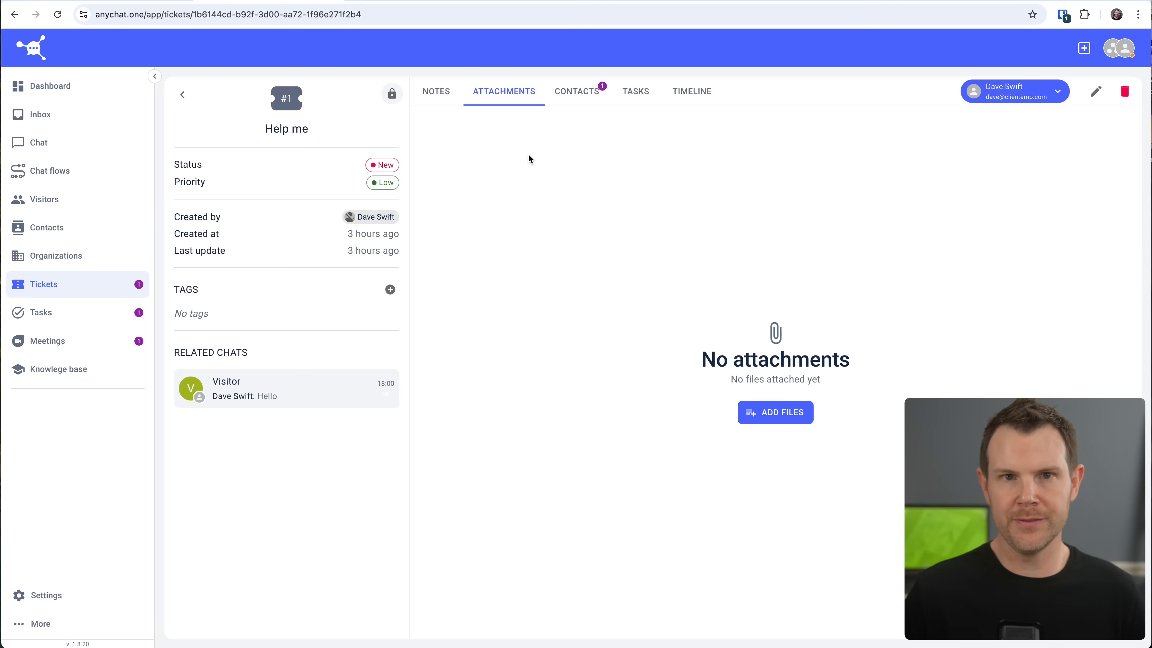
mouse_move(50, 316)
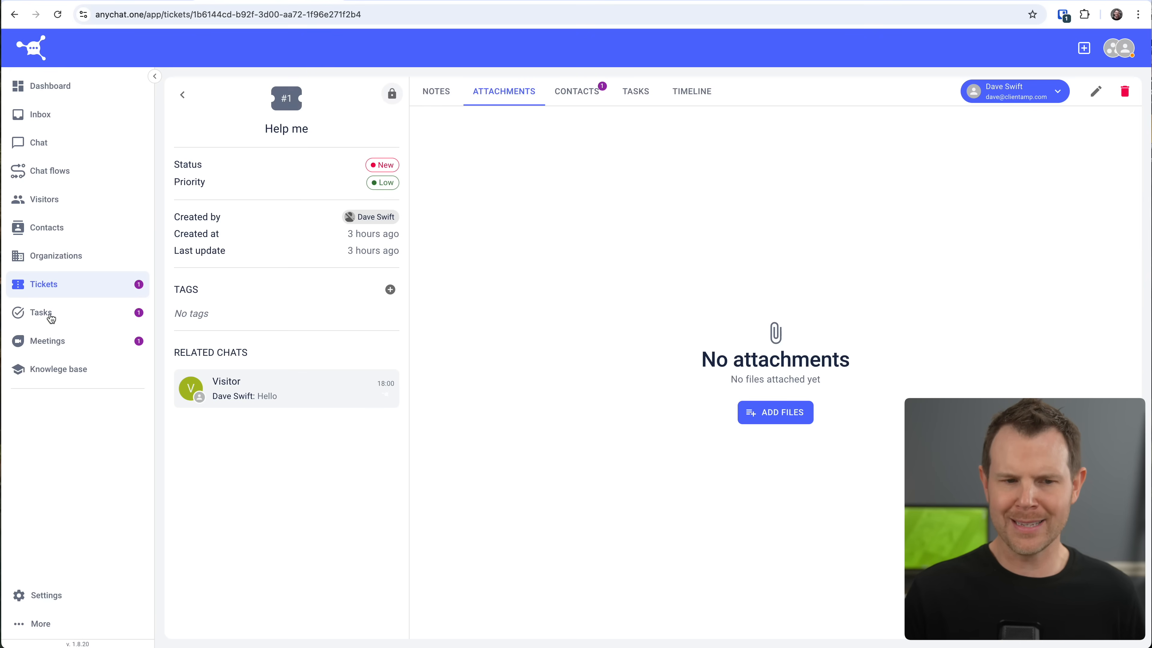
click(42, 312)
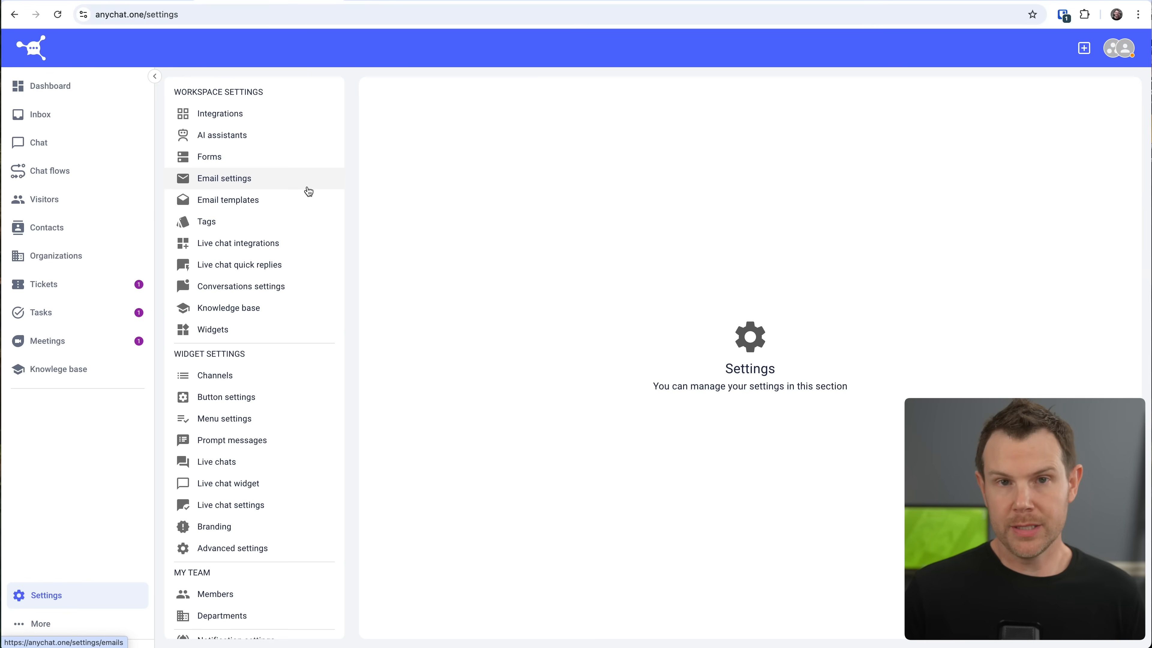
mouse_move(46, 595)
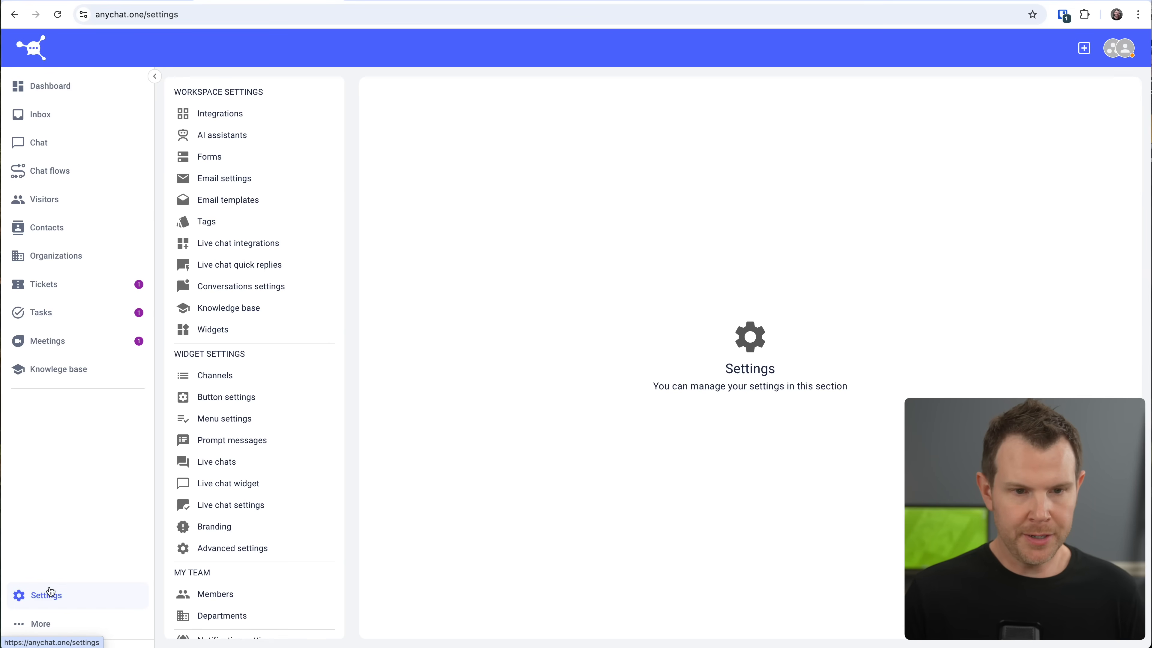
- Review Email settings with the external SMTP server and no IMAP, then Live chat integrations
click(224, 178)
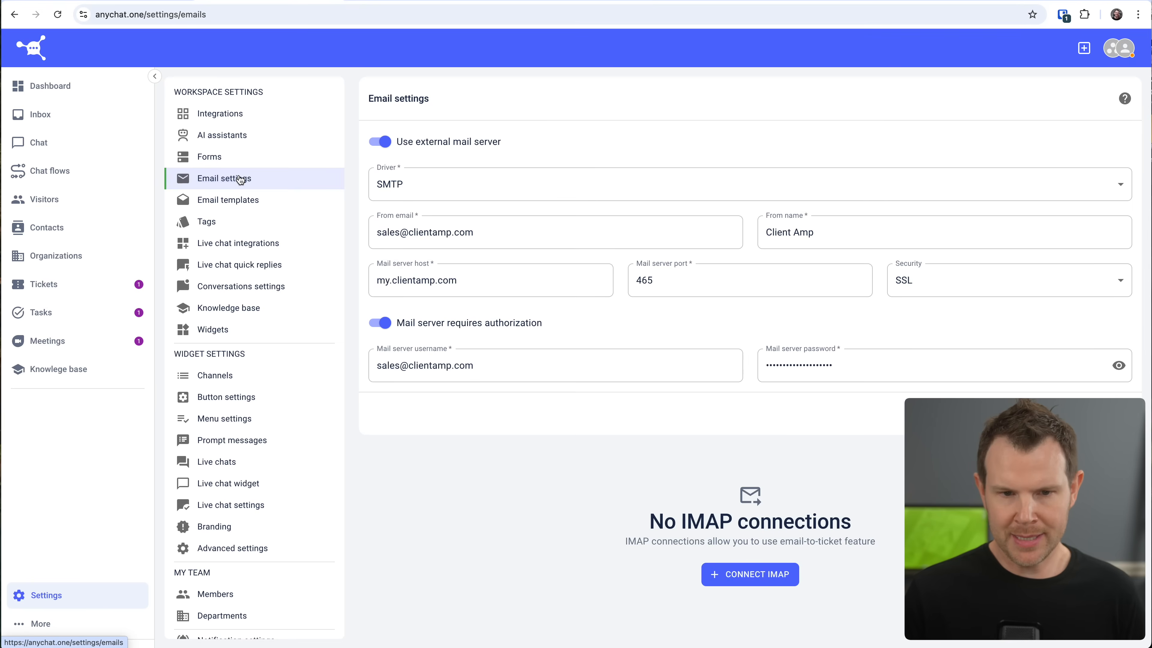
mouse_move(708, 216)
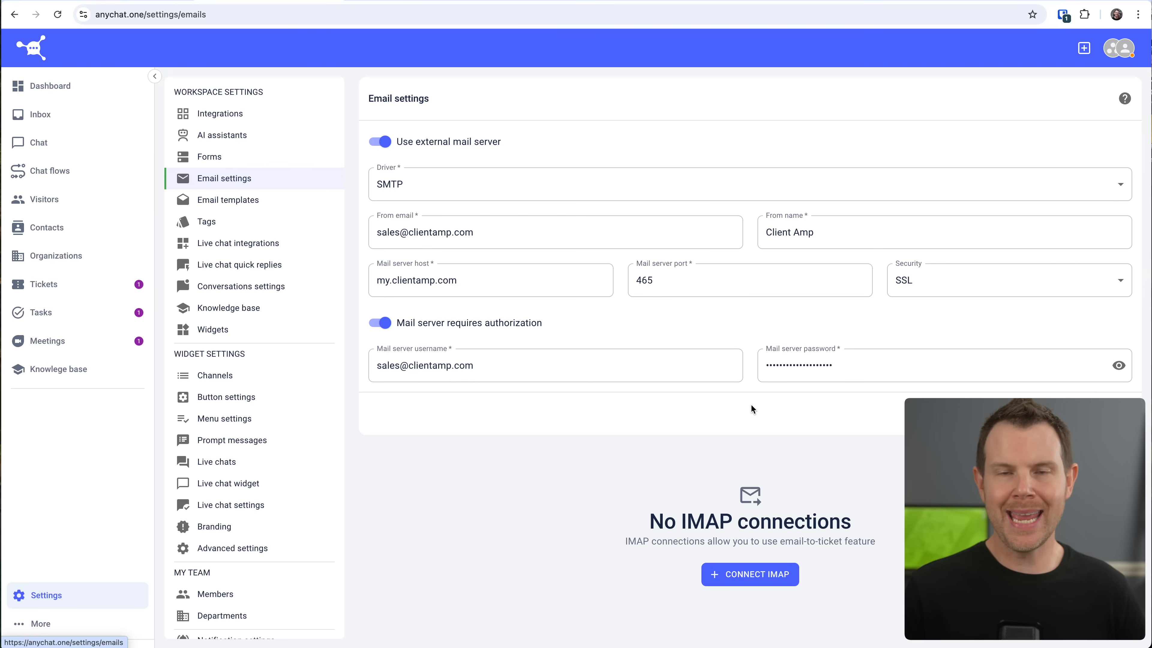
mouse_move(665, 540)
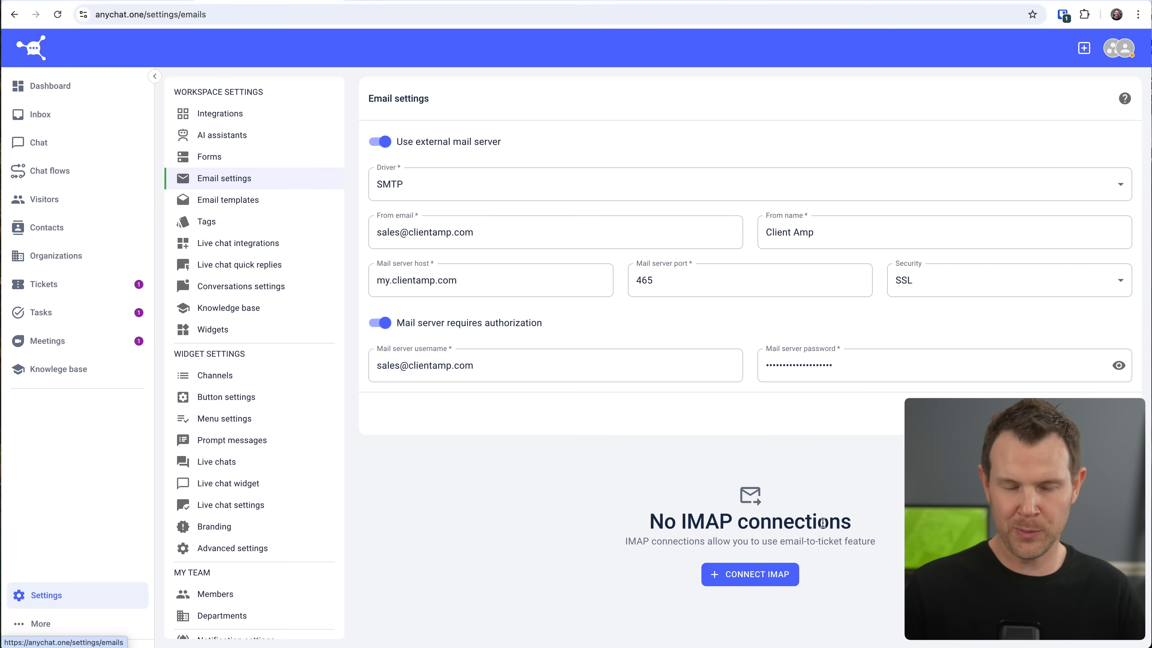
click(481, 280)
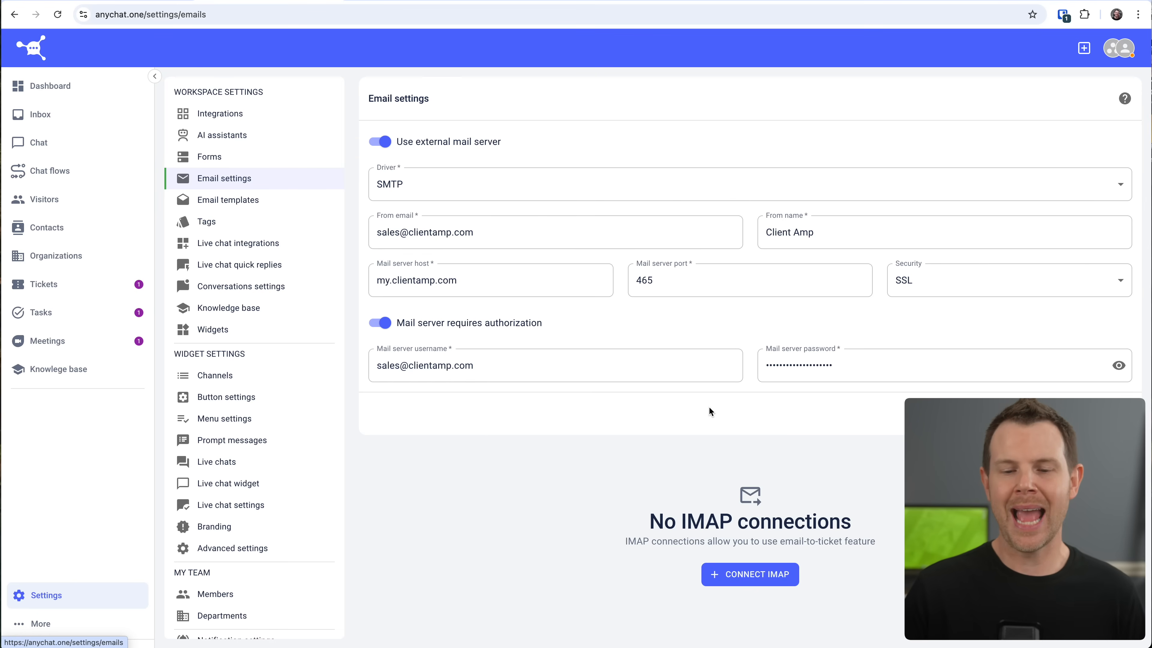
mouse_move(739, 552)
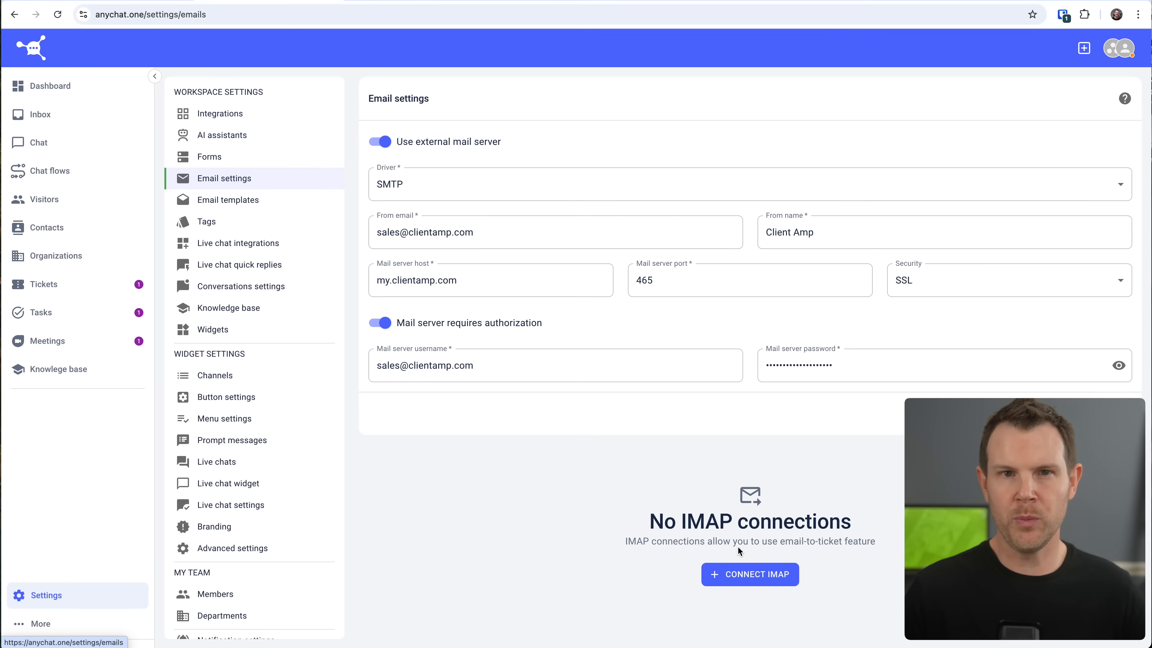
click(237, 243)
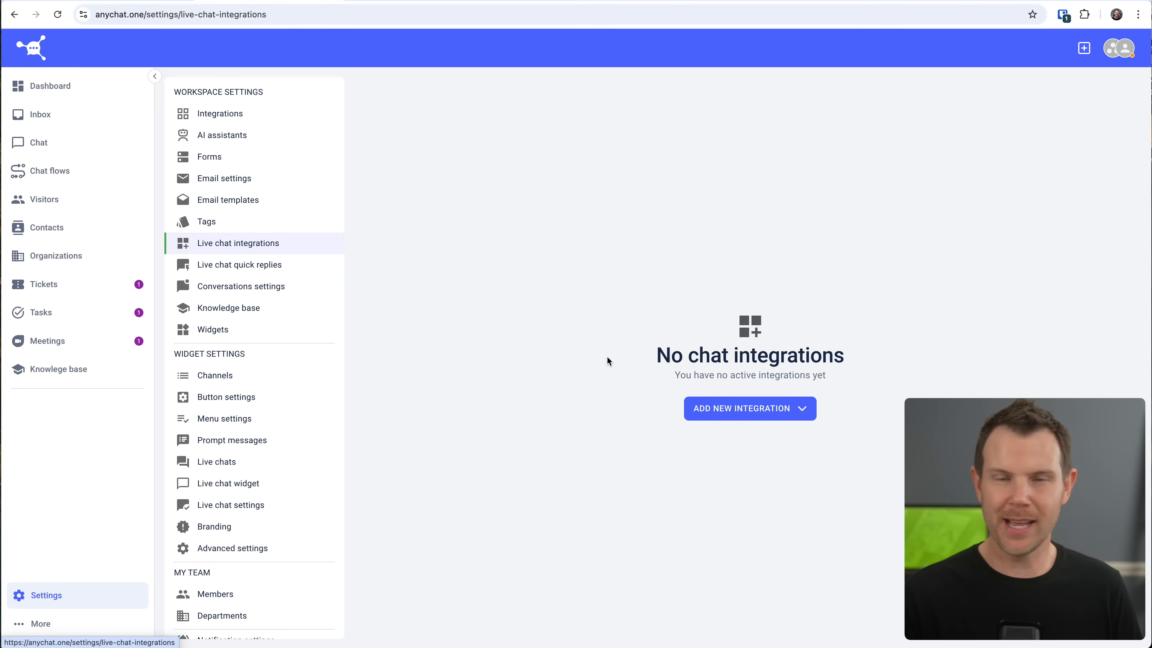
mouse_move(649, 365)
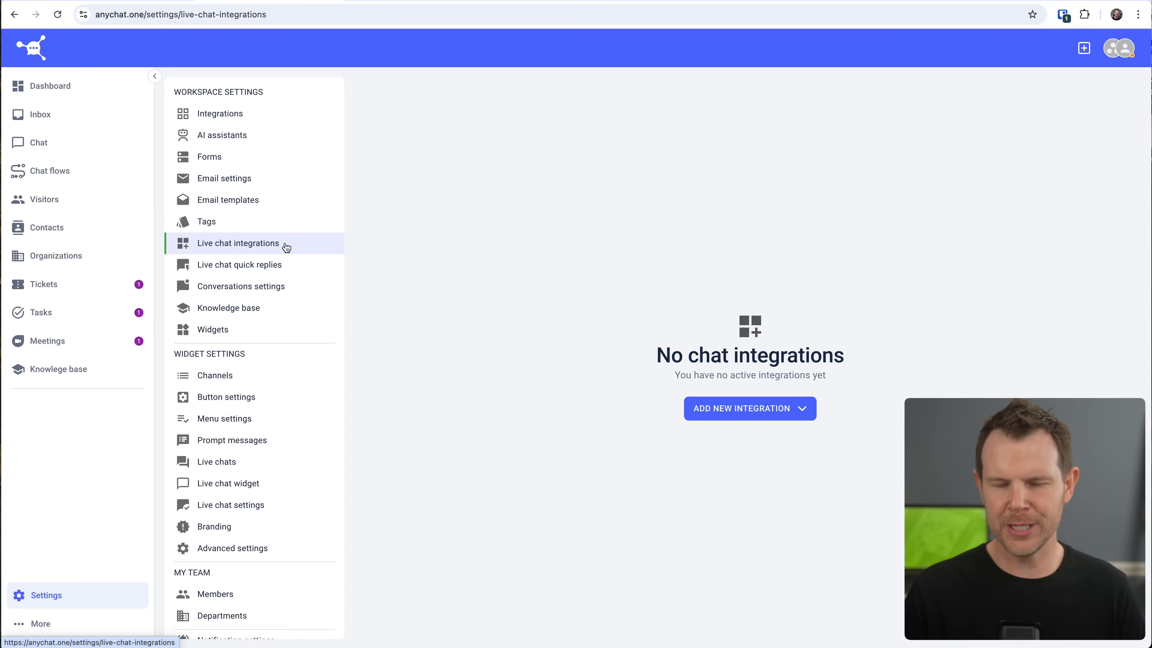
- Reveal the Add new integration menu listing WhatsApp, Messenger, Instagram, Telegram and more
click(748, 409)
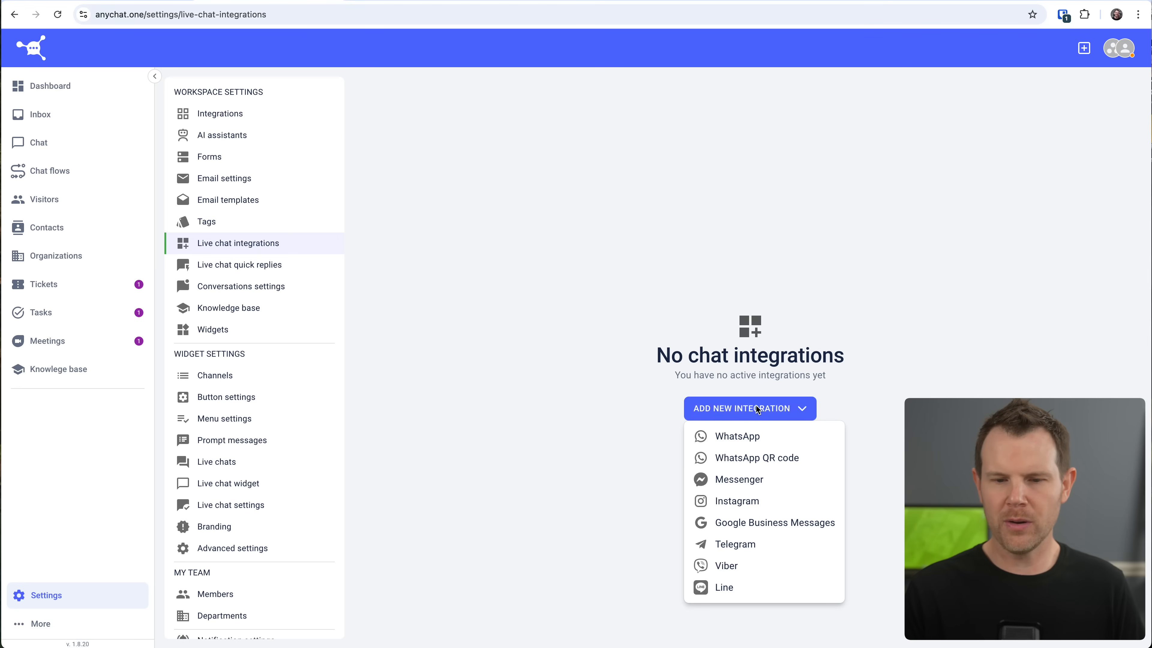
mouse_move(773, 403)
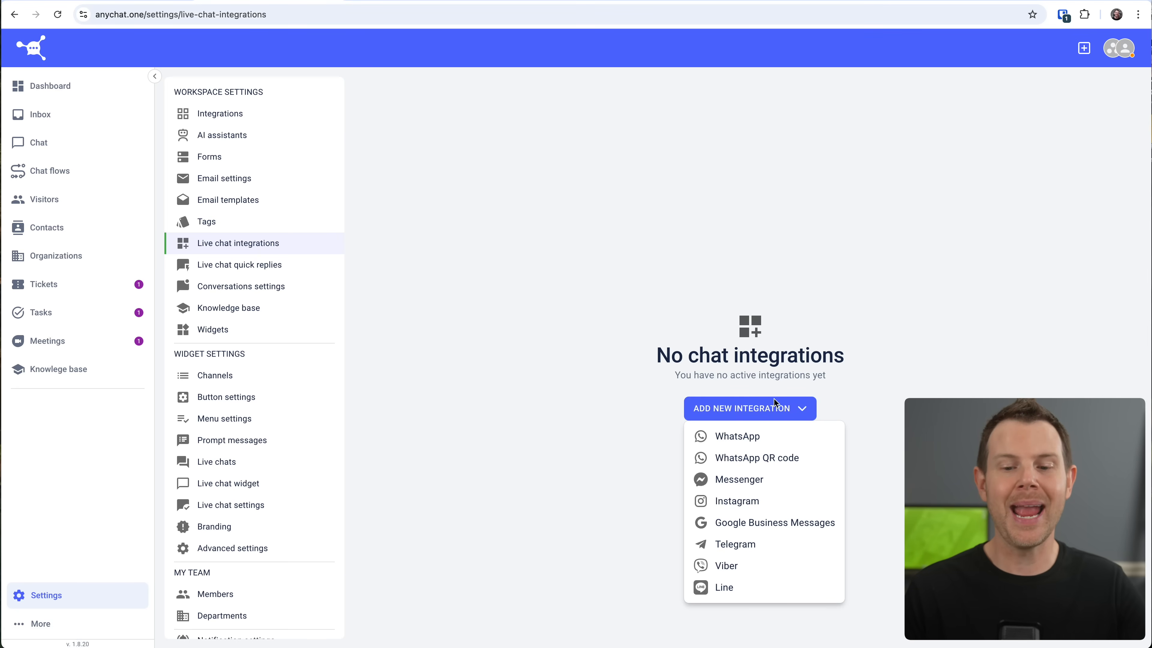
mouse_move(834, 605)
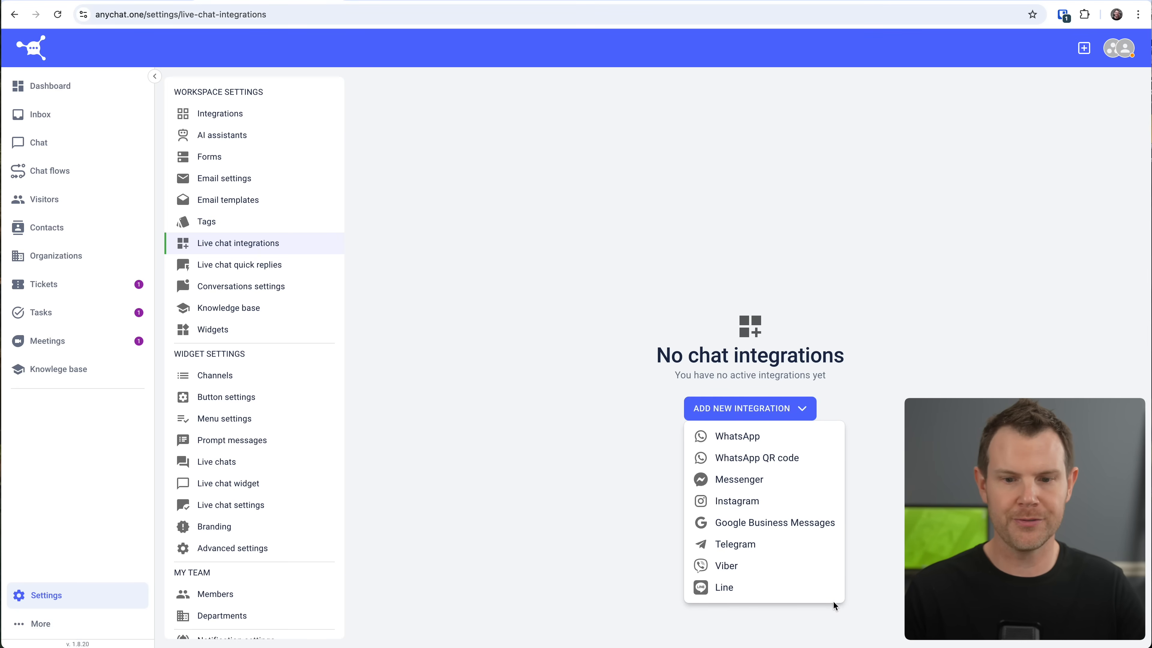
mouse_move(836, 423)
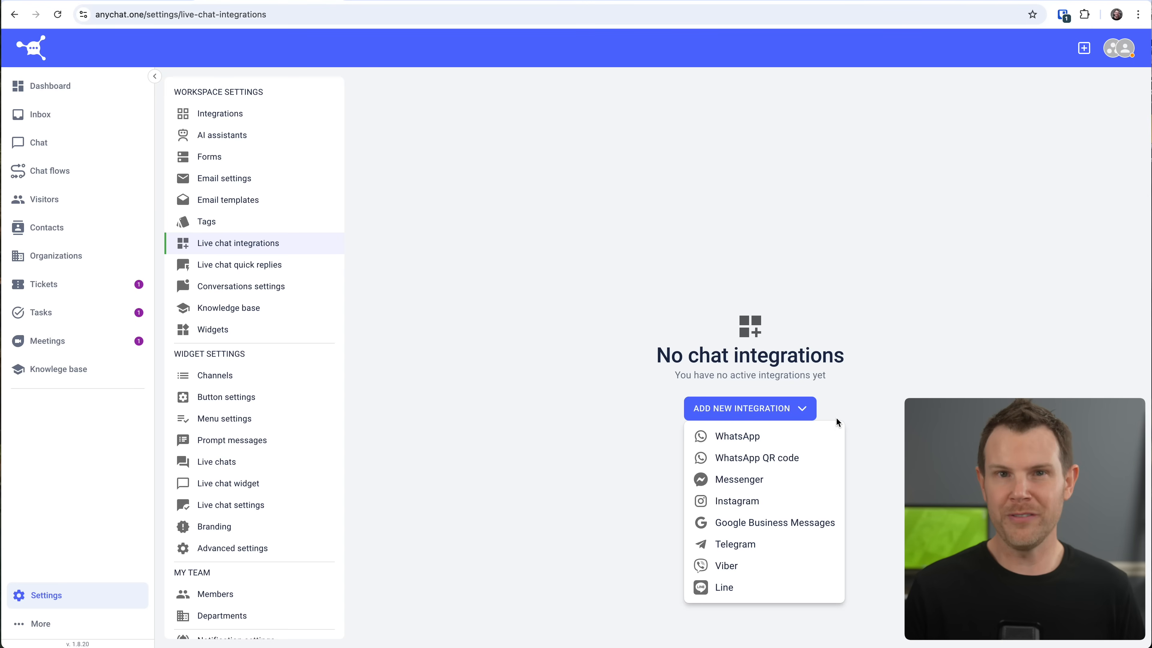
mouse_move(756, 458)
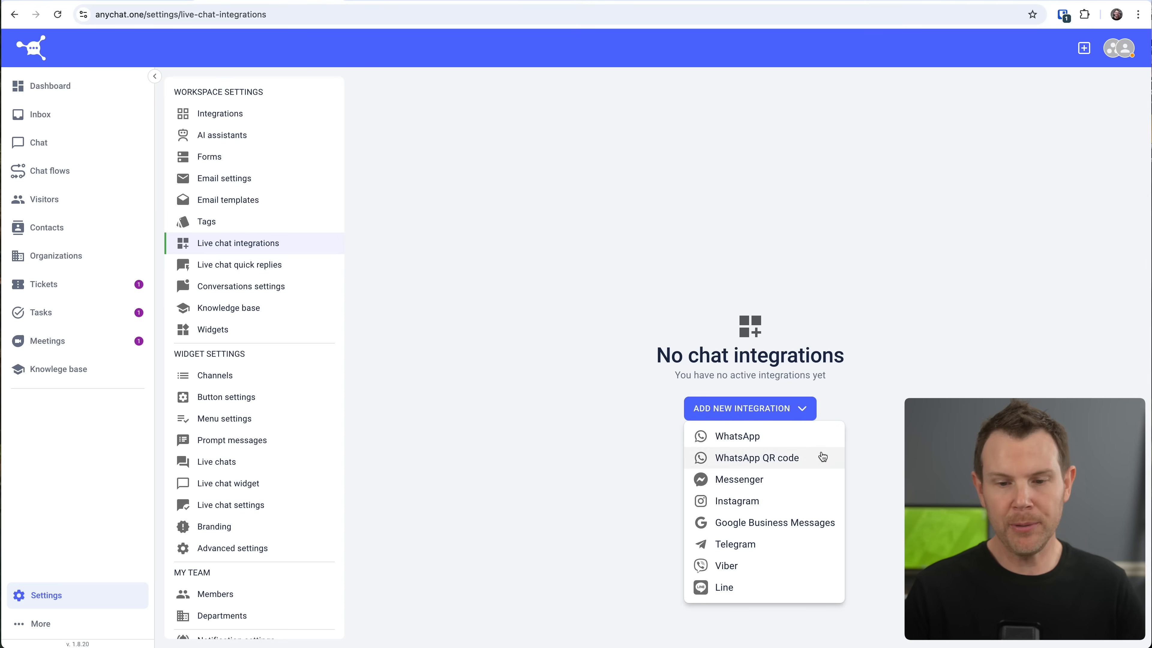
mouse_move(737, 435)
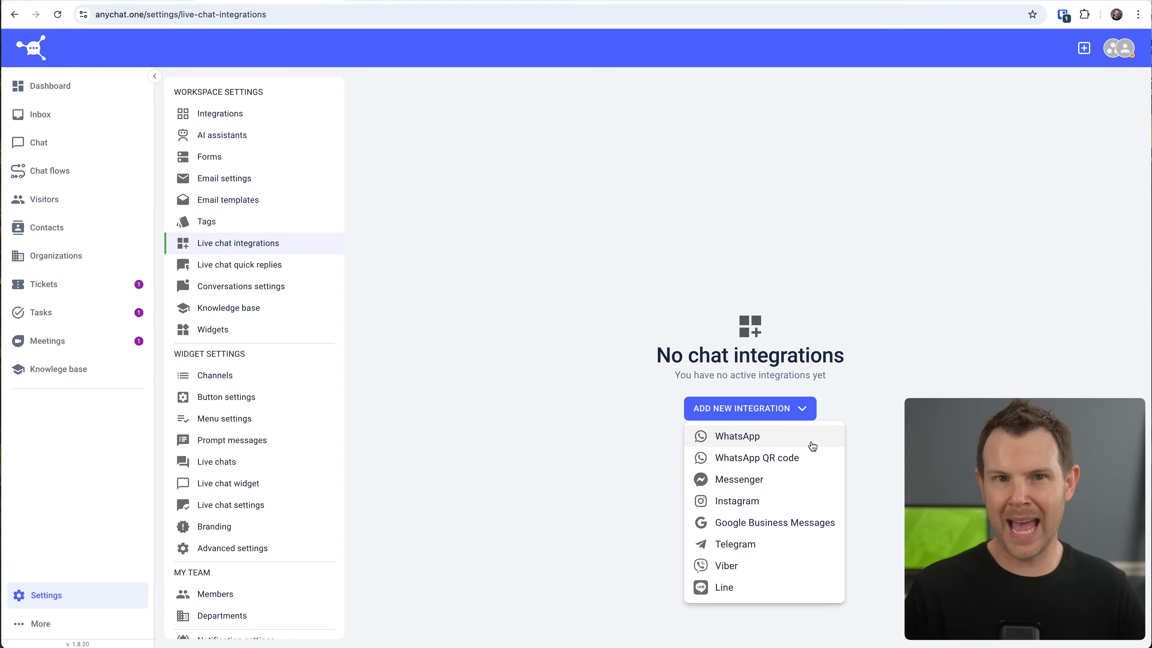
mouse_move(815, 444)
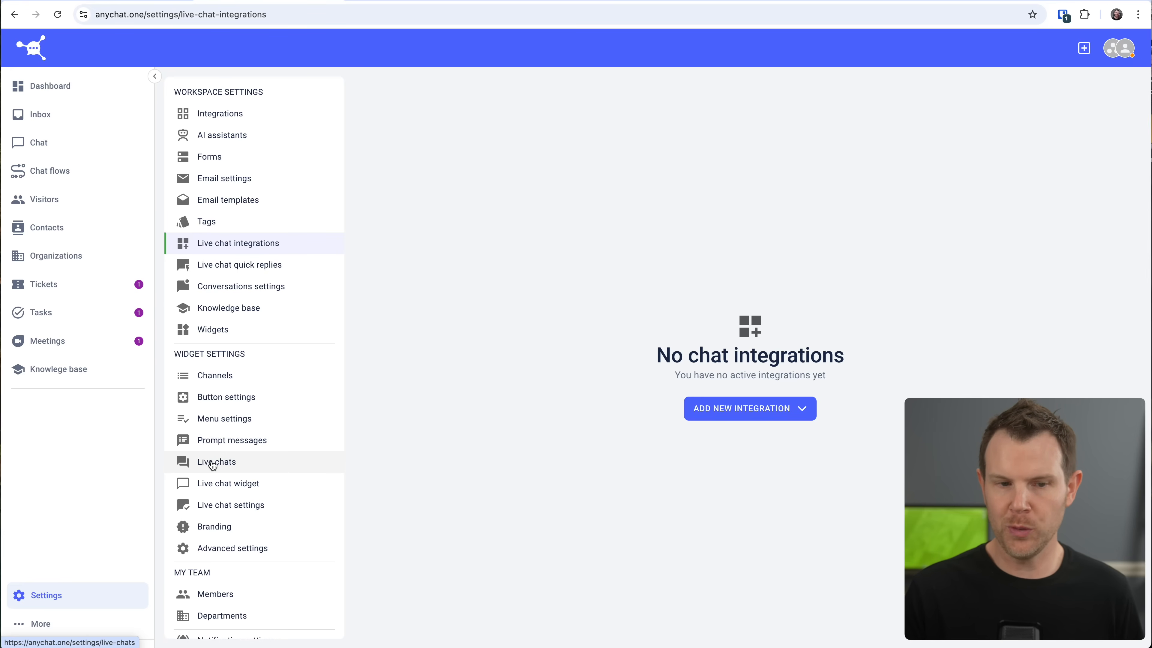
- Review the Live chats providers, then show the Channels list with YouTube, Live Support and Email us
click(216, 461)
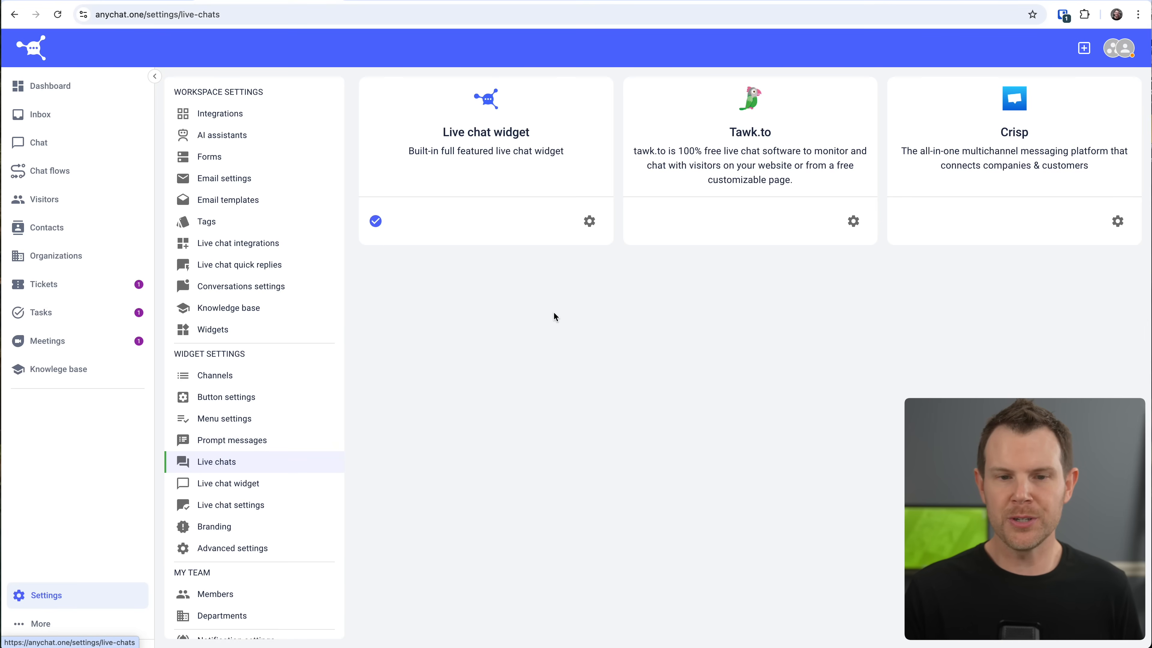
mouse_move(533, 312)
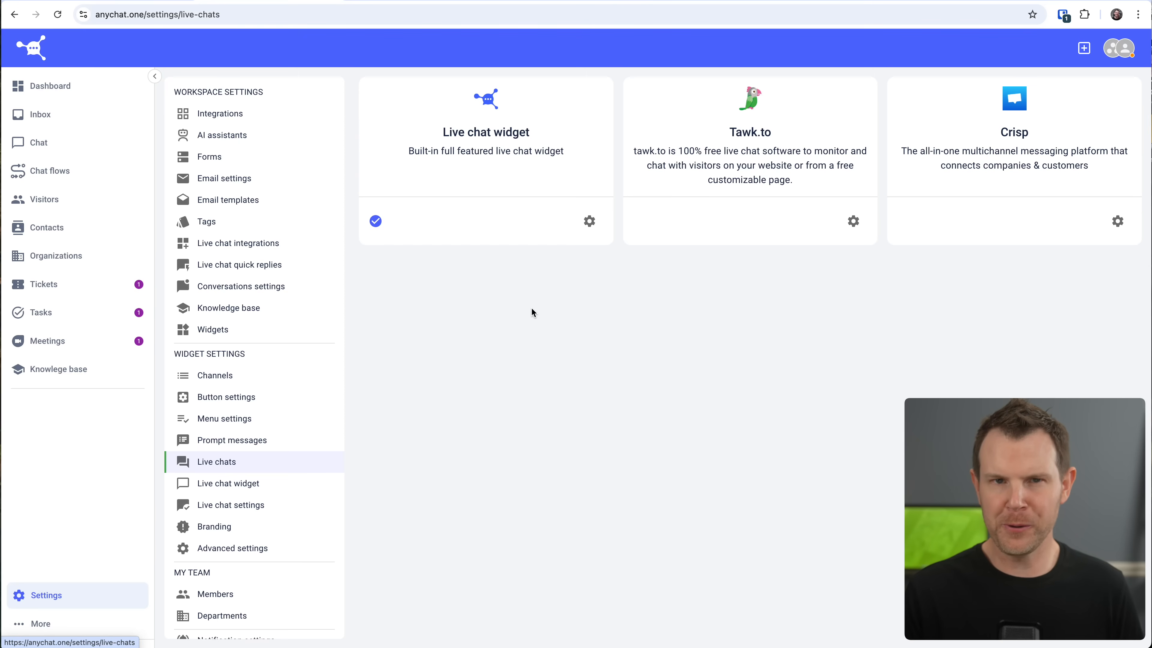
mouse_move(536, 269)
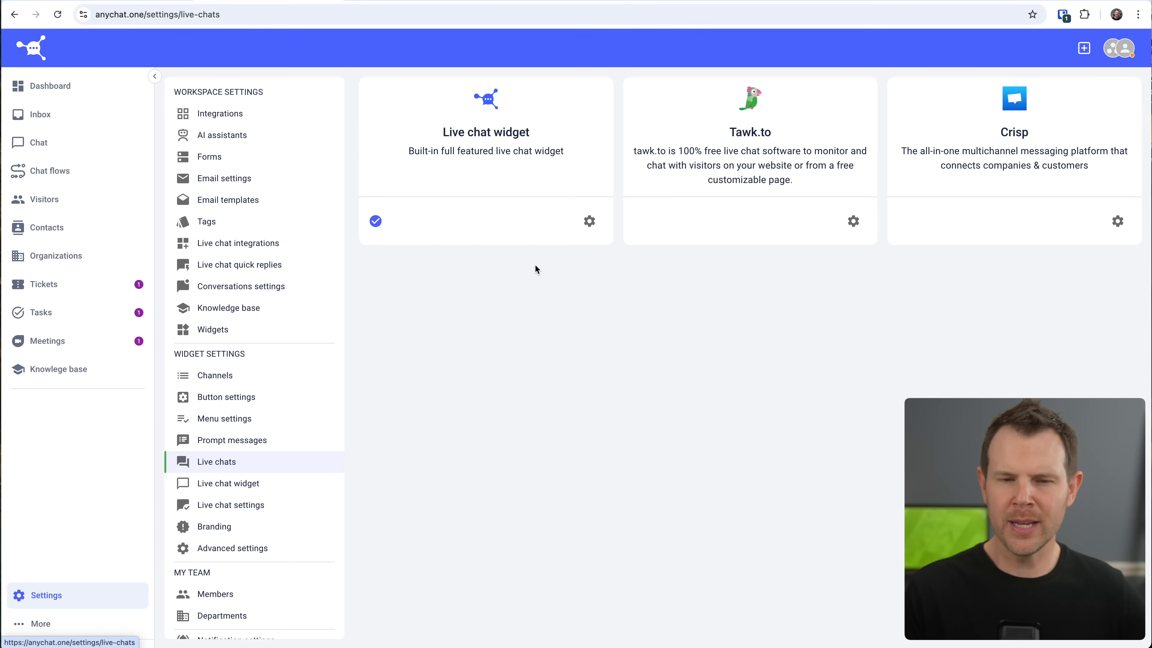
mouse_move(492, 170)
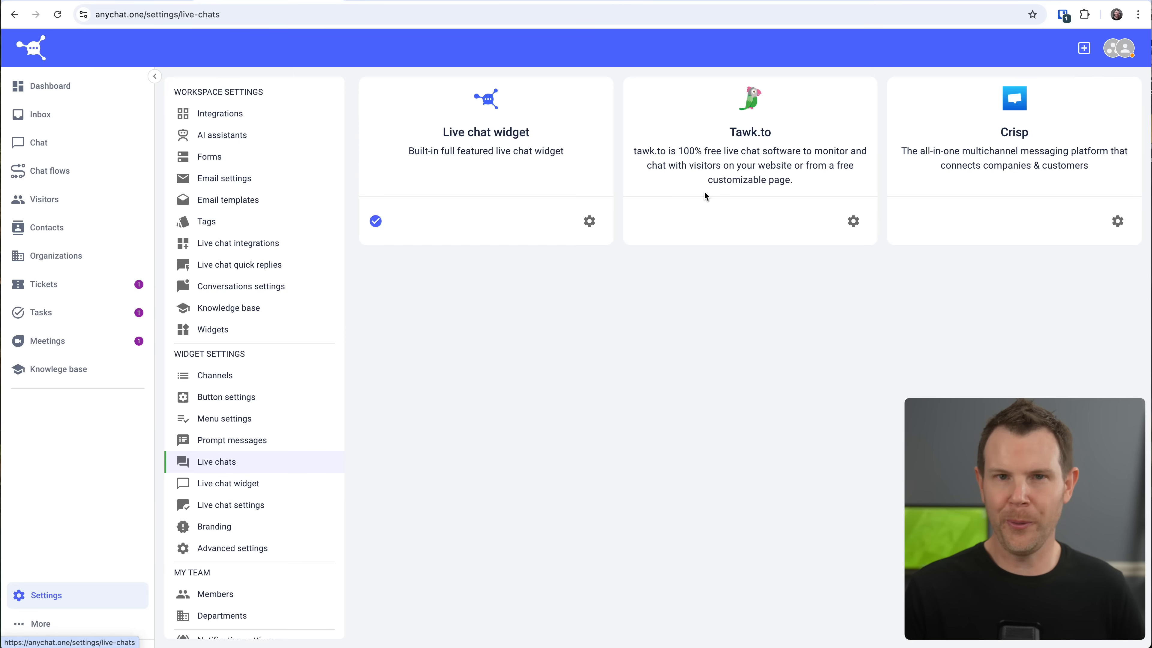
mouse_move(888, 265)
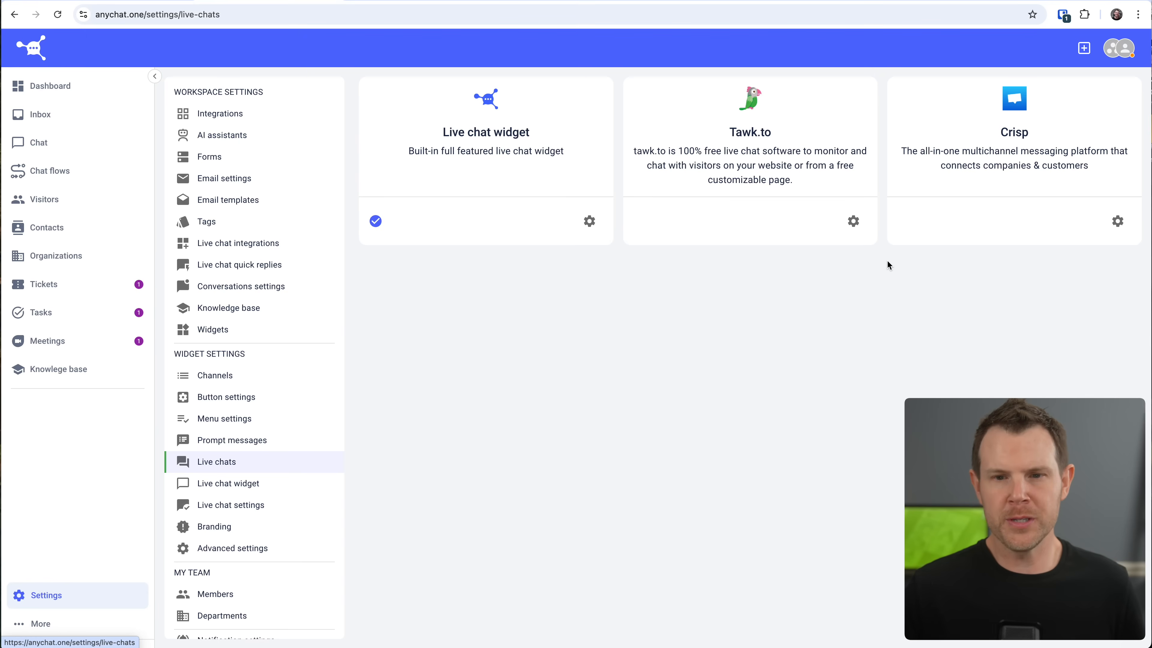
mouse_move(727, 163)
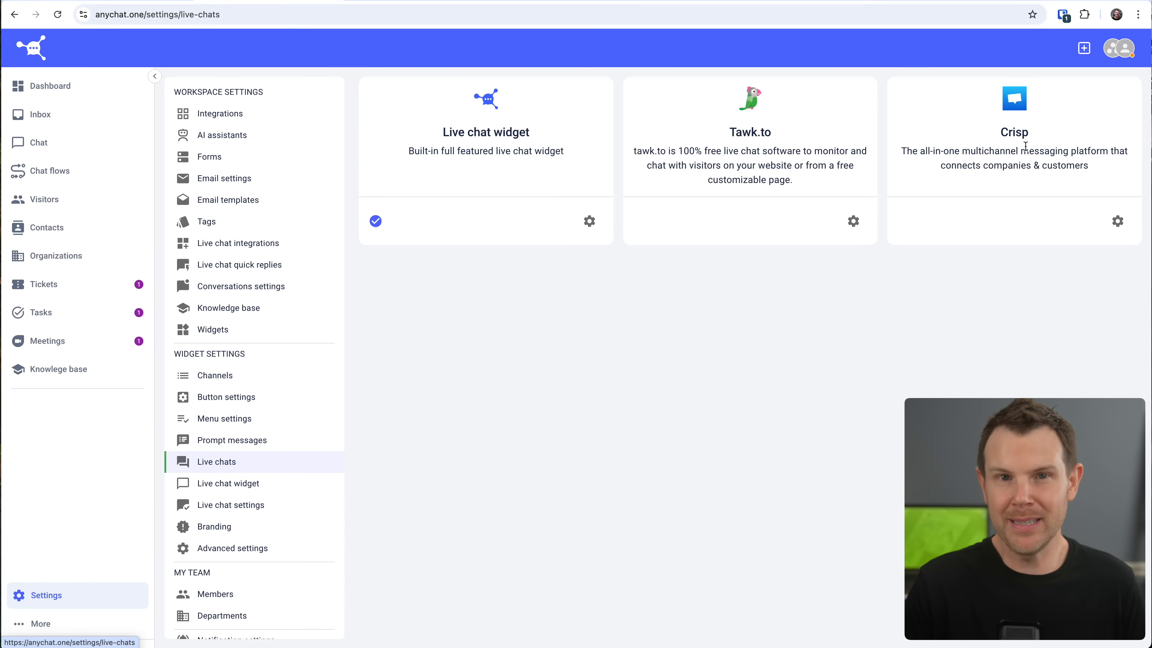
click(215, 374)
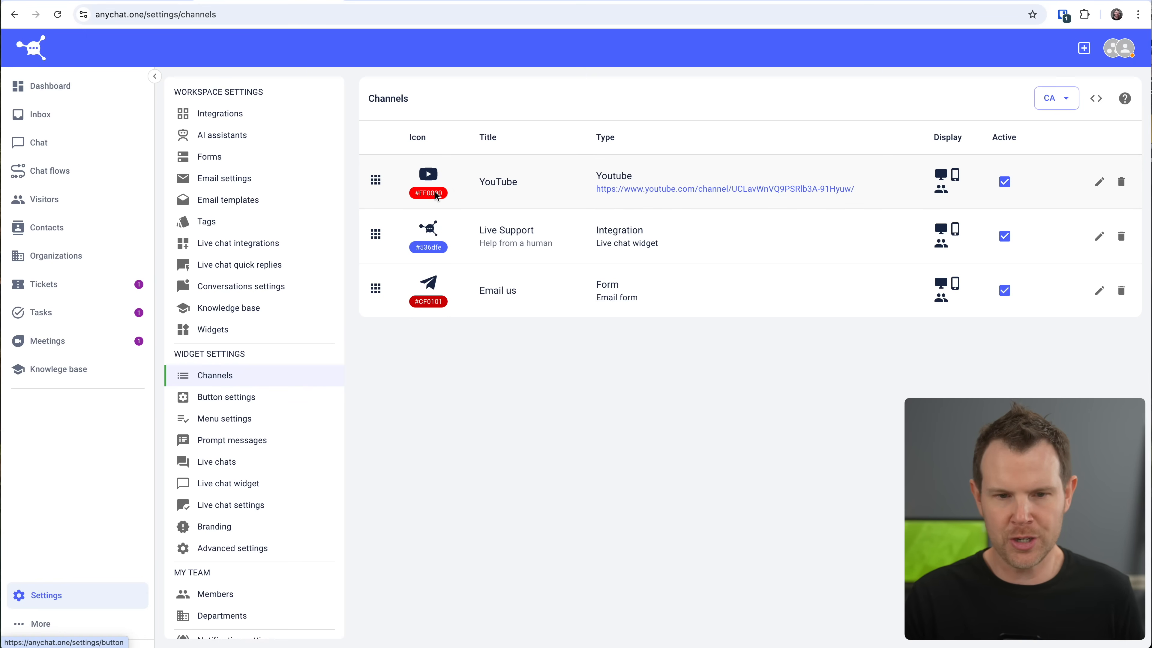
- Edit the YouTube channel's Customization colour field (#FF0000), then move to Button settings
click(1099, 181)
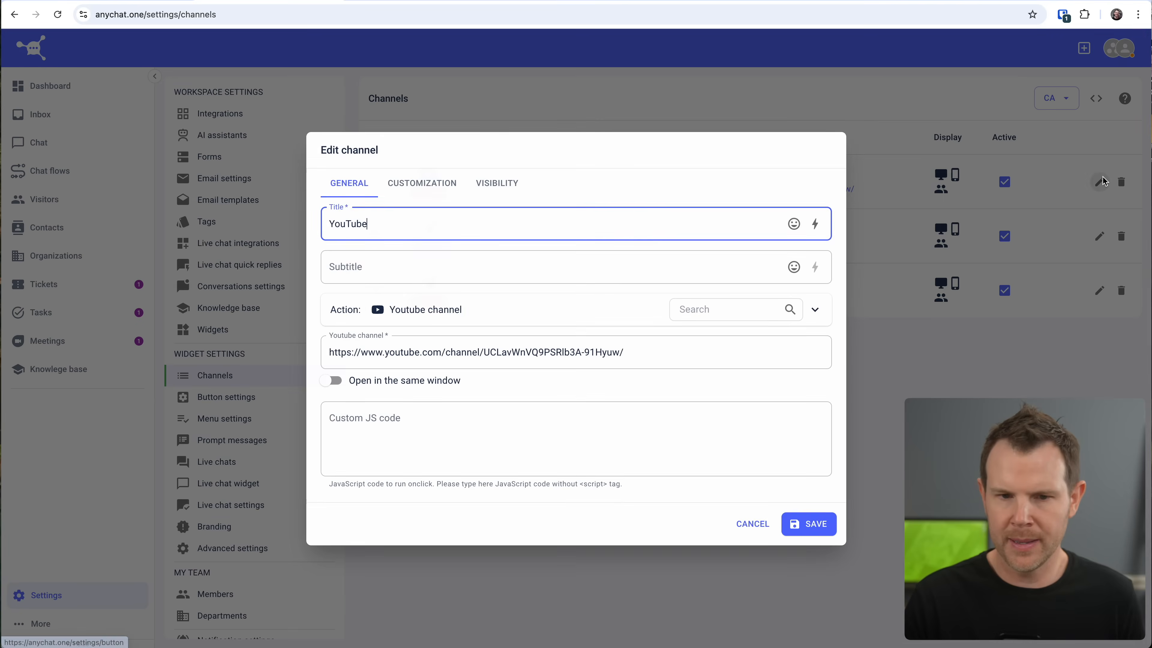
click(422, 183)
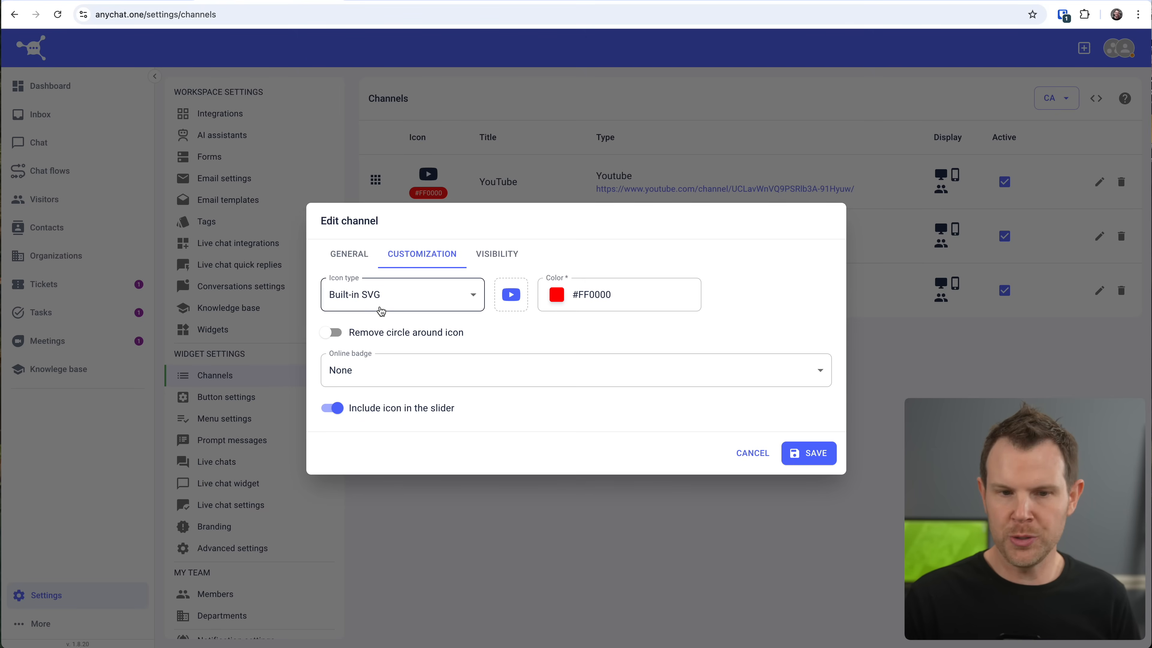
click(619, 294)
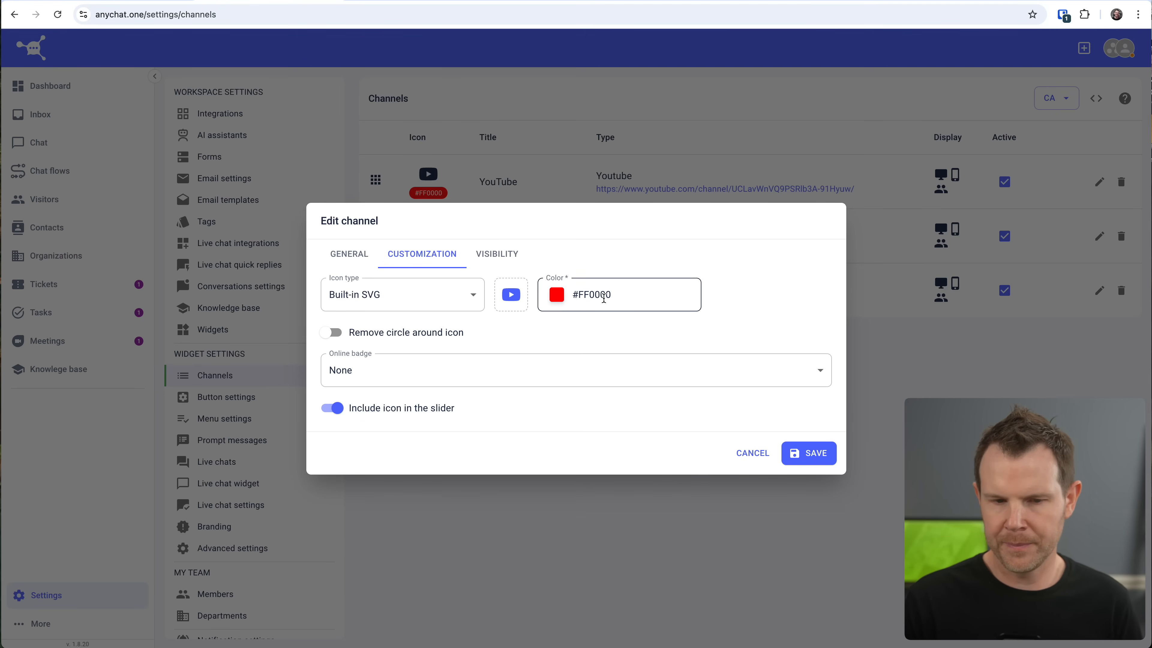
click(227, 397)
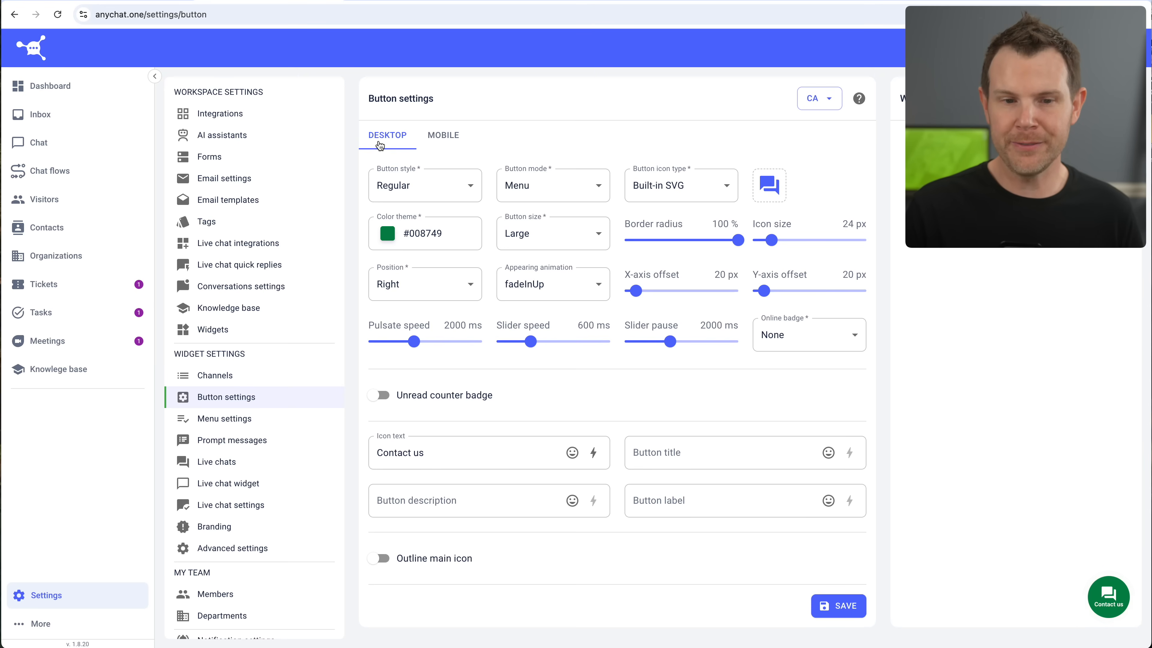
mouse_move(439, 143)
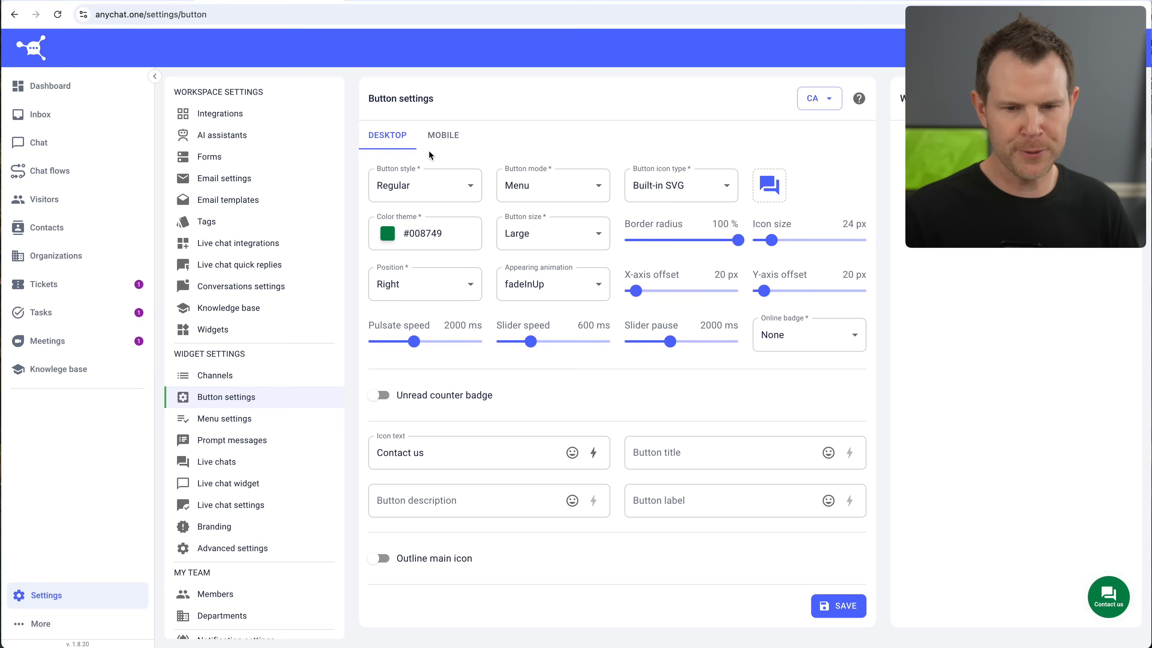
- Change the chat button colour theme to #FFCC6A and try the Huge button size
click(433, 232)
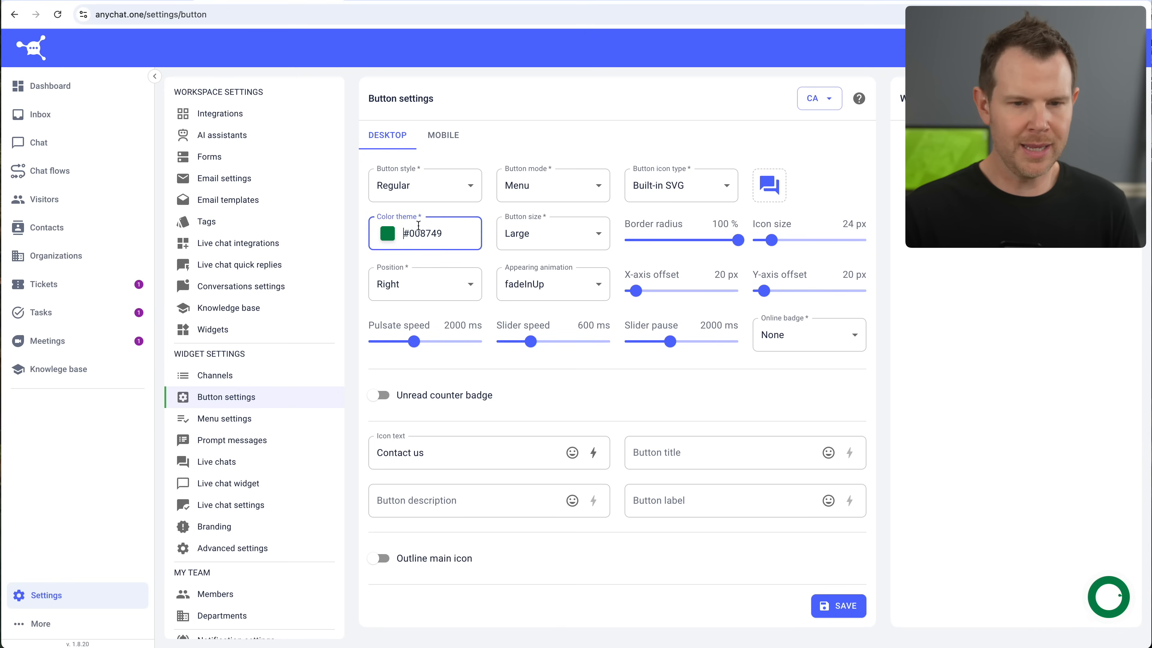
click(385, 233)
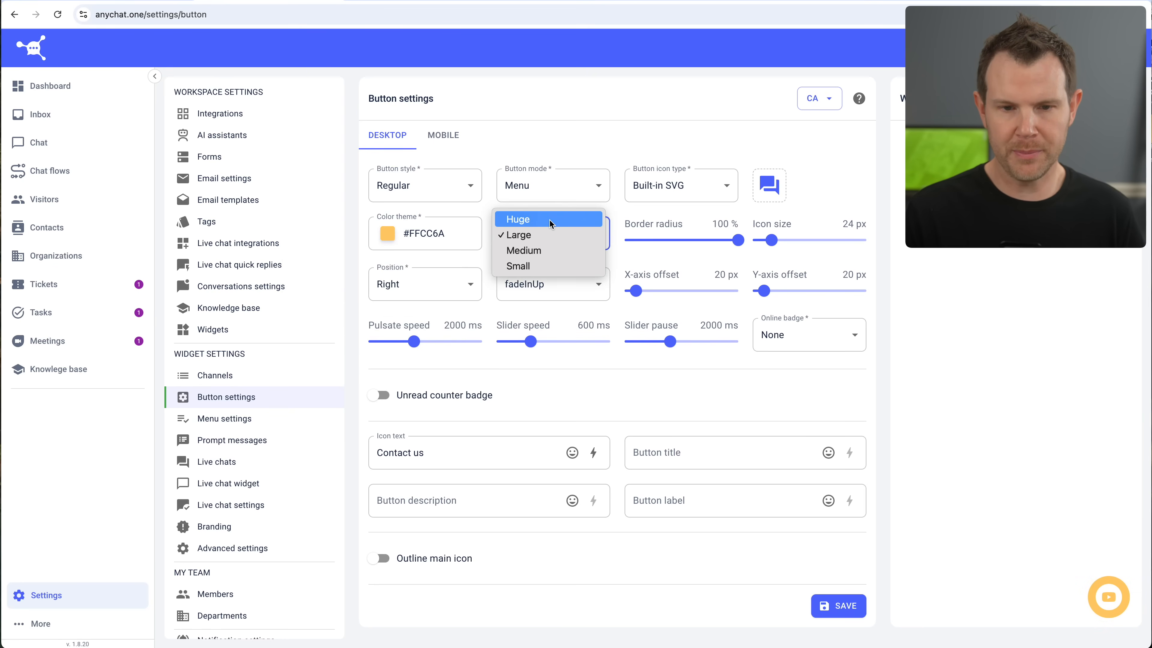
click(517, 219)
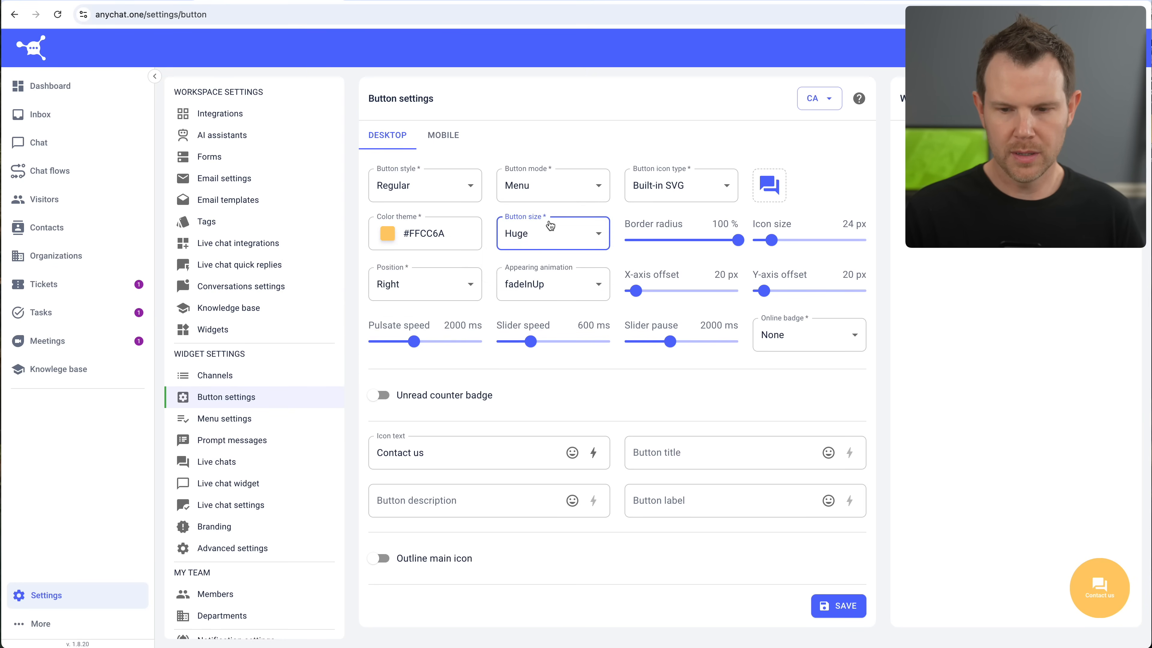
click(552, 233)
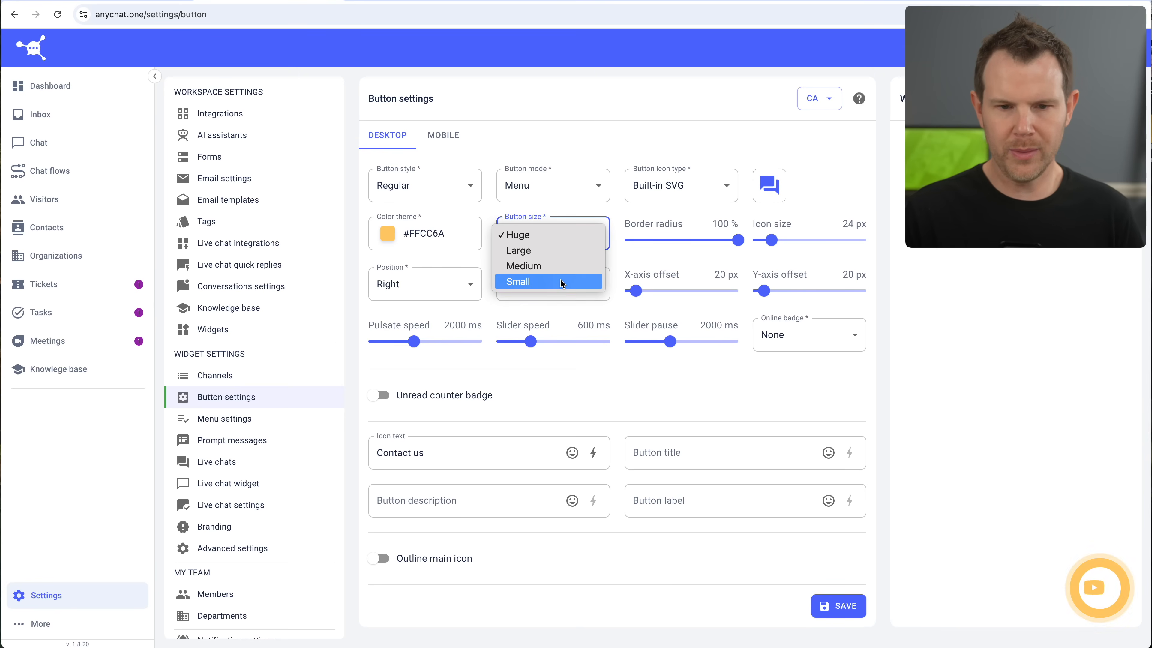
- Return the button size to Large, review button mode options and choose a different icon
click(517, 281)
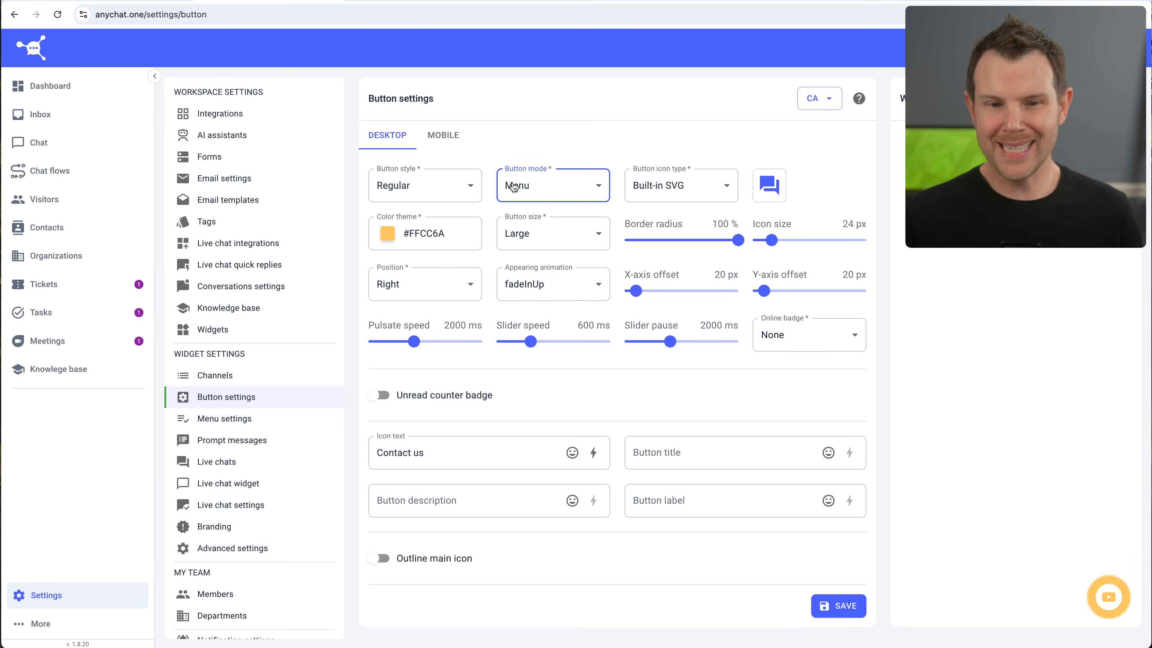
click(551, 186)
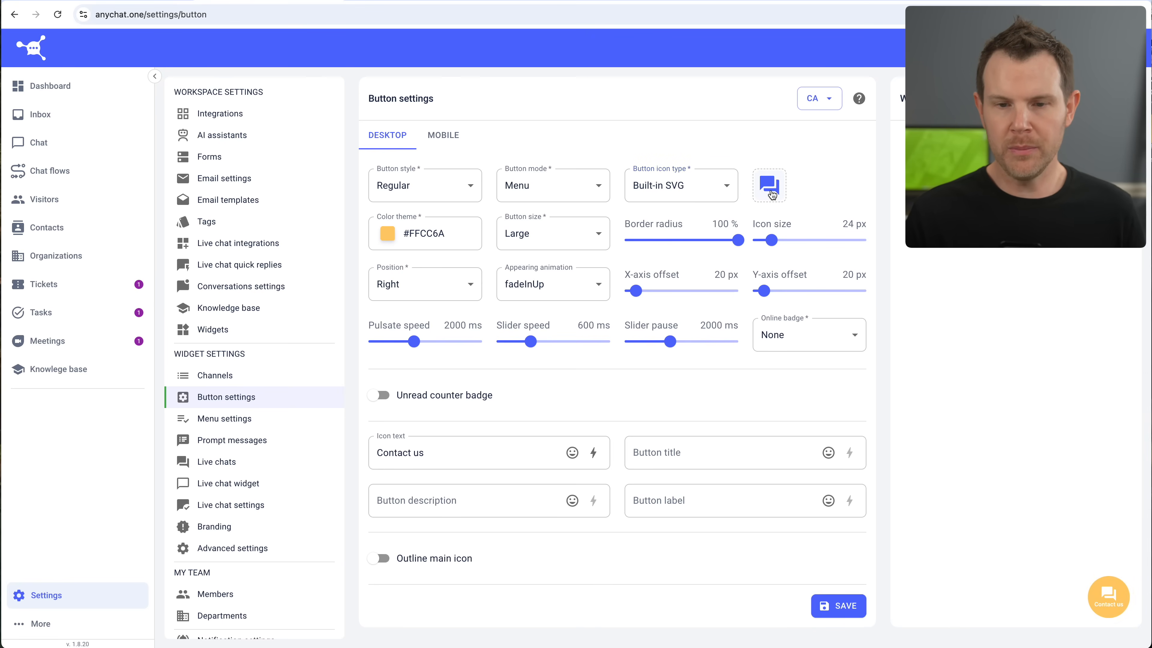
click(677, 185)
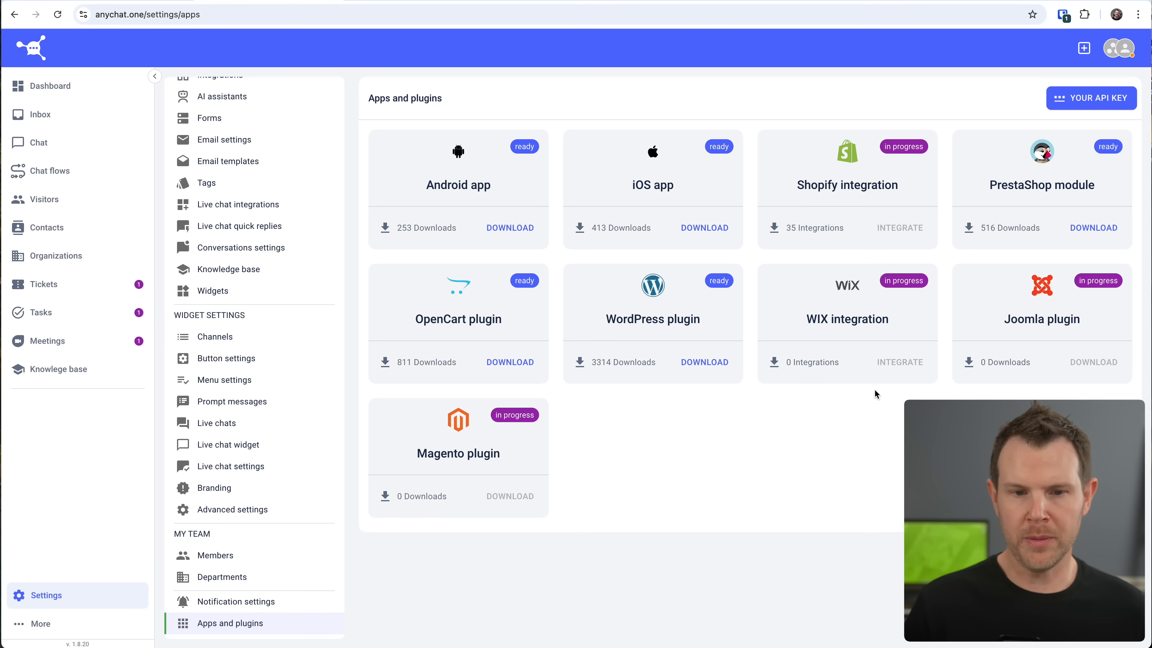
mouse_move(429, 222)
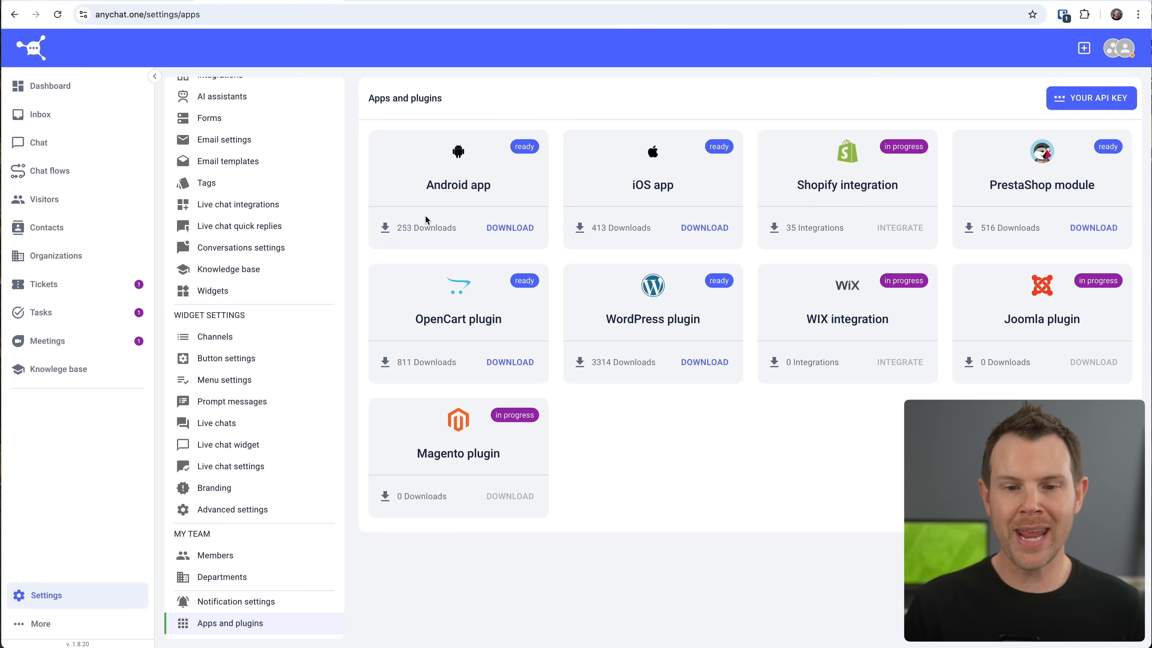
mouse_move(611, 209)
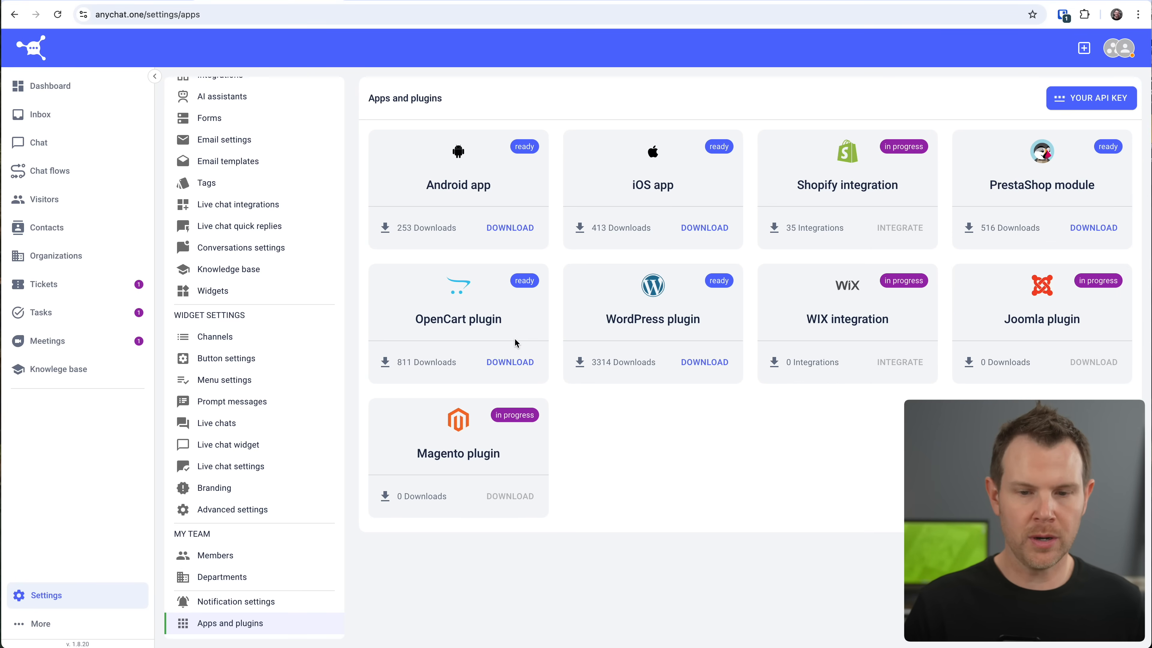
mouse_move(672, 340)
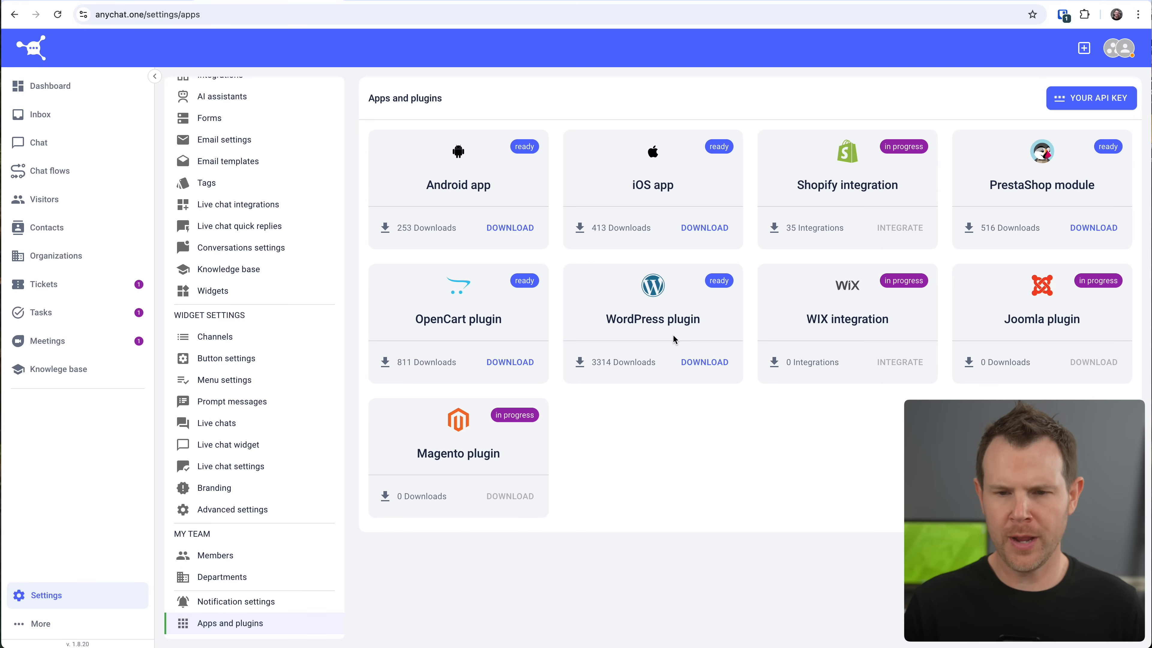
mouse_move(812, 314)
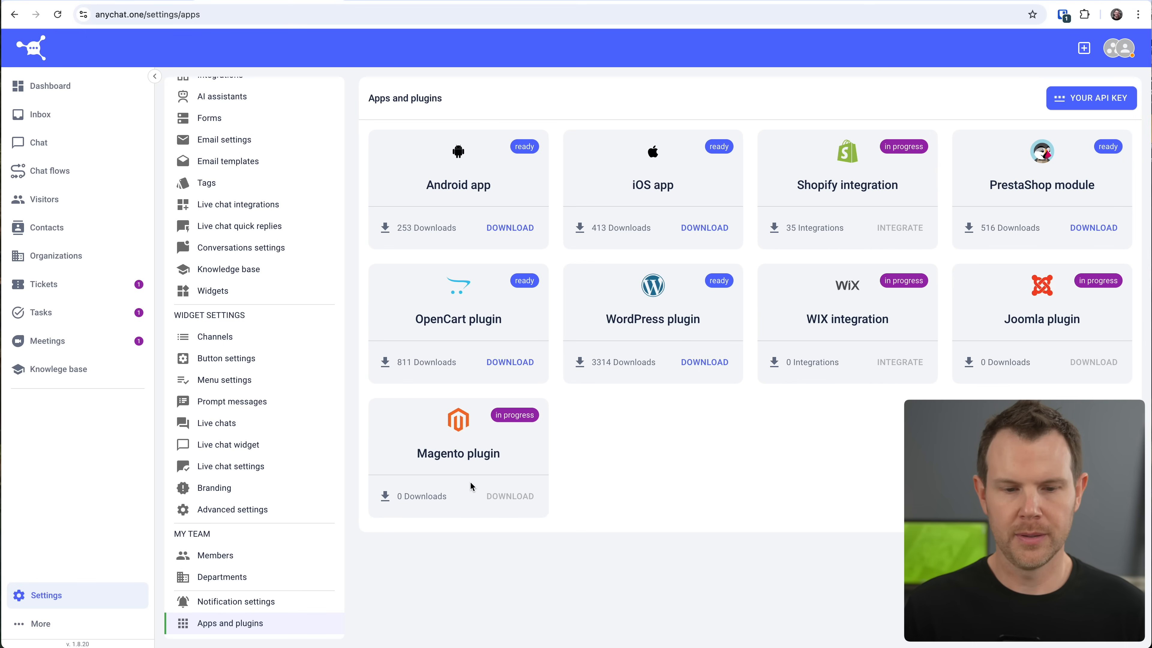
- Leave Apps and plugins for the knowledge base editor showing the 'My article' draft
click(59, 369)
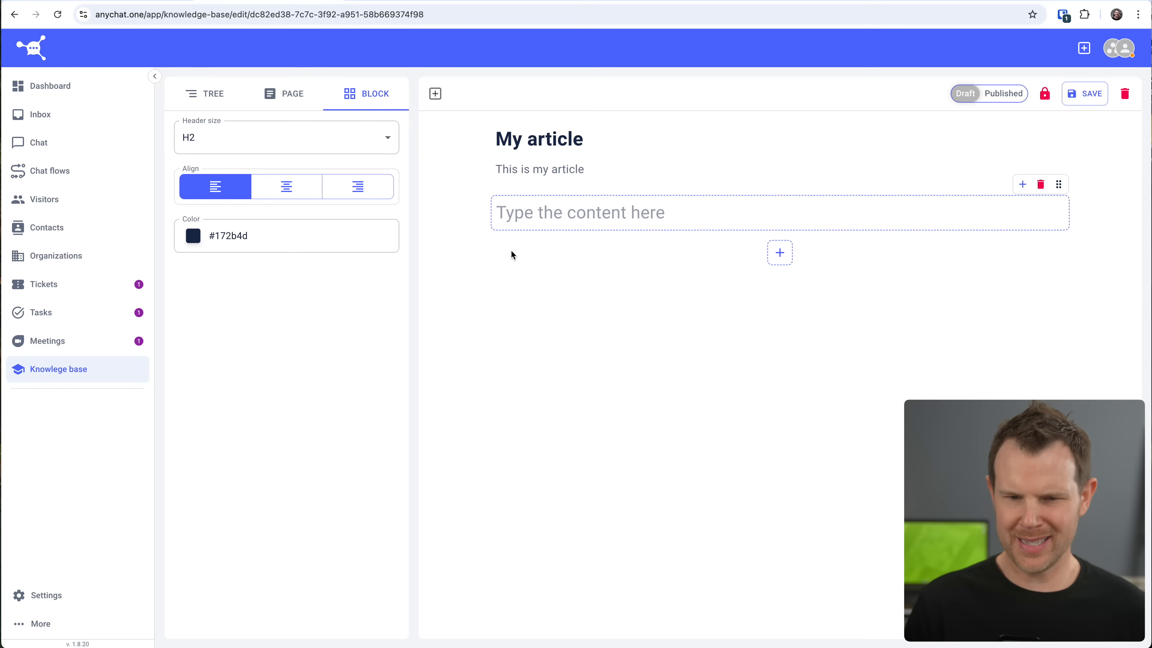
mouse_move(576, 264)
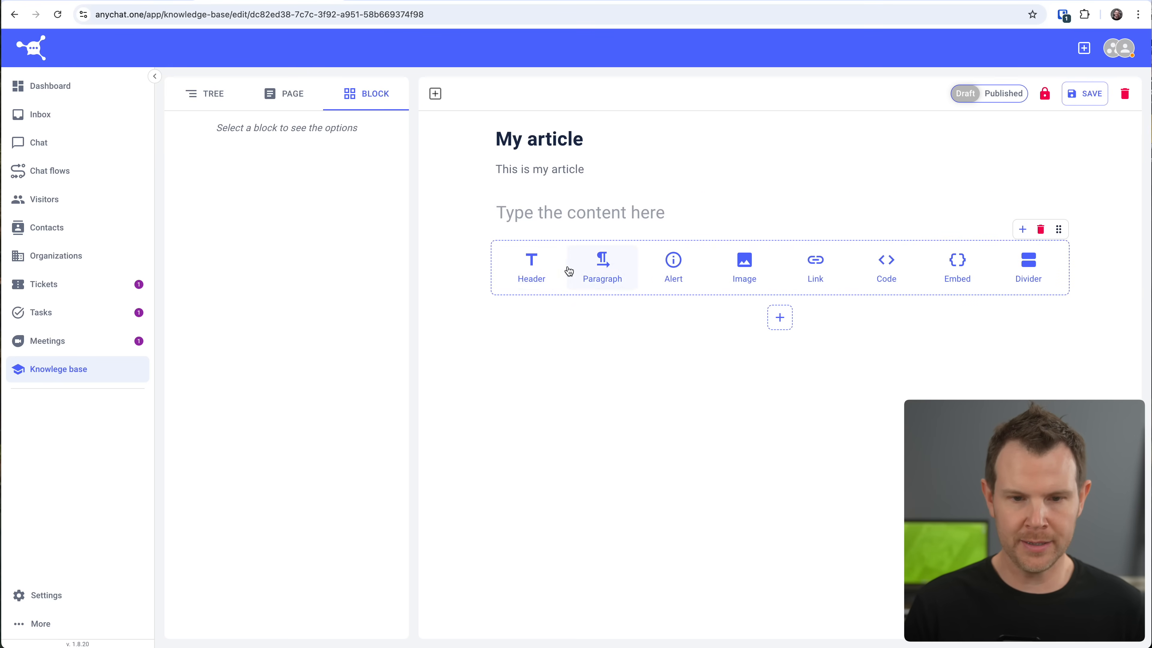
mouse_move(673, 265)
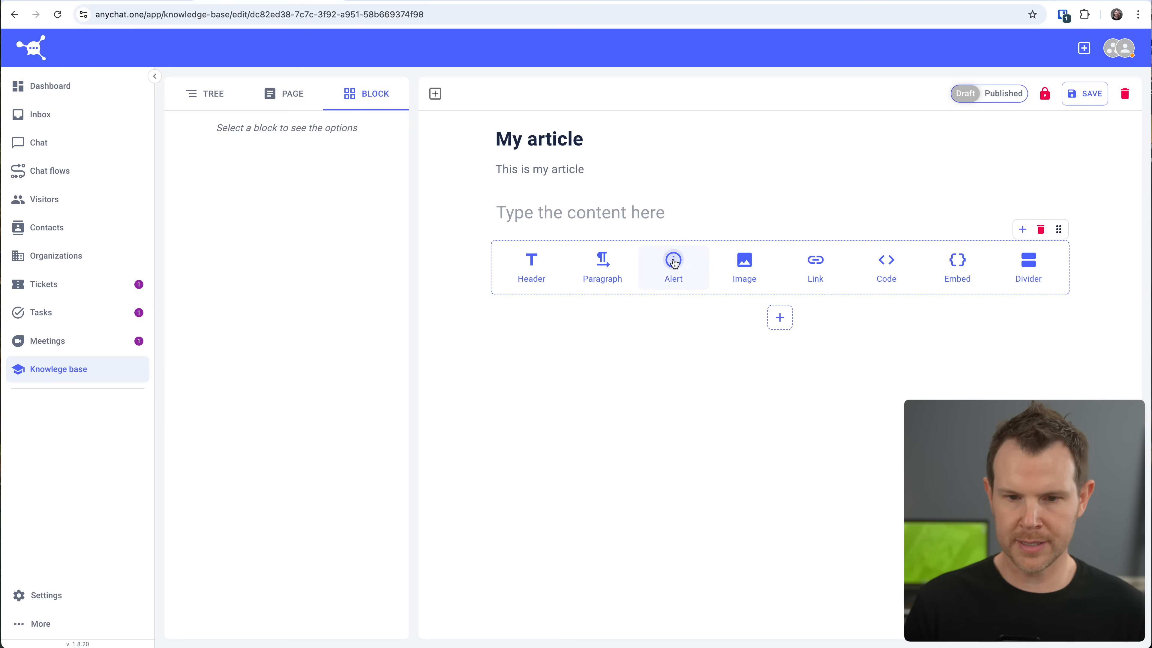
- Insert an Alert block reading 'This is important!' into My article
click(673, 264)
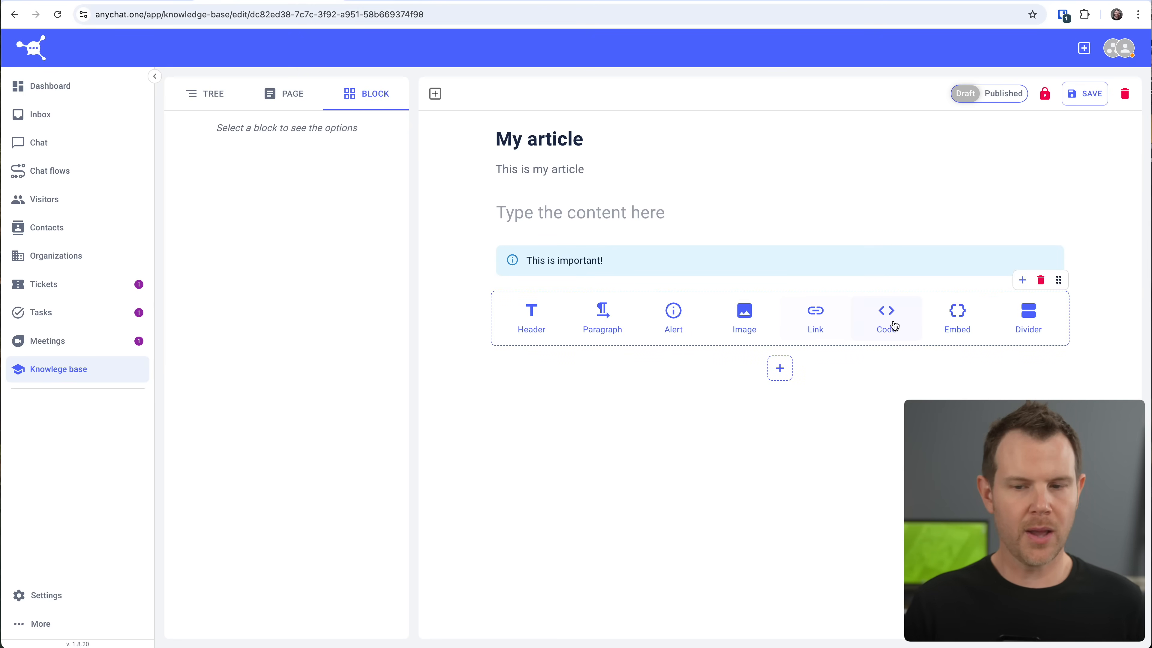
mouse_move(1028, 316)
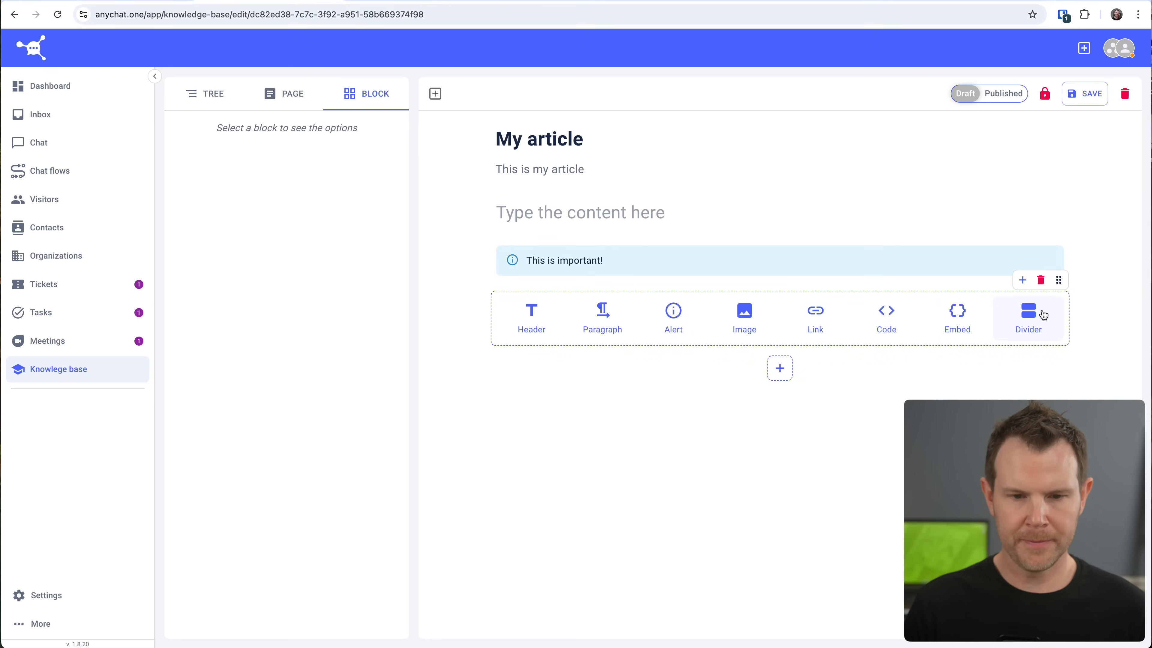